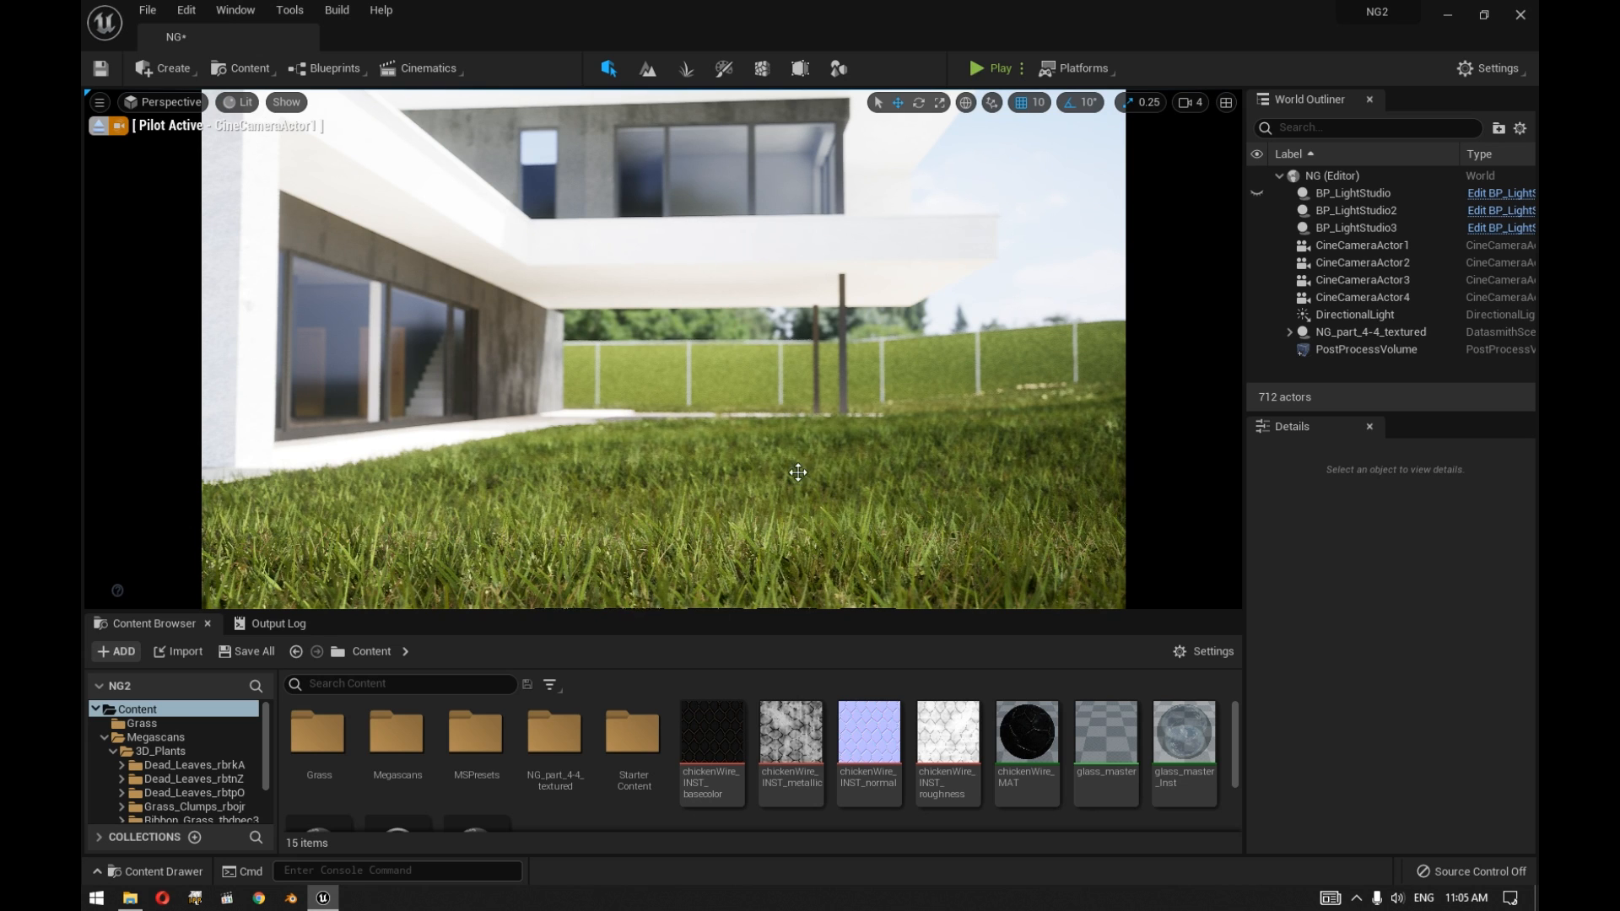
mouse_move(800, 297)
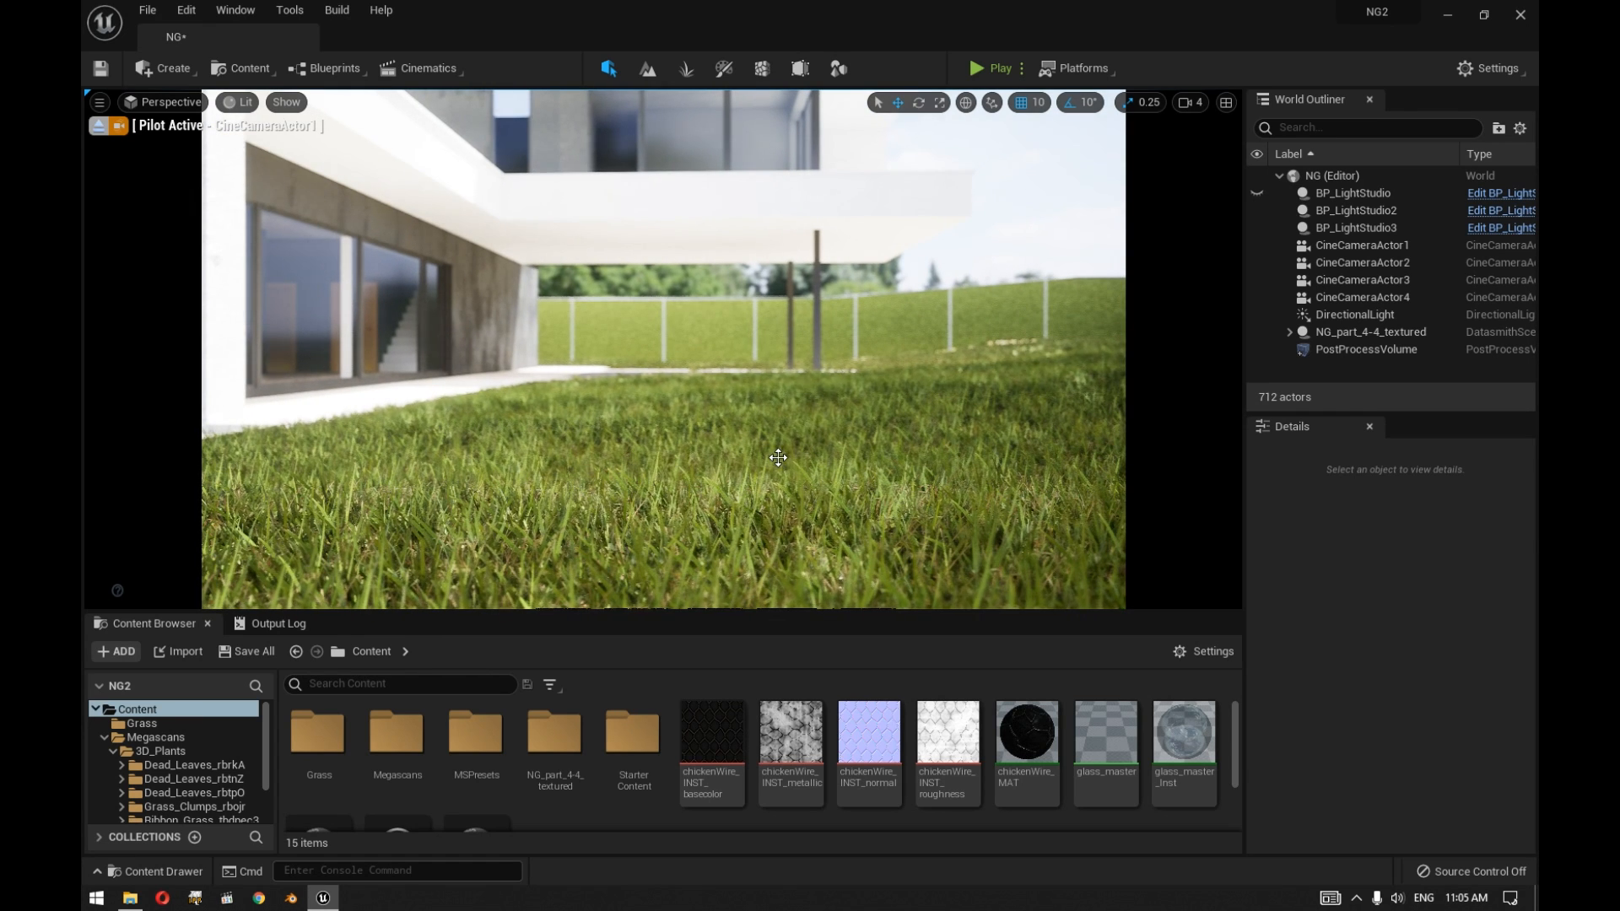
mouse_move(160, 99)
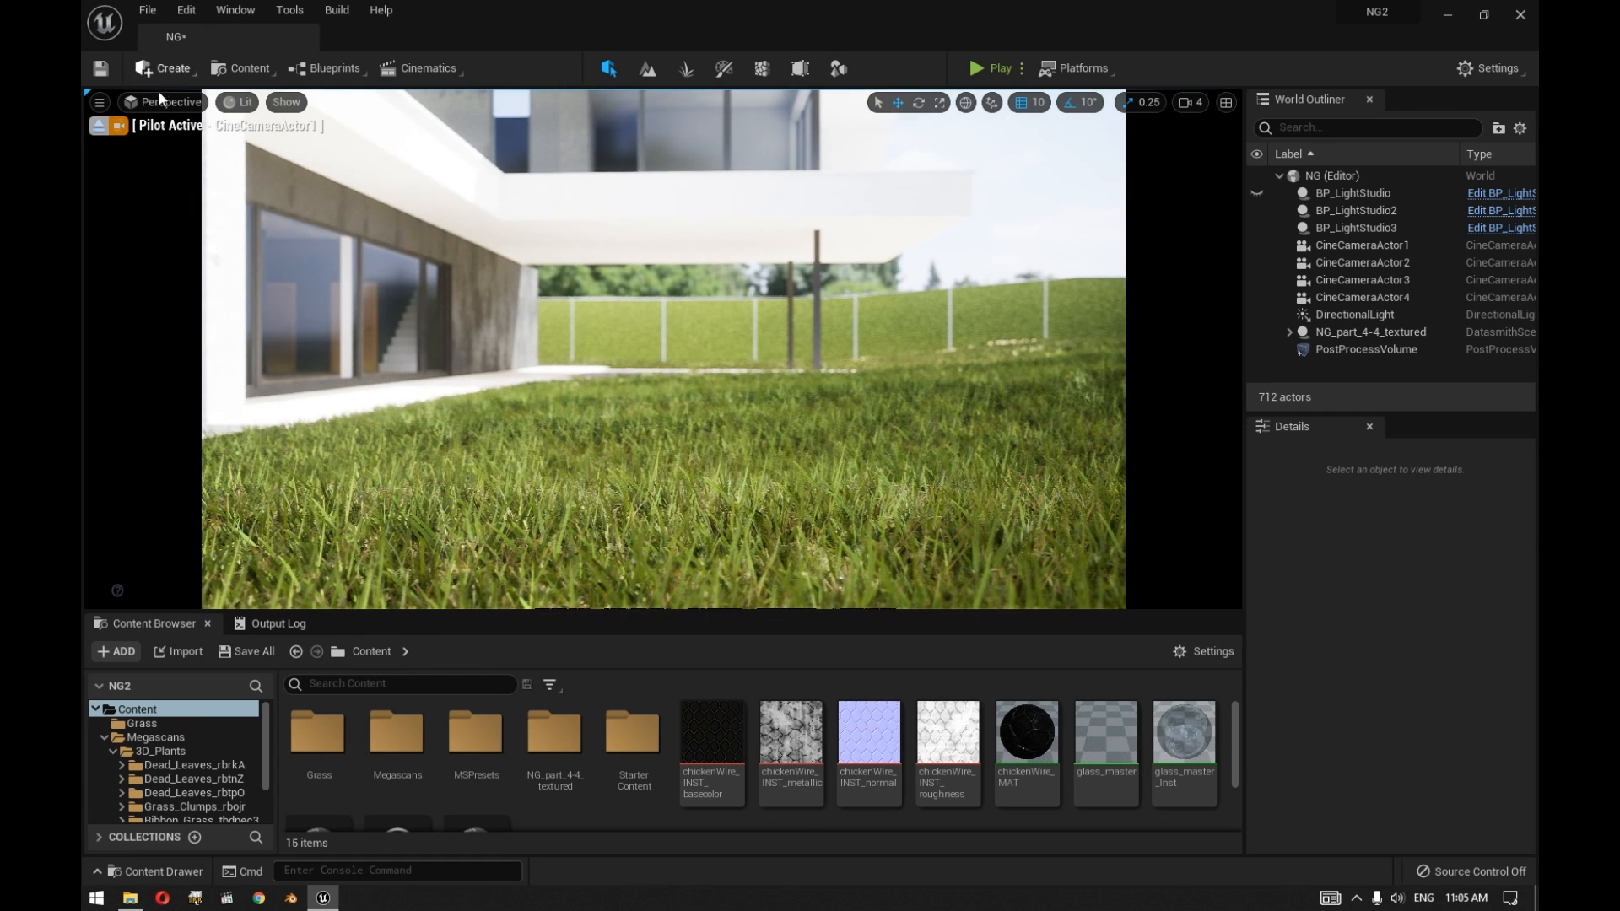
Look through CineCameraActor2, then CineCameraActor3, ending on its wide view of the house and lawn.
click(165, 103)
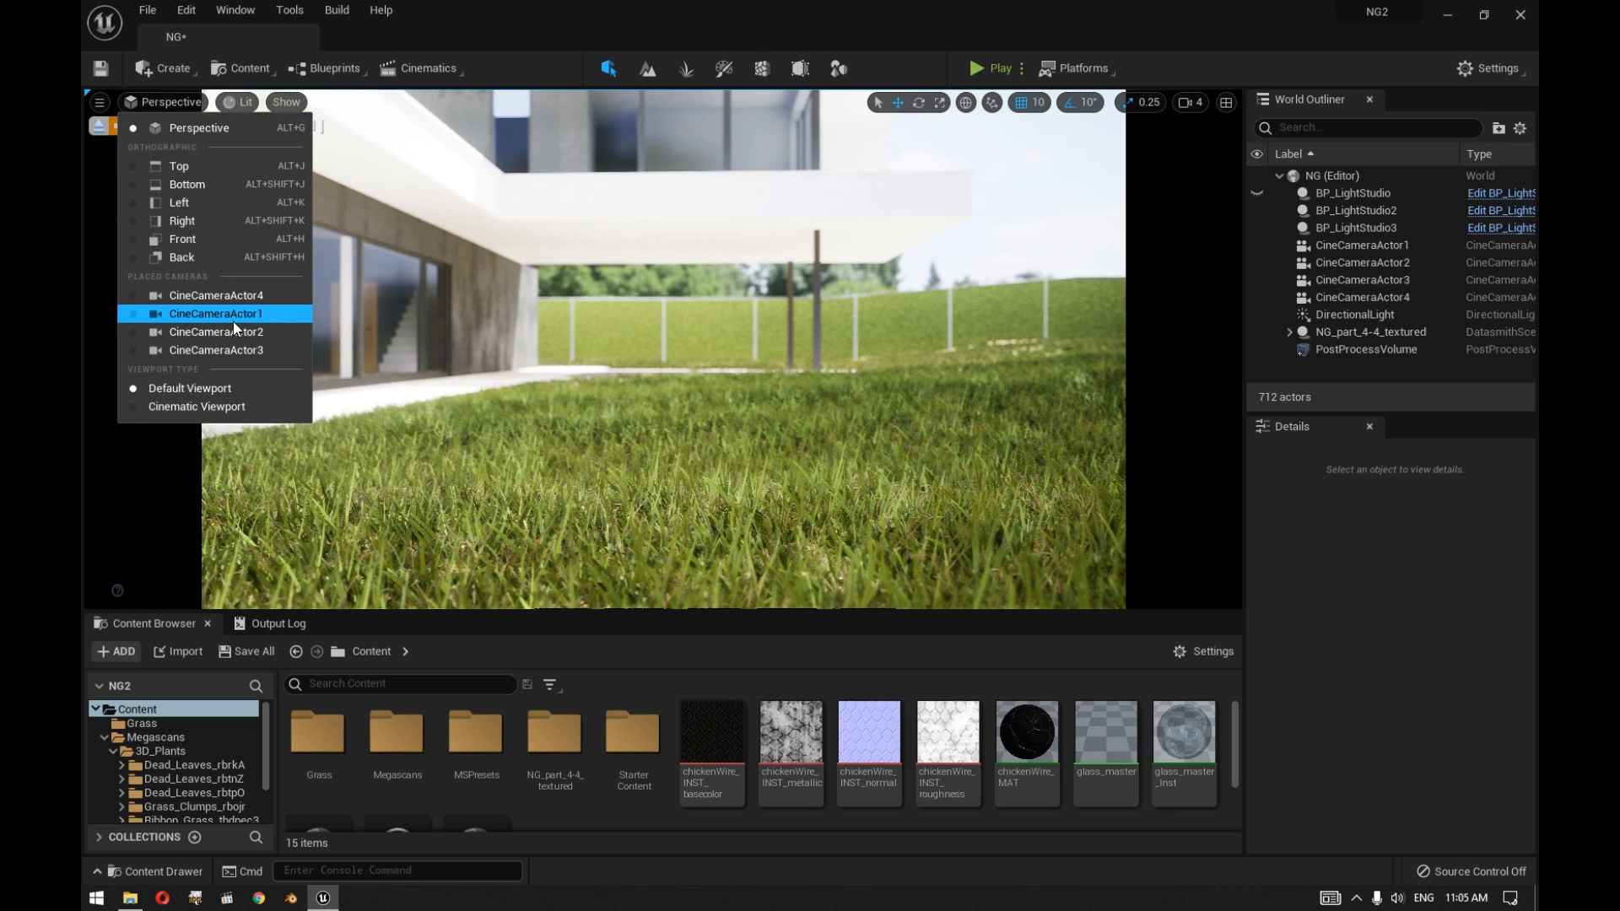
click(217, 332)
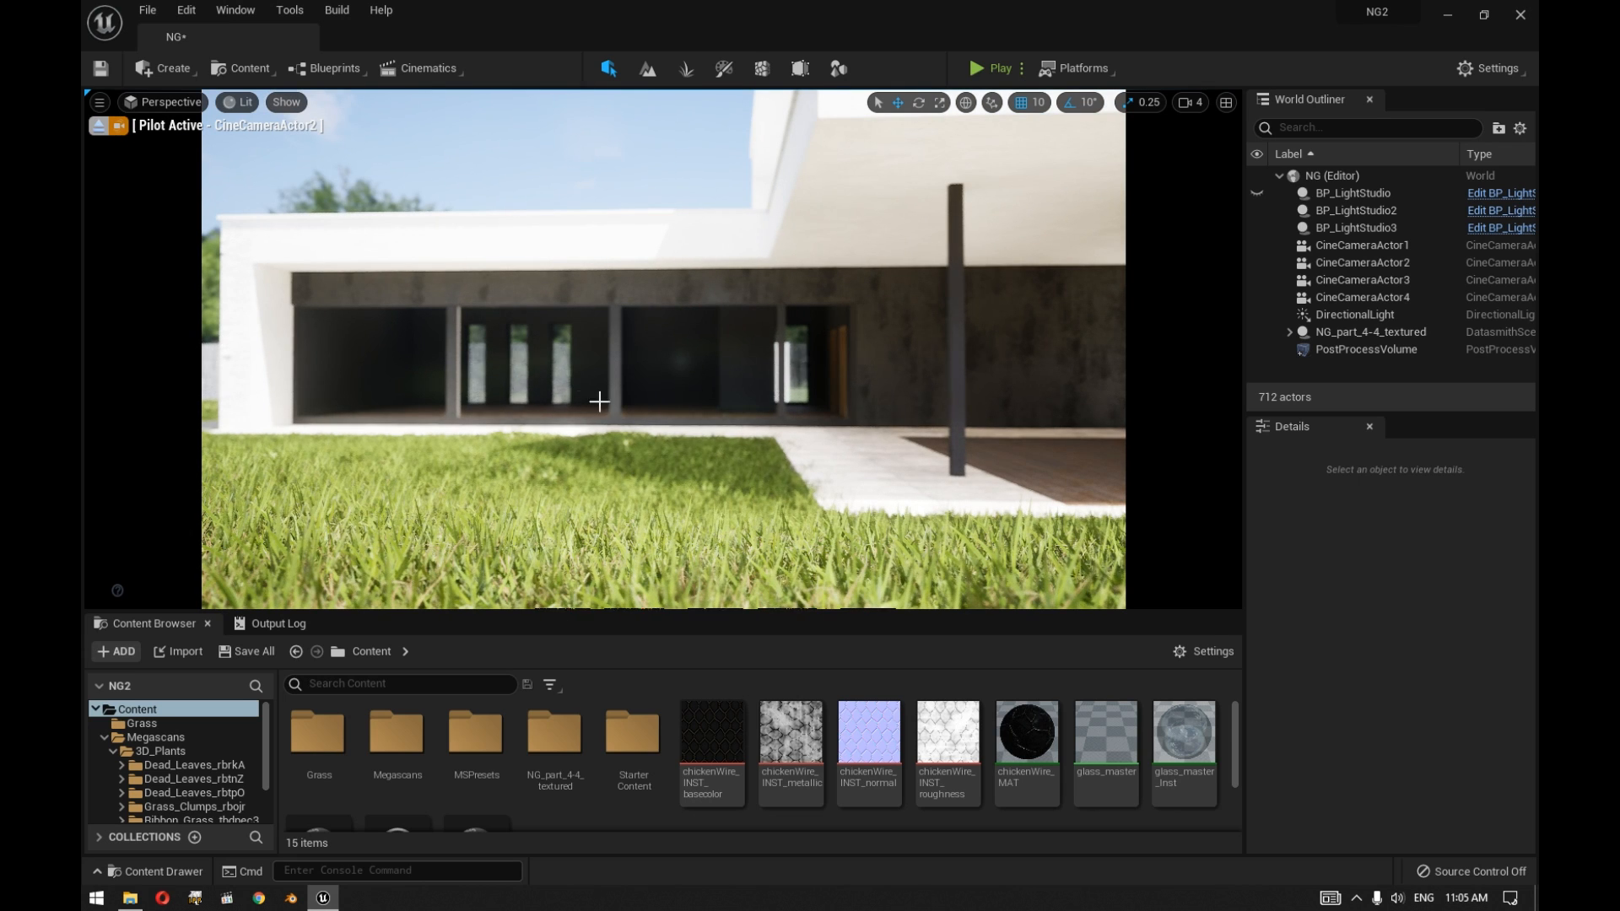
click(164, 101)
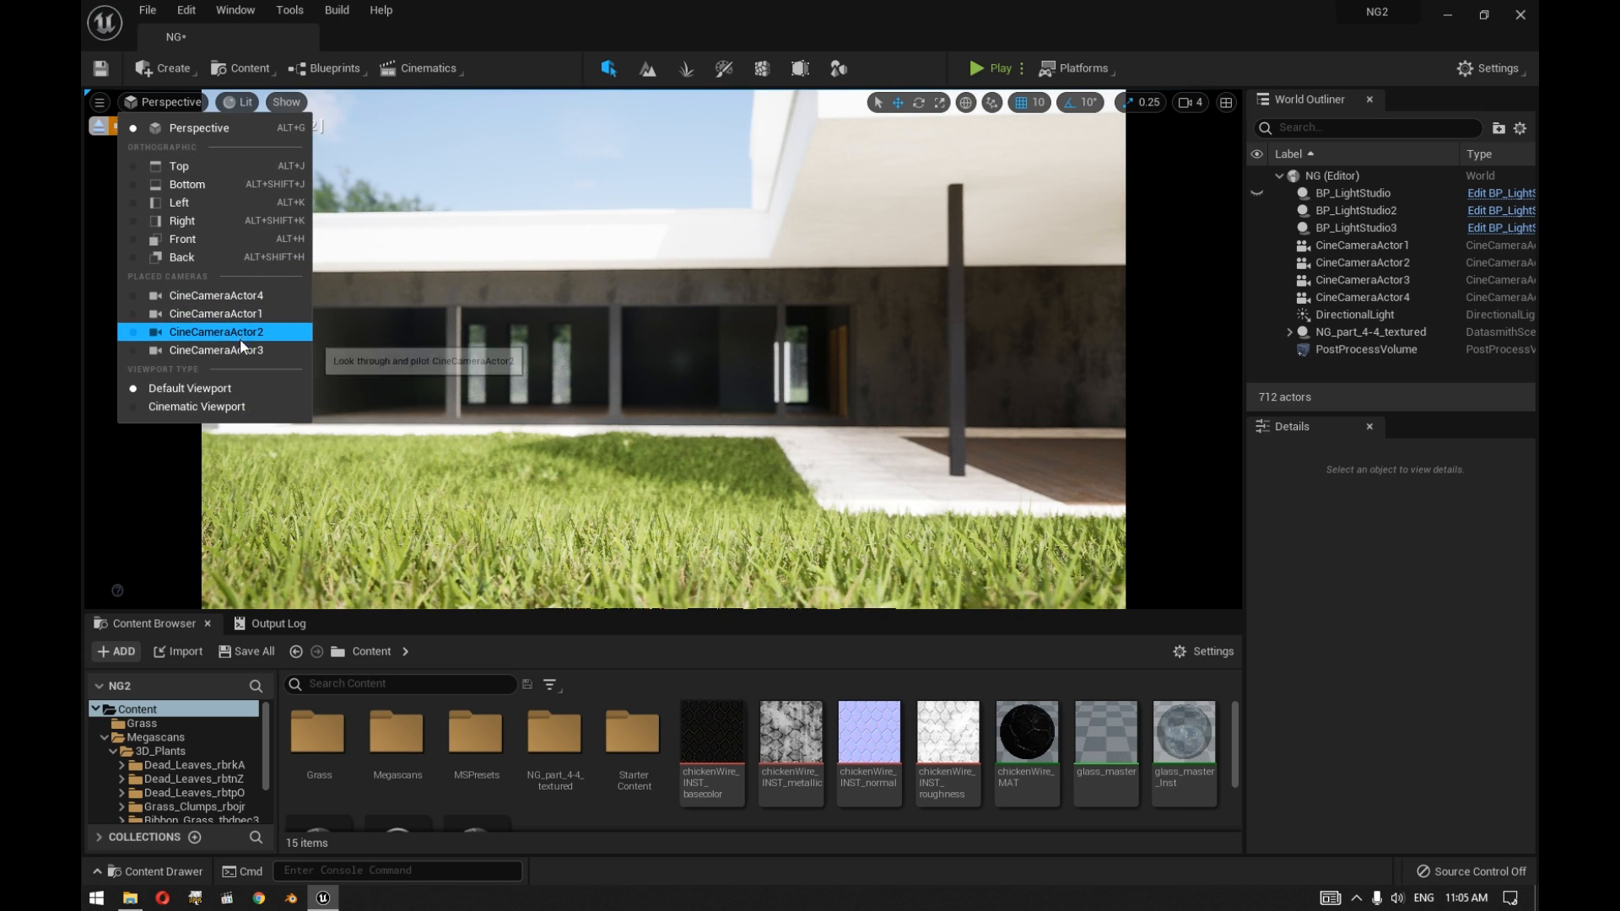
click(218, 355)
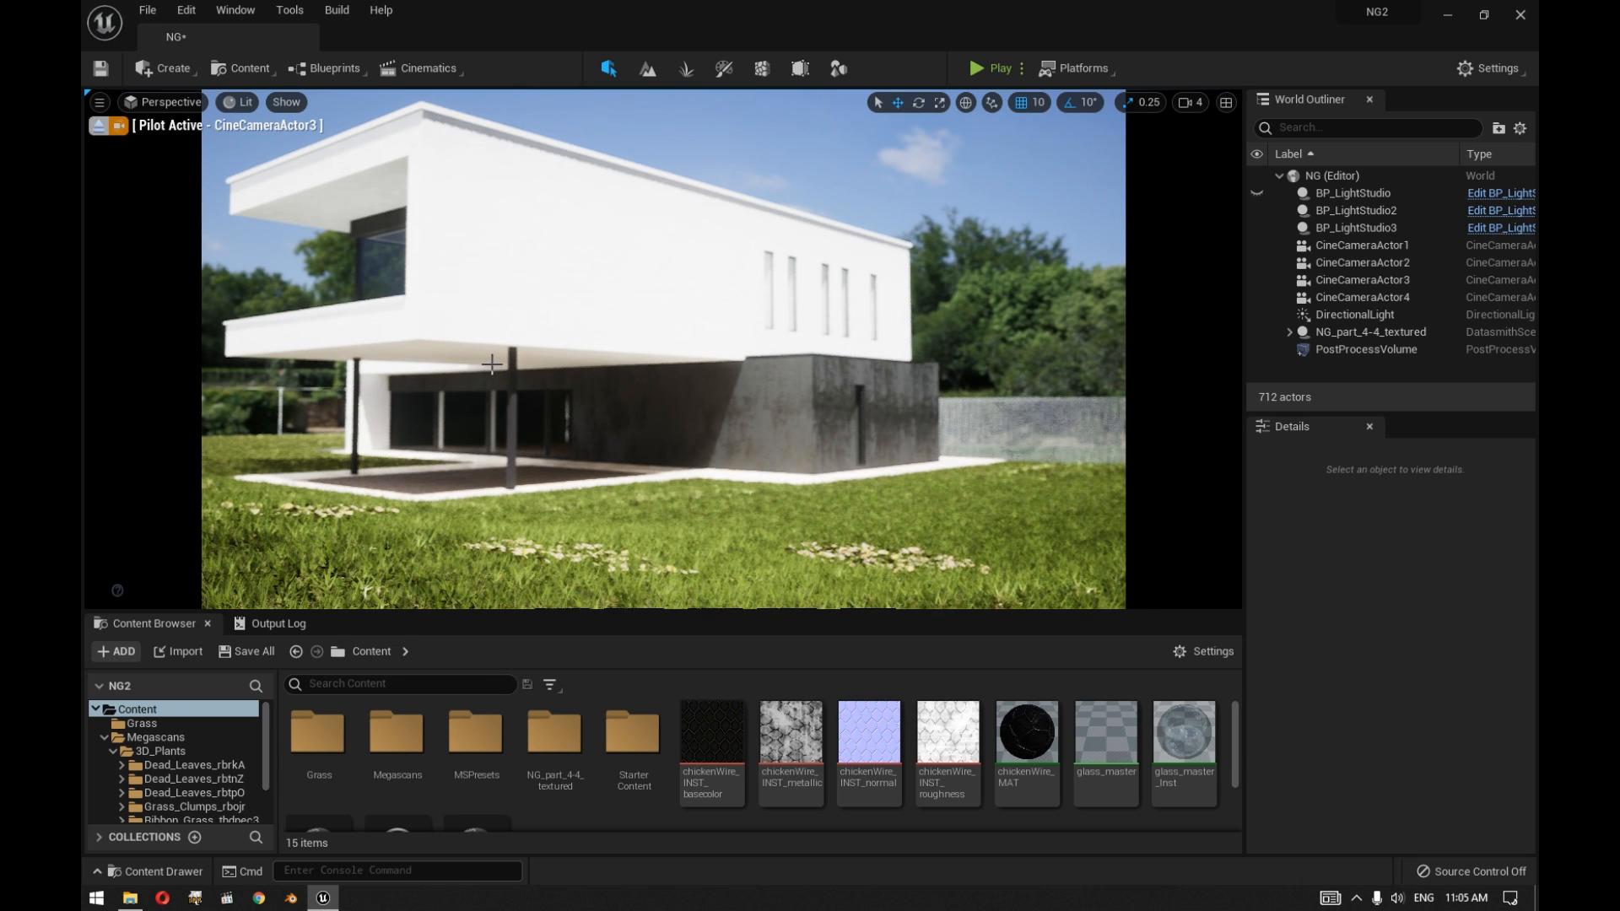
mouse_move(619, 383)
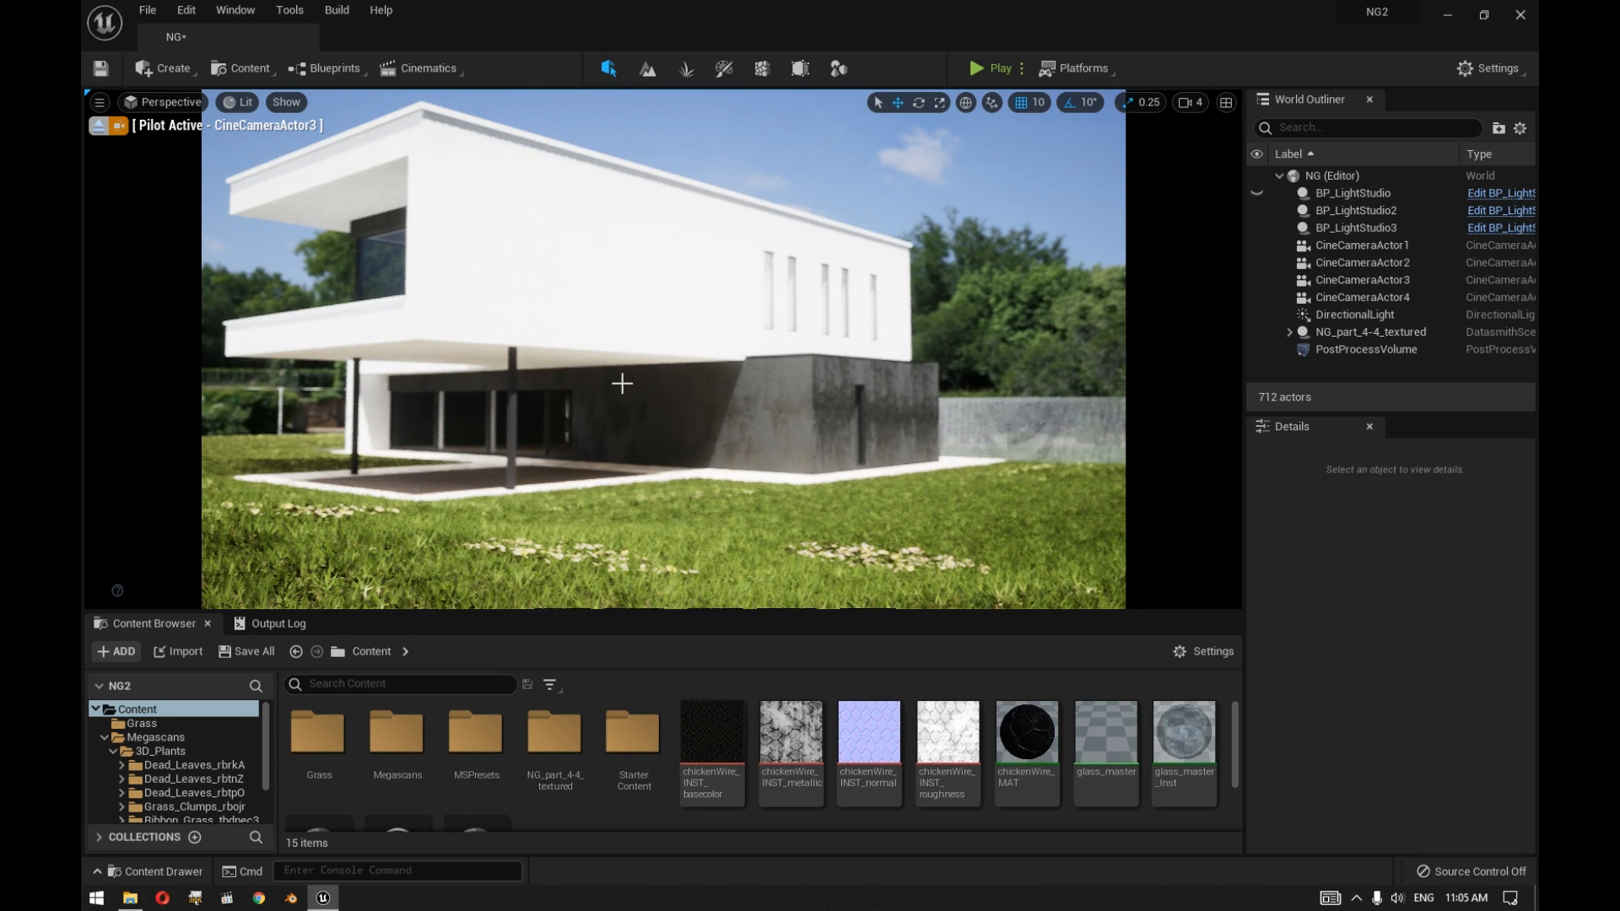
mouse_move(631, 416)
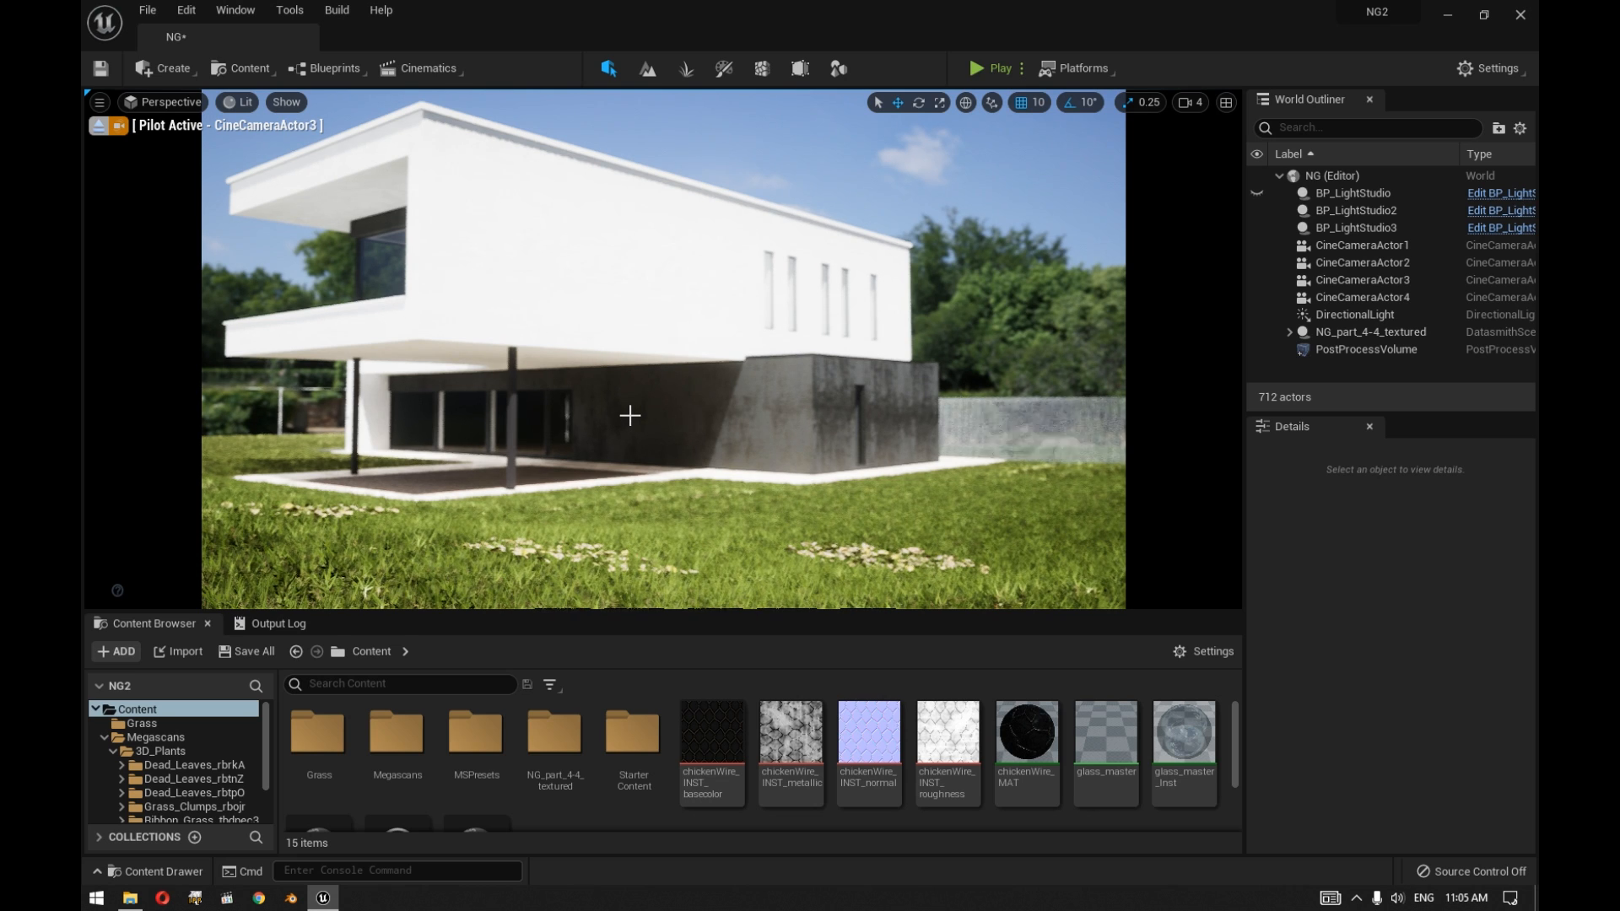
mouse_move(740, 436)
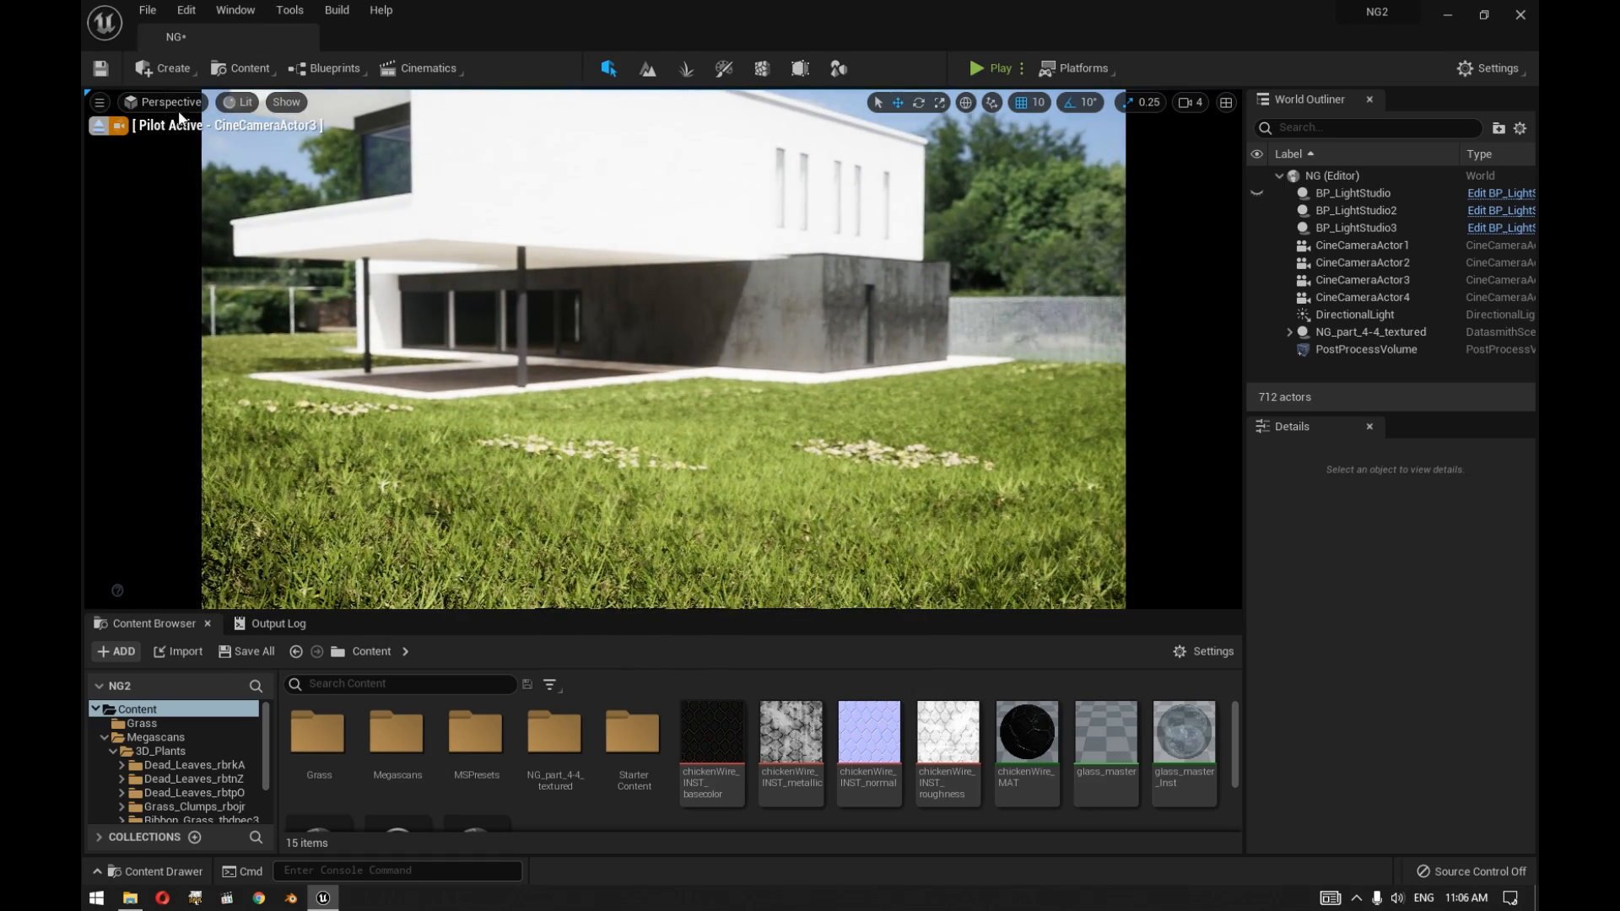
click(290, 897)
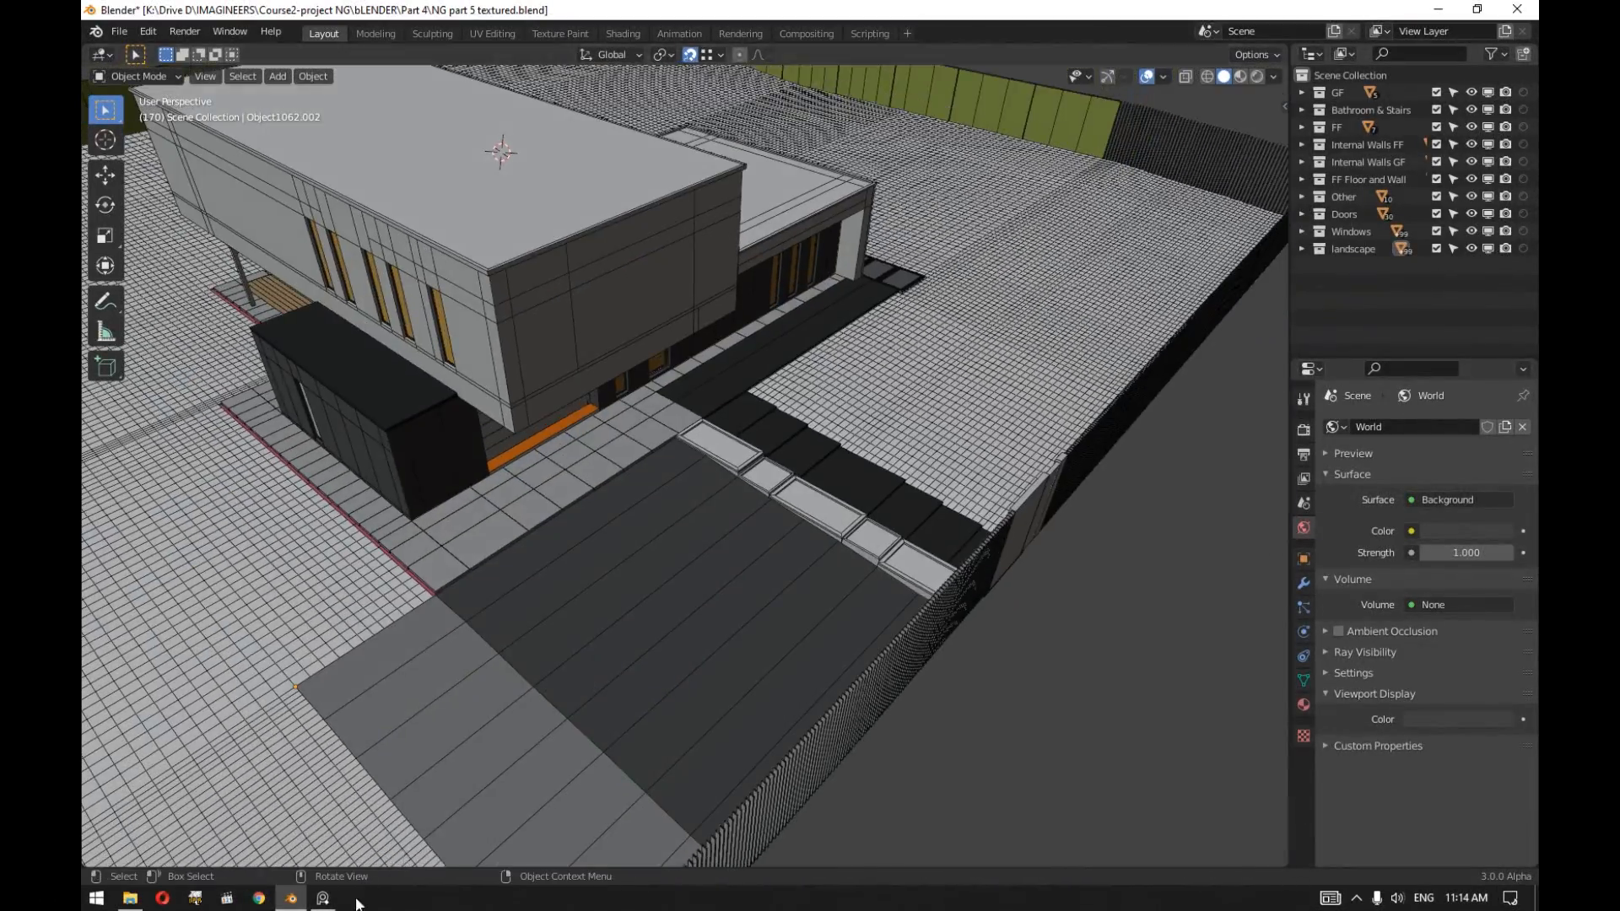
click(322, 896)
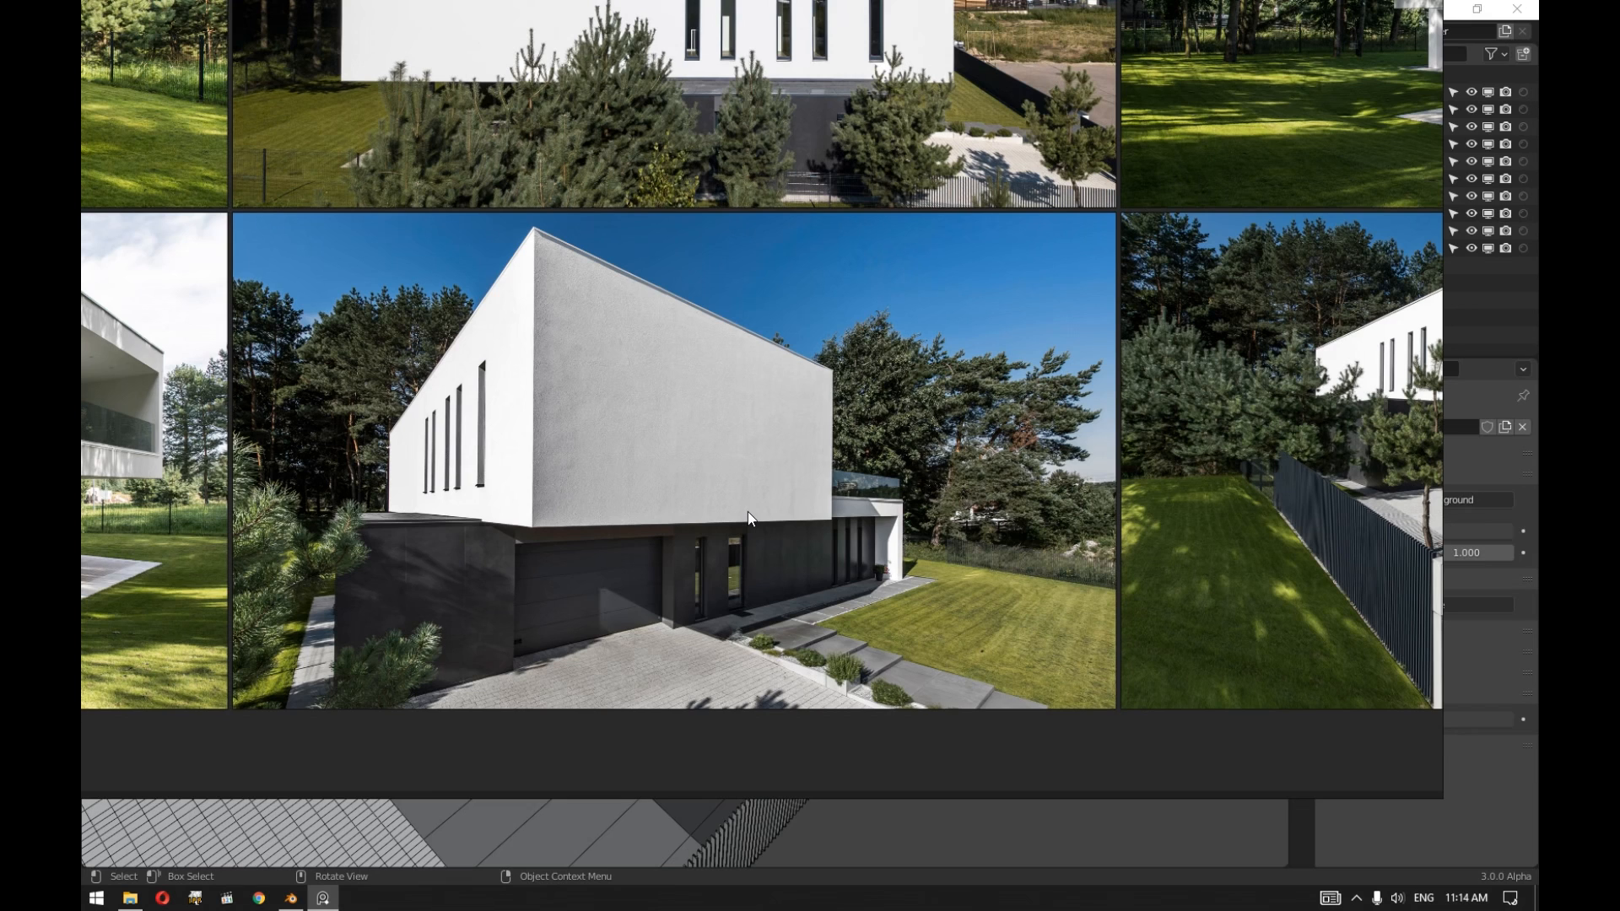
mouse_move(651, 468)
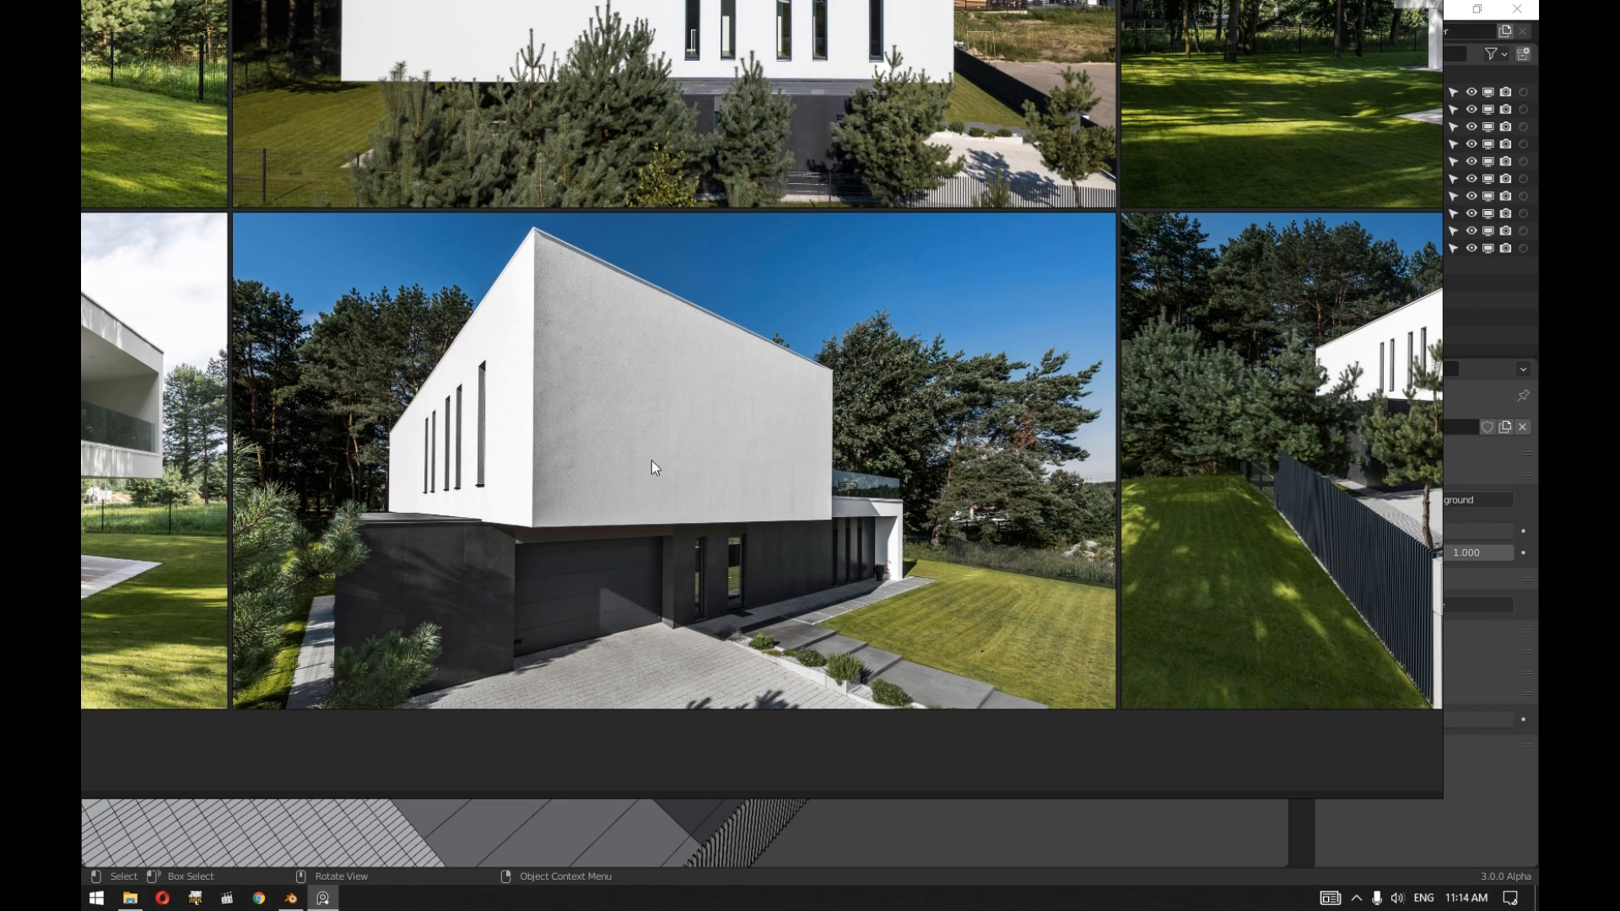
mouse_move(682, 464)
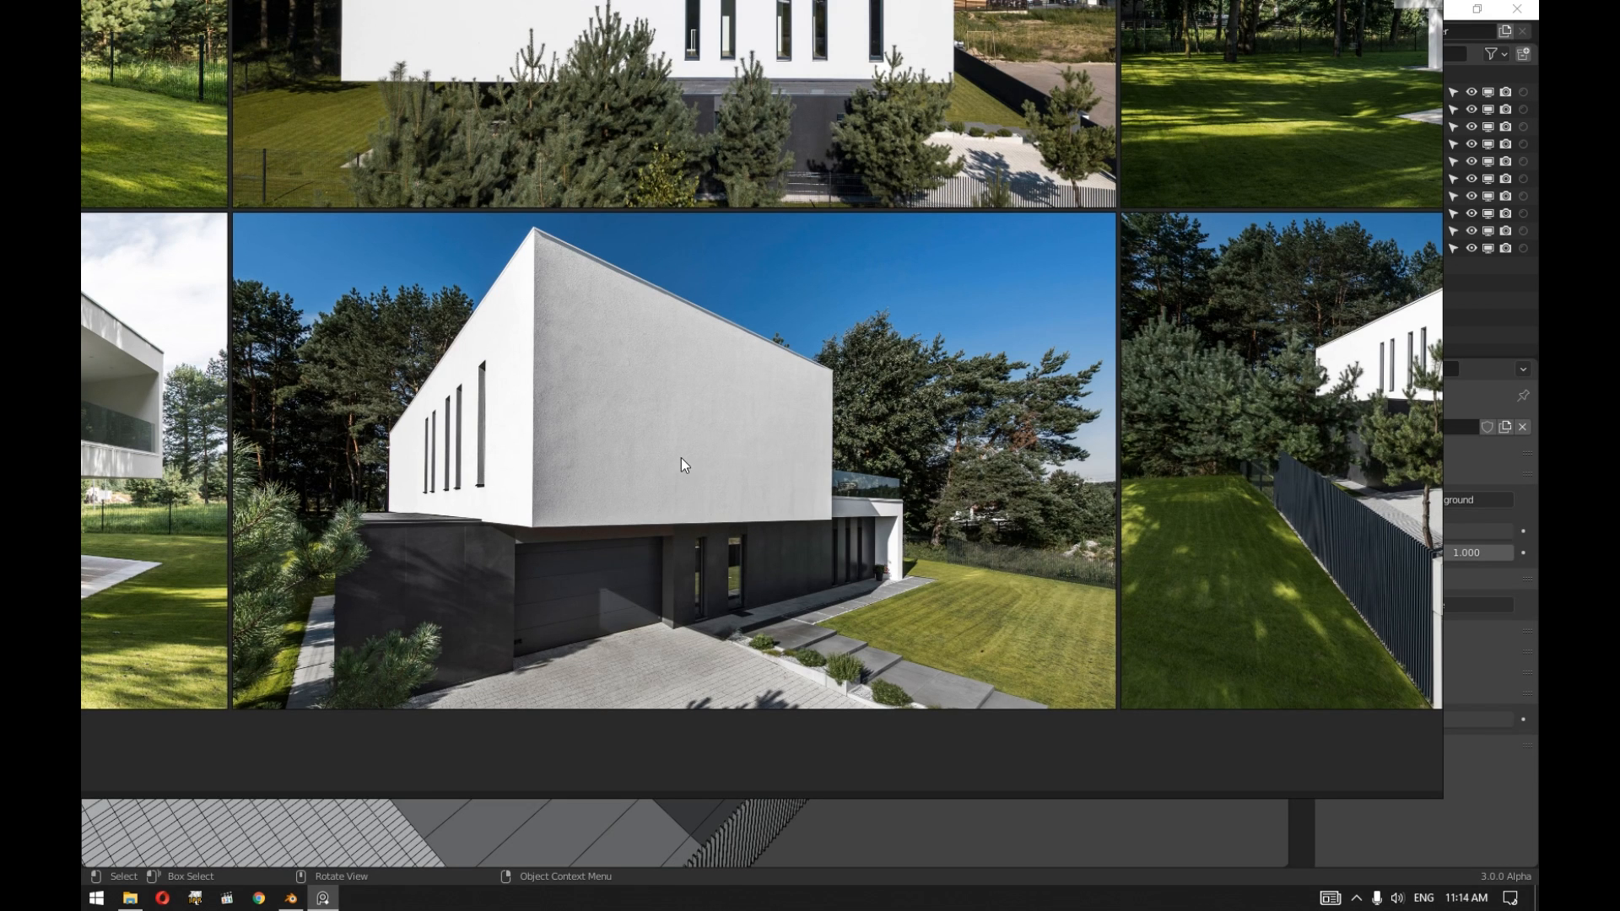
mouse_move(957, 564)
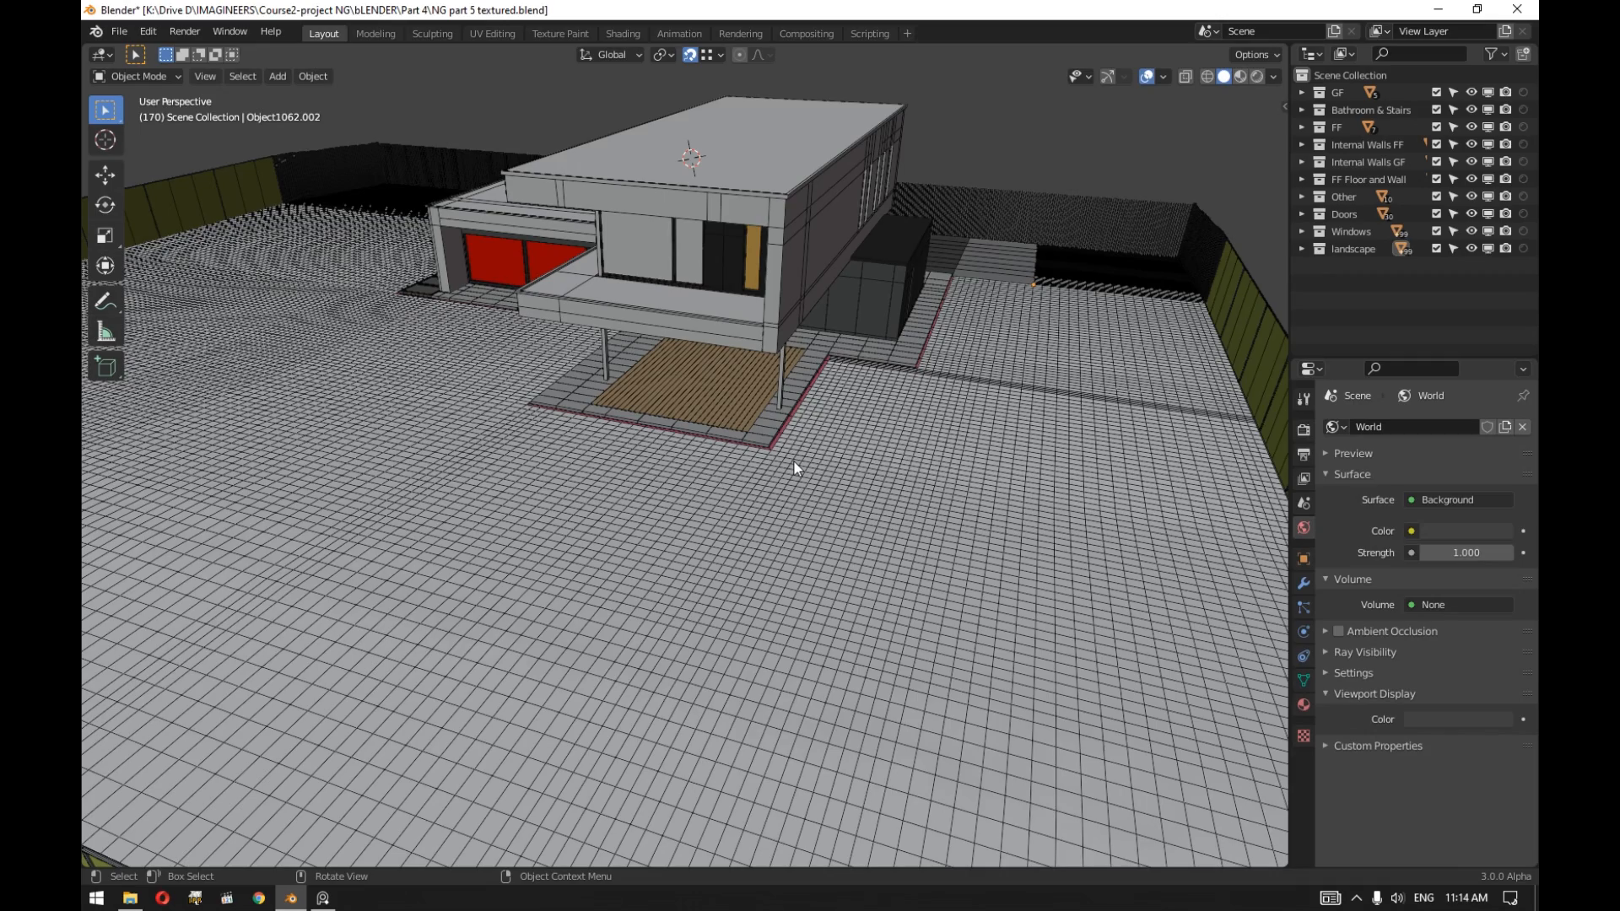
mouse_move(777, 486)
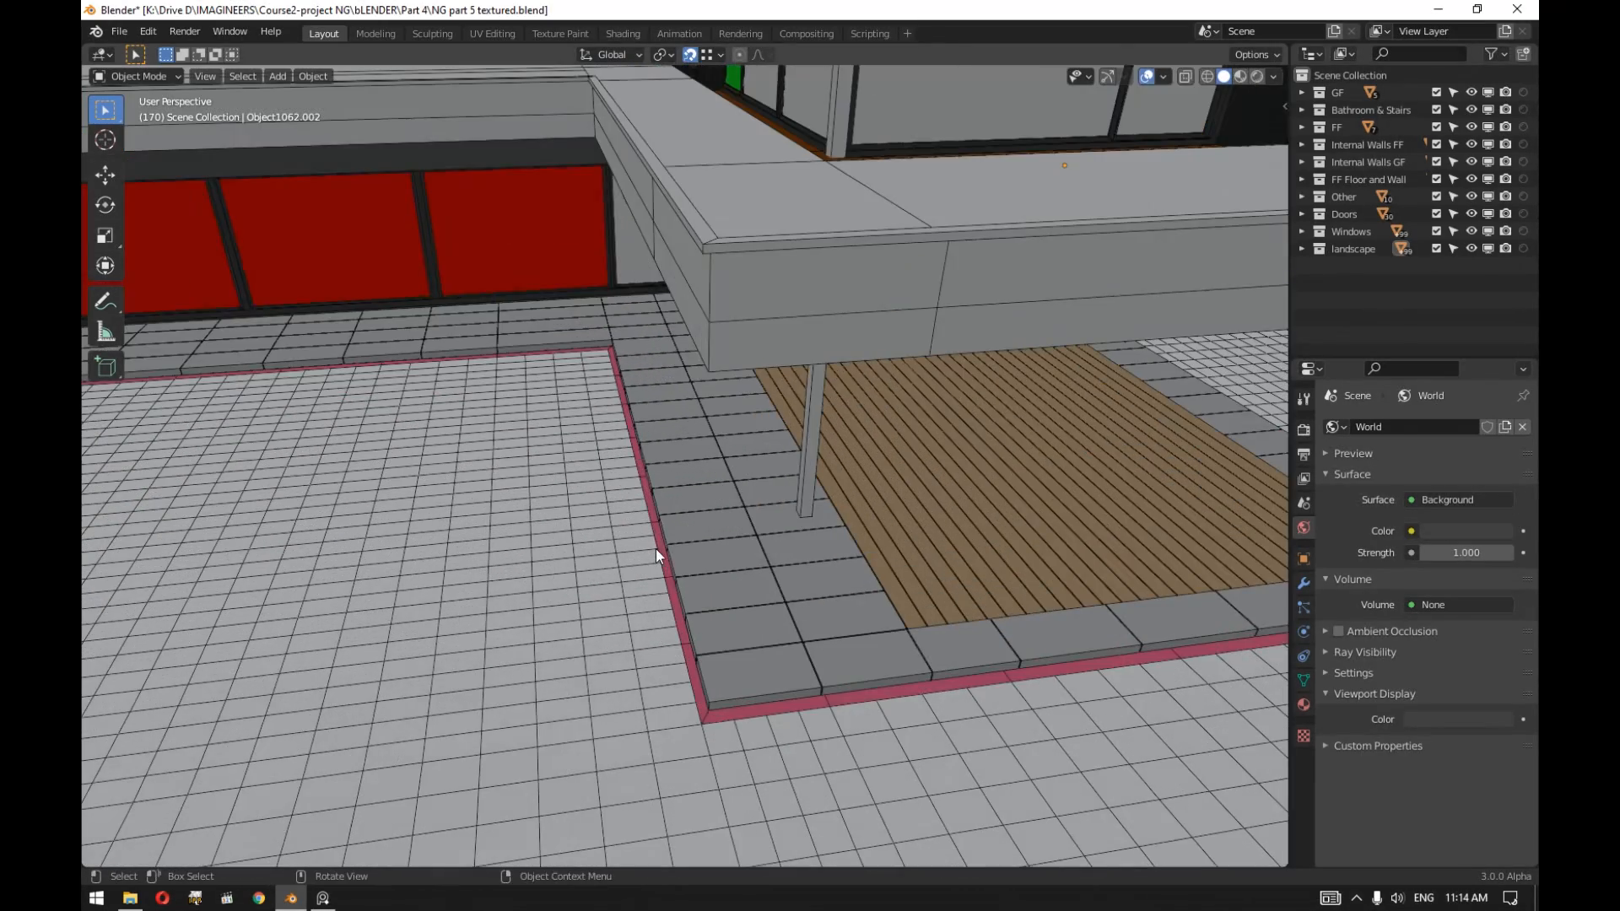
mouse_move(609, 344)
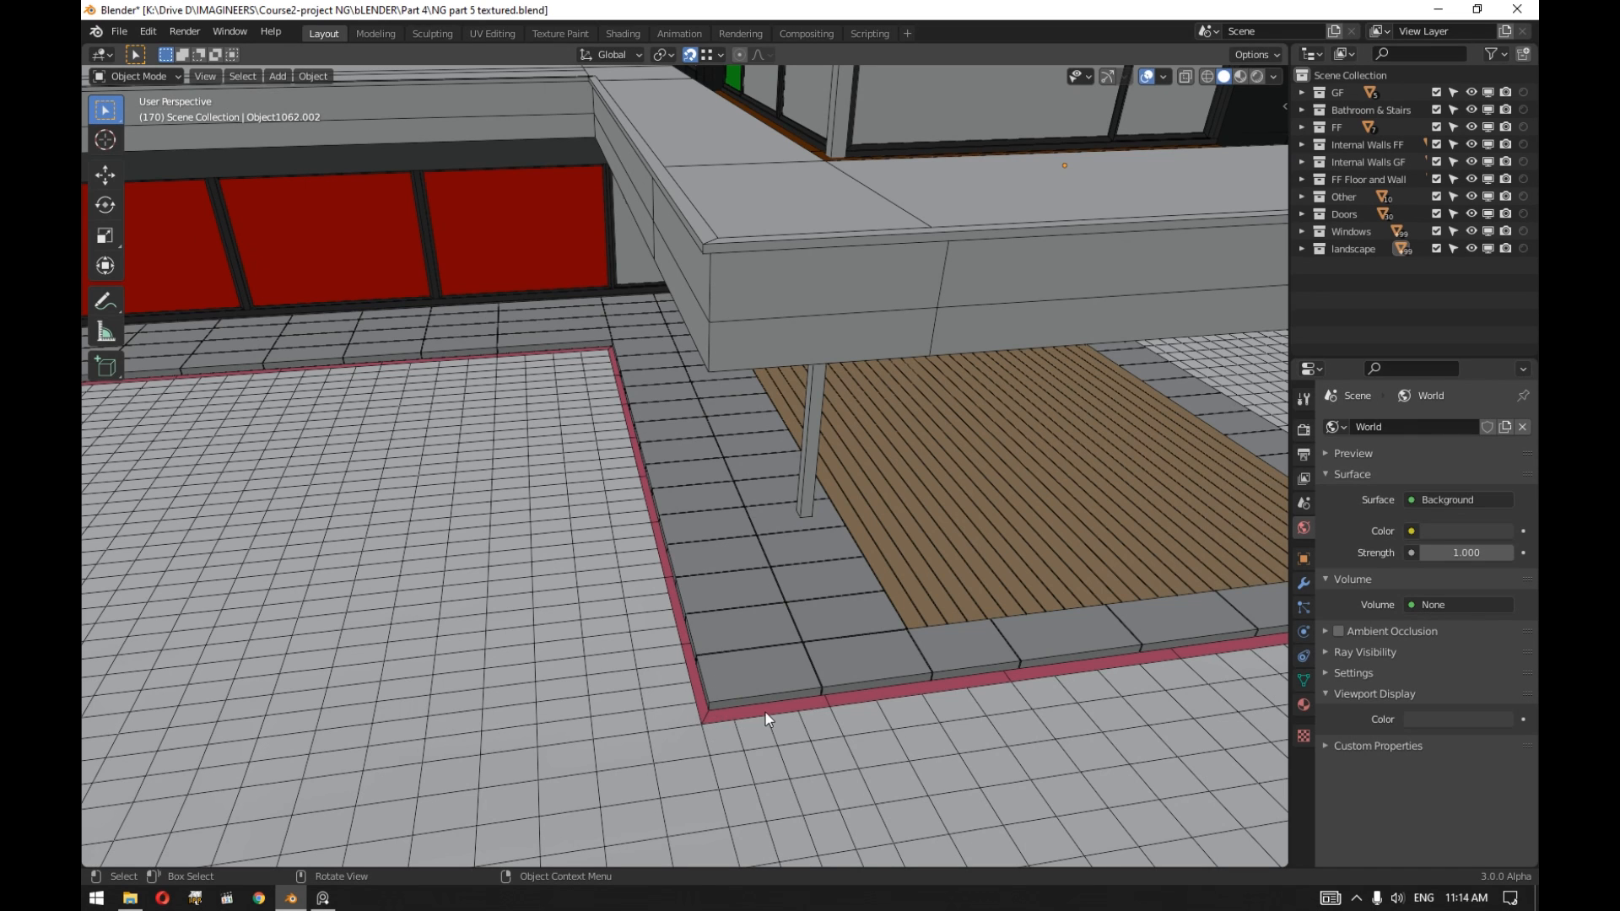
Inspect the terrace paving and lawn border, then isolate the gridded lawn terrain mesh.
click(678, 554)
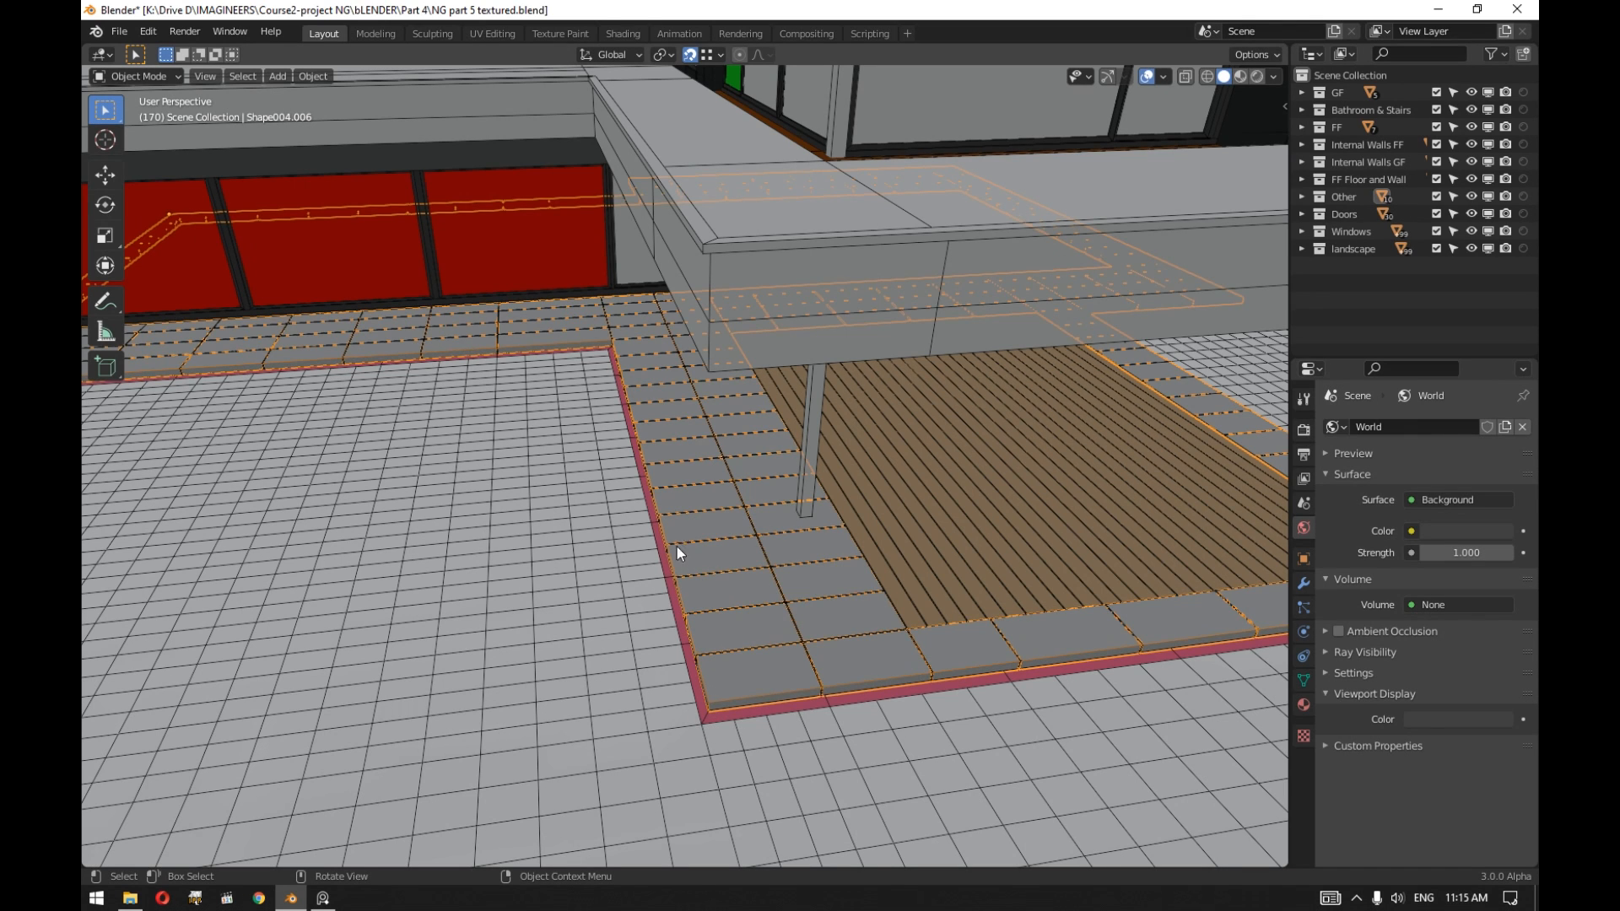
click(619, 412)
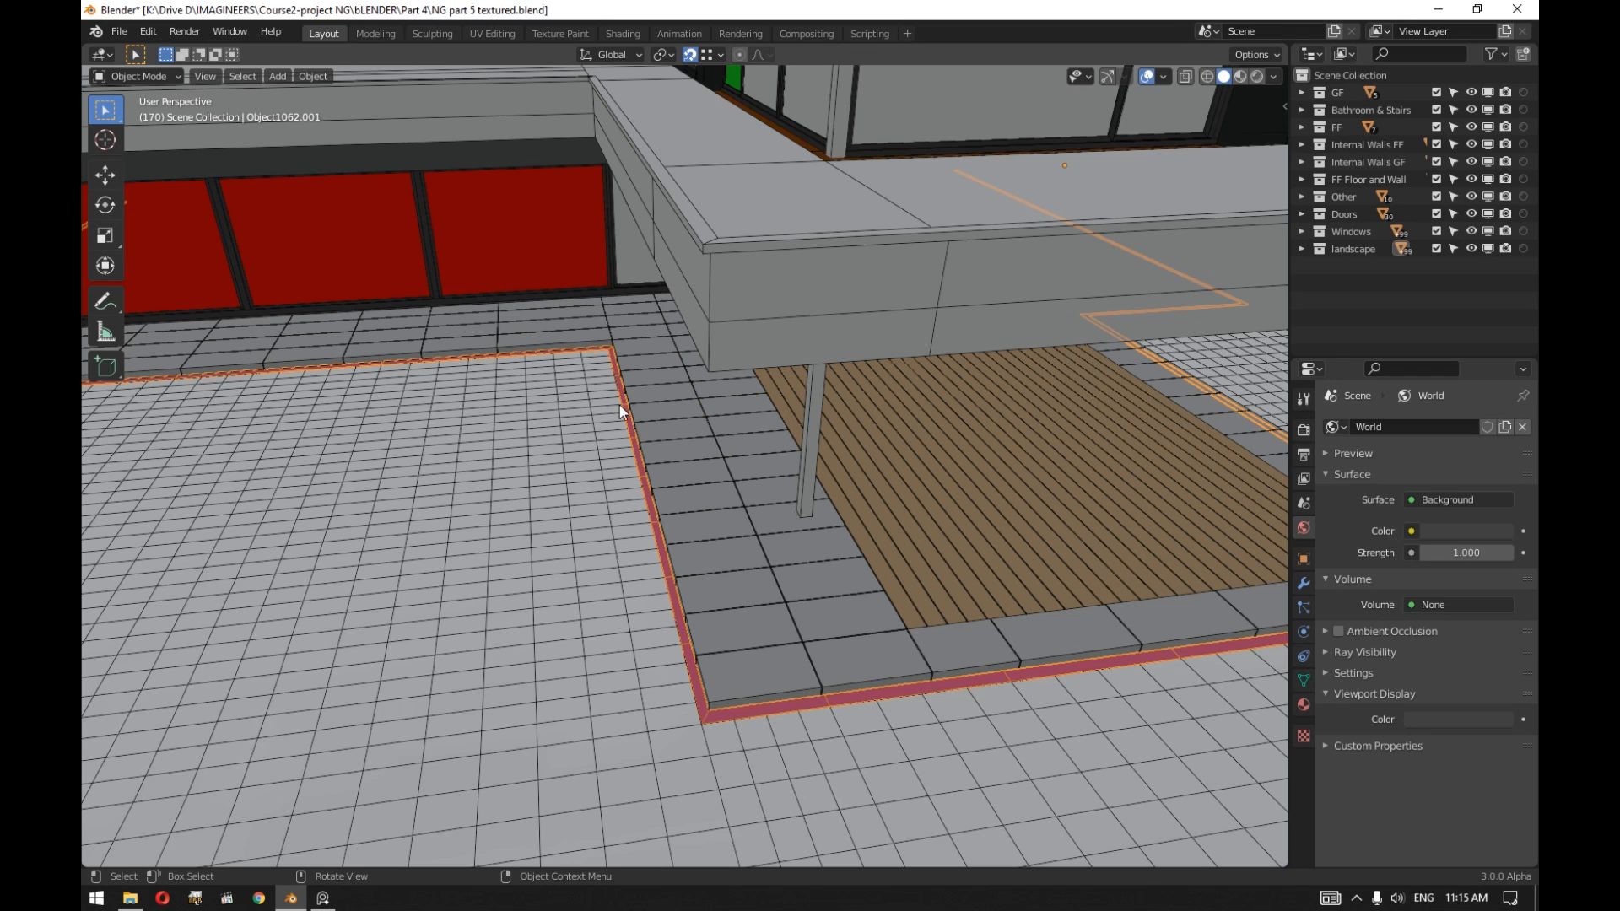
mouse_move(690, 714)
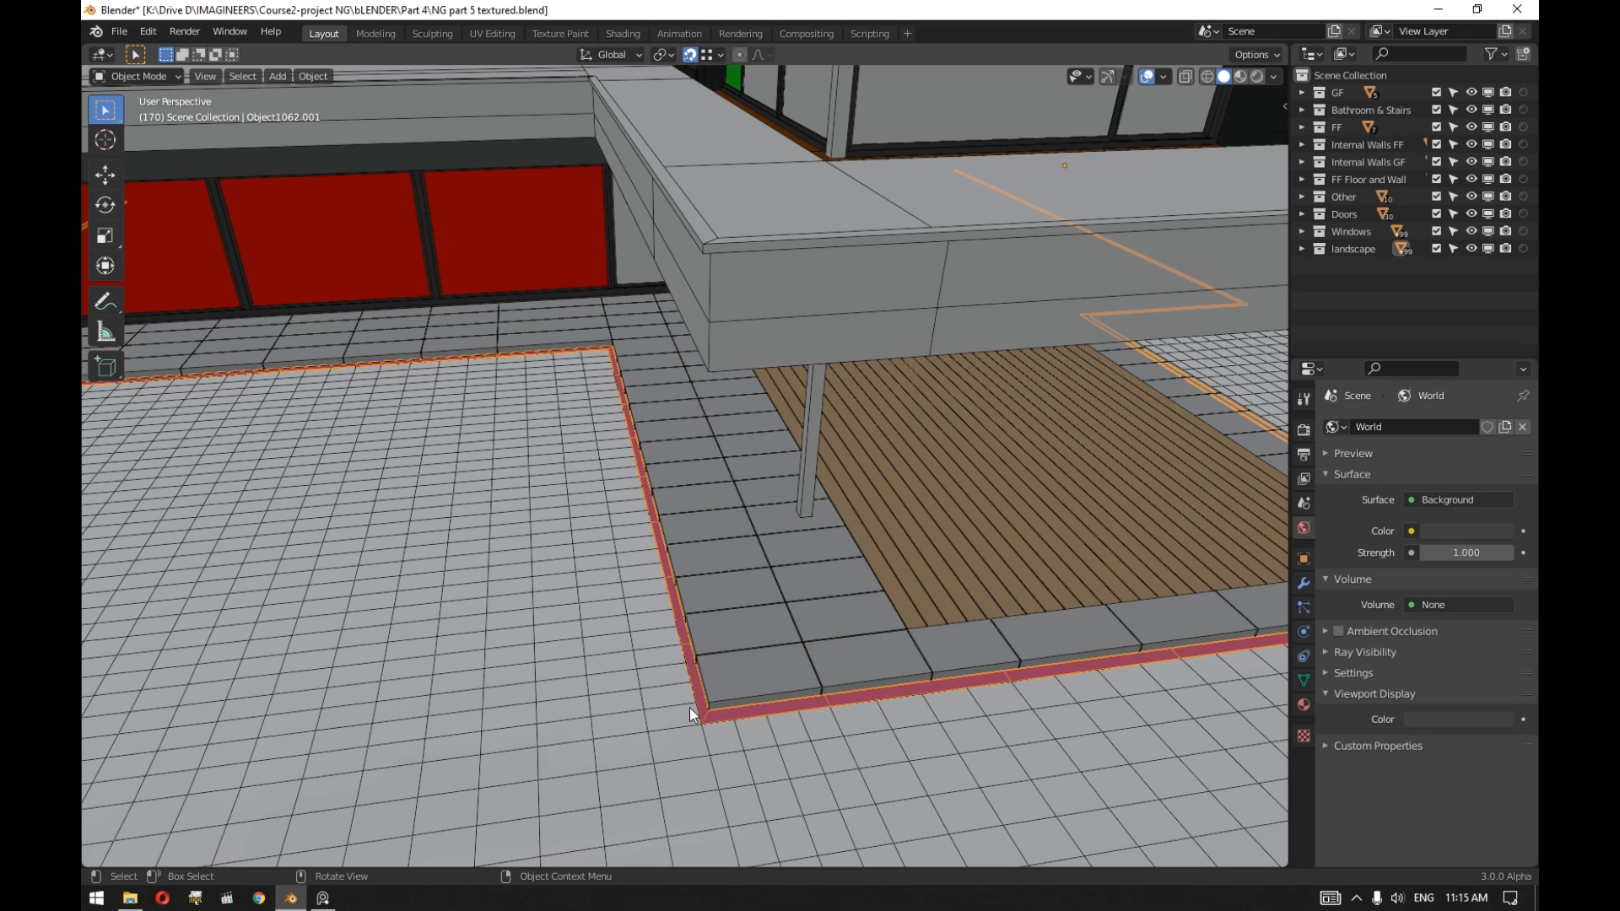
mouse_move(662, 702)
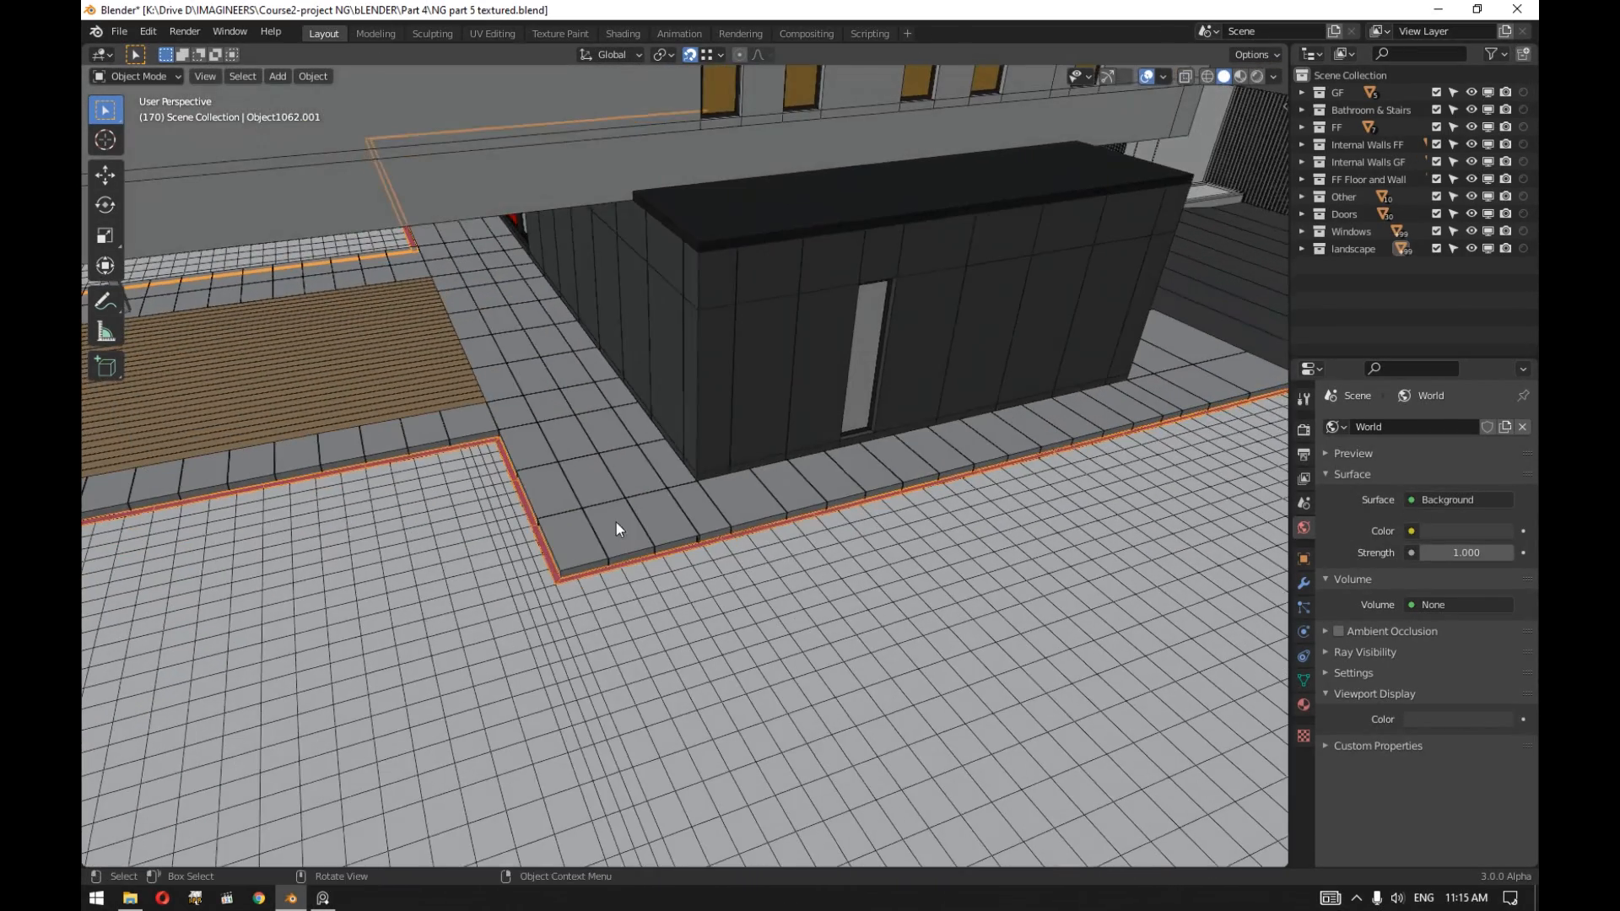
mouse_move(605, 625)
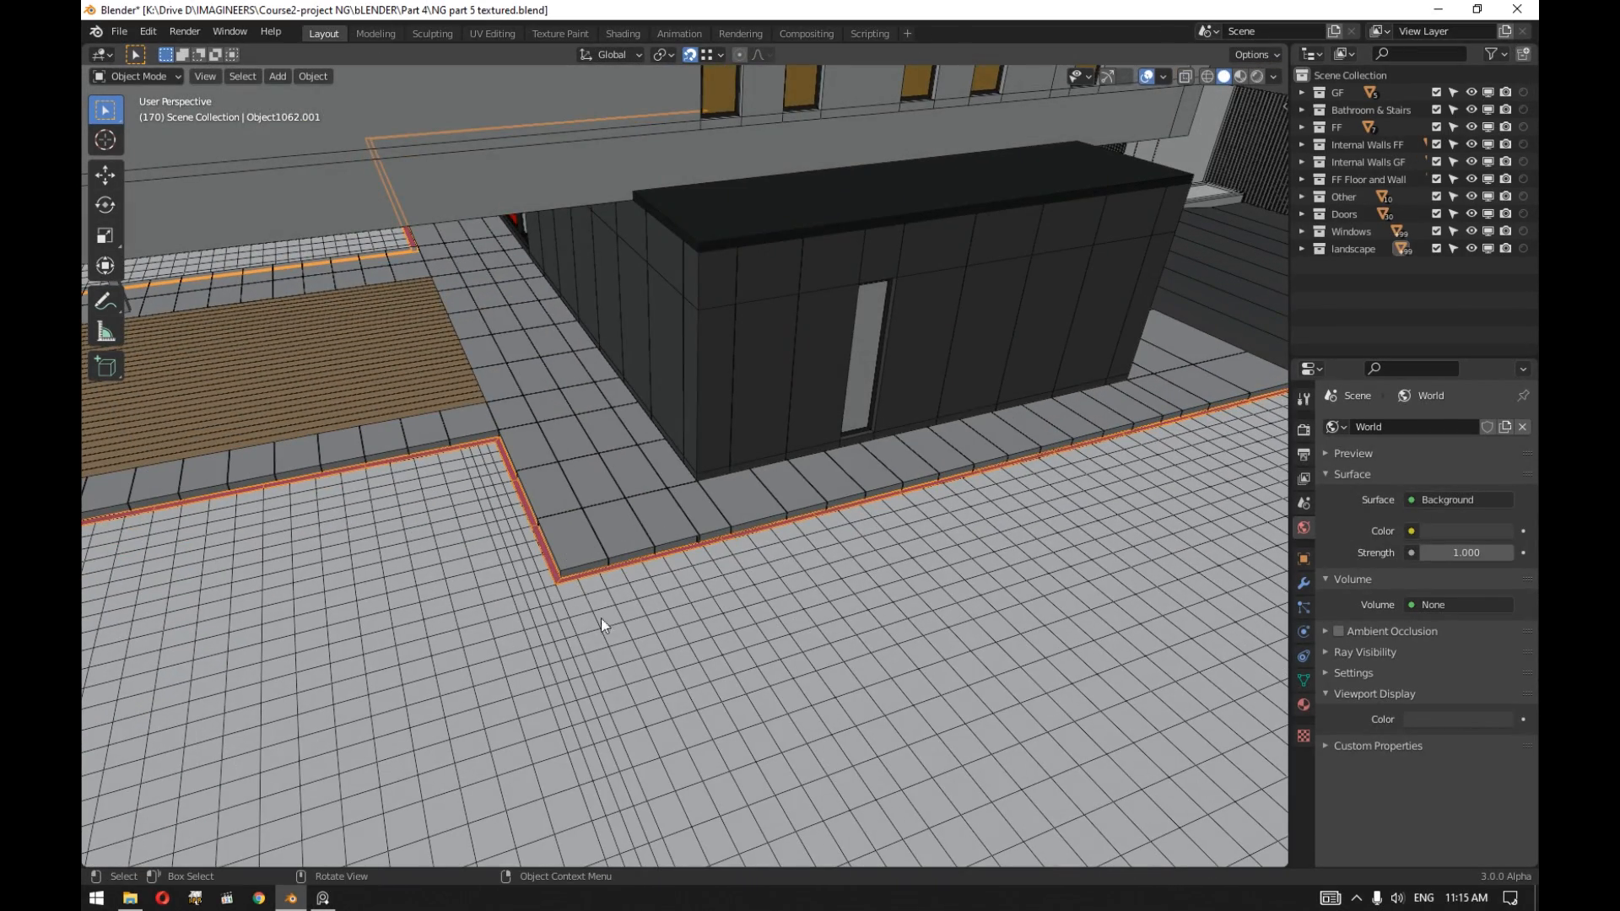
mouse_move(547, 537)
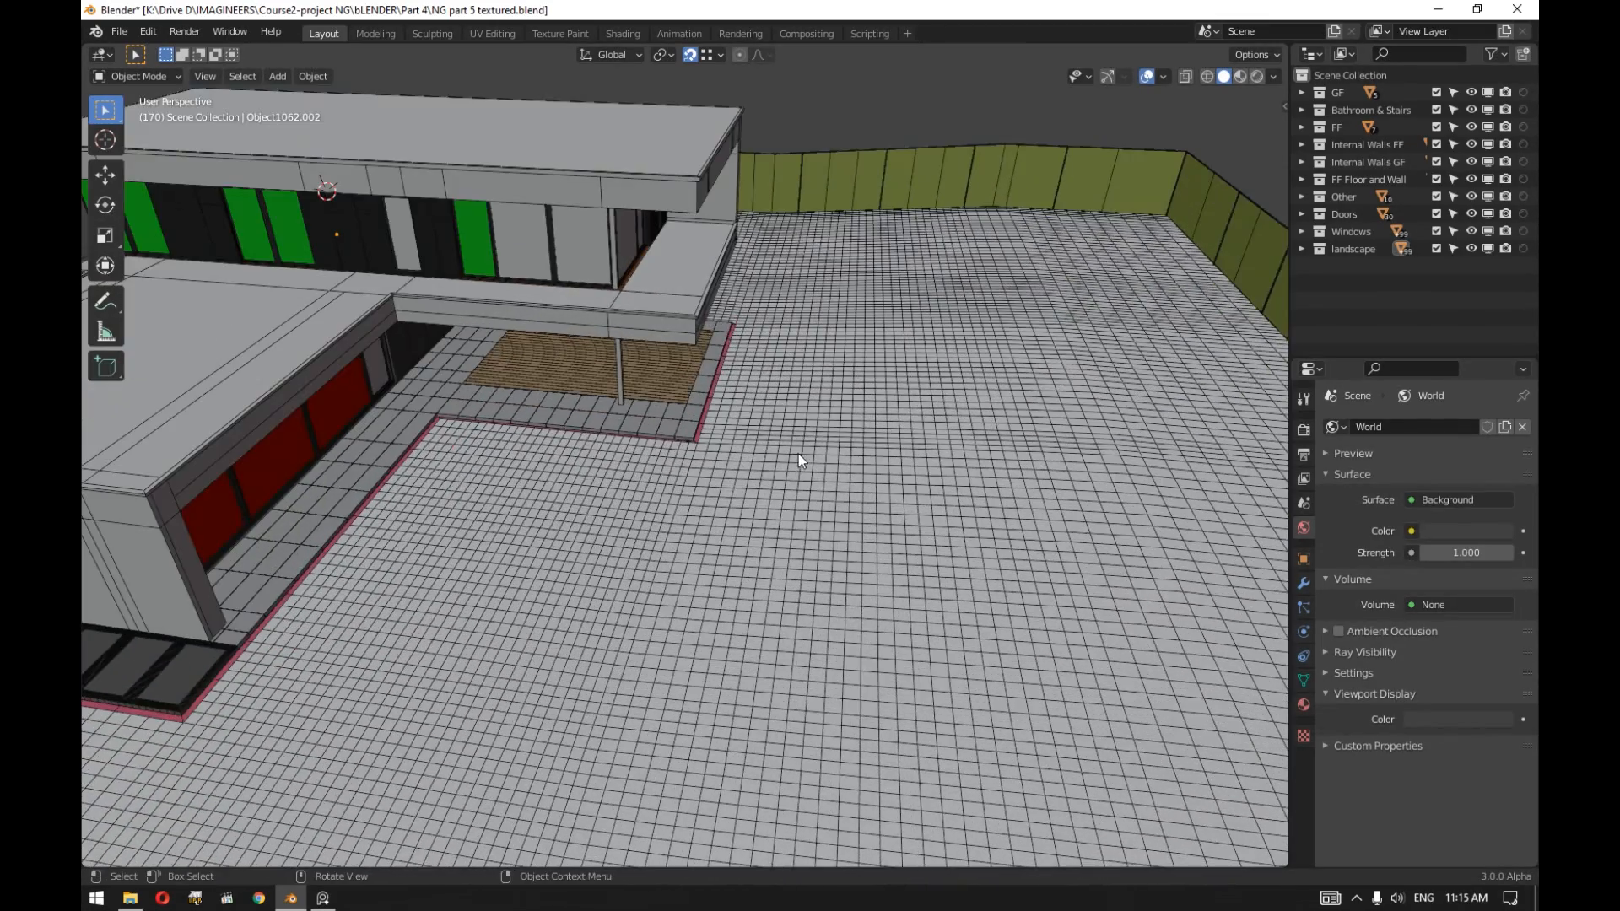
click(845, 376)
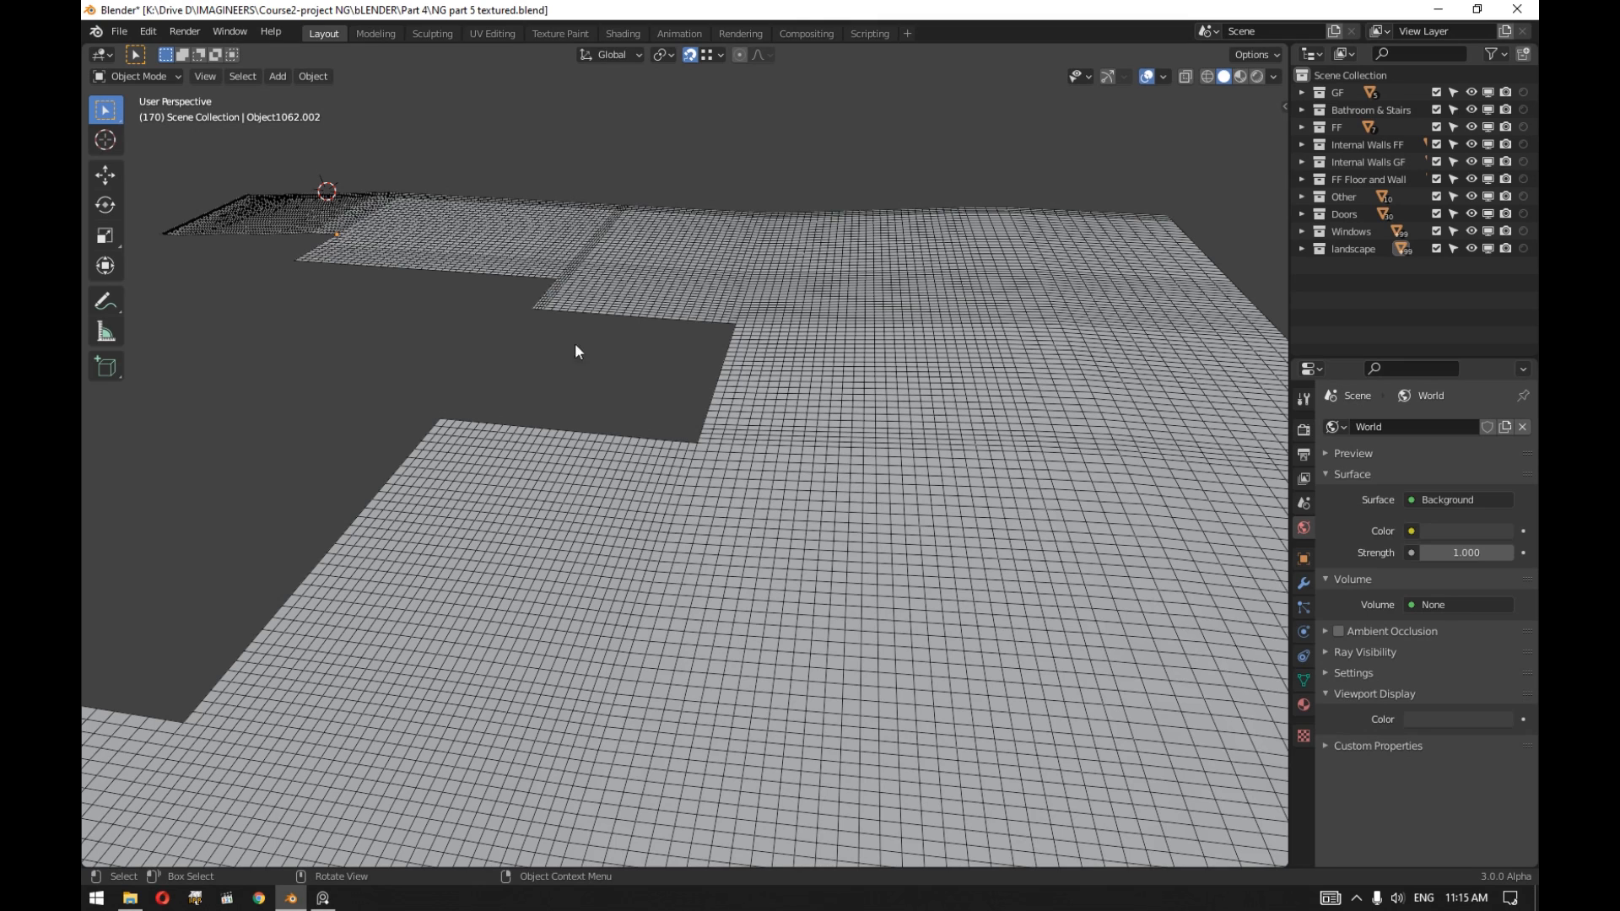
mouse_move(432, 34)
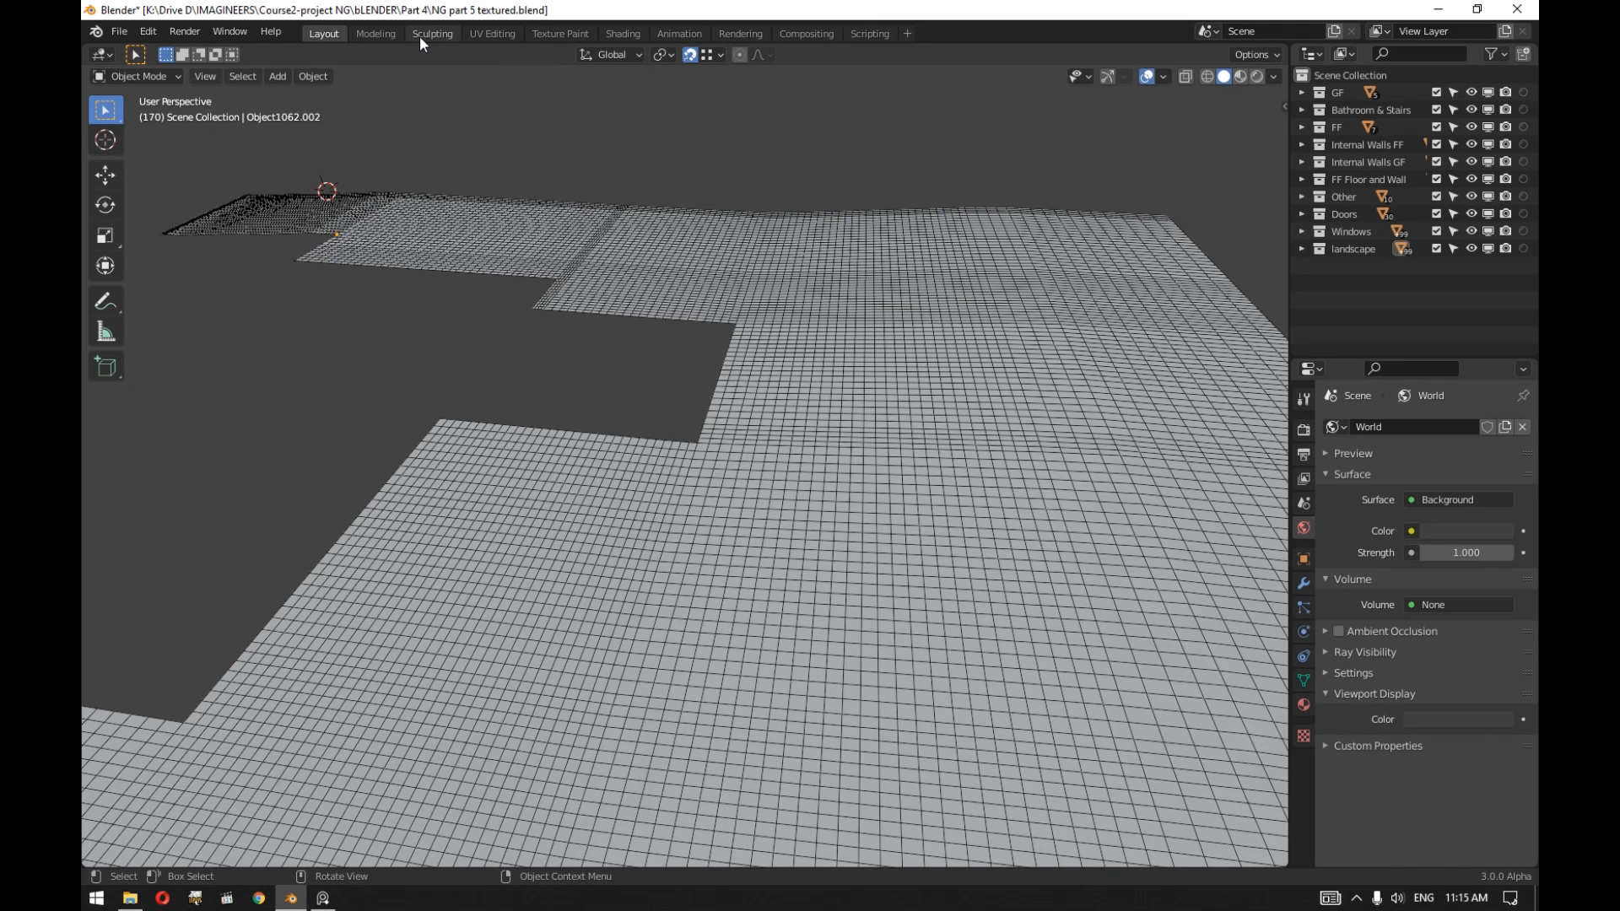
Enter Sculpting on the terrain and assign the draw brush a new Noise texture.
click(432, 34)
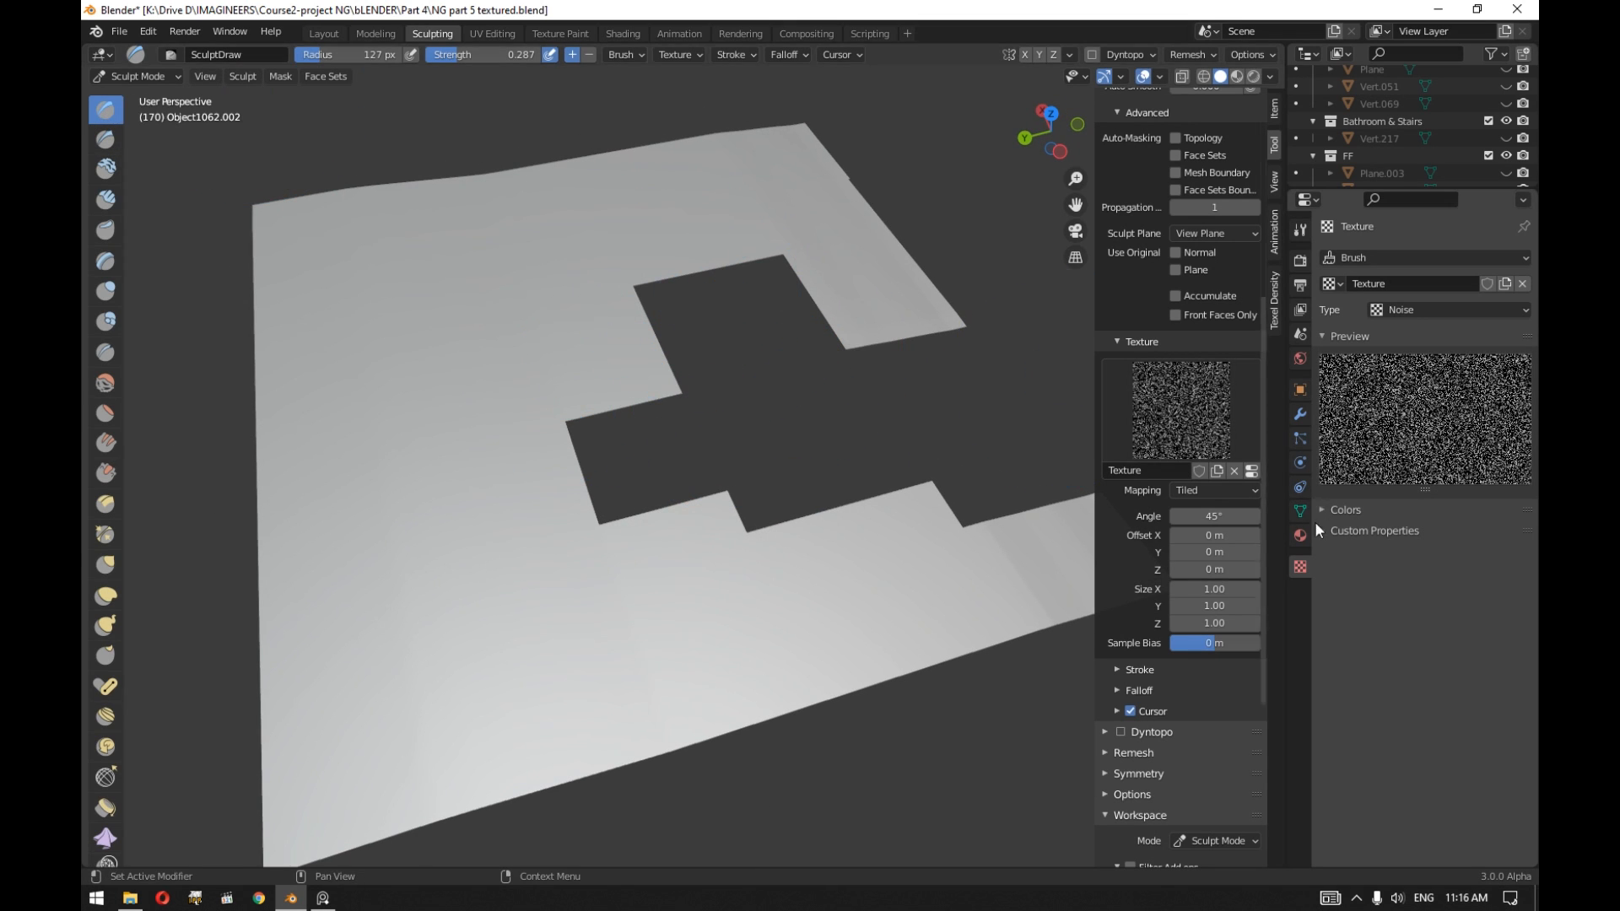
mouse_move(1300, 567)
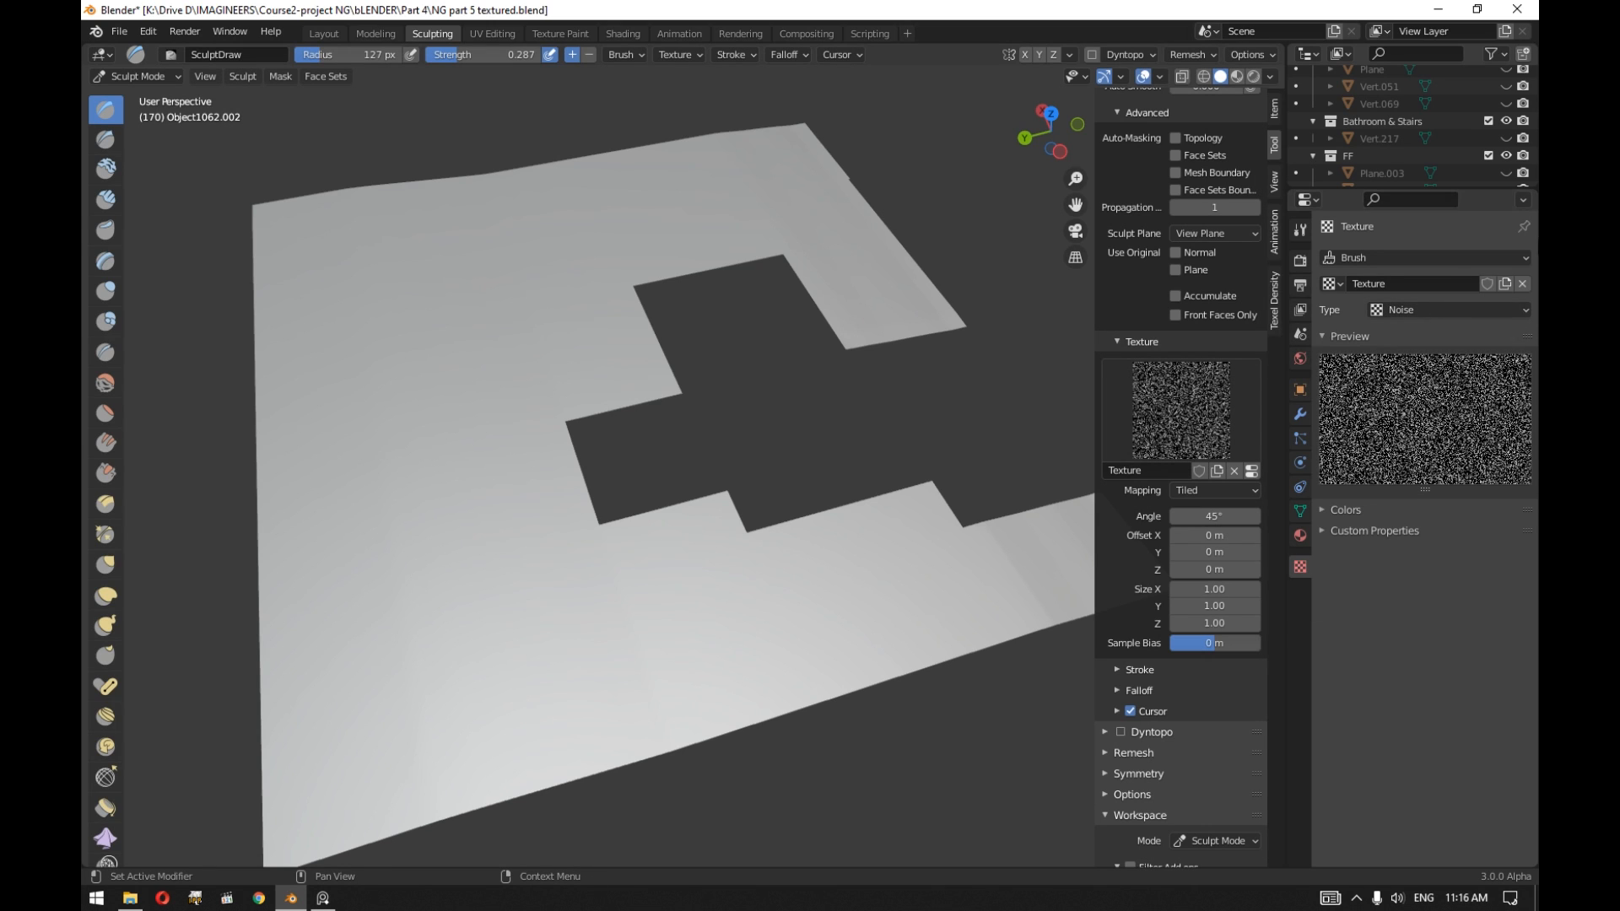
mouse_move(1529, 287)
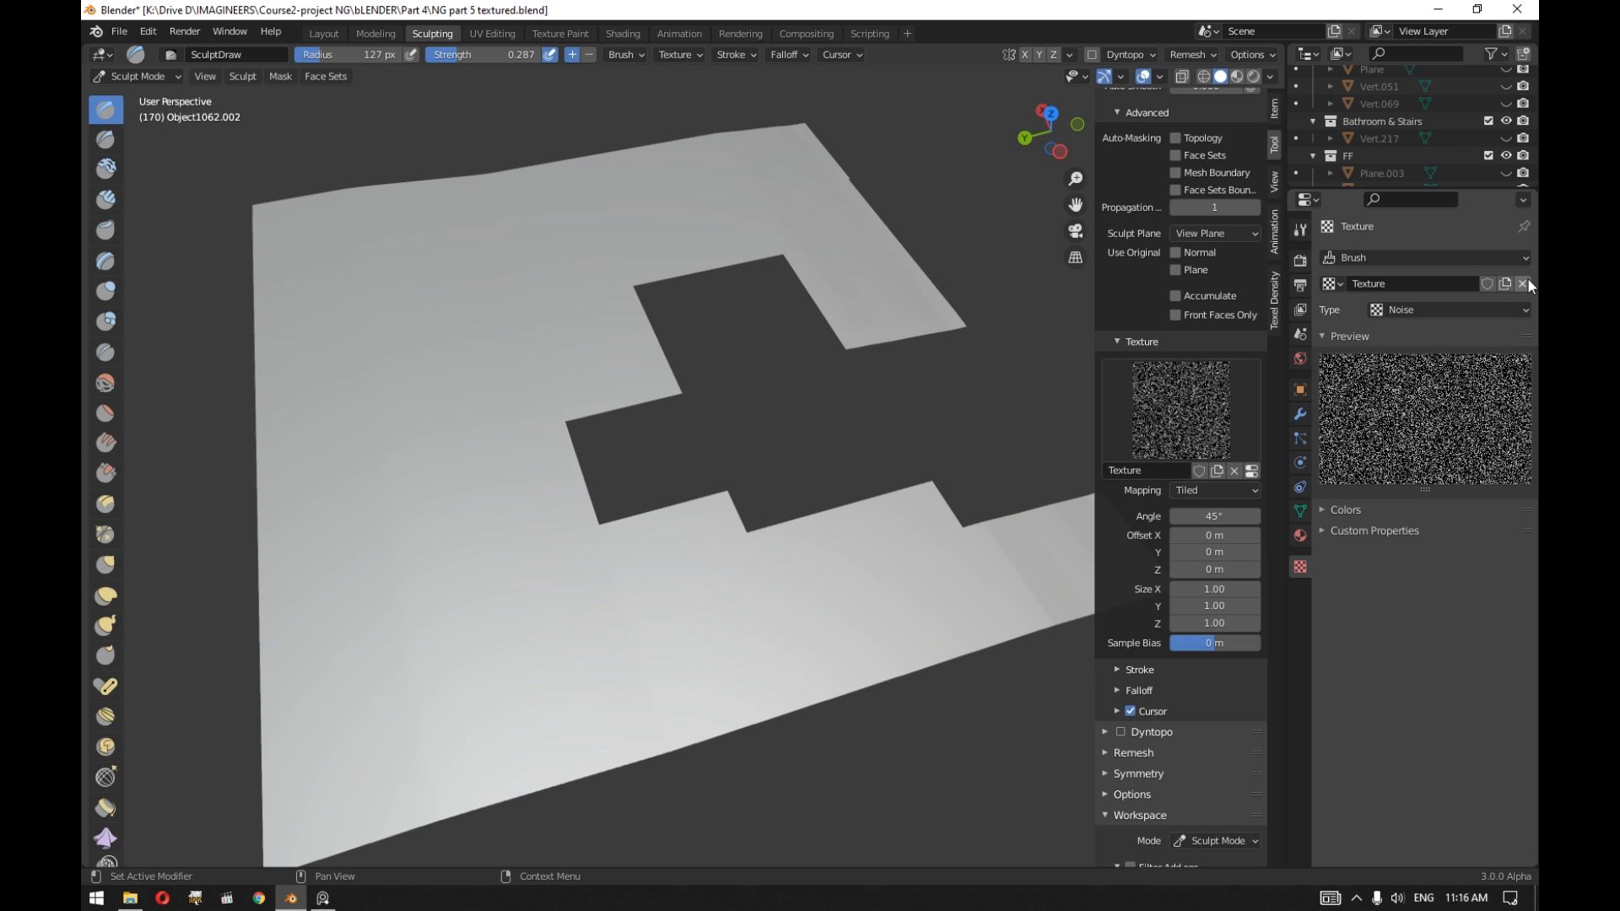
click(1522, 283)
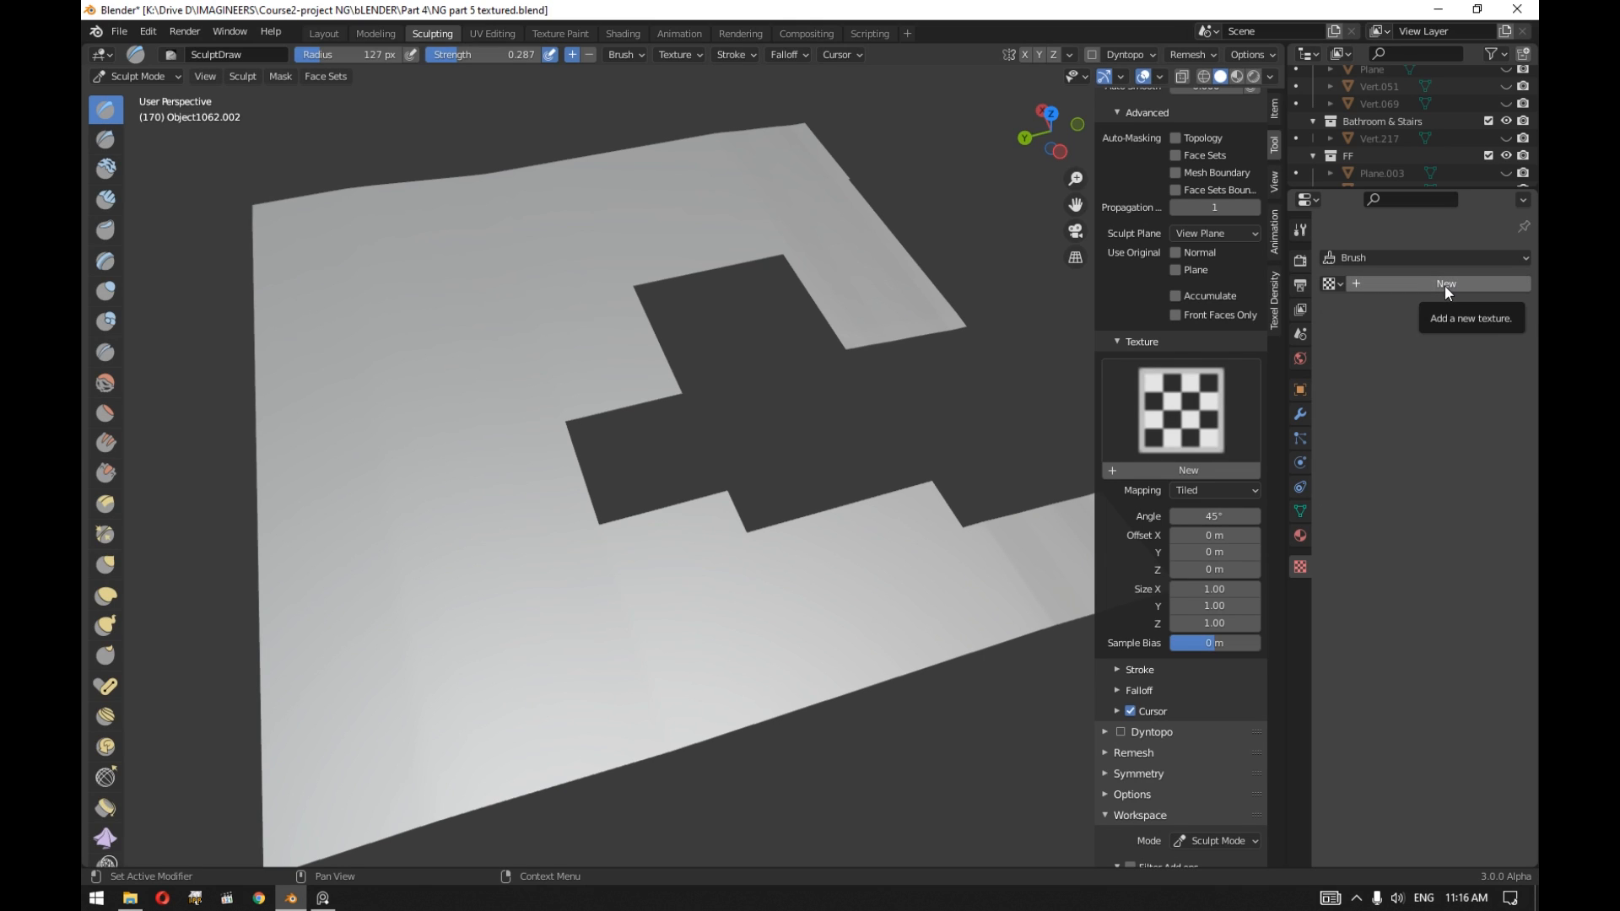
click(1447, 284)
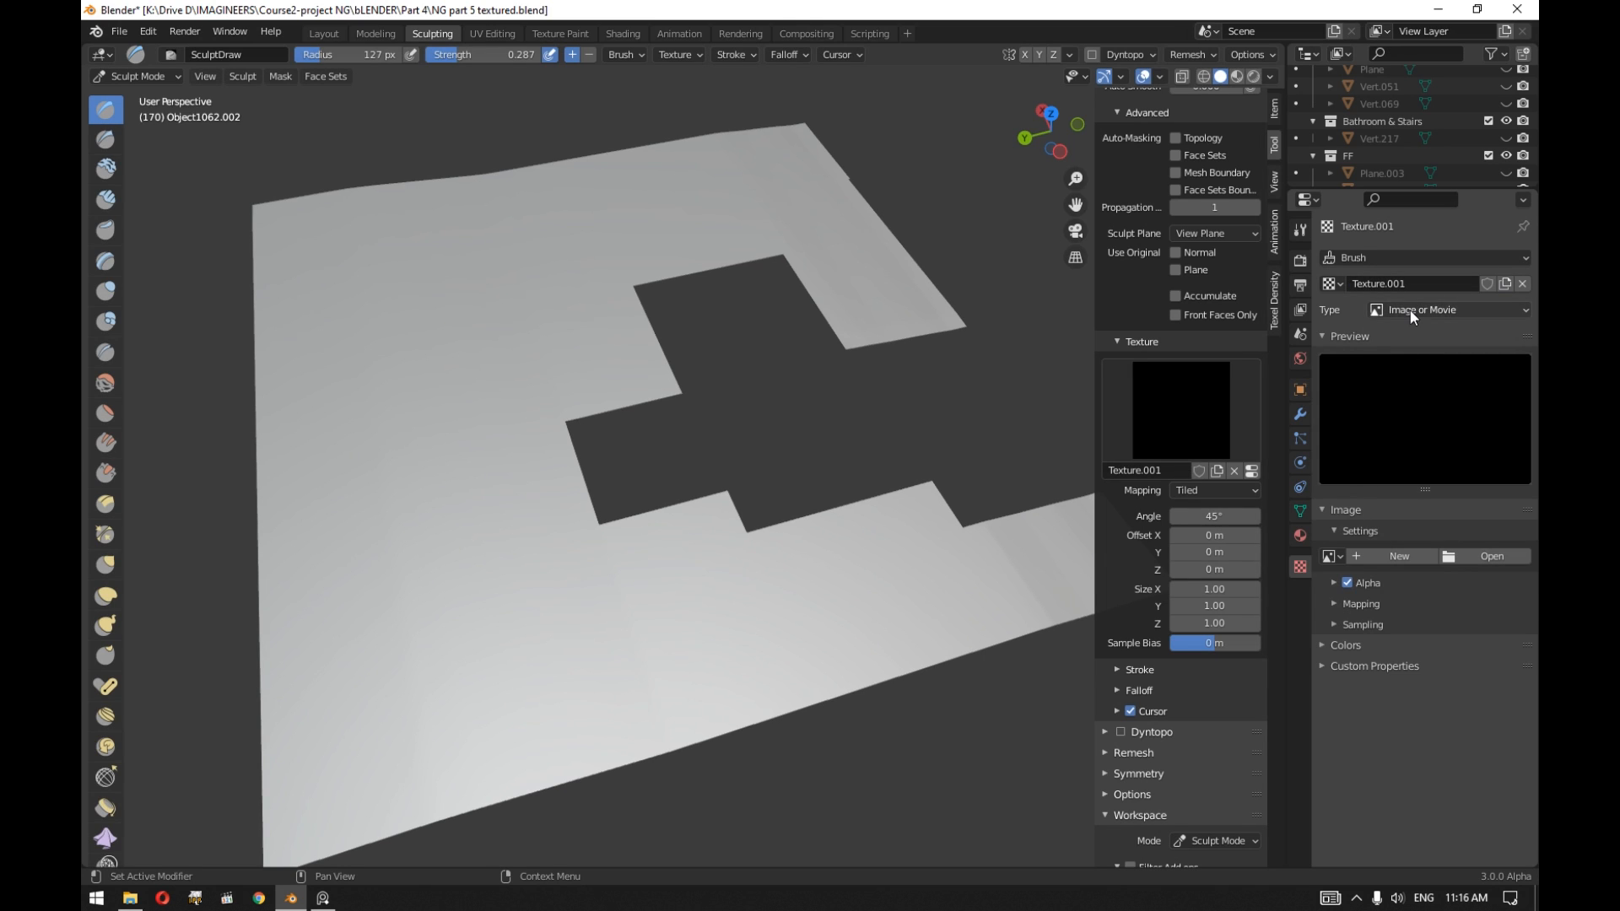
click(1447, 310)
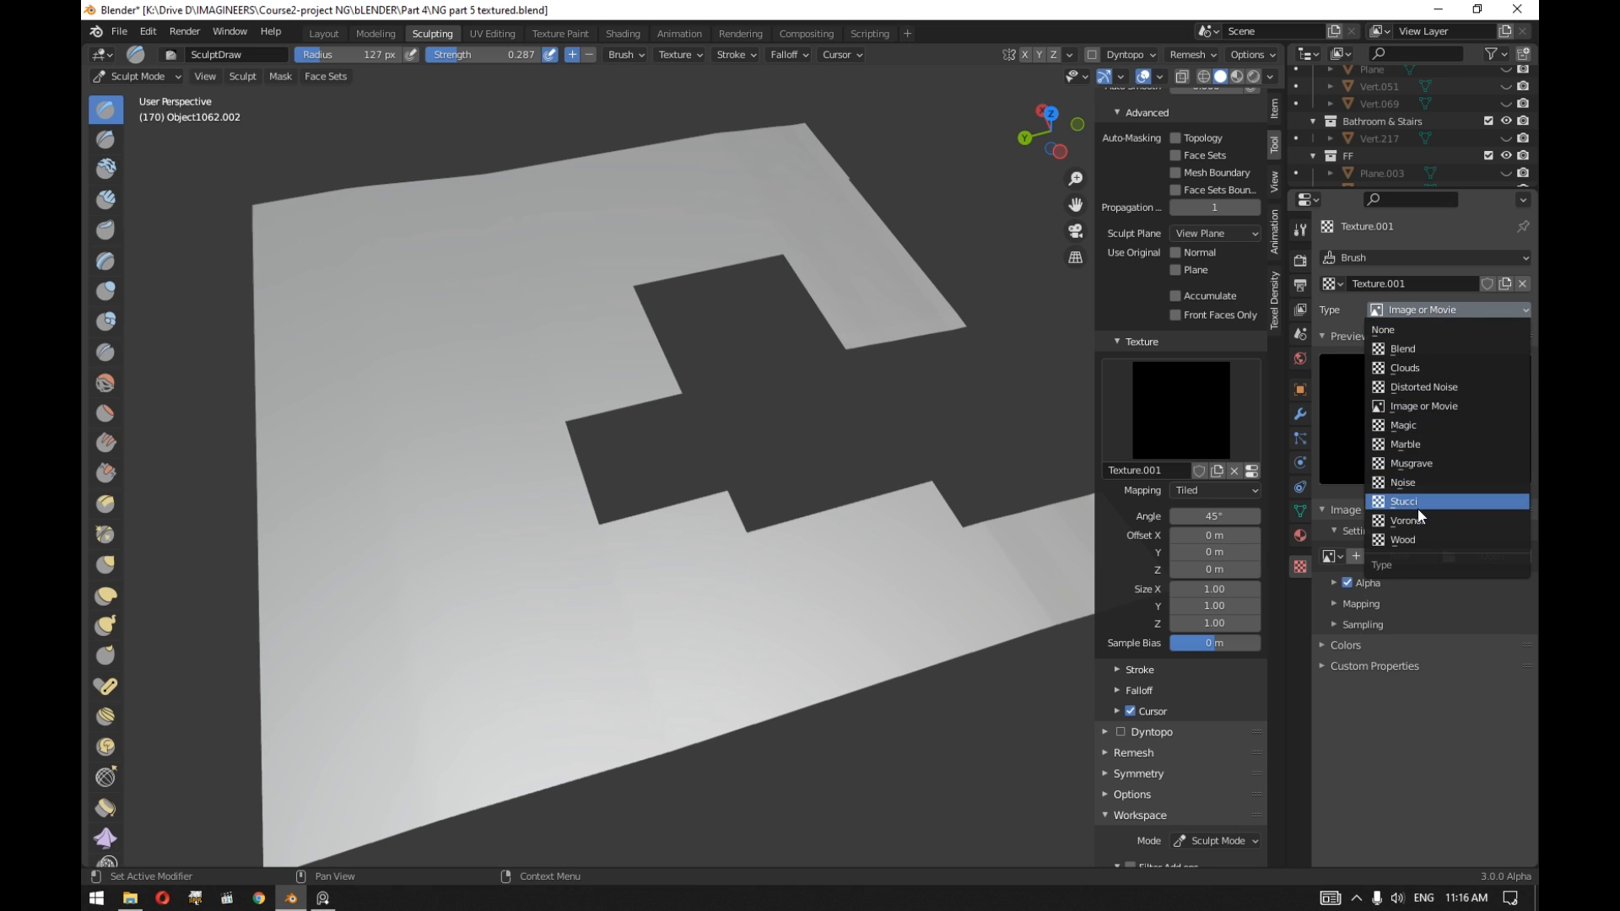
mouse_move(1403, 482)
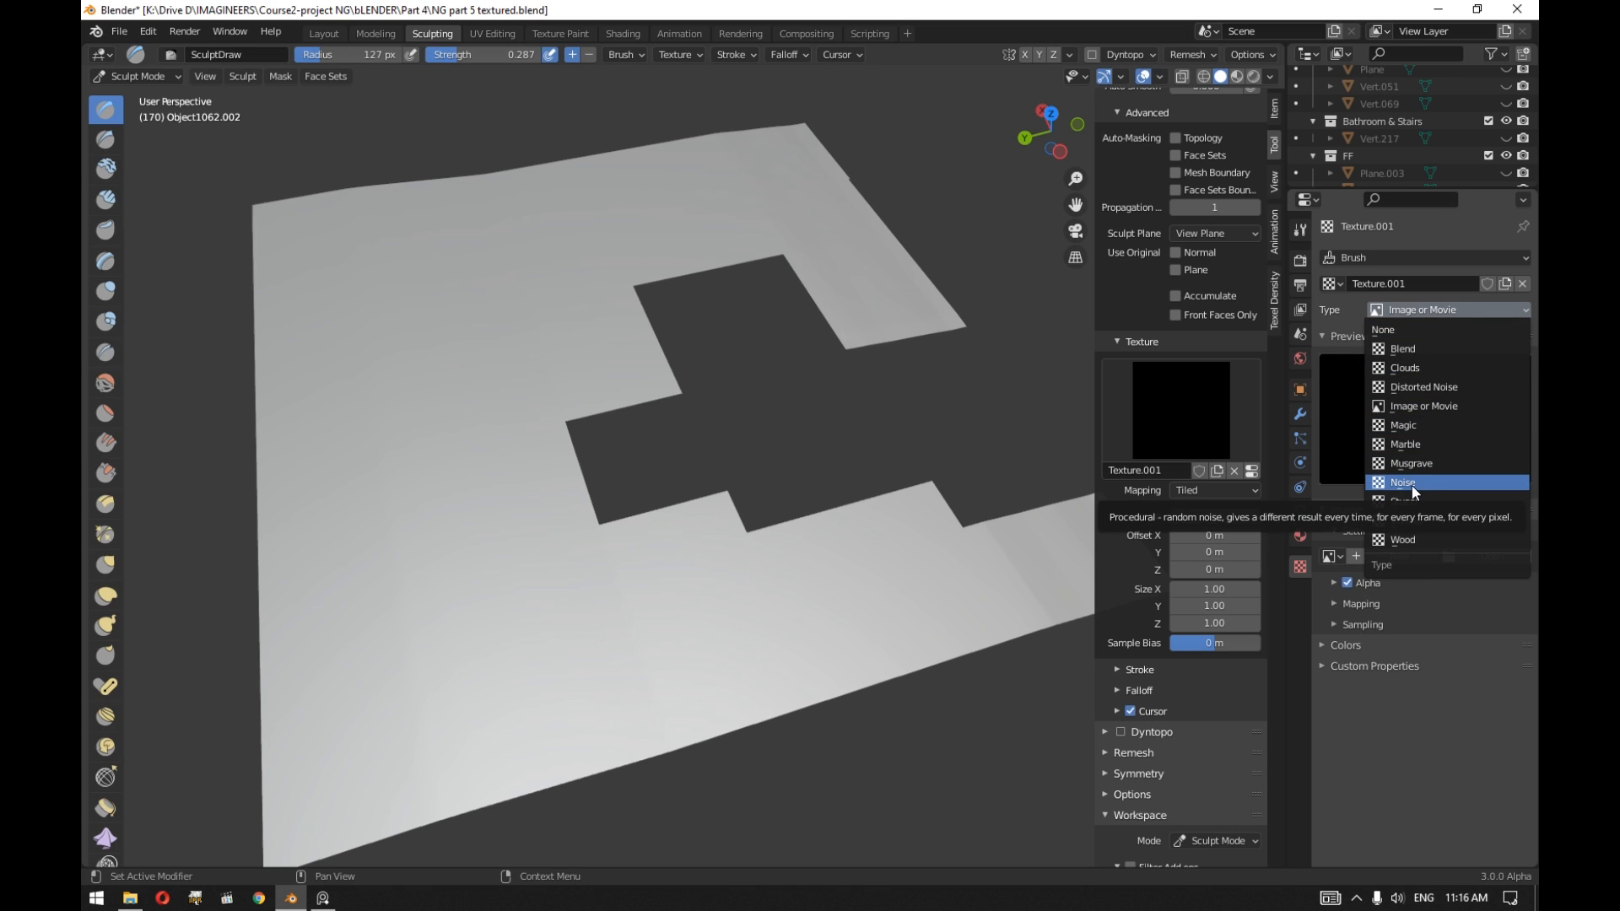
click(1402, 482)
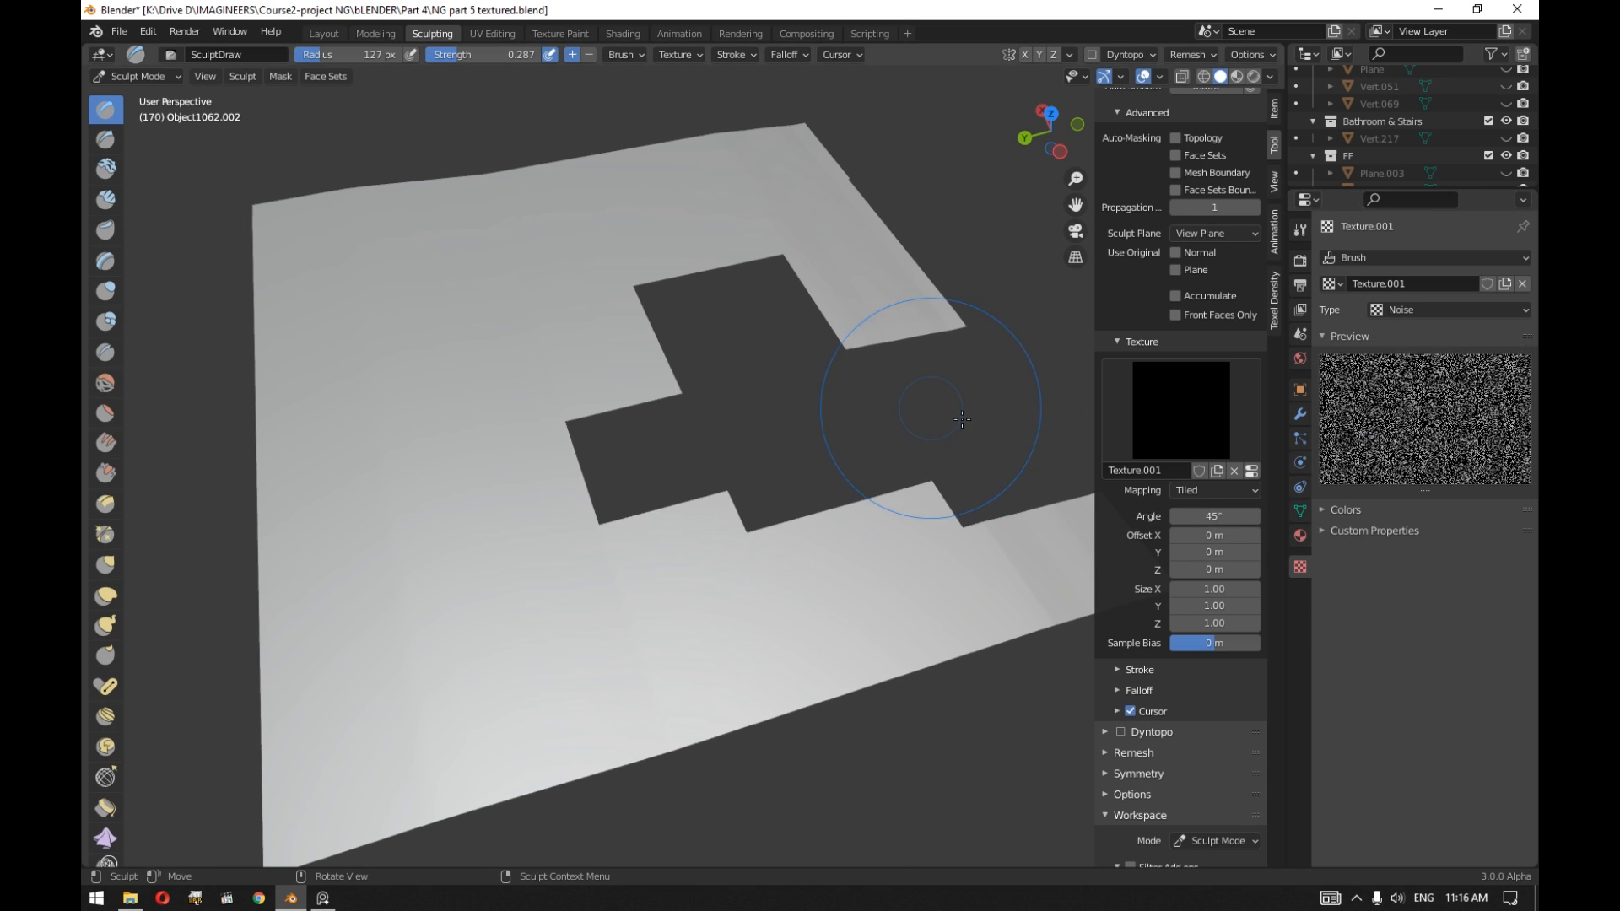
mouse_move(780, 431)
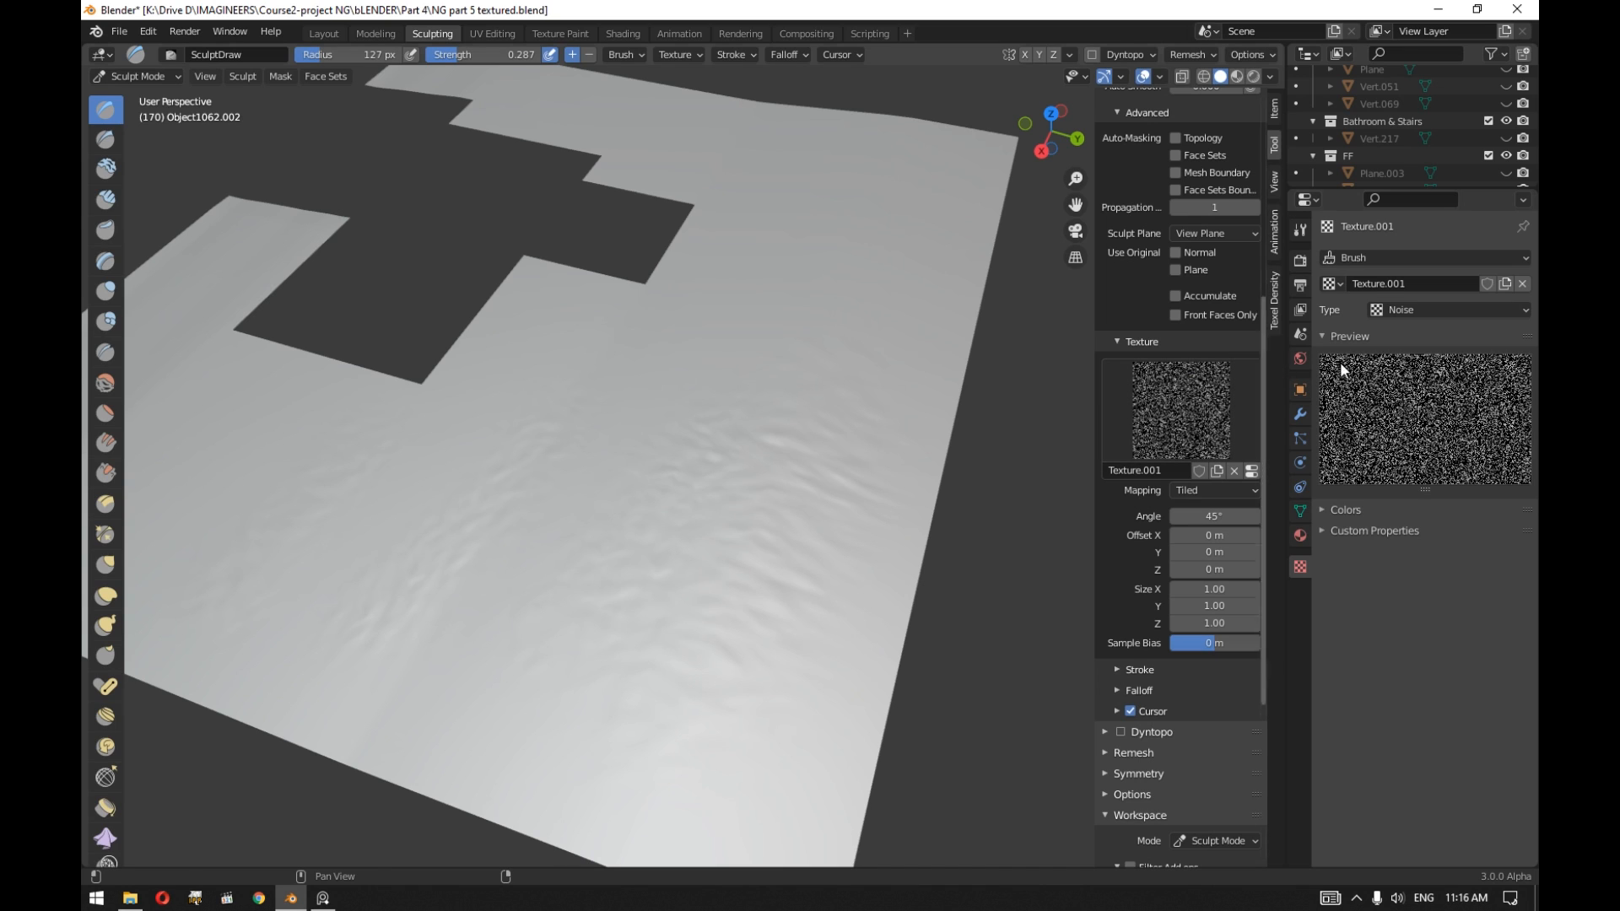
Switch the brush texture to Wood, sculpt more relief into the ground, then view the whole scene.
click(1447, 308)
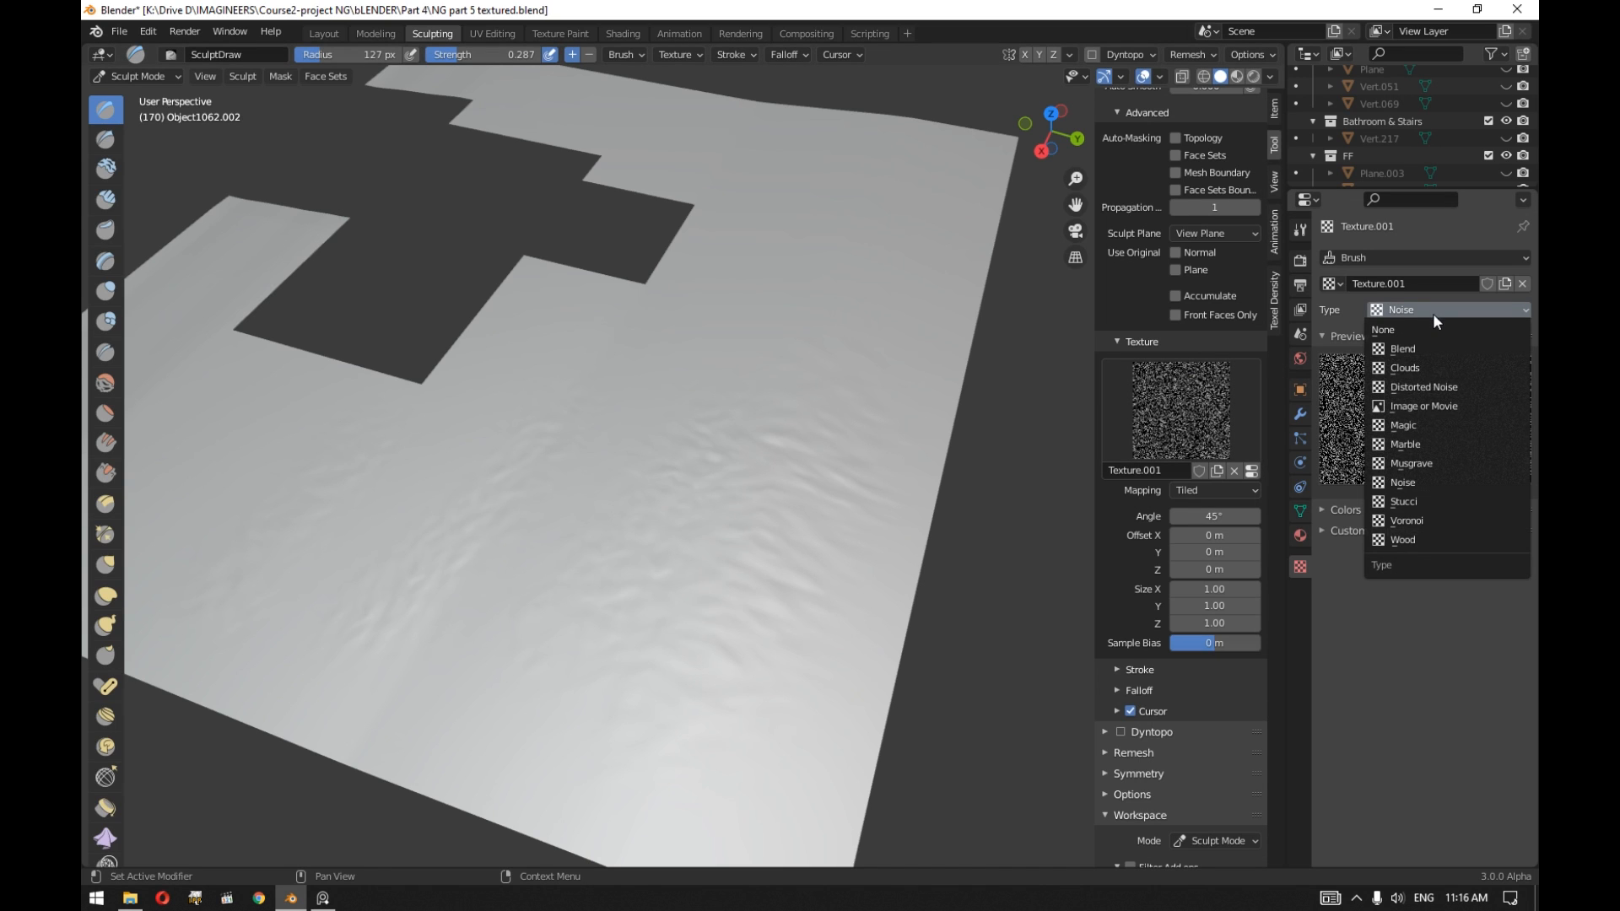
mouse_move(1421, 540)
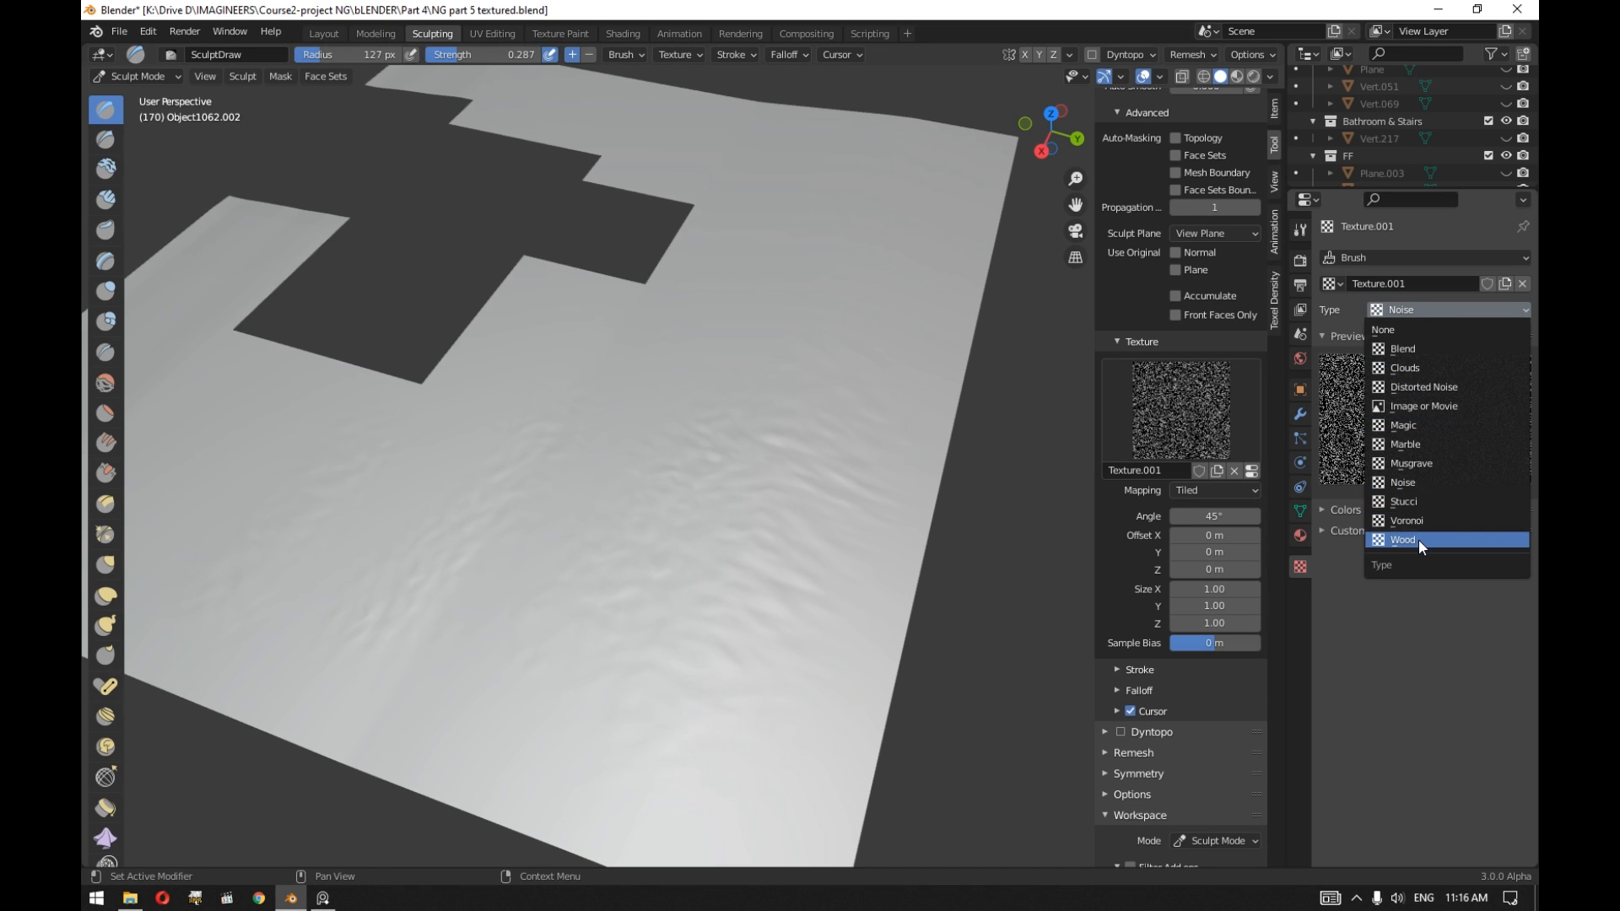
click(1402, 540)
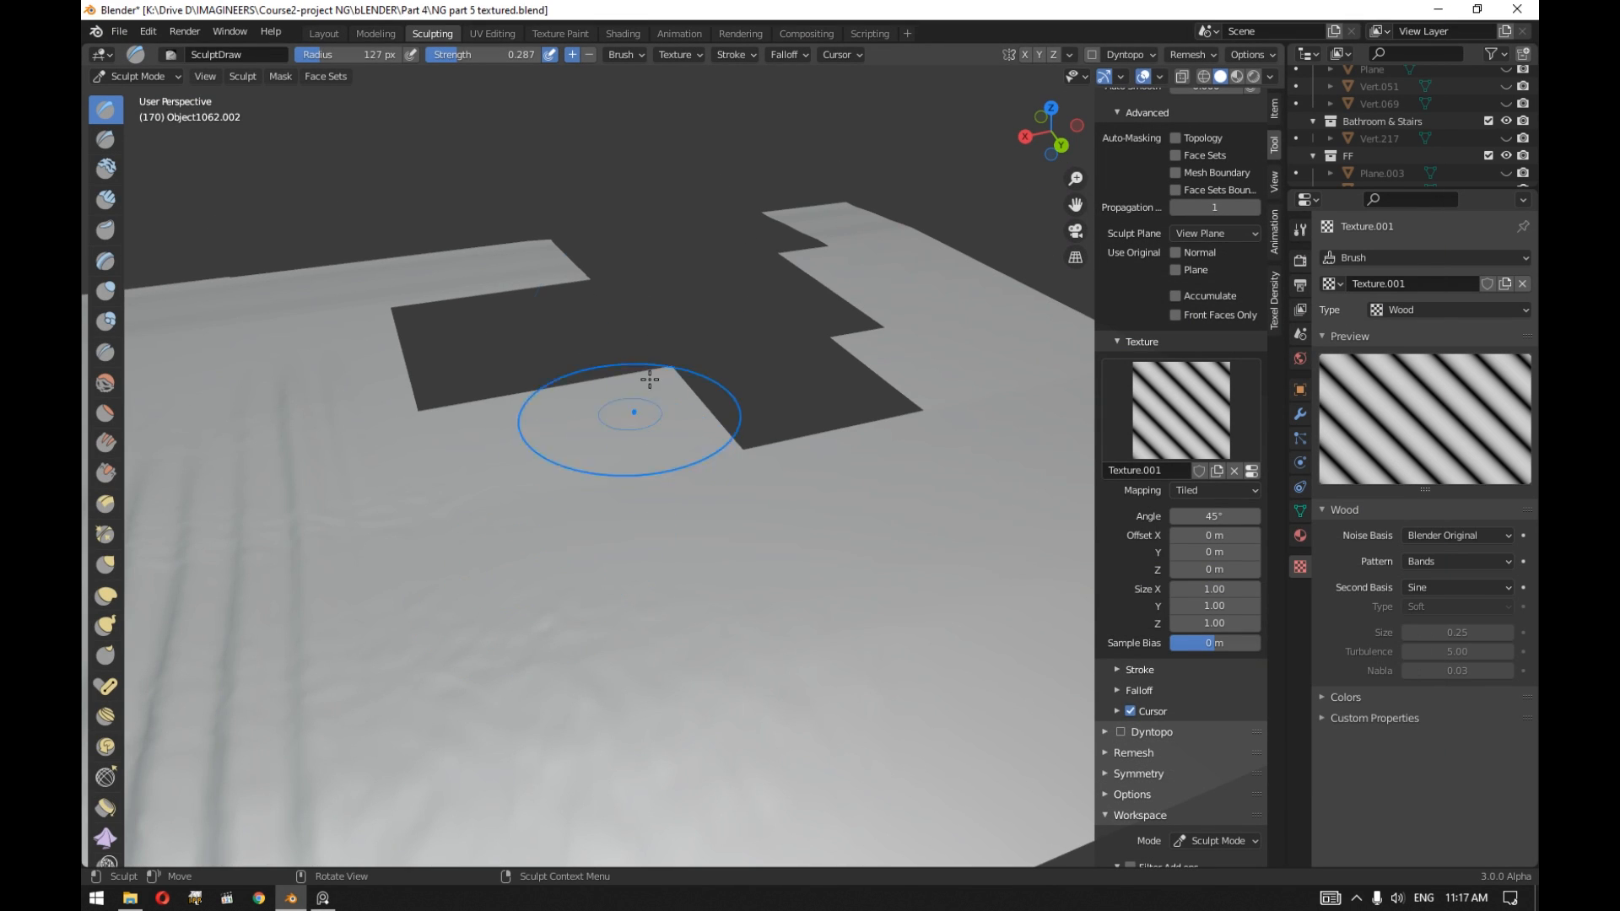
click(322, 34)
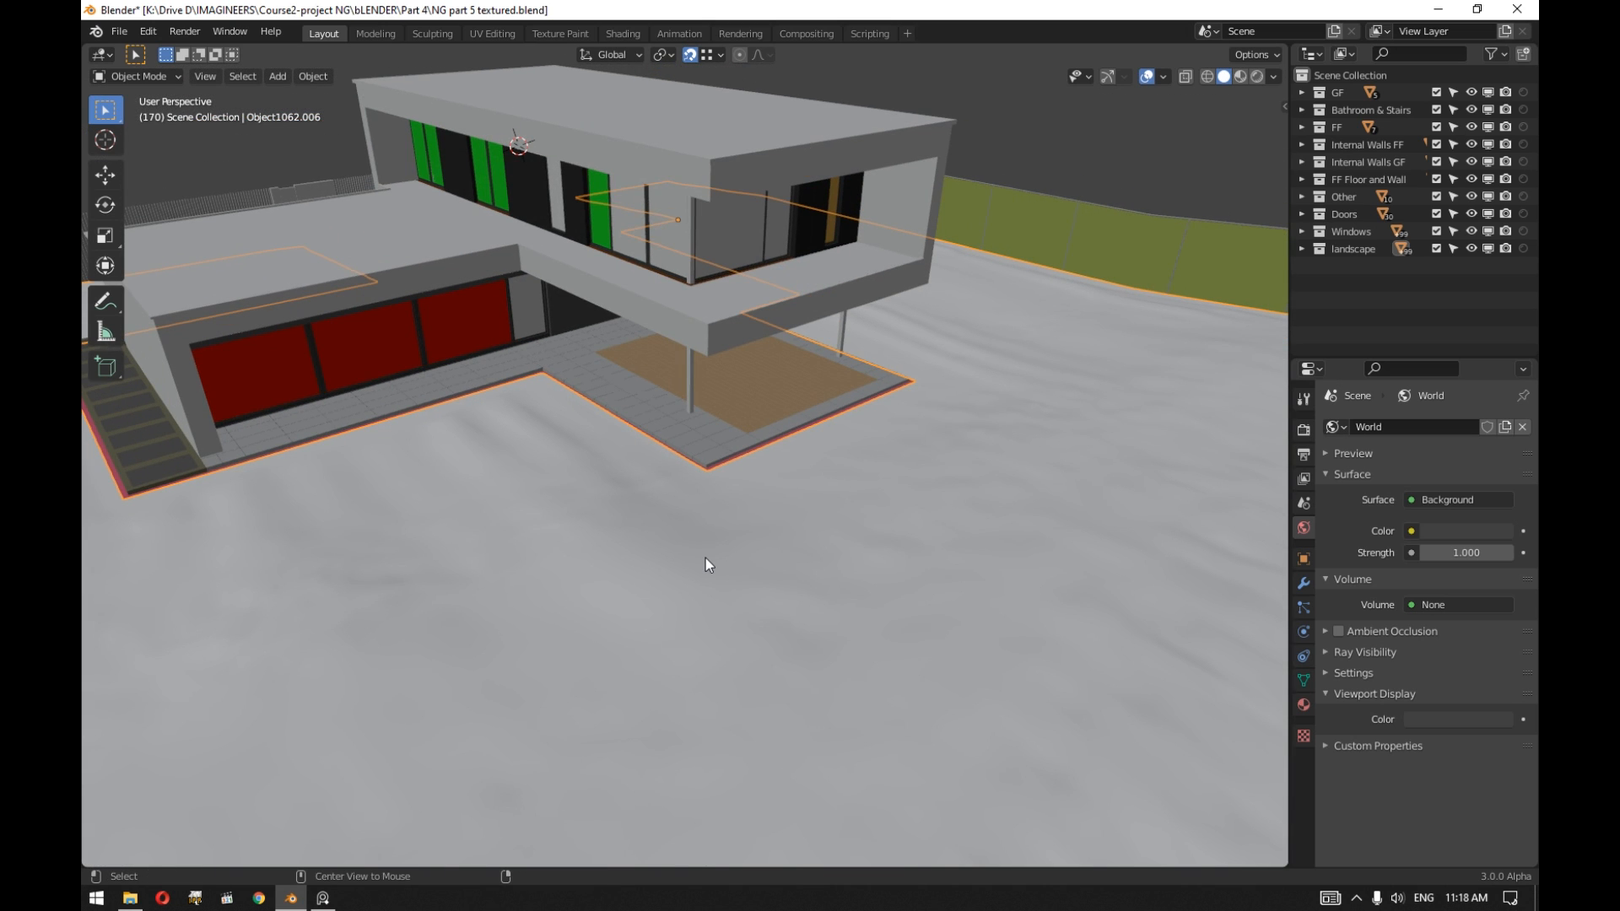
click(352, 896)
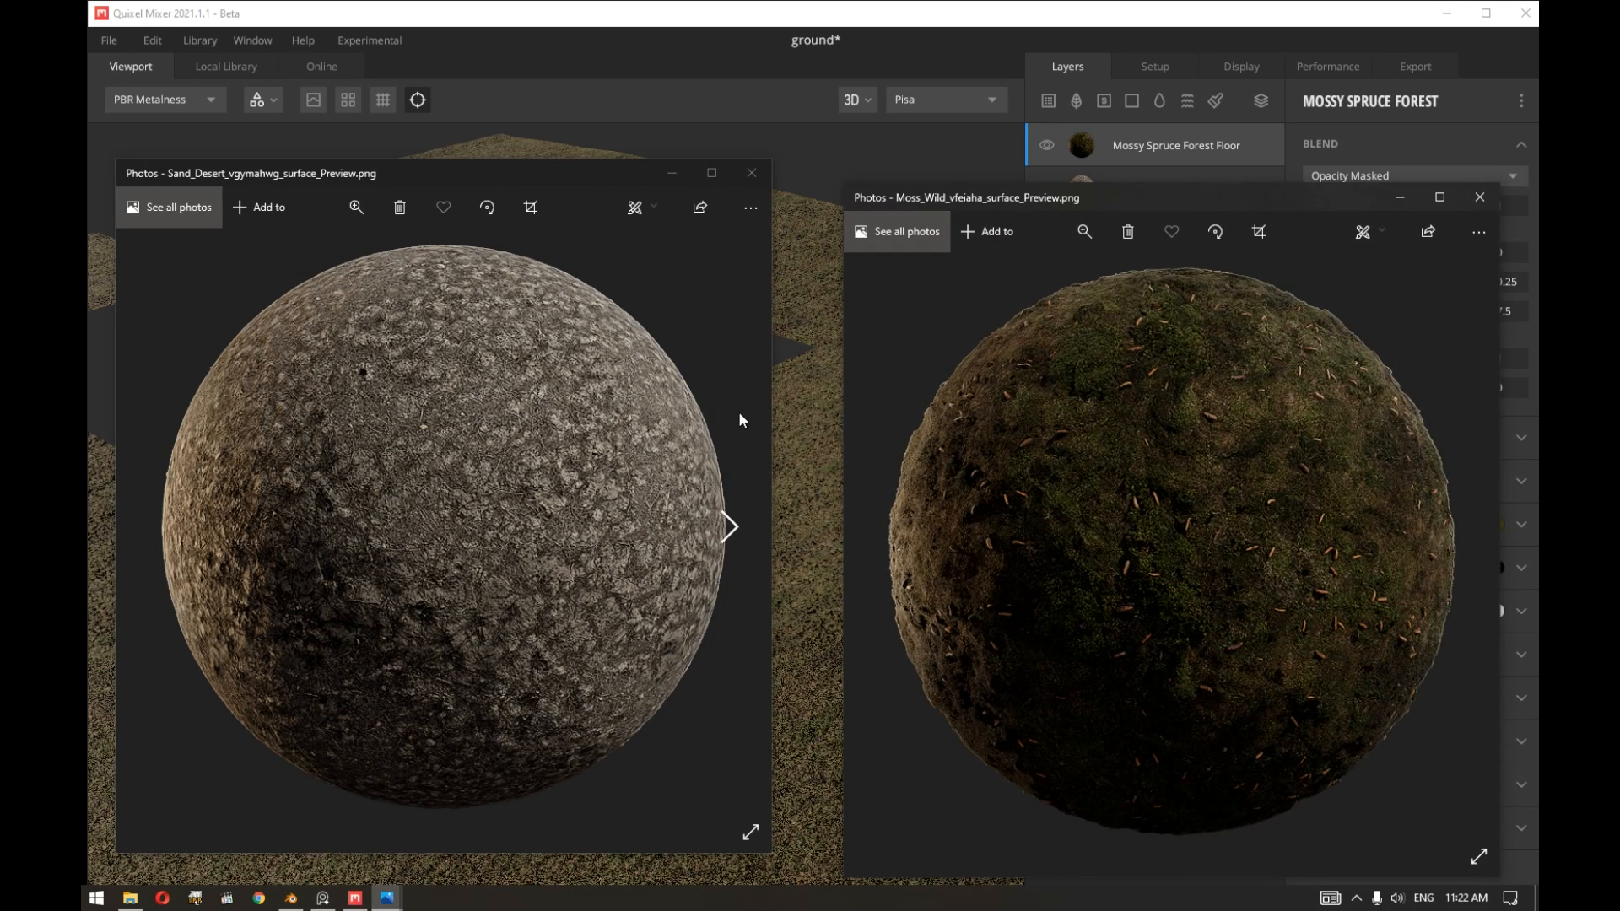
mouse_move(673, 174)
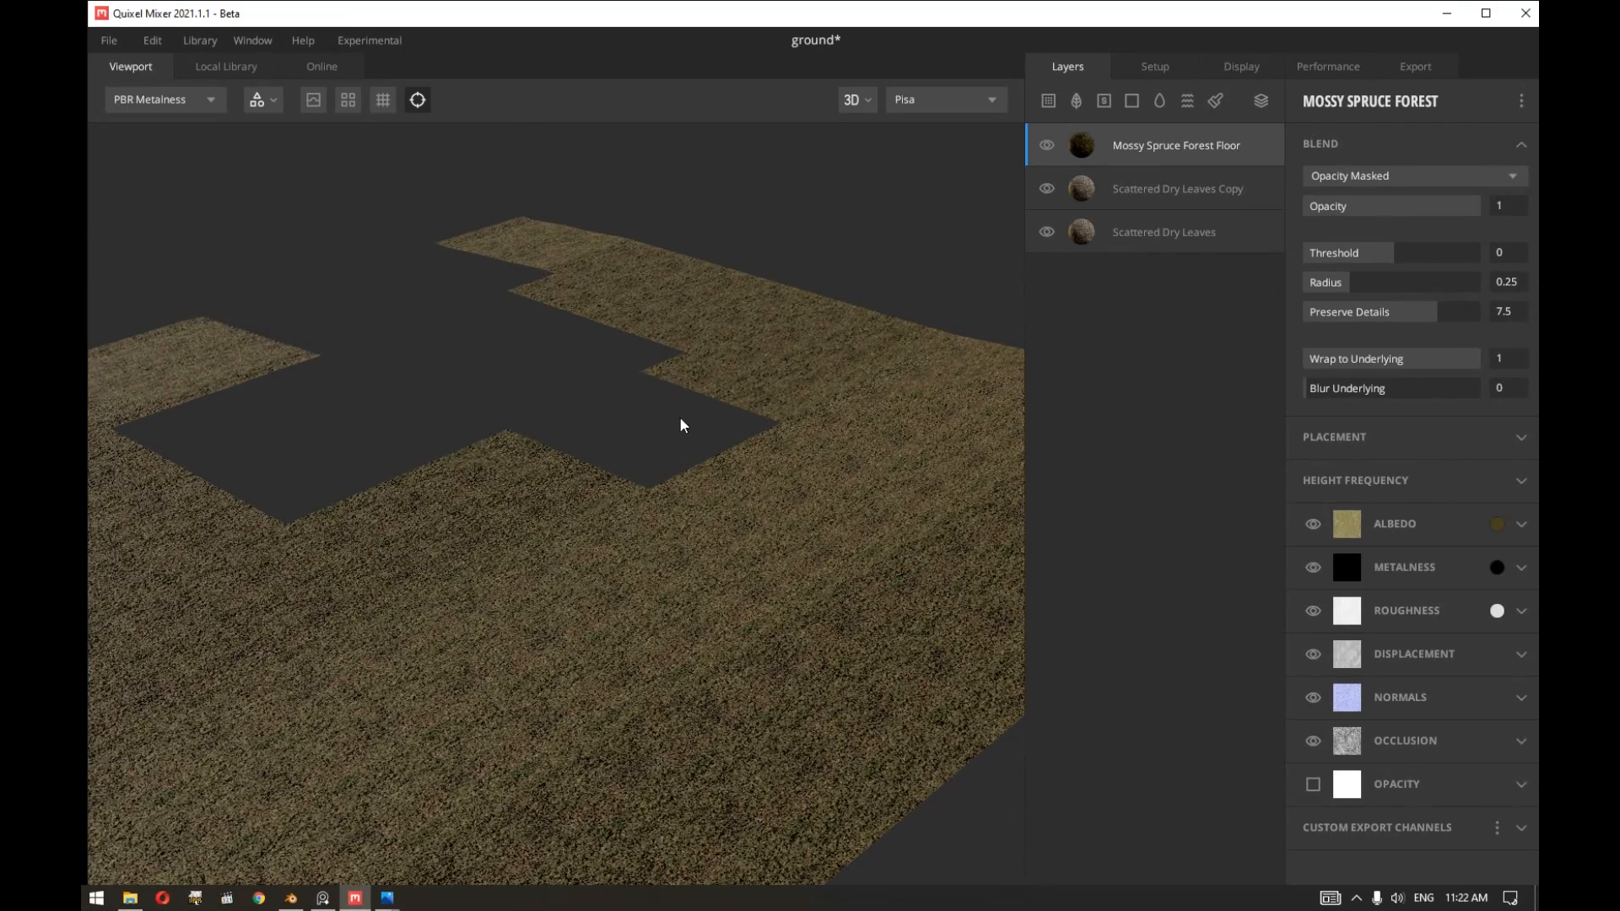
mouse_move(567, 420)
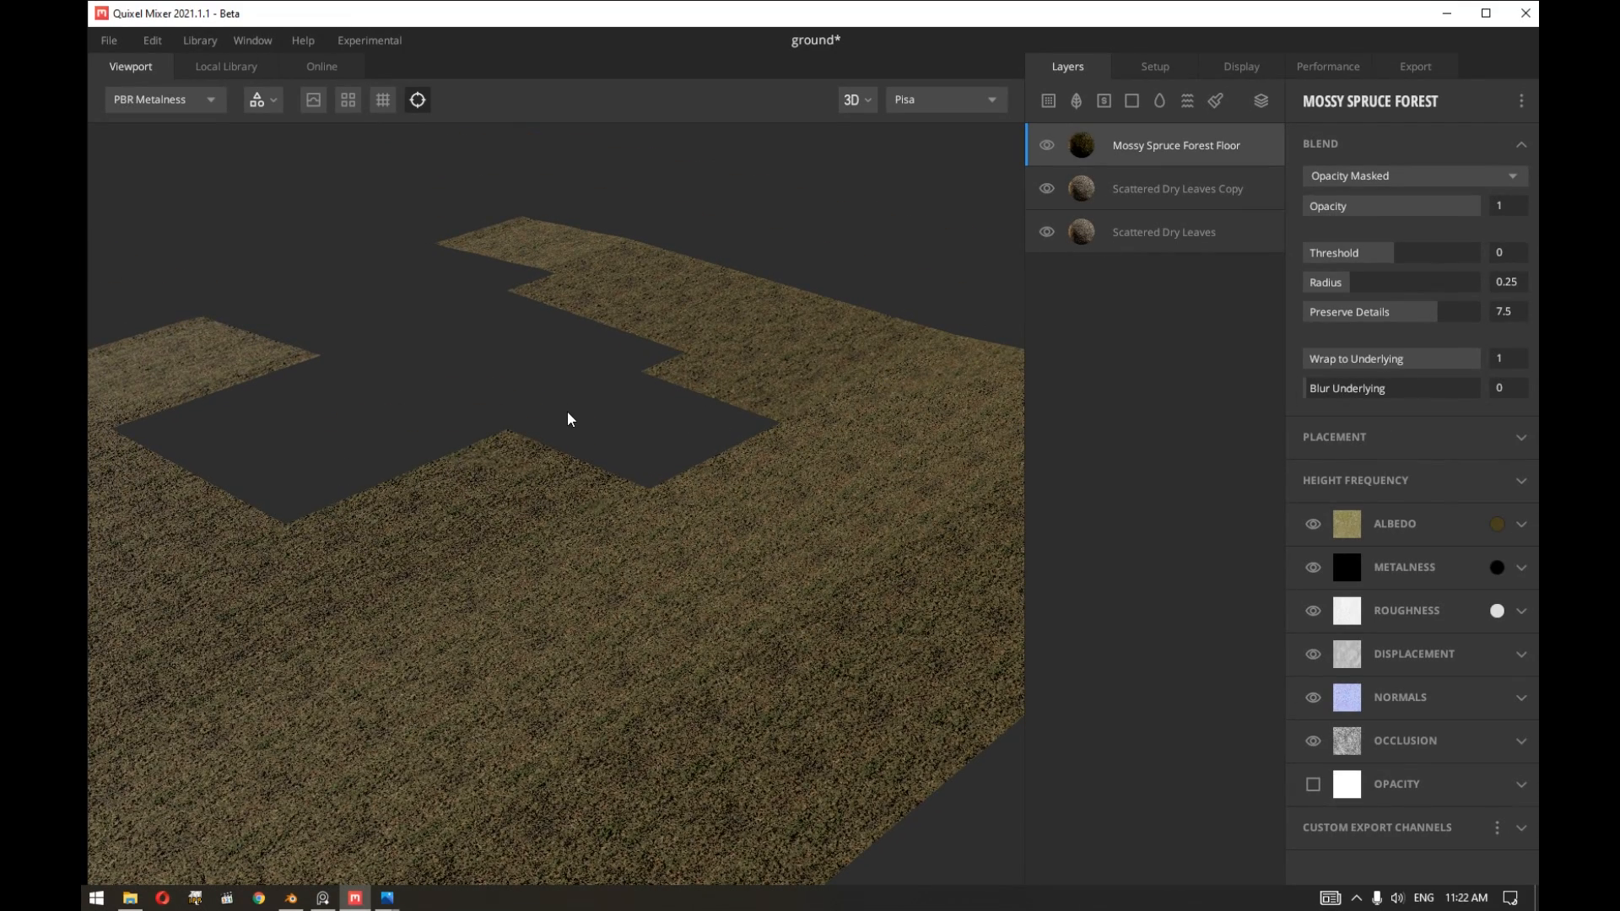
mouse_move(573, 420)
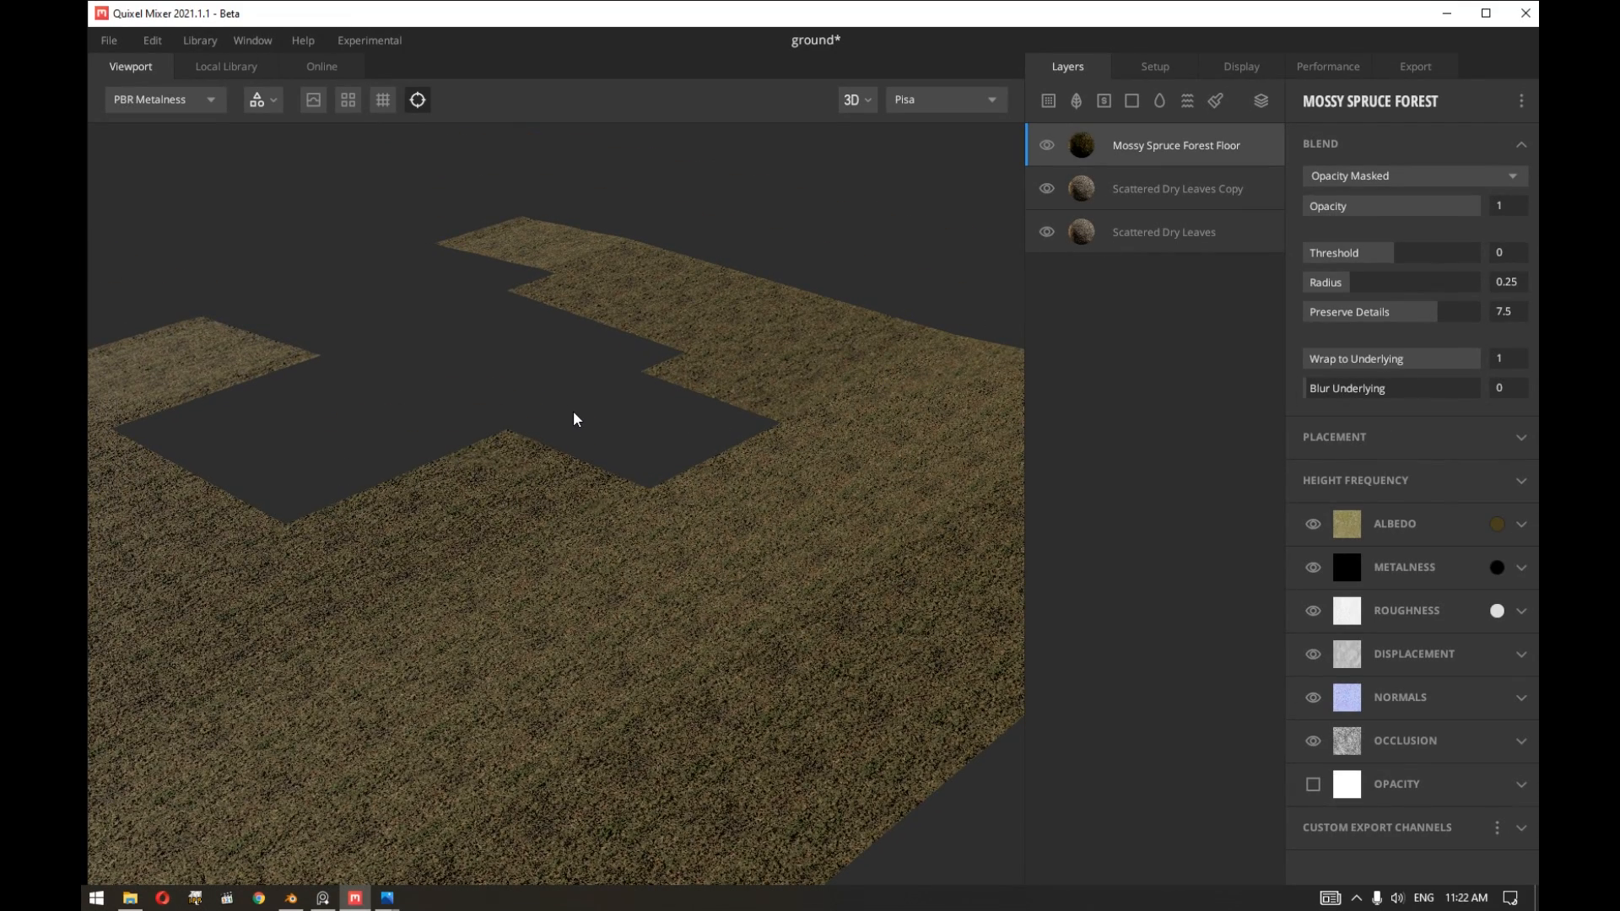
mouse_move(471, 499)
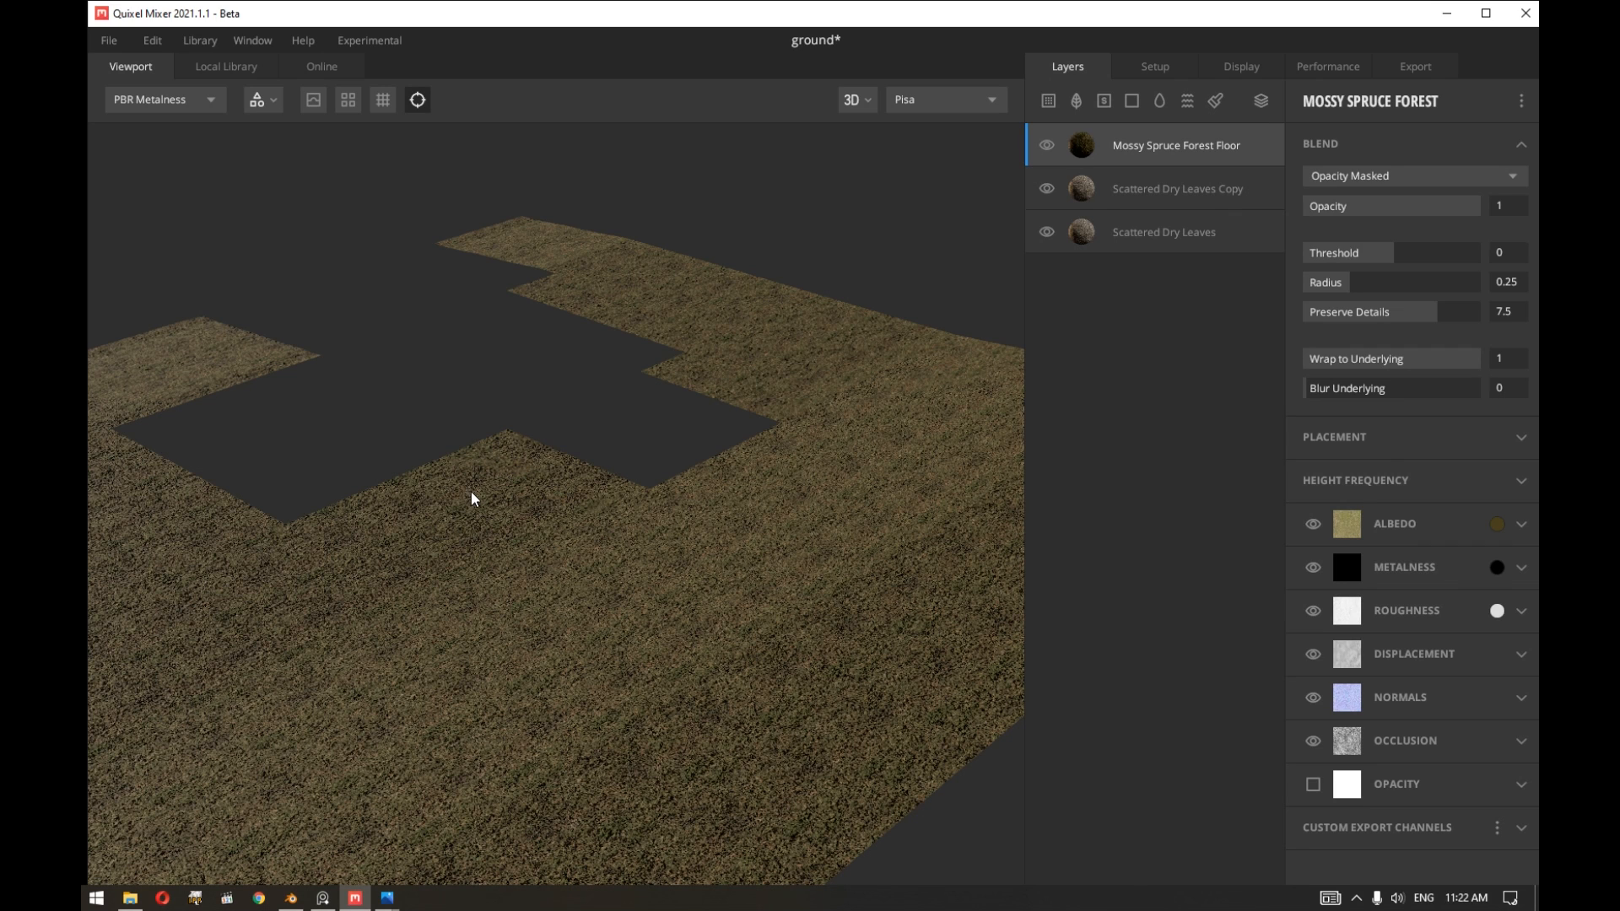
mouse_move(486, 443)
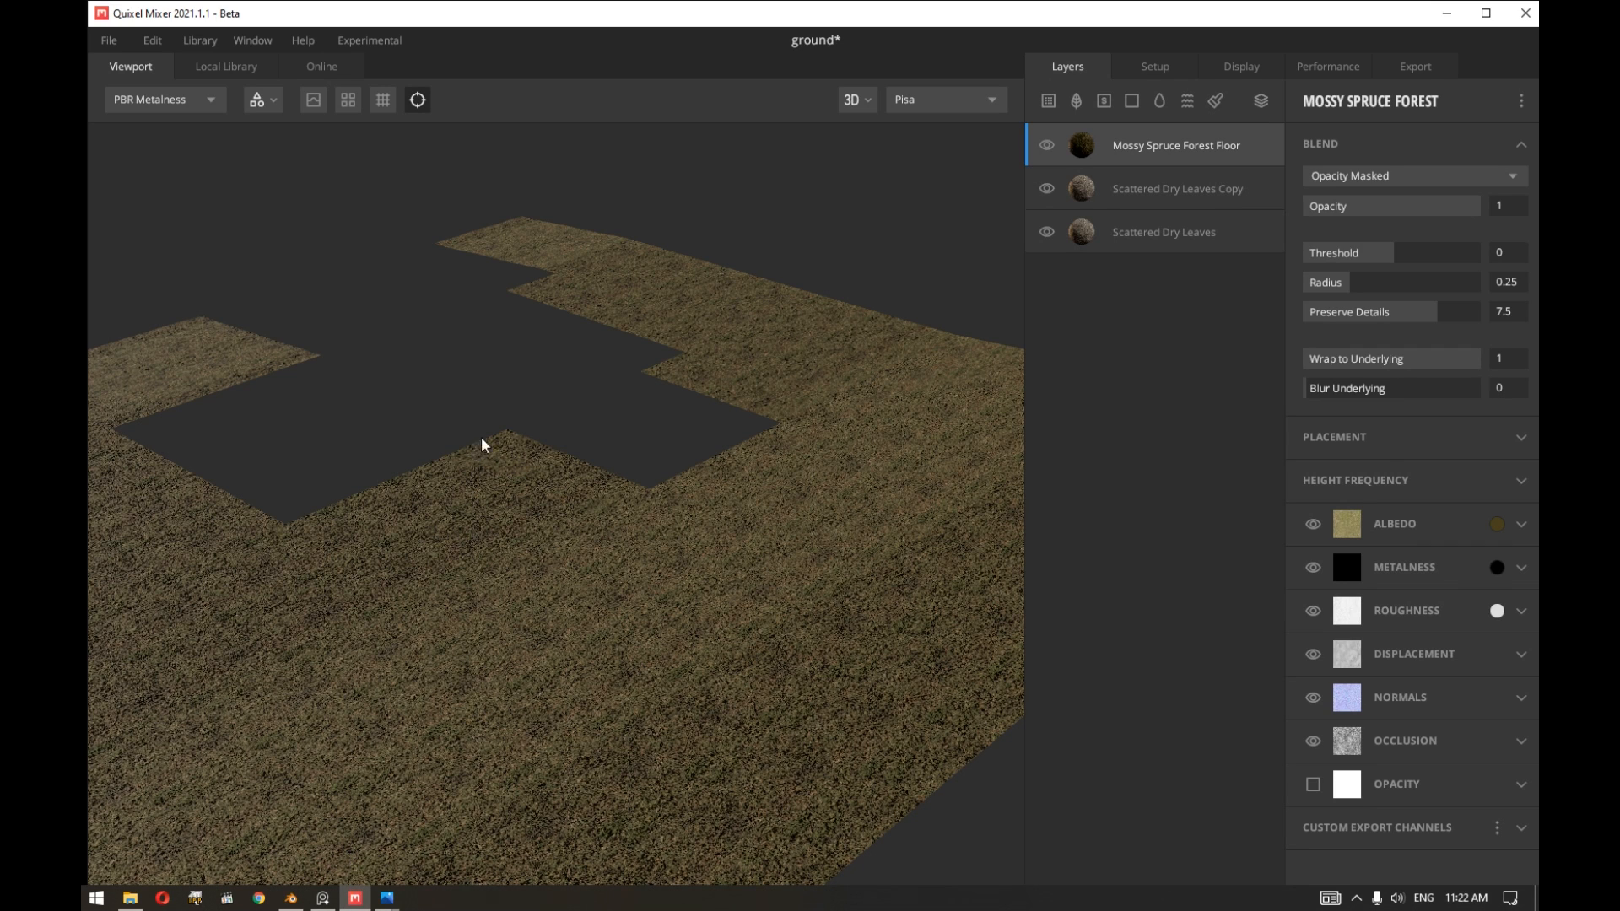
mouse_move(371, 693)
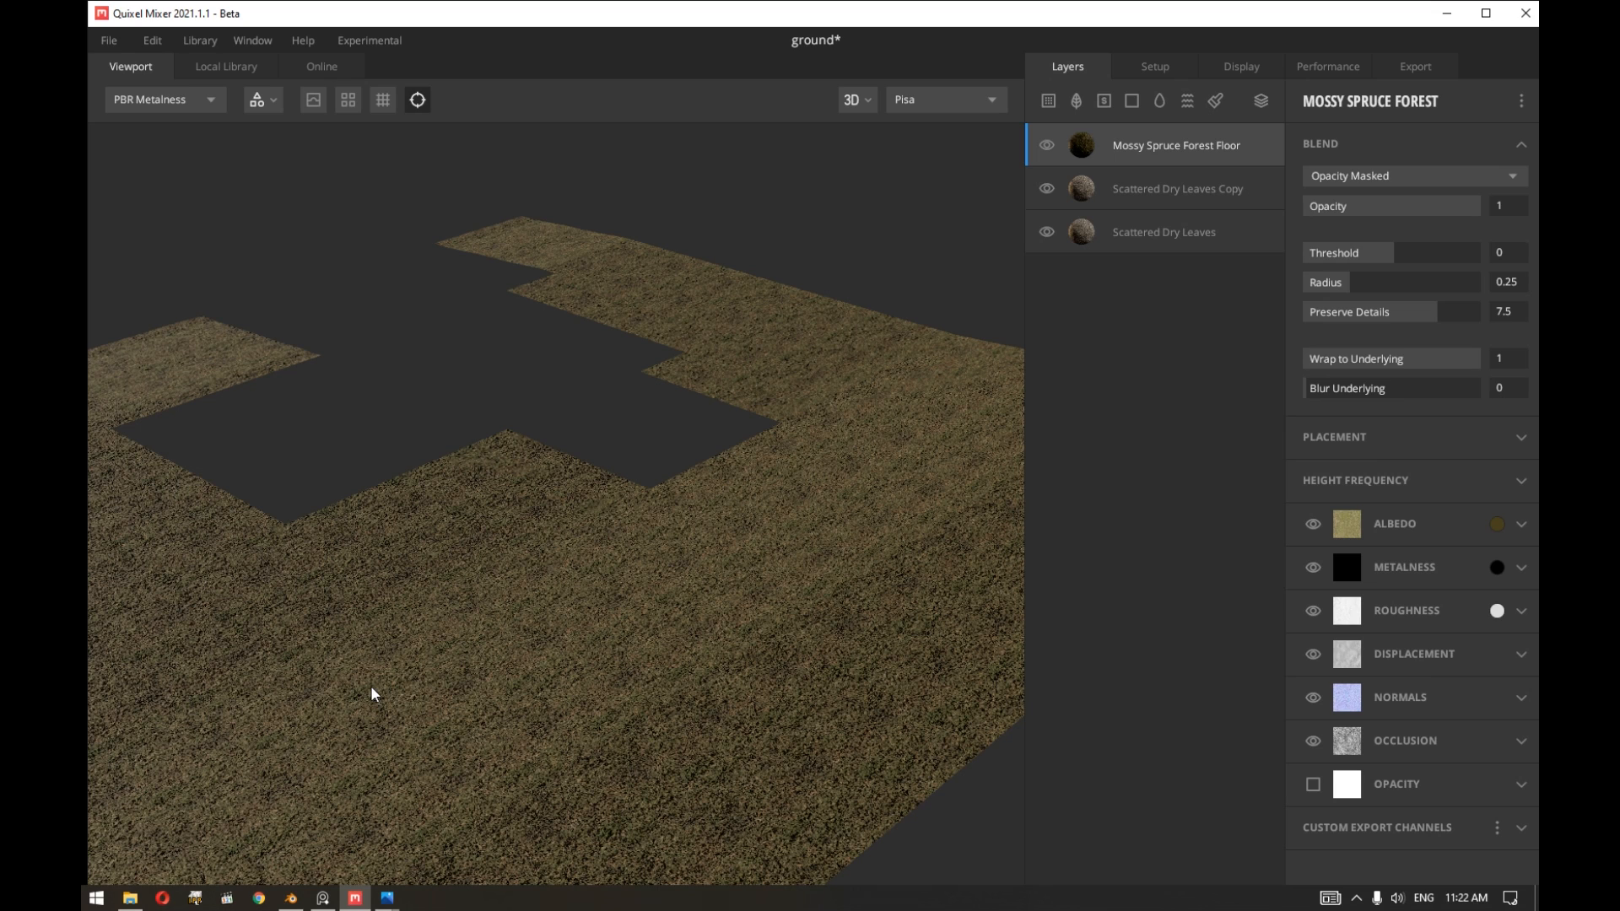
Close the material previews to show the layered forest-floor and dry-leaves ground mix.
click(385, 896)
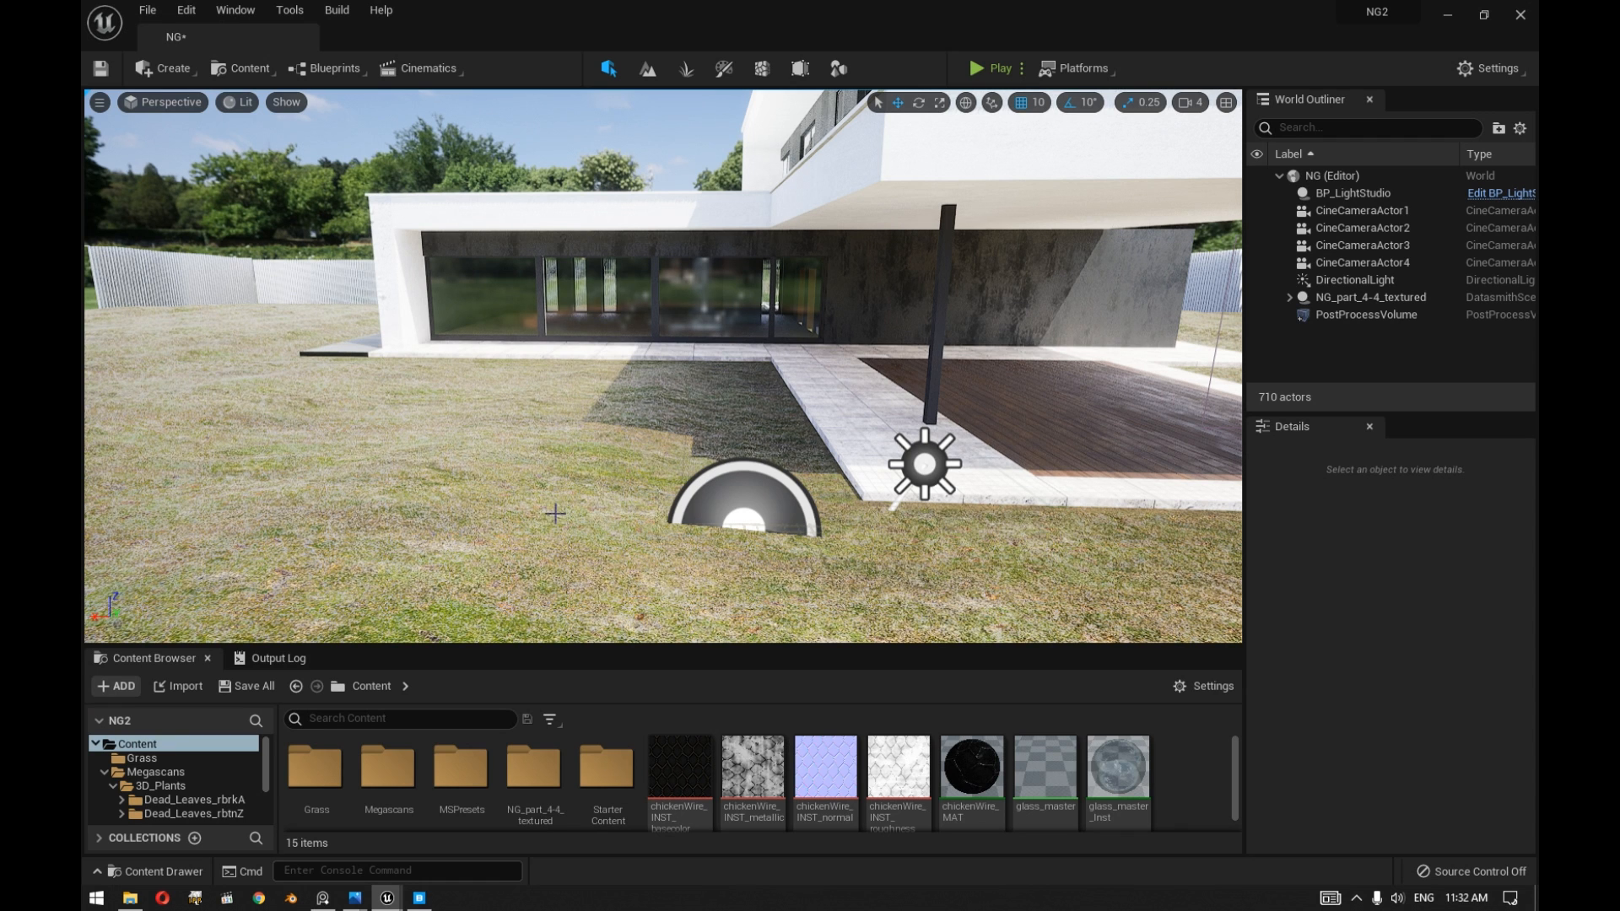
mouse_move(248, 68)
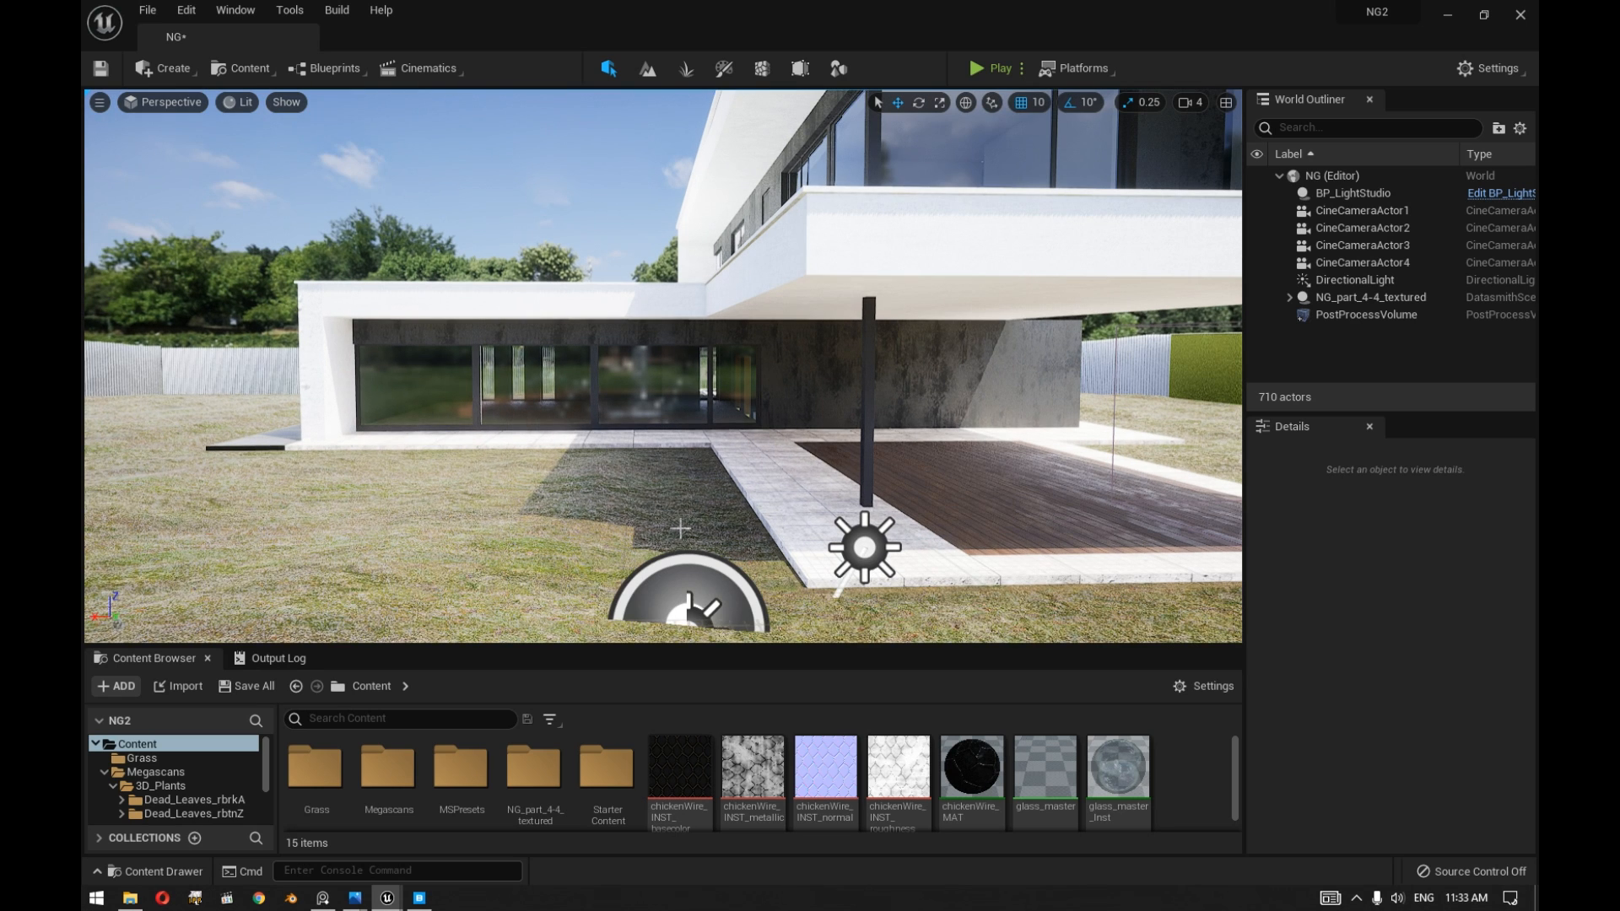
mouse_move(641, 496)
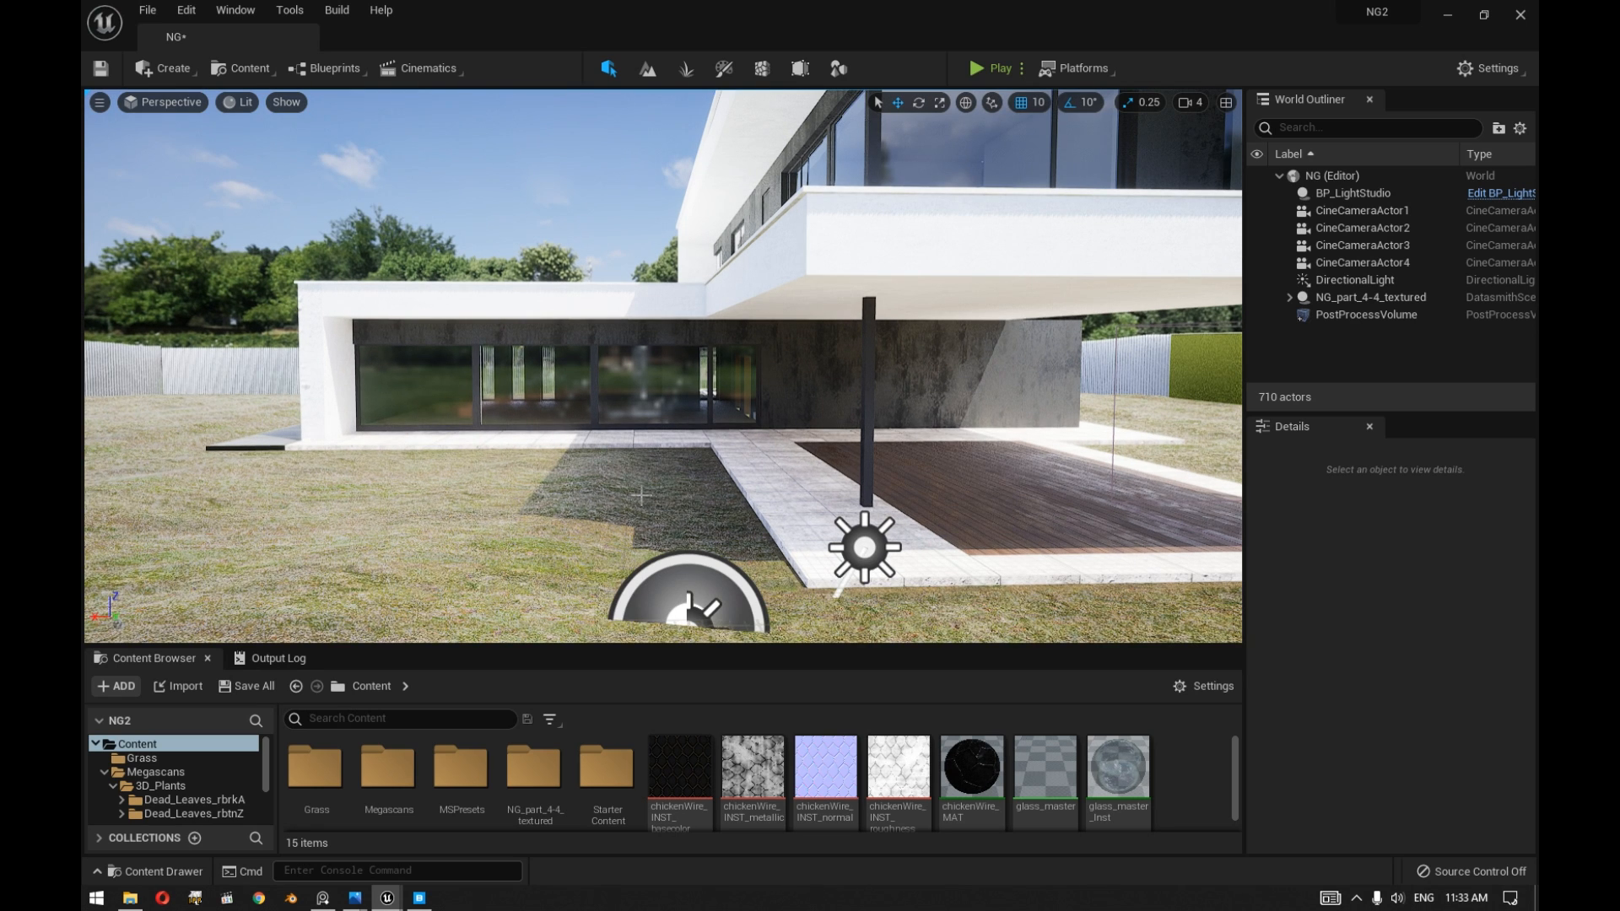
mouse_move(528, 454)
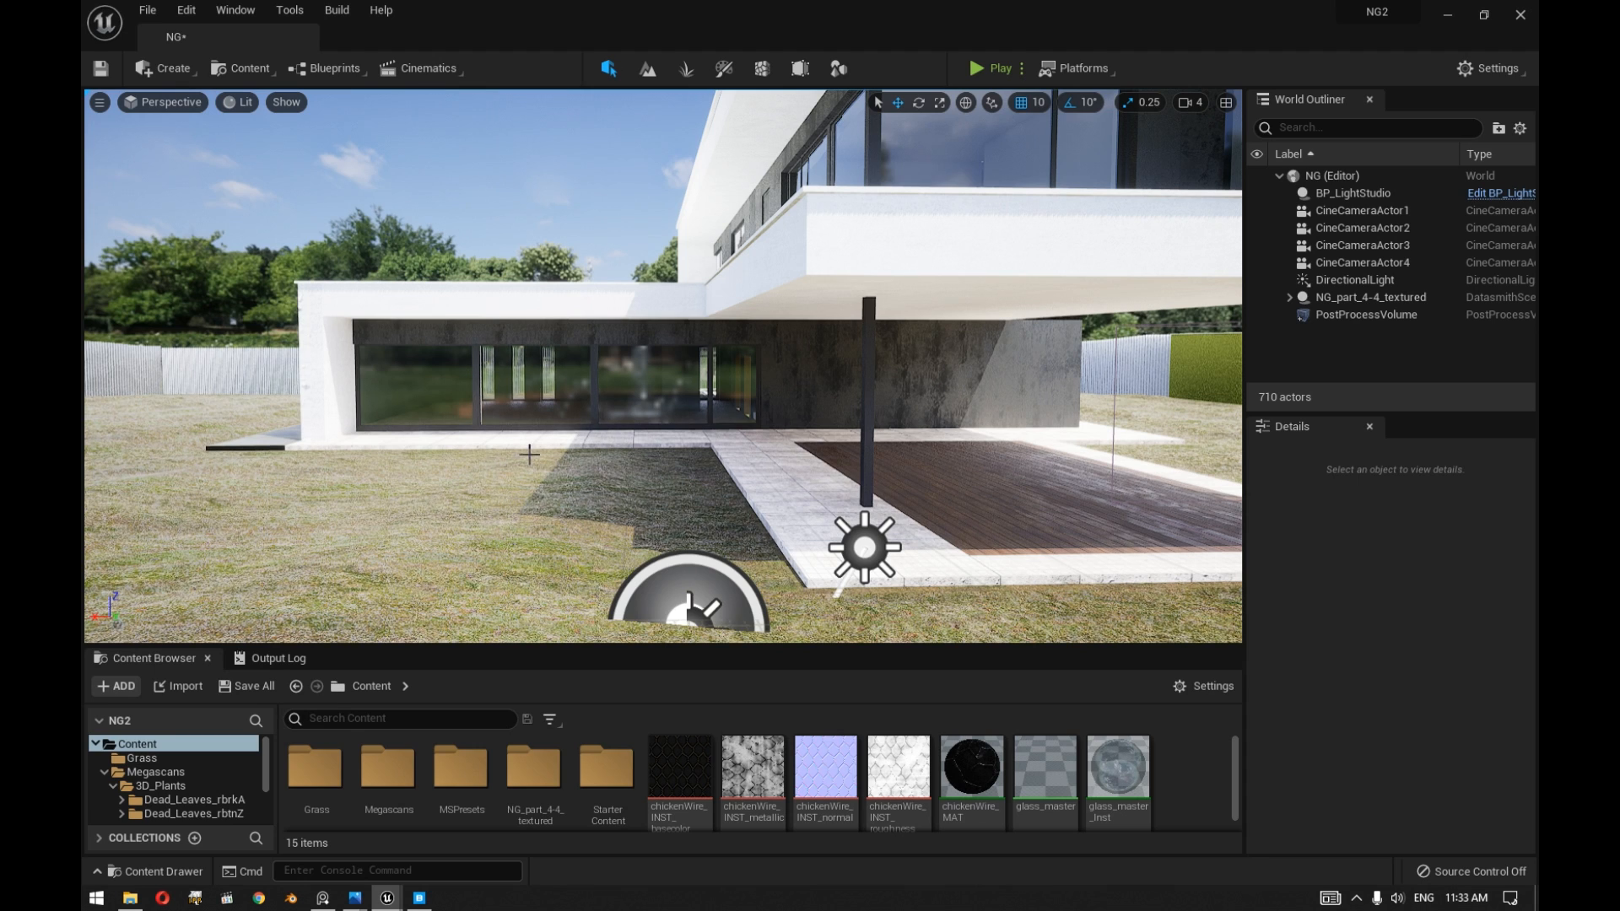
mouse_move(248, 67)
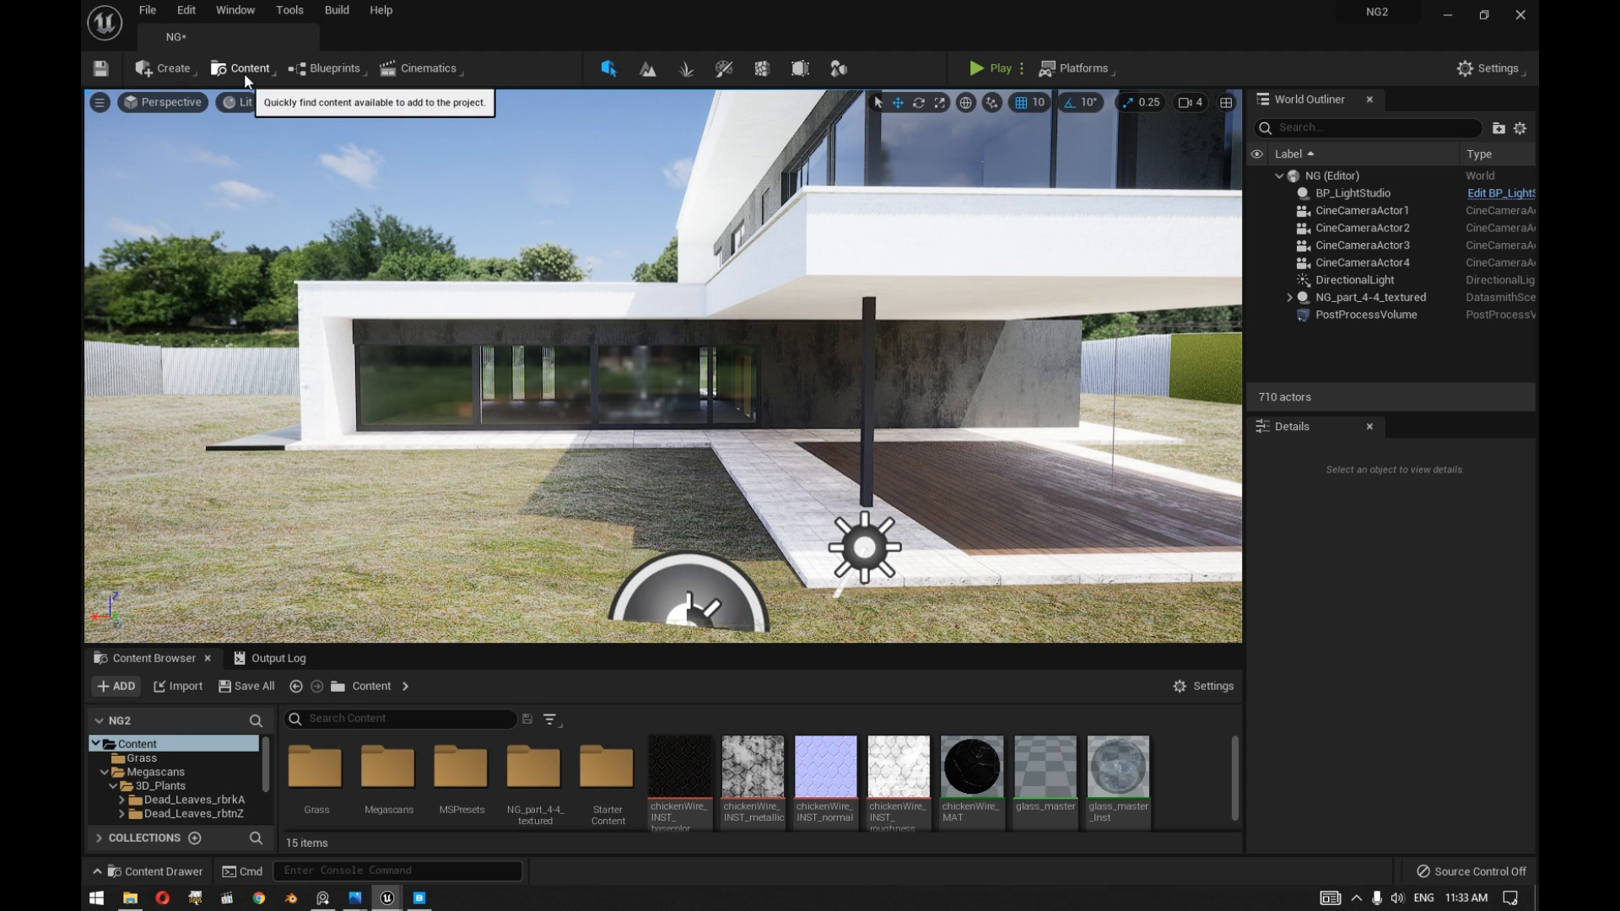
mouse_move(247, 74)
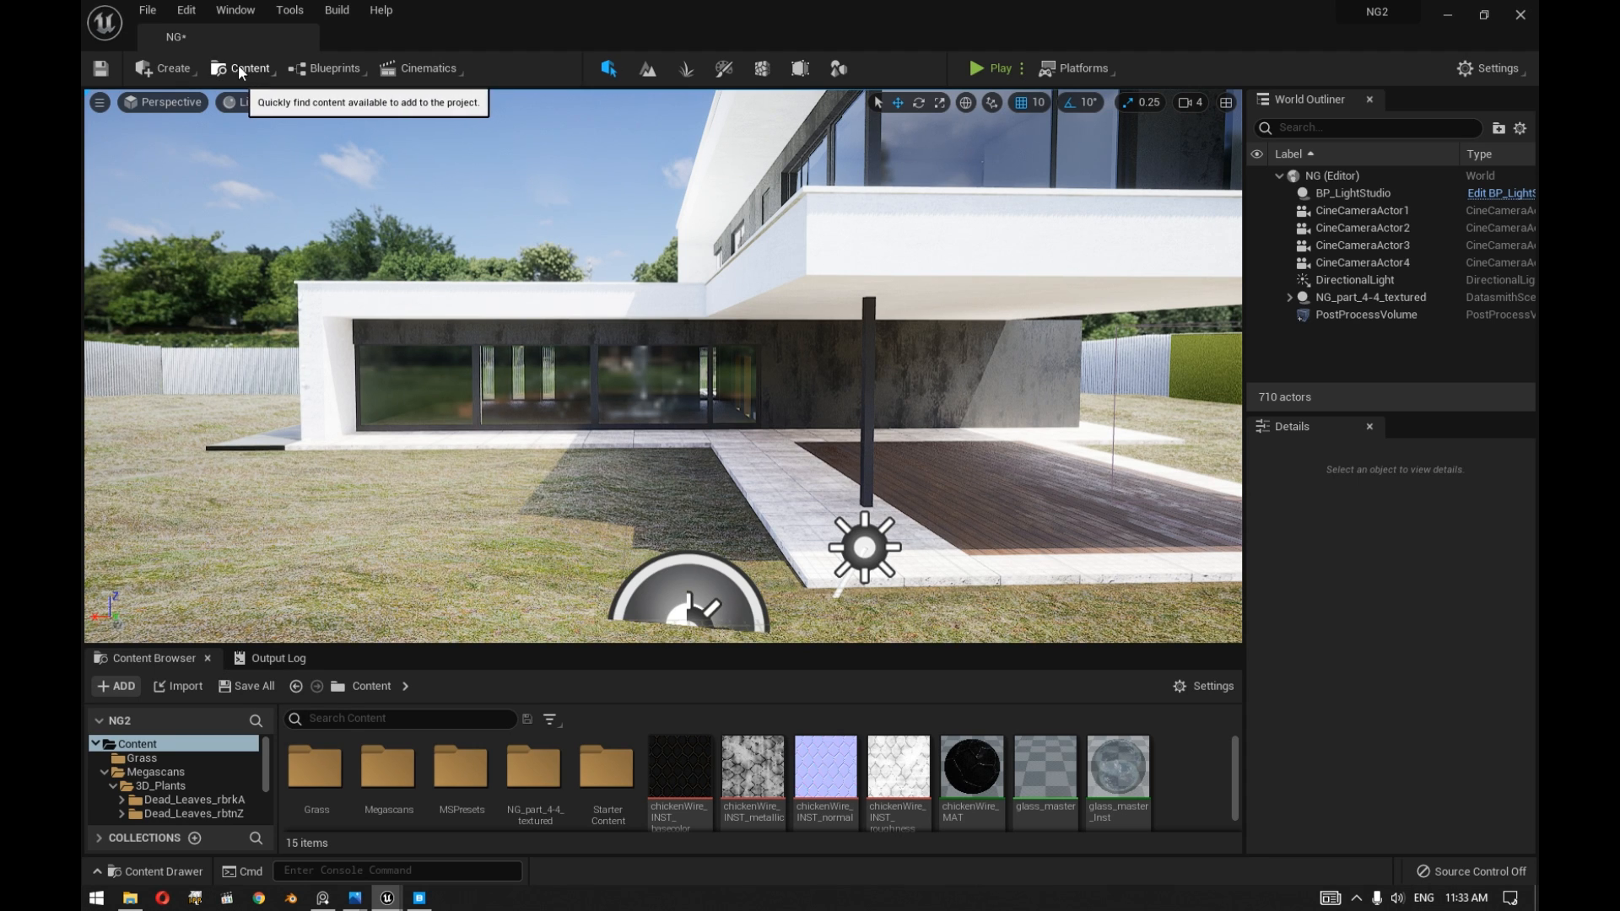
click(245, 68)
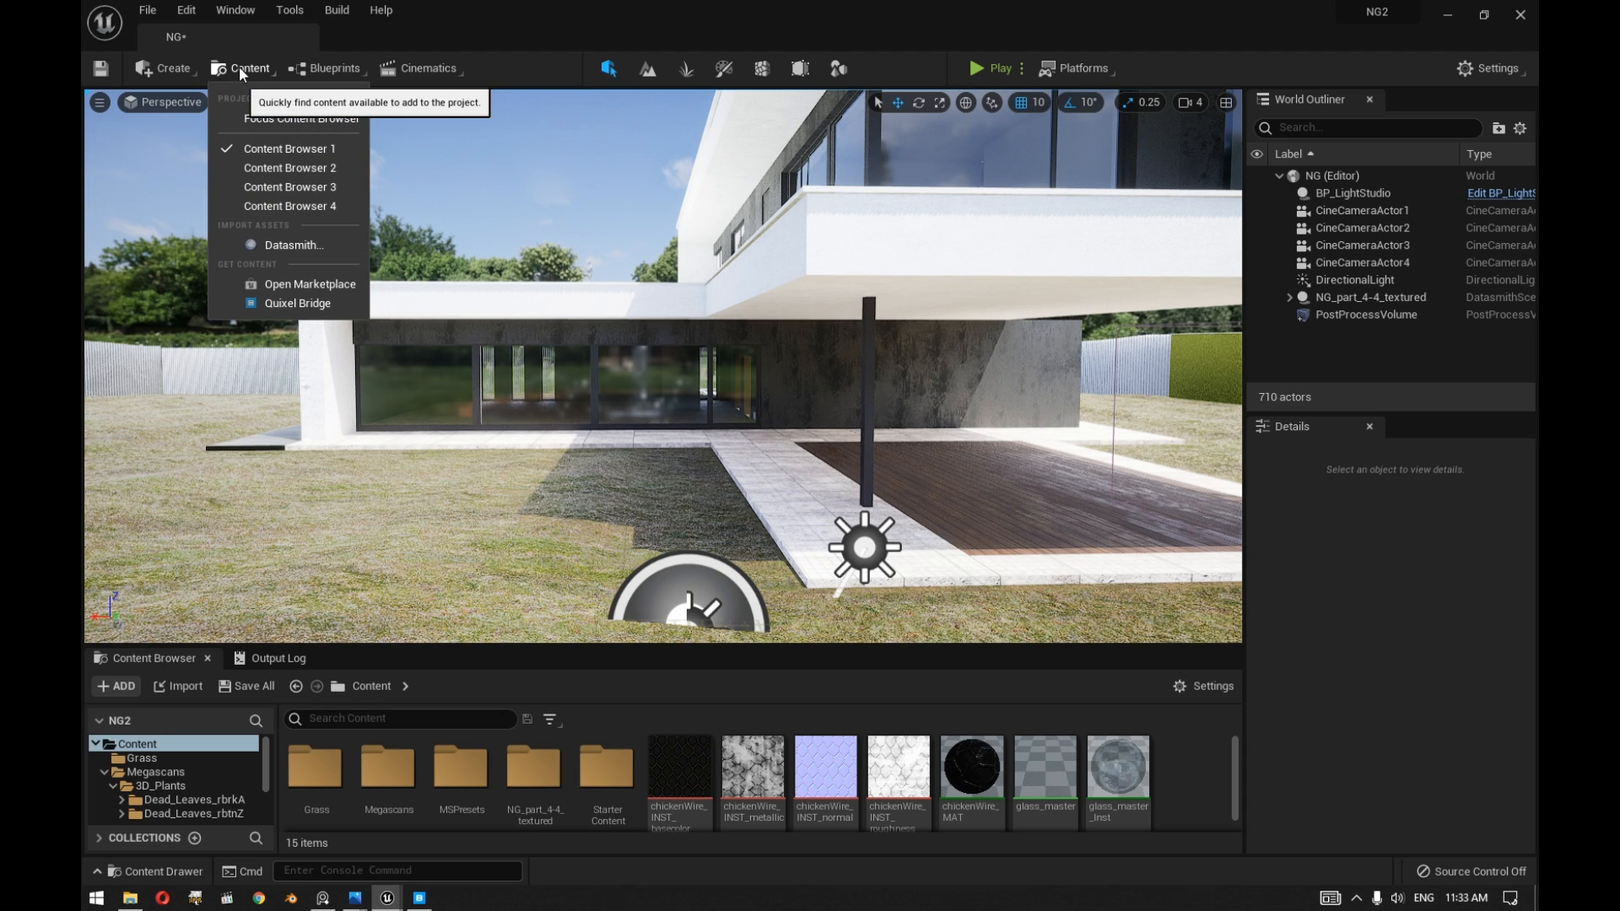
mouse_move(613, 8)
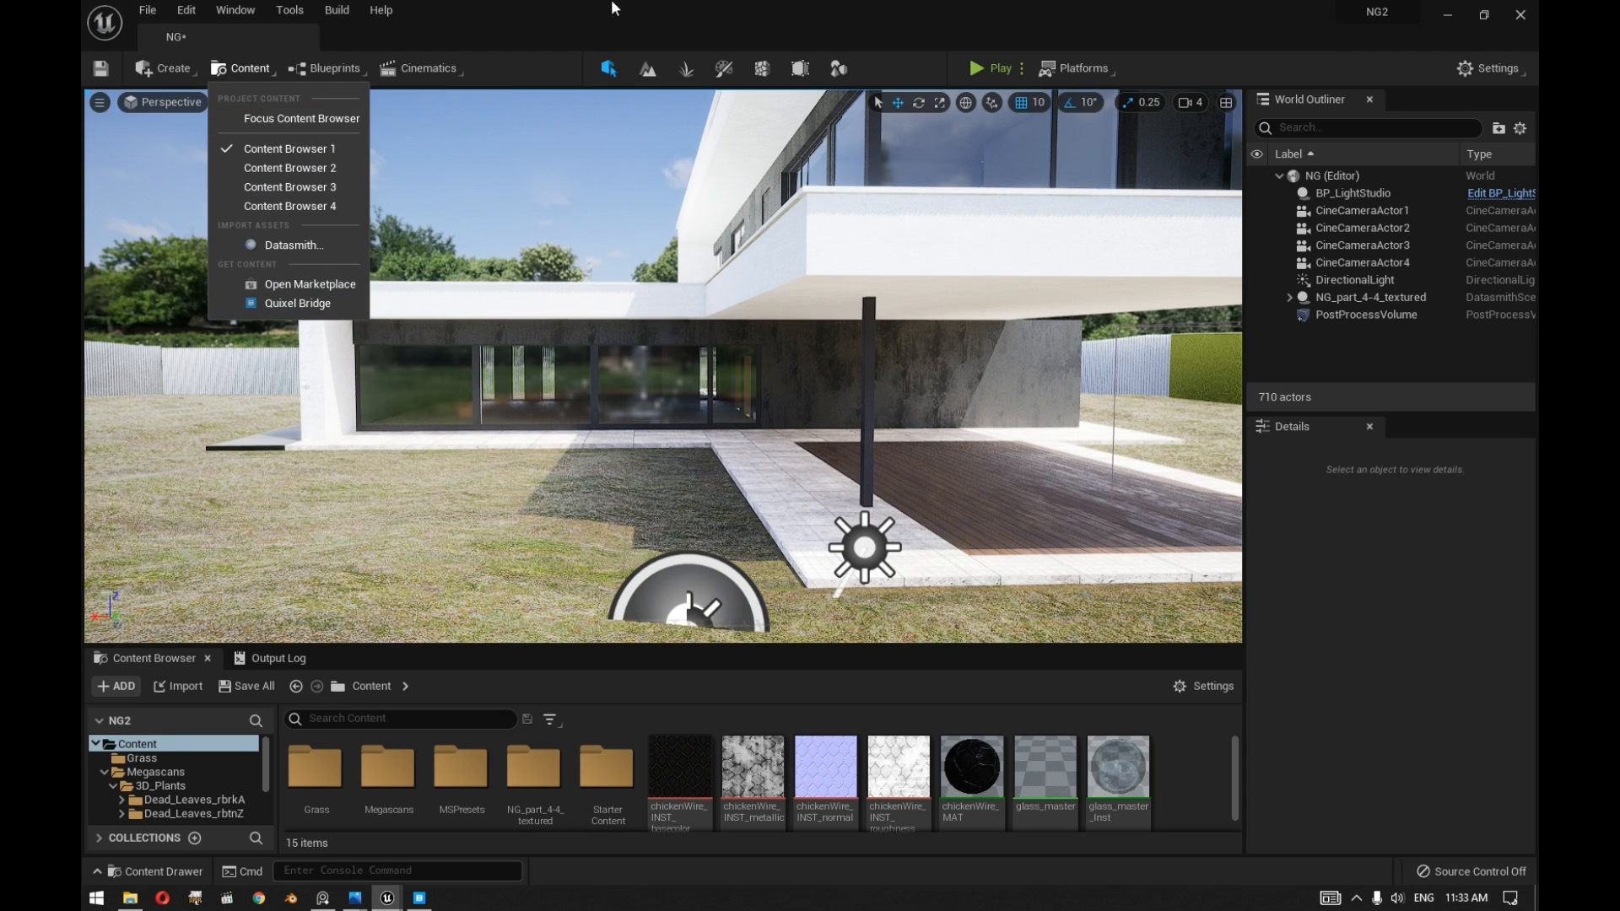
click(297, 302)
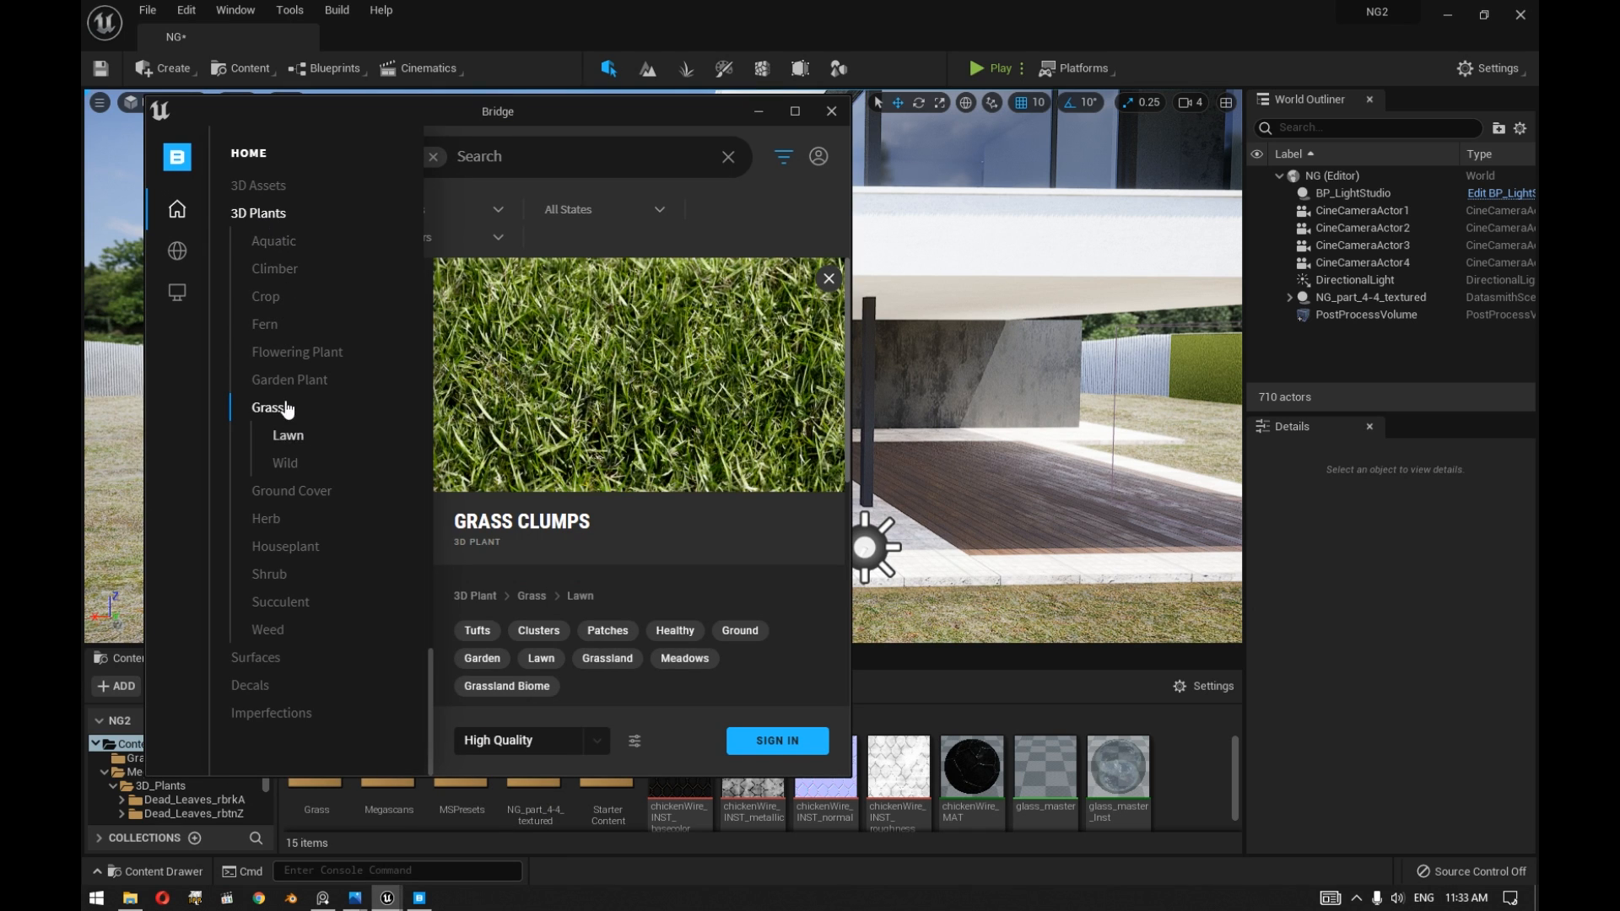
click(272, 406)
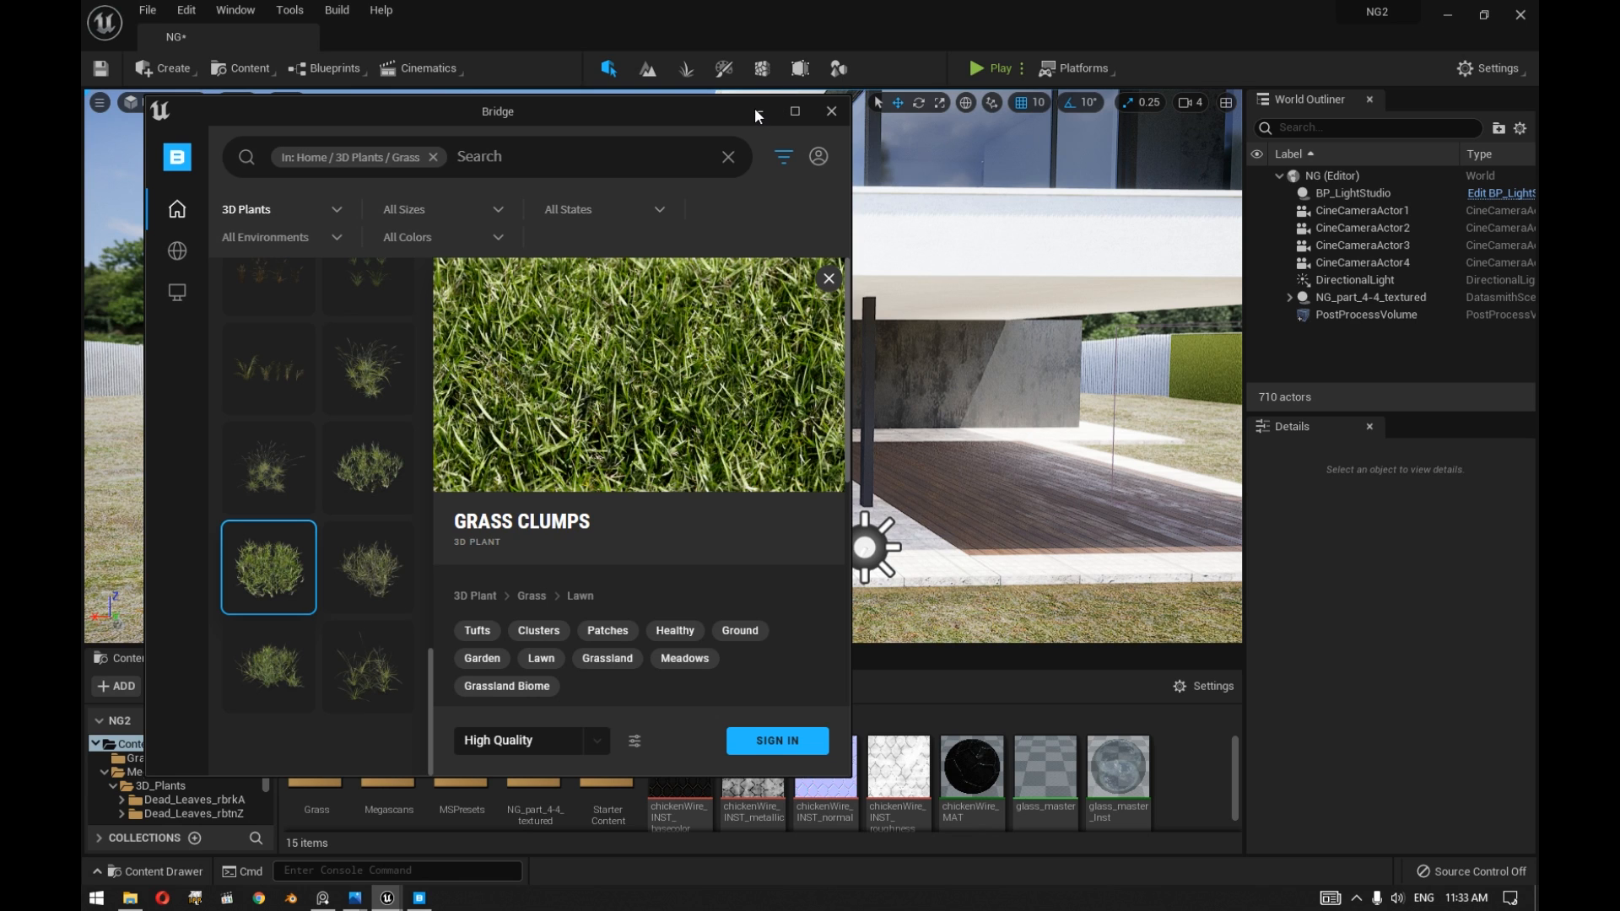
click(832, 112)
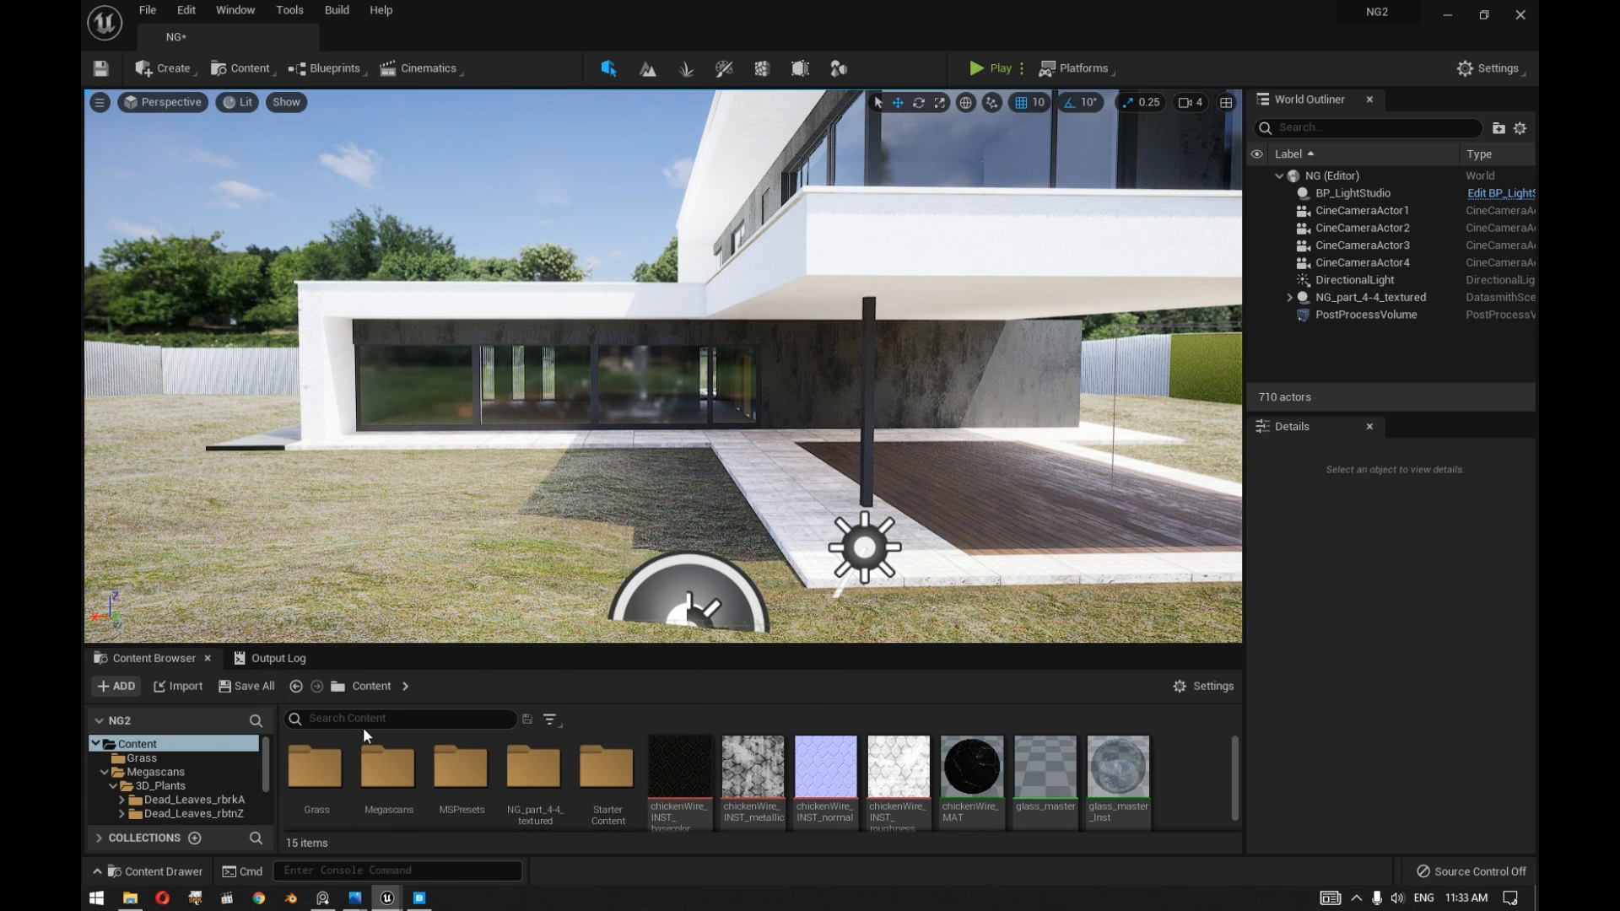
mouse_move(731, 66)
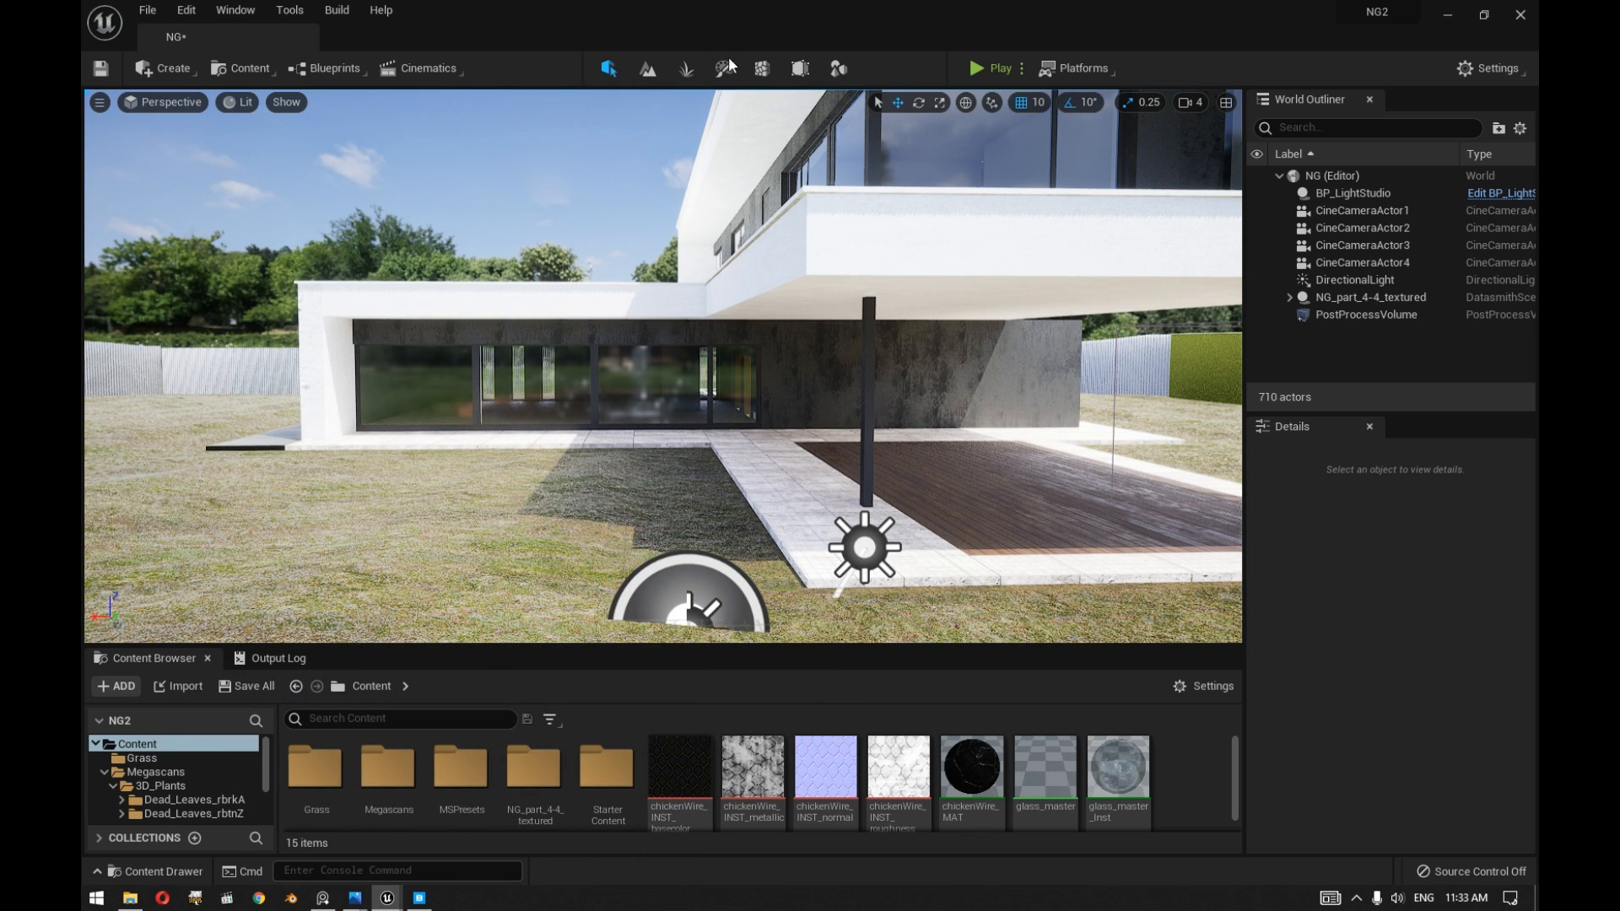
mouse_move(685, 68)
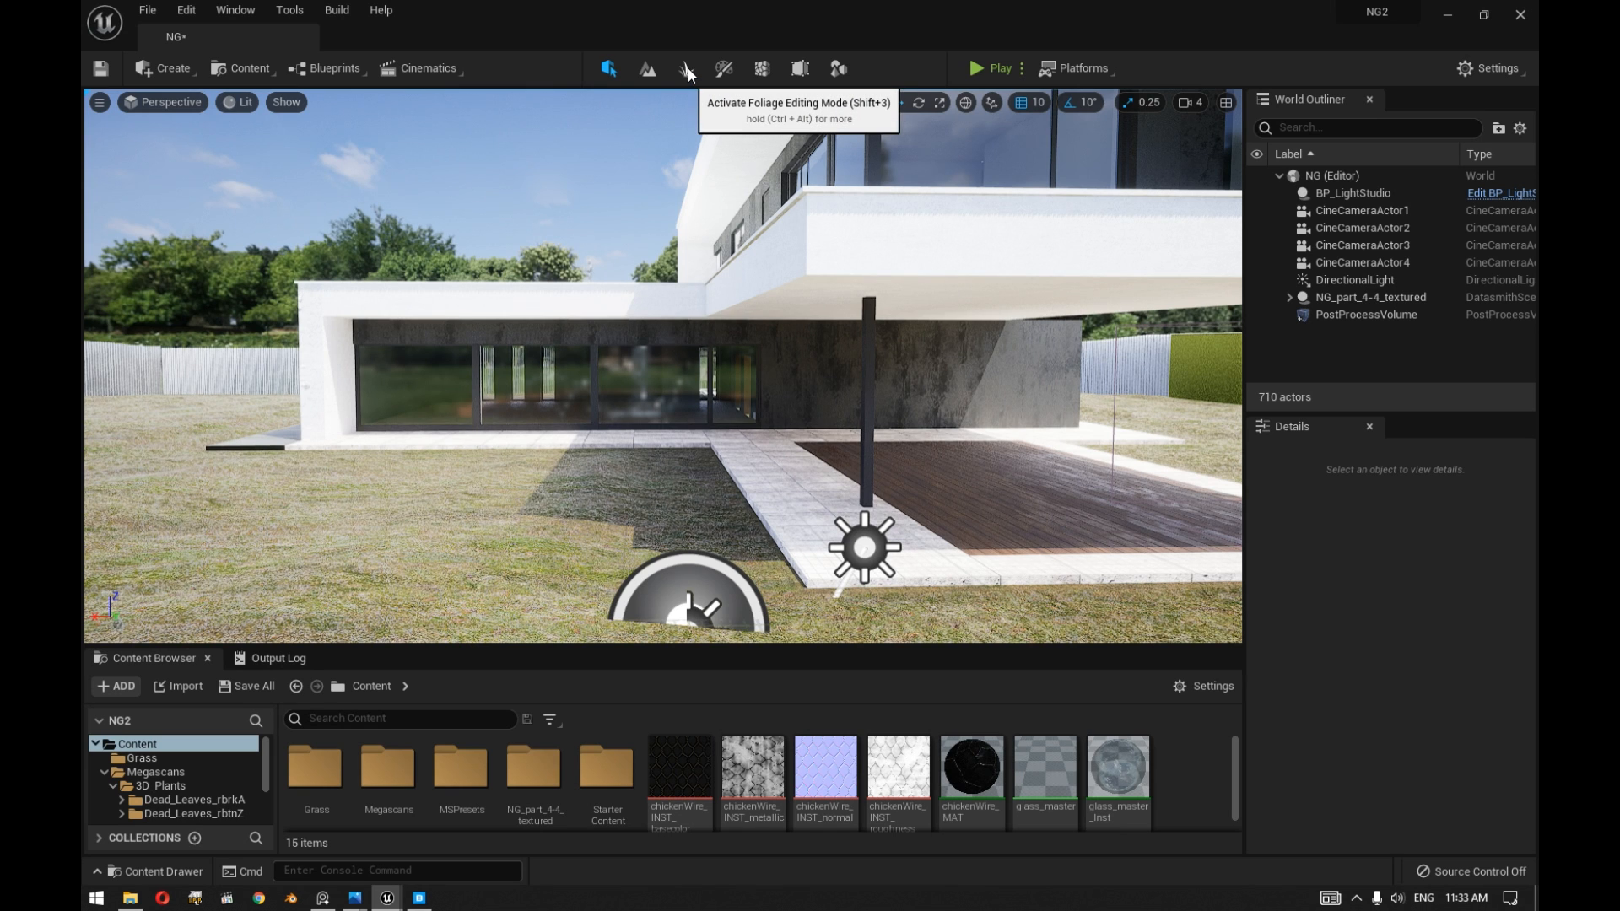
Enter Foliage mode with Grass Clumps, paint and undo a test patch, then choose Fill.
click(685, 67)
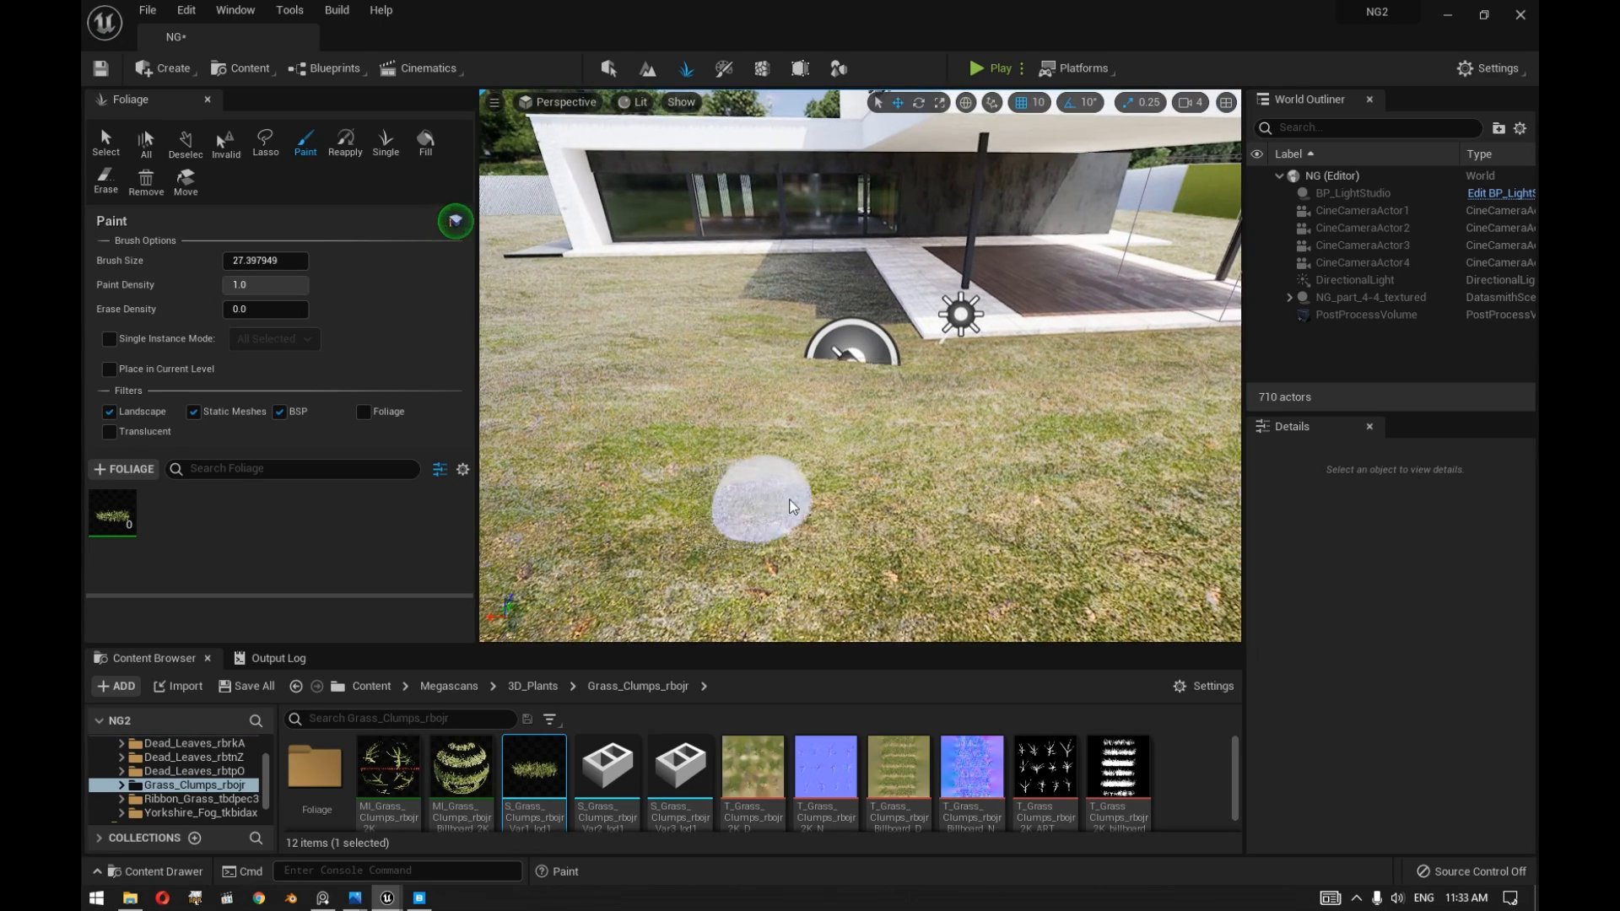
click(785, 507)
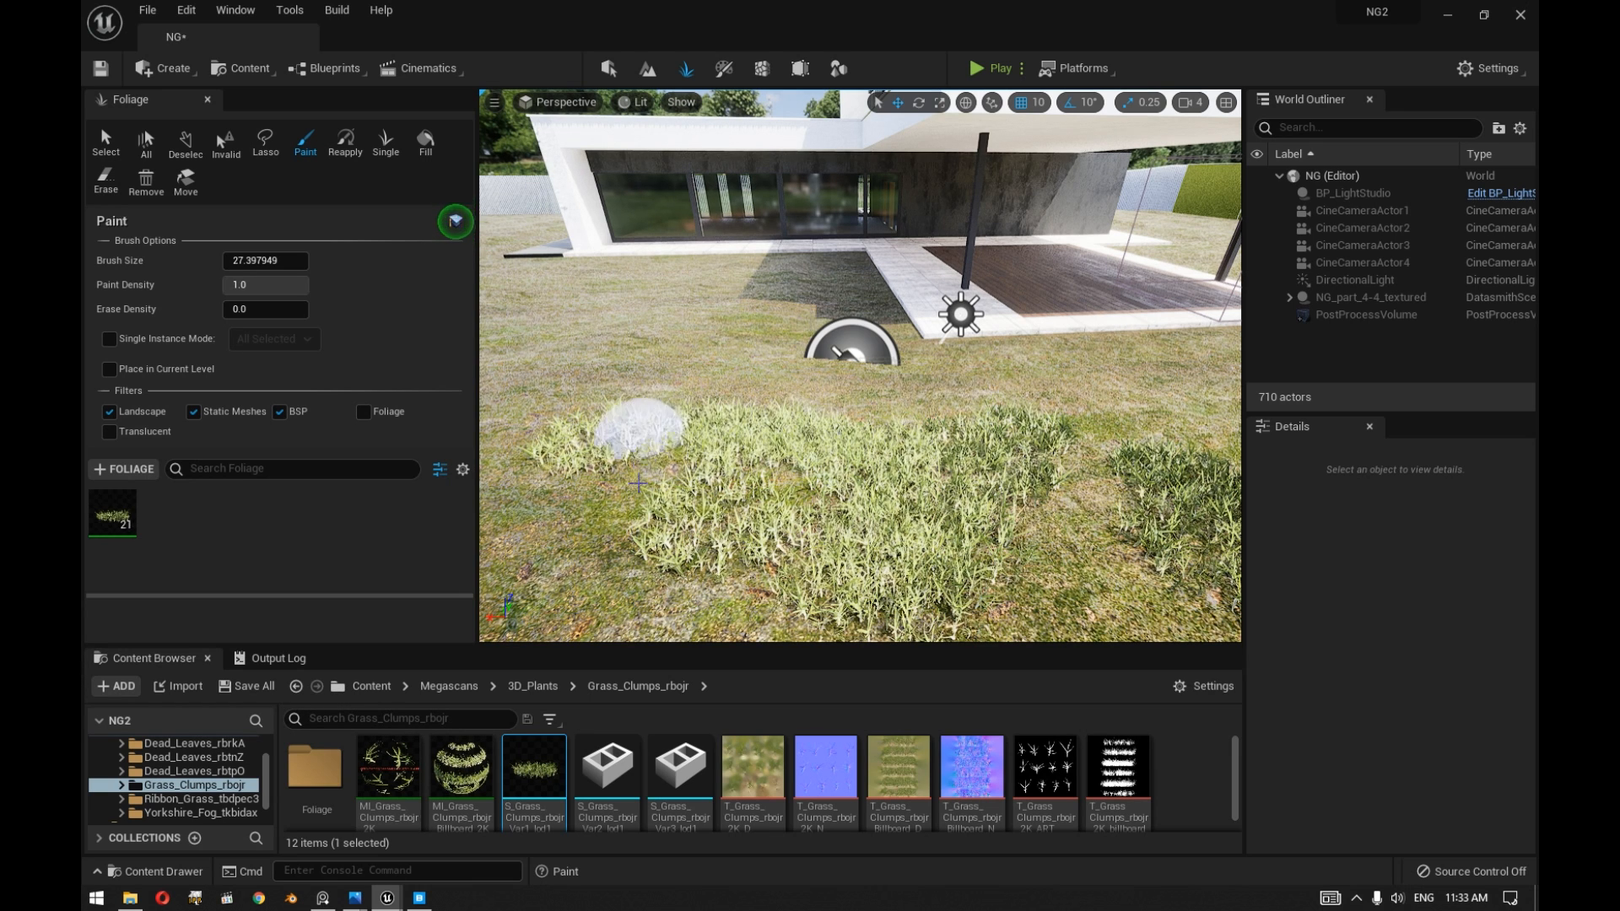
click(845, 503)
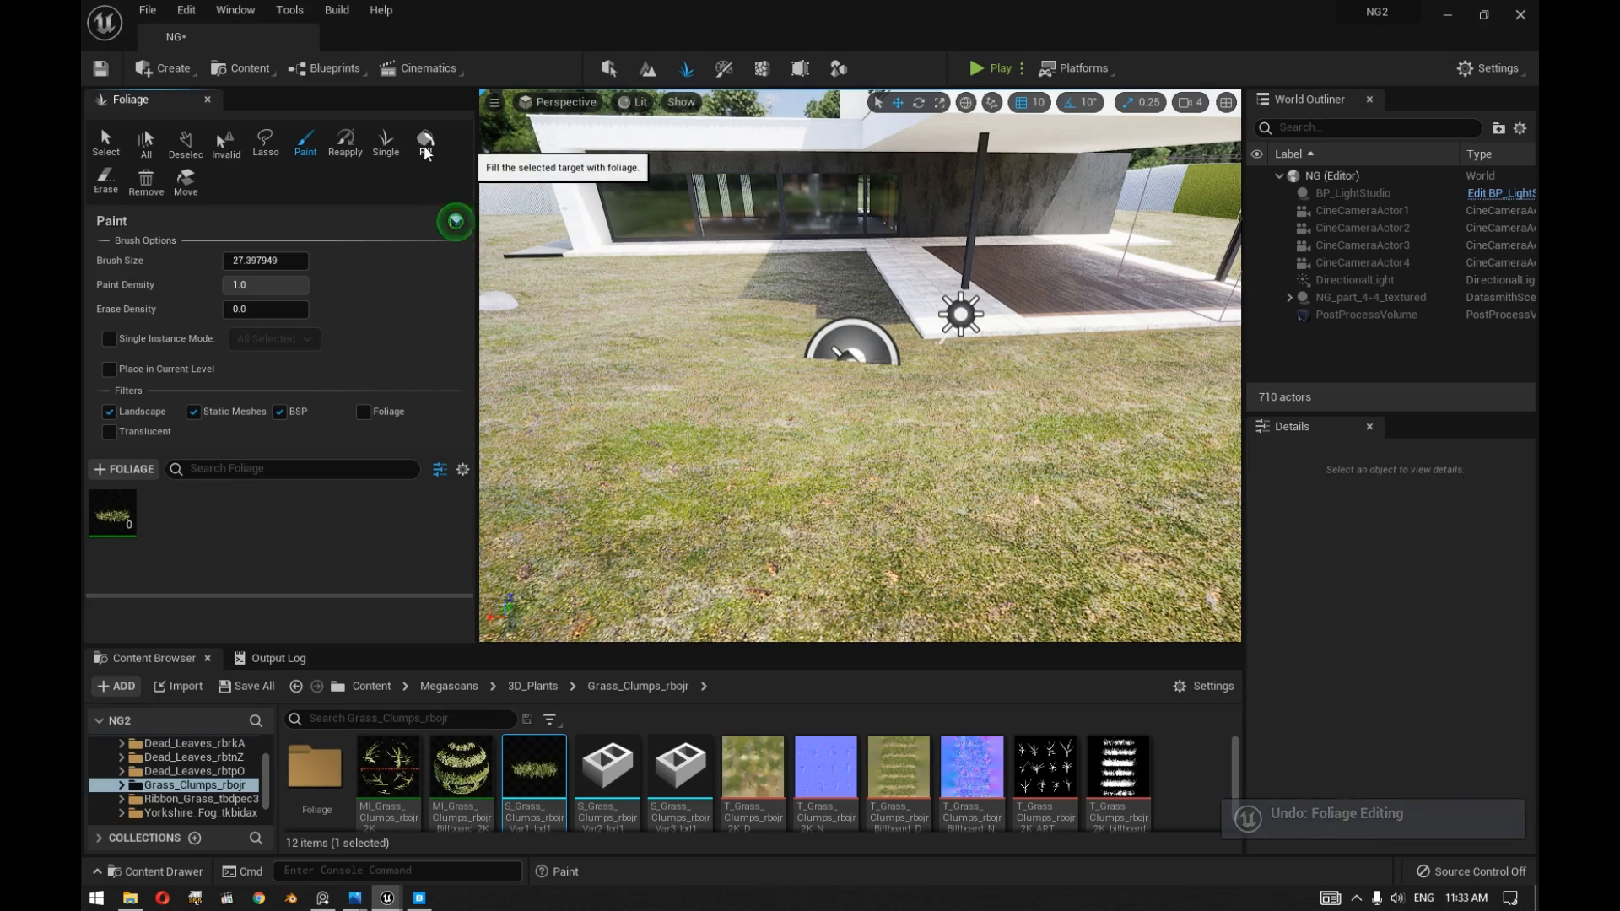
click(425, 142)
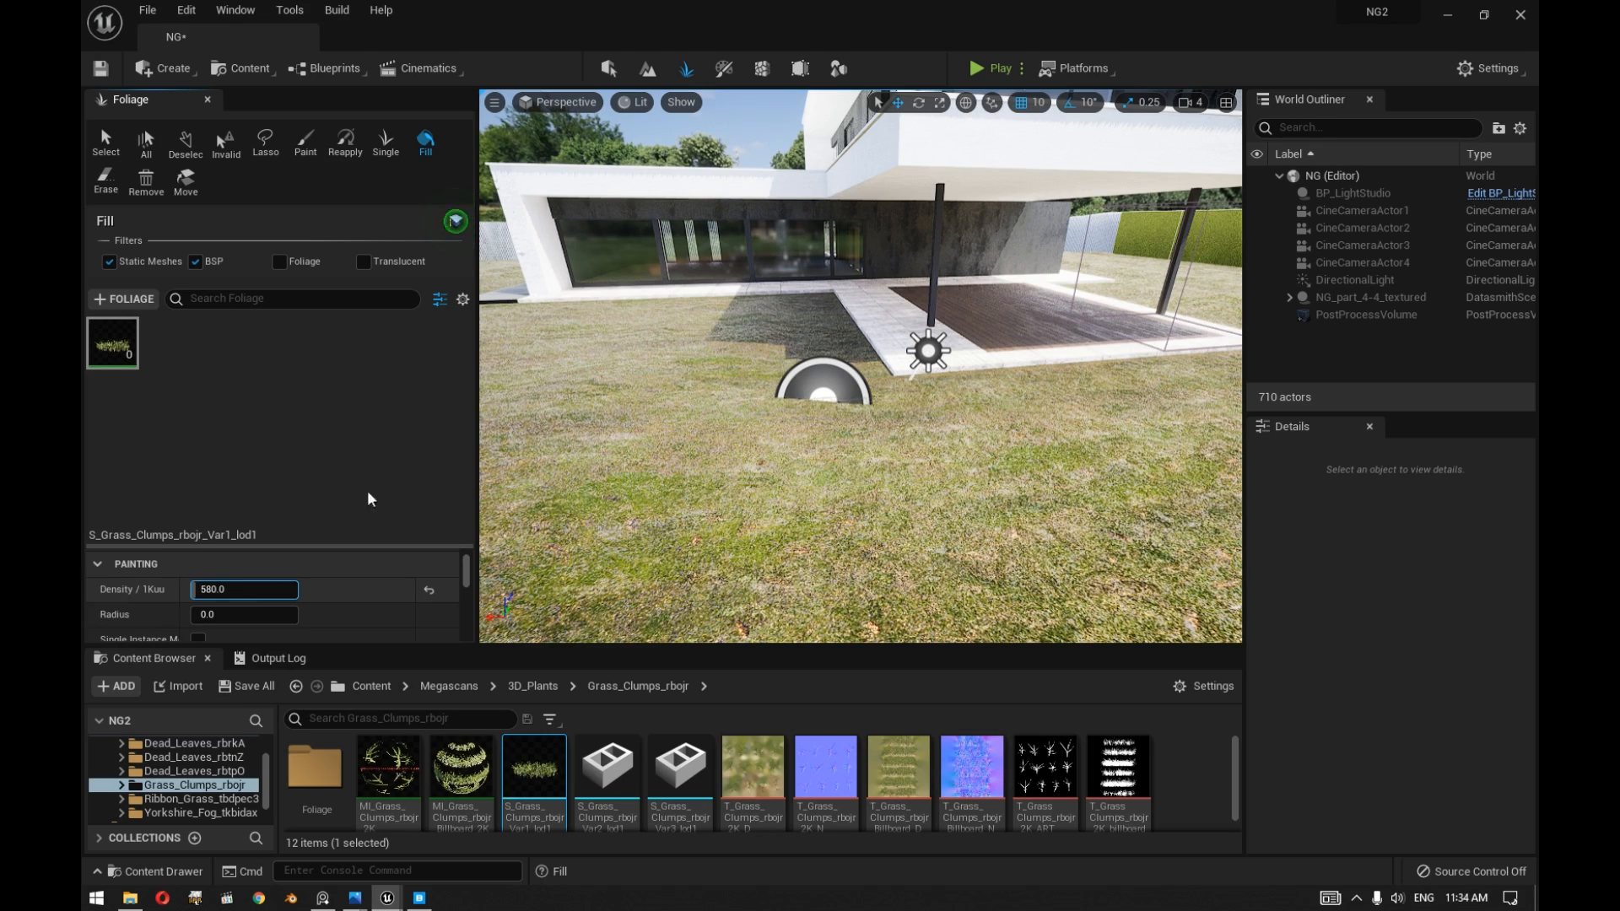
Fill the whole lawn with grass clumps at density 580, then return to Select mode.
click(793, 481)
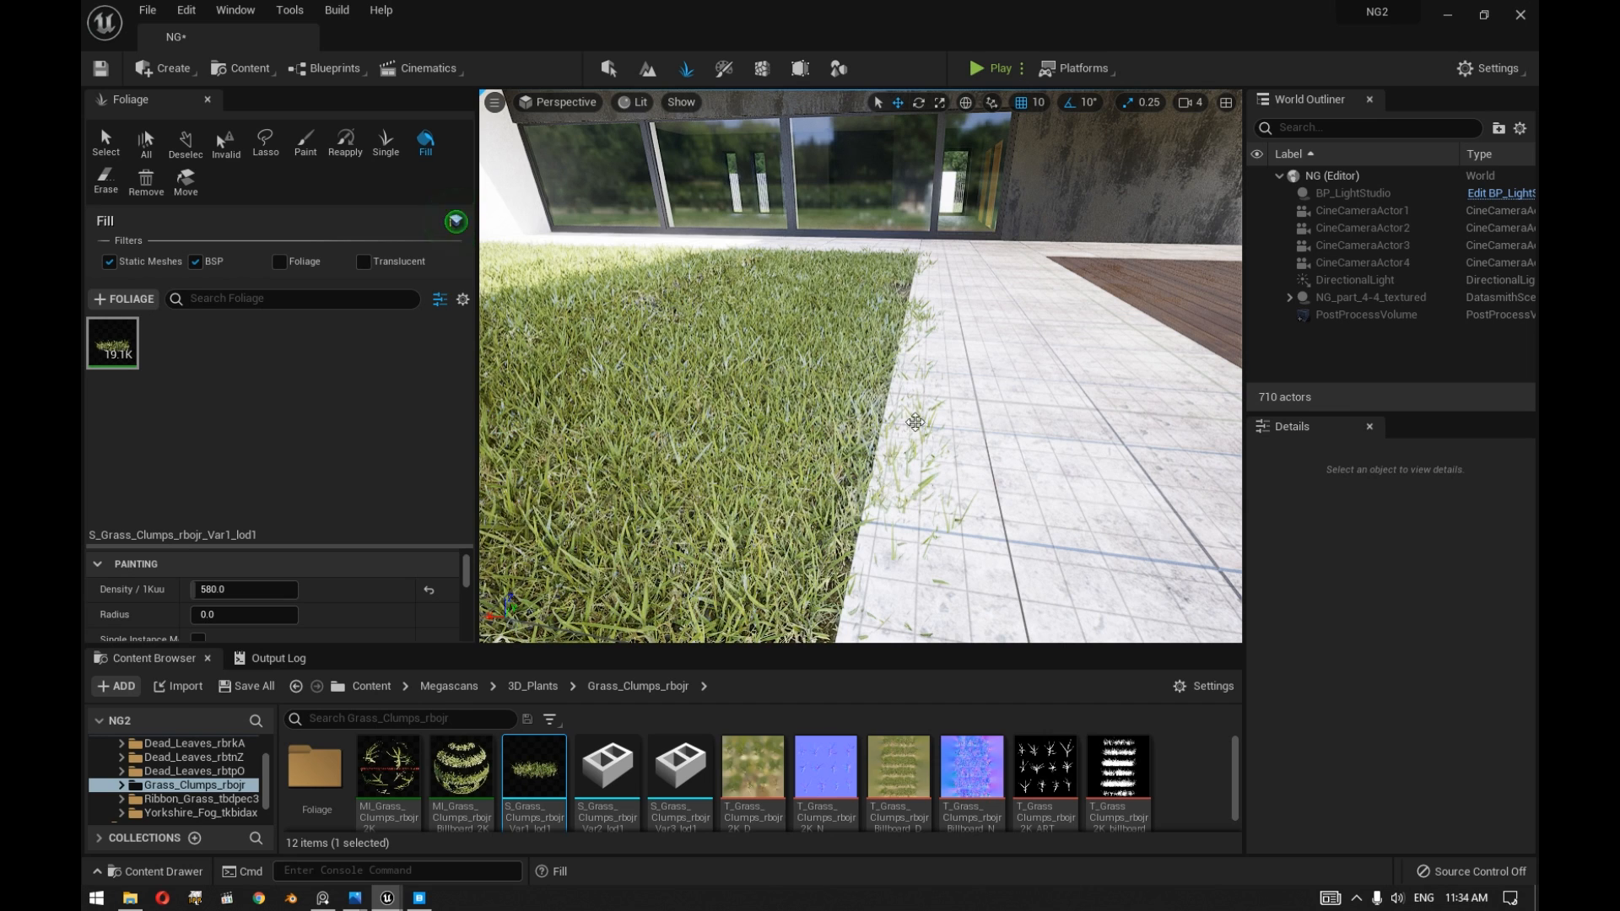
mouse_move(111, 343)
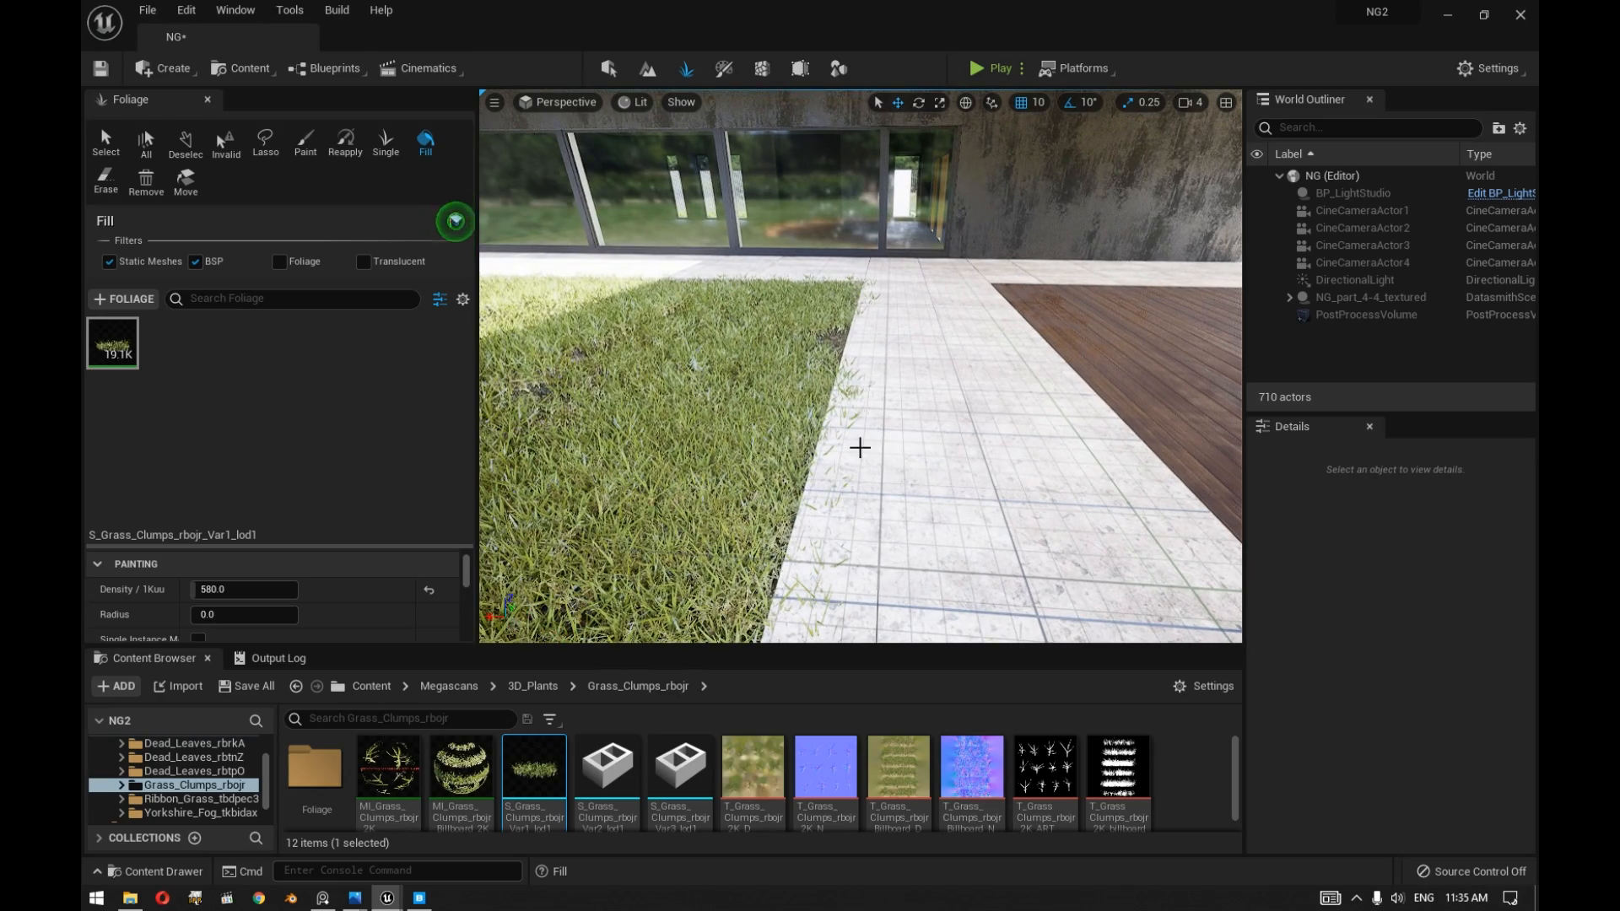
click(205, 99)
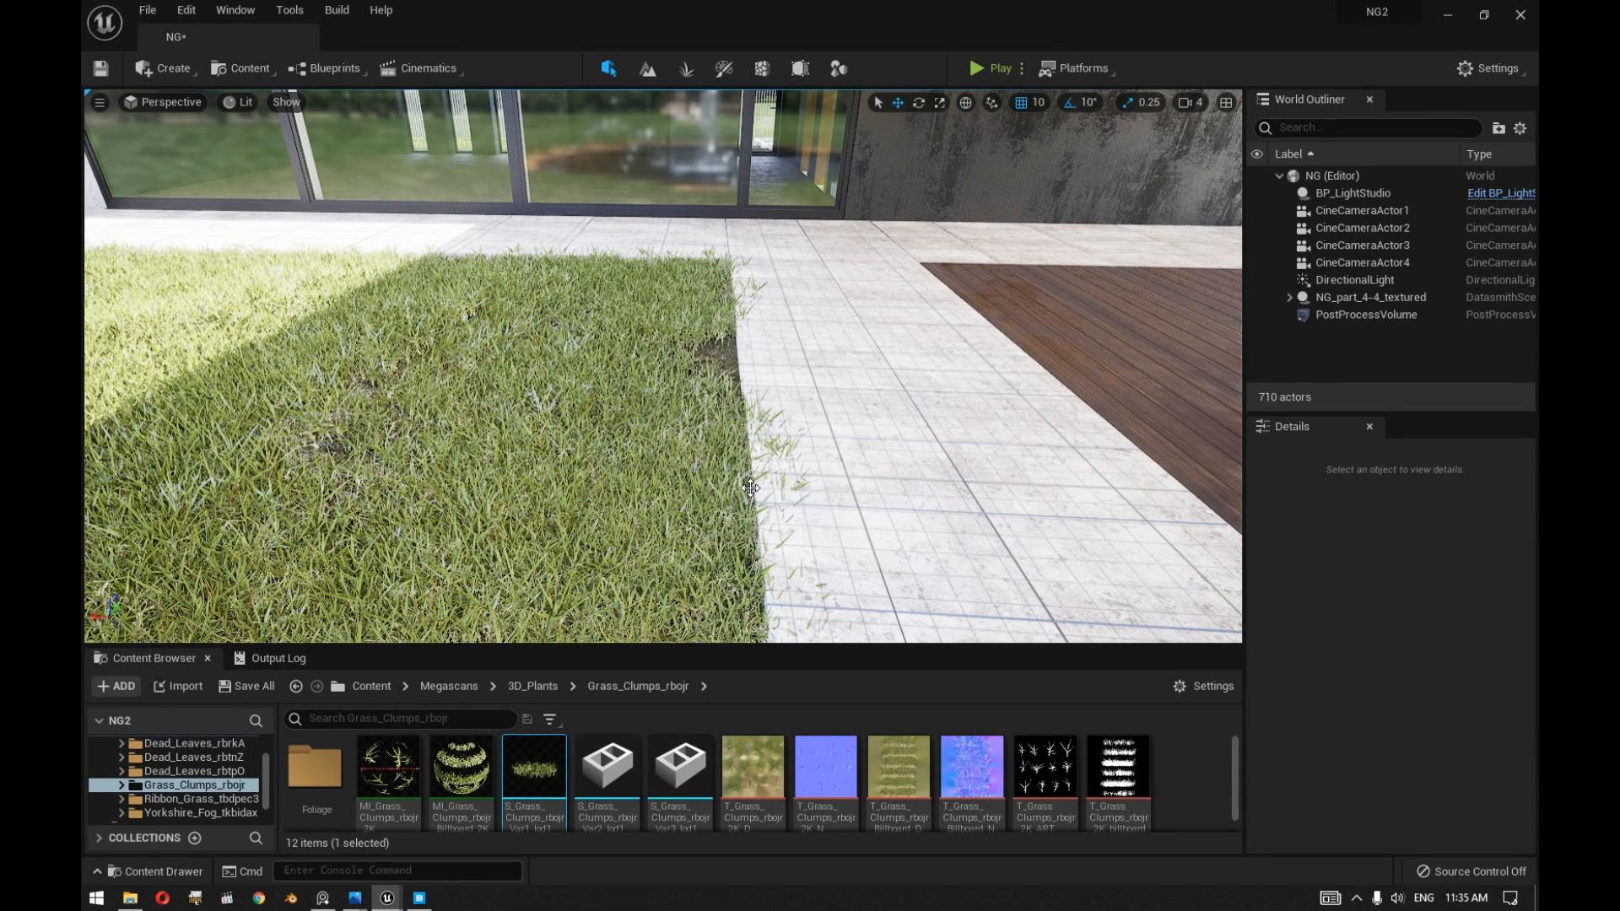
mouse_move(702, 469)
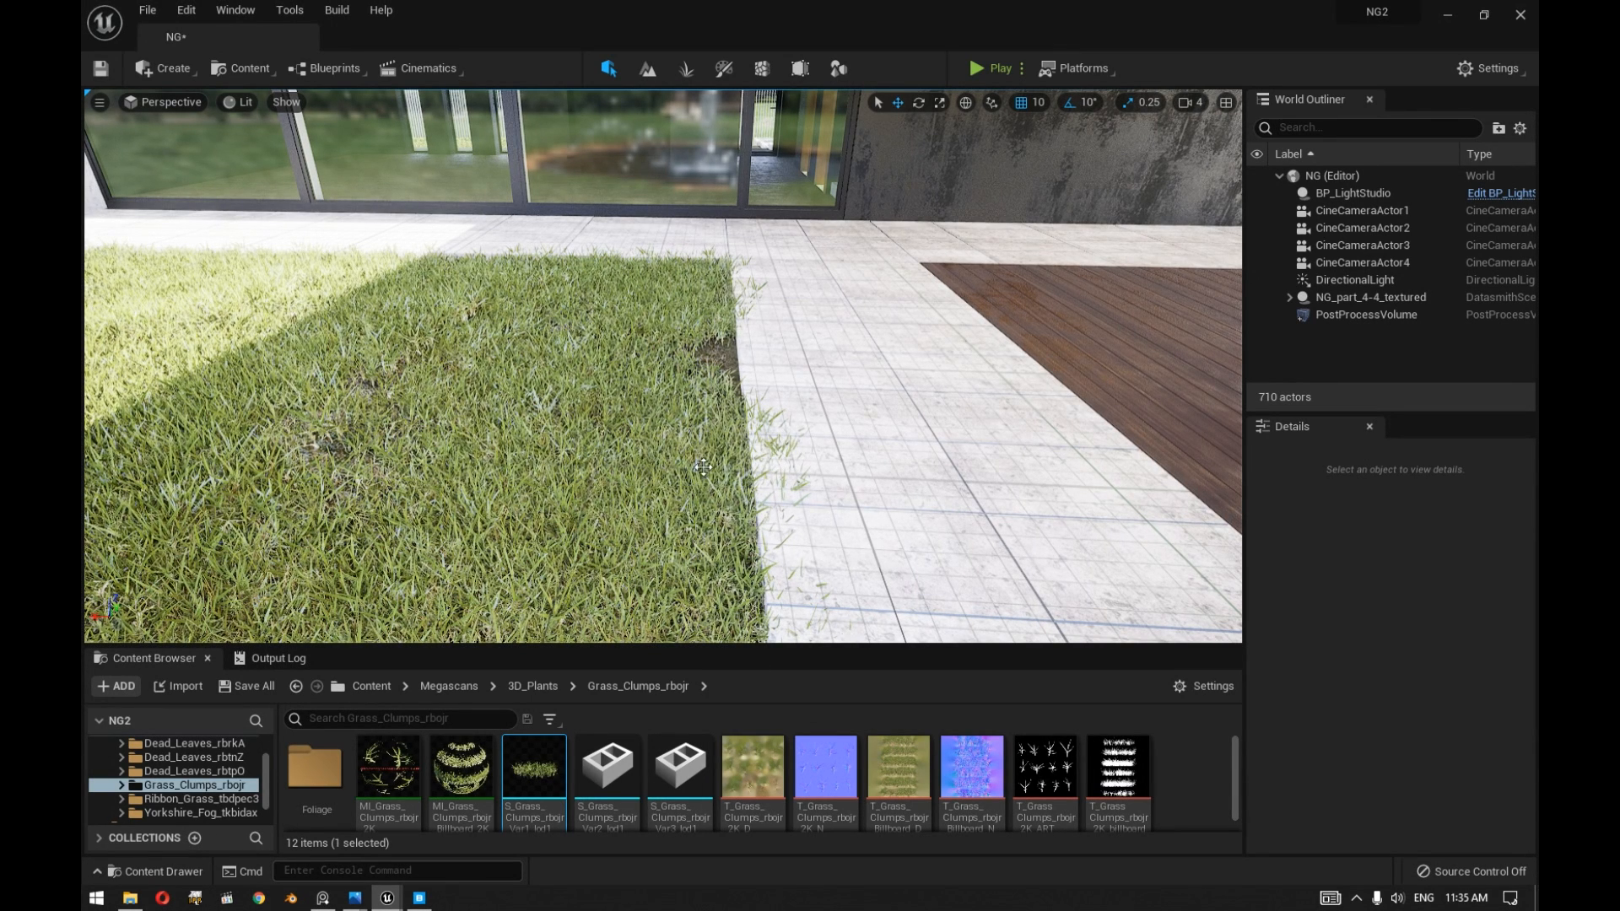
mouse_move(626, 465)
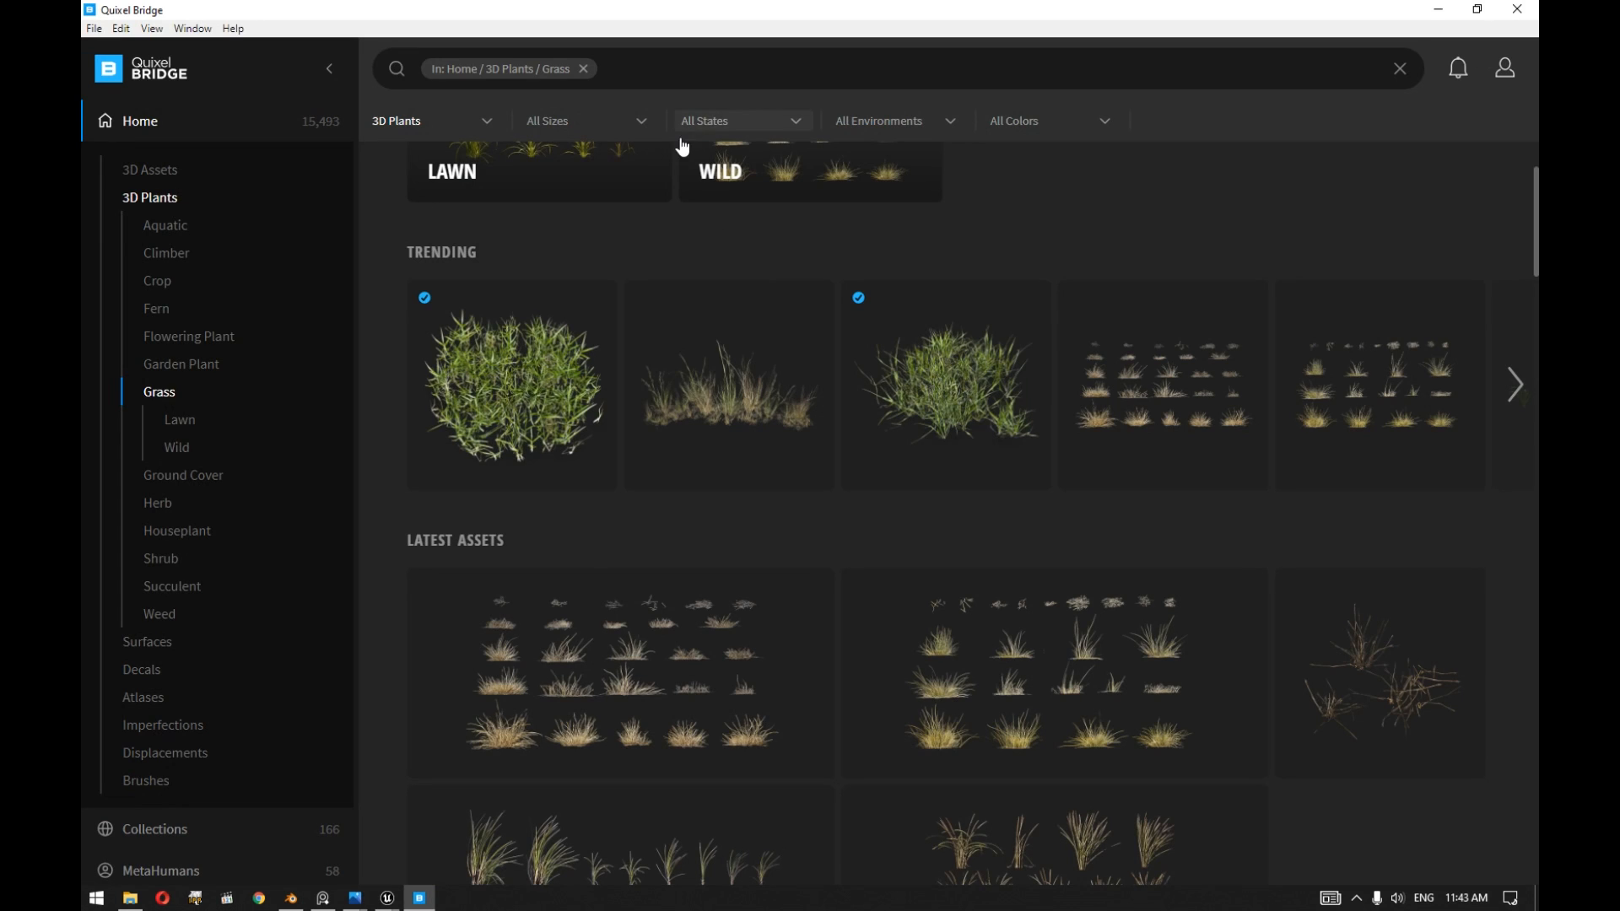
mouse_move(812, 452)
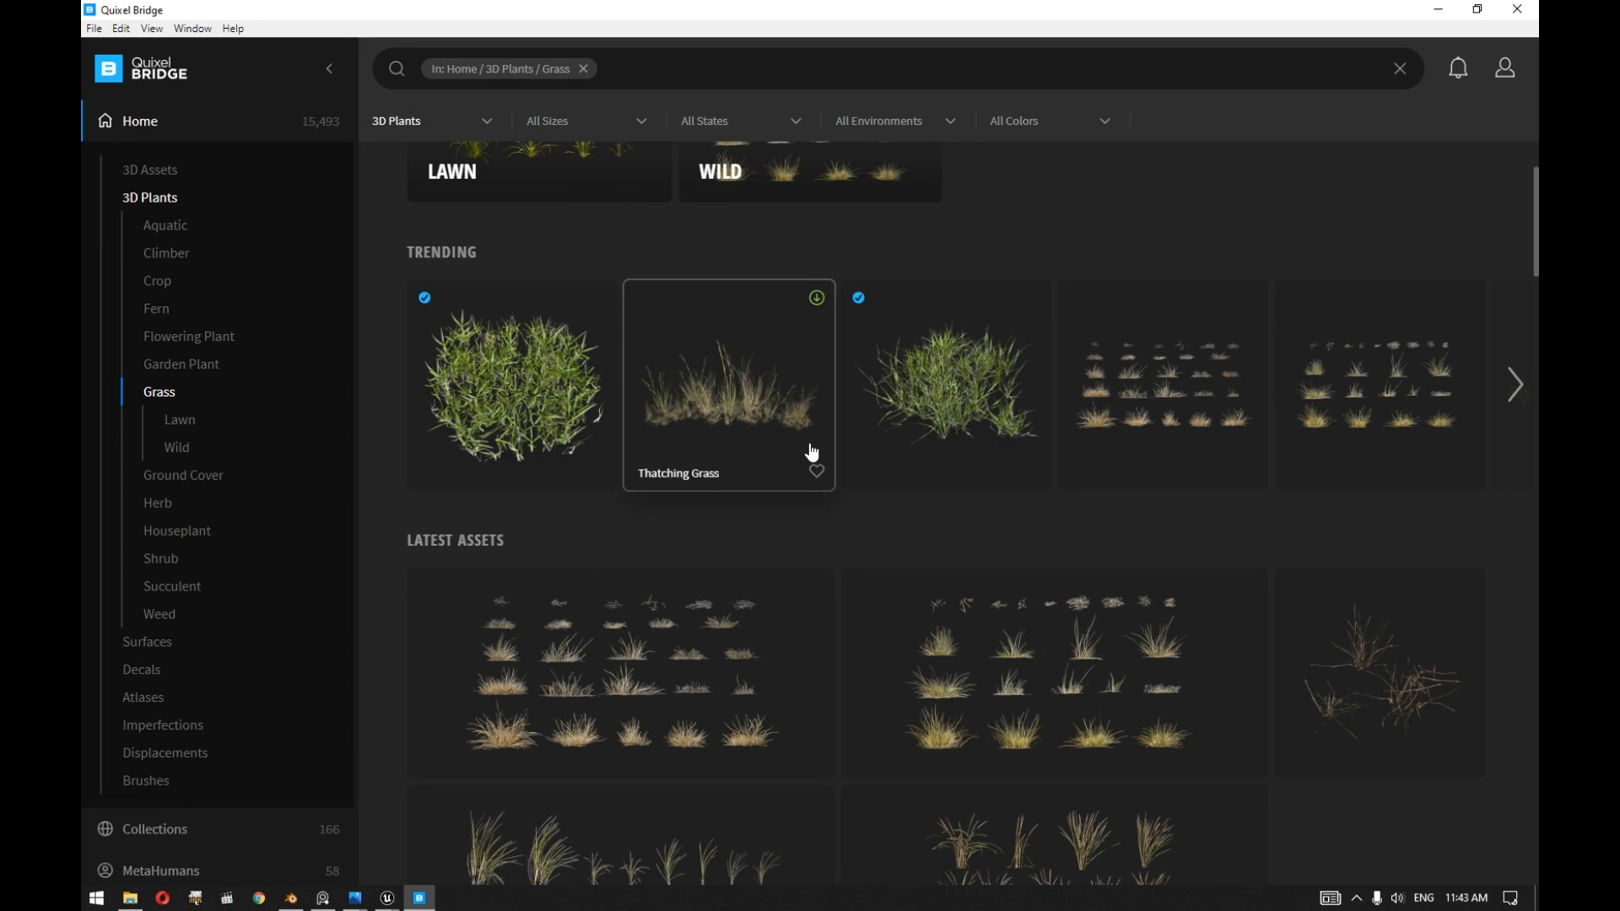
mouse_move(206, 438)
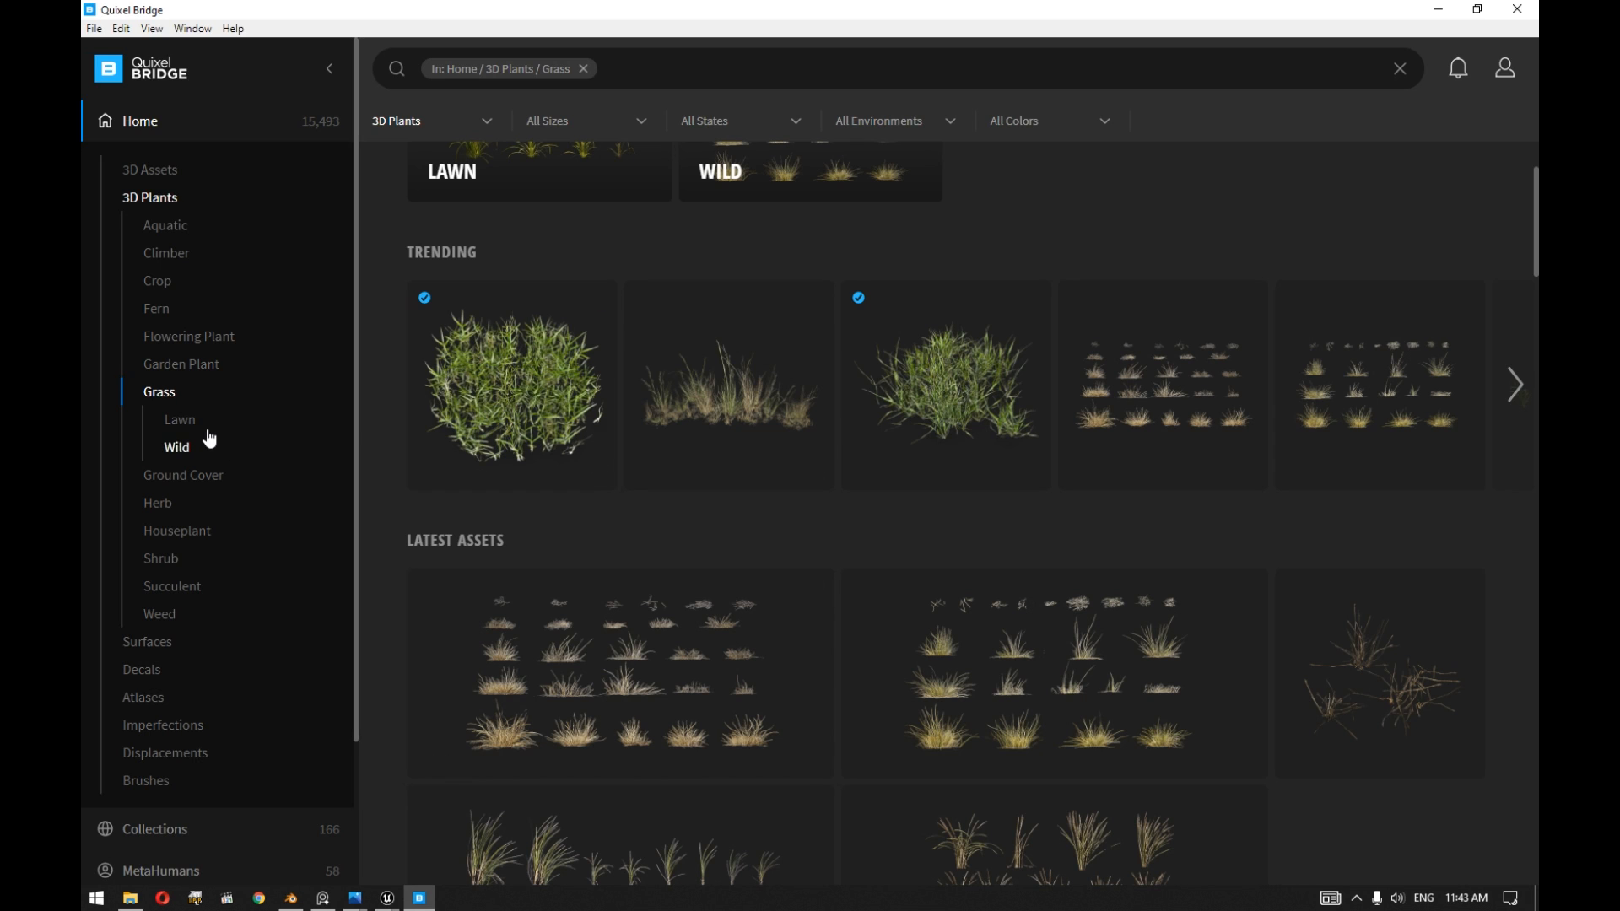
mouse_move(533, 389)
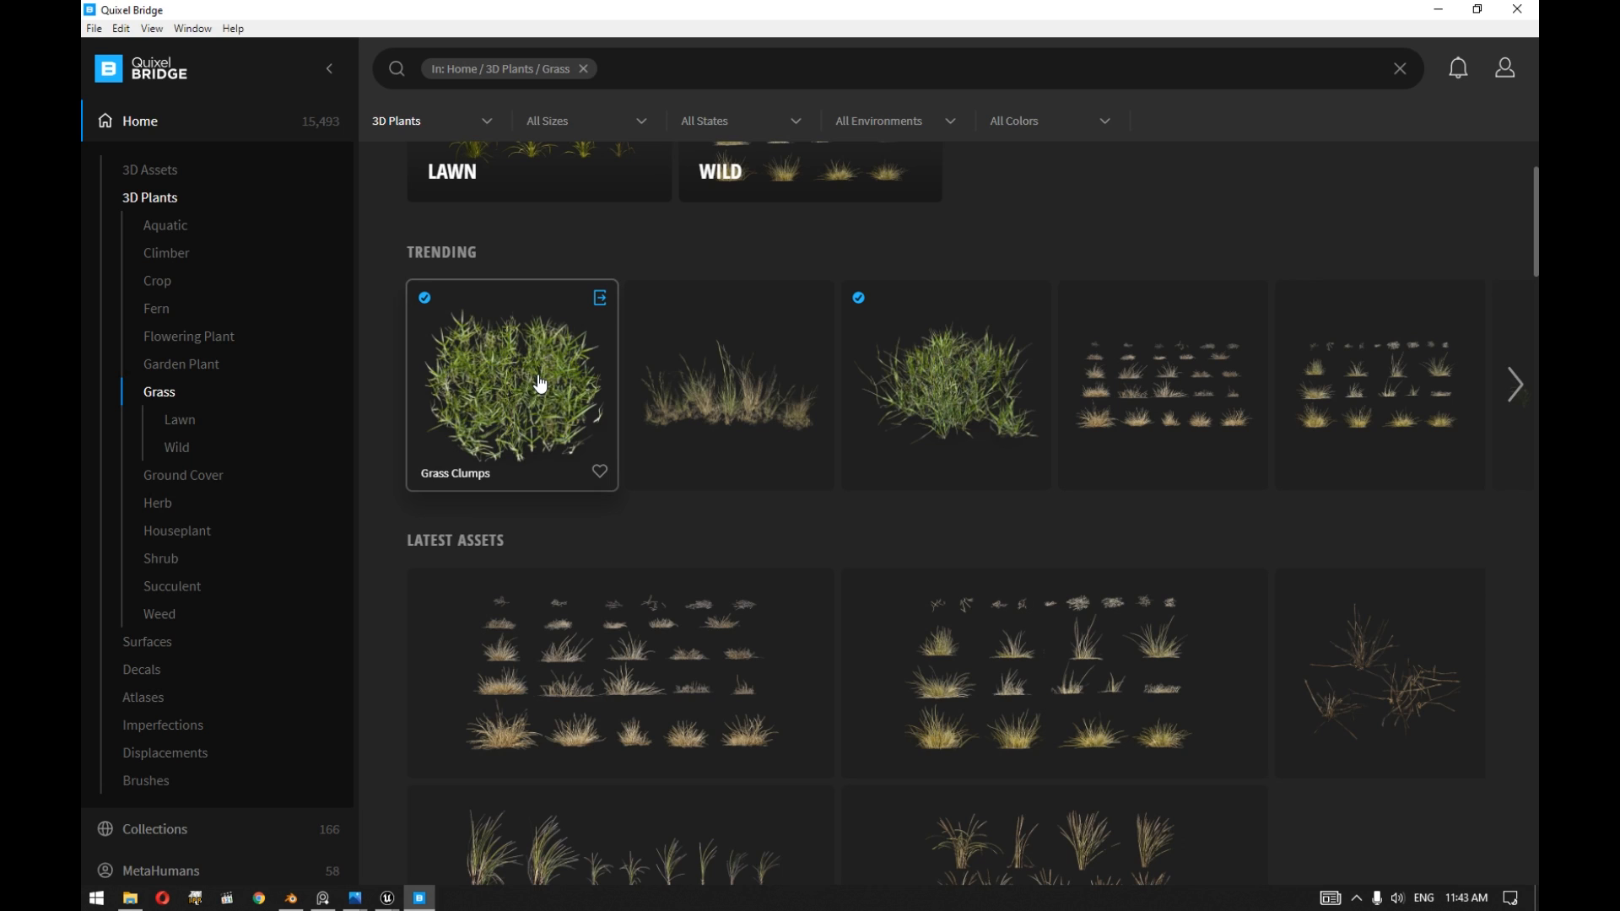
mouse_move(600, 297)
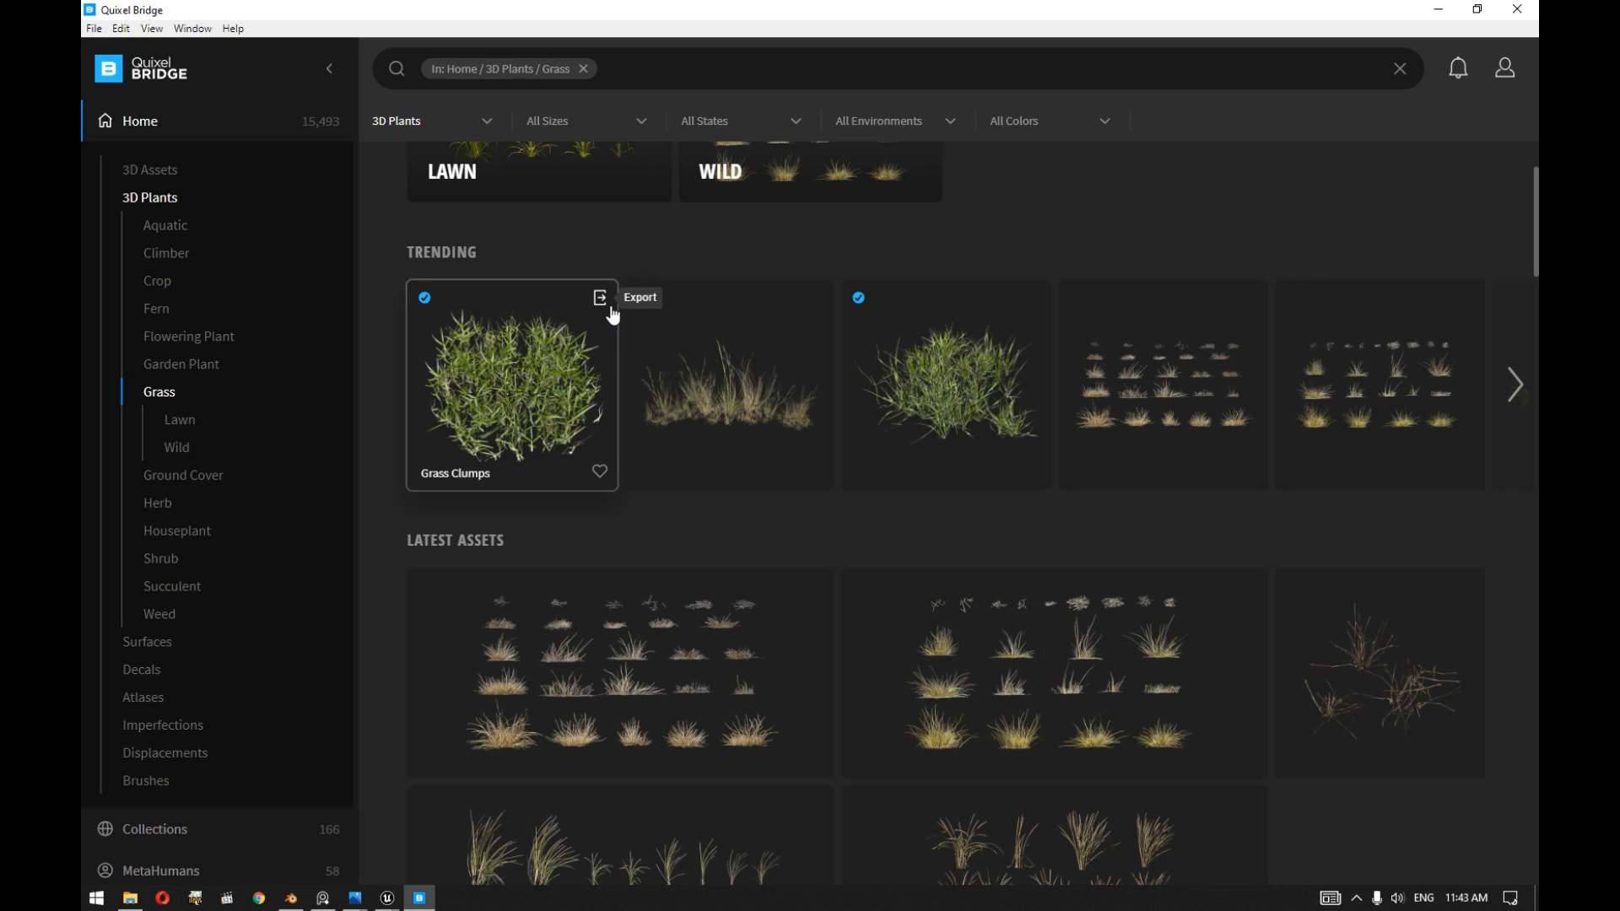
mouse_move(605, 390)
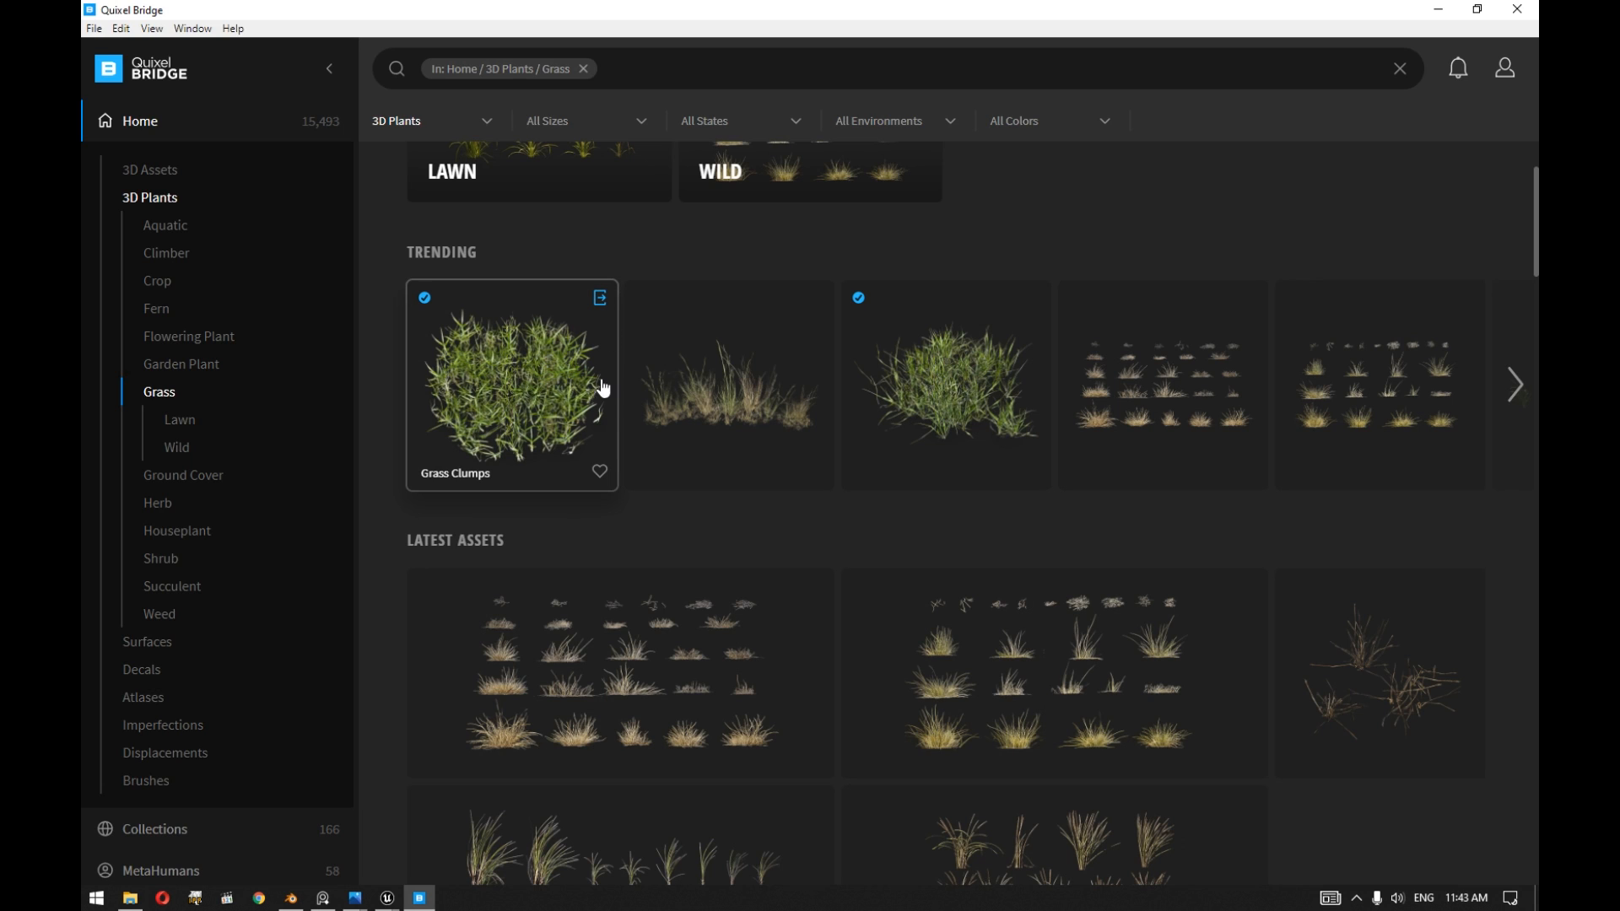
mouse_move(579, 390)
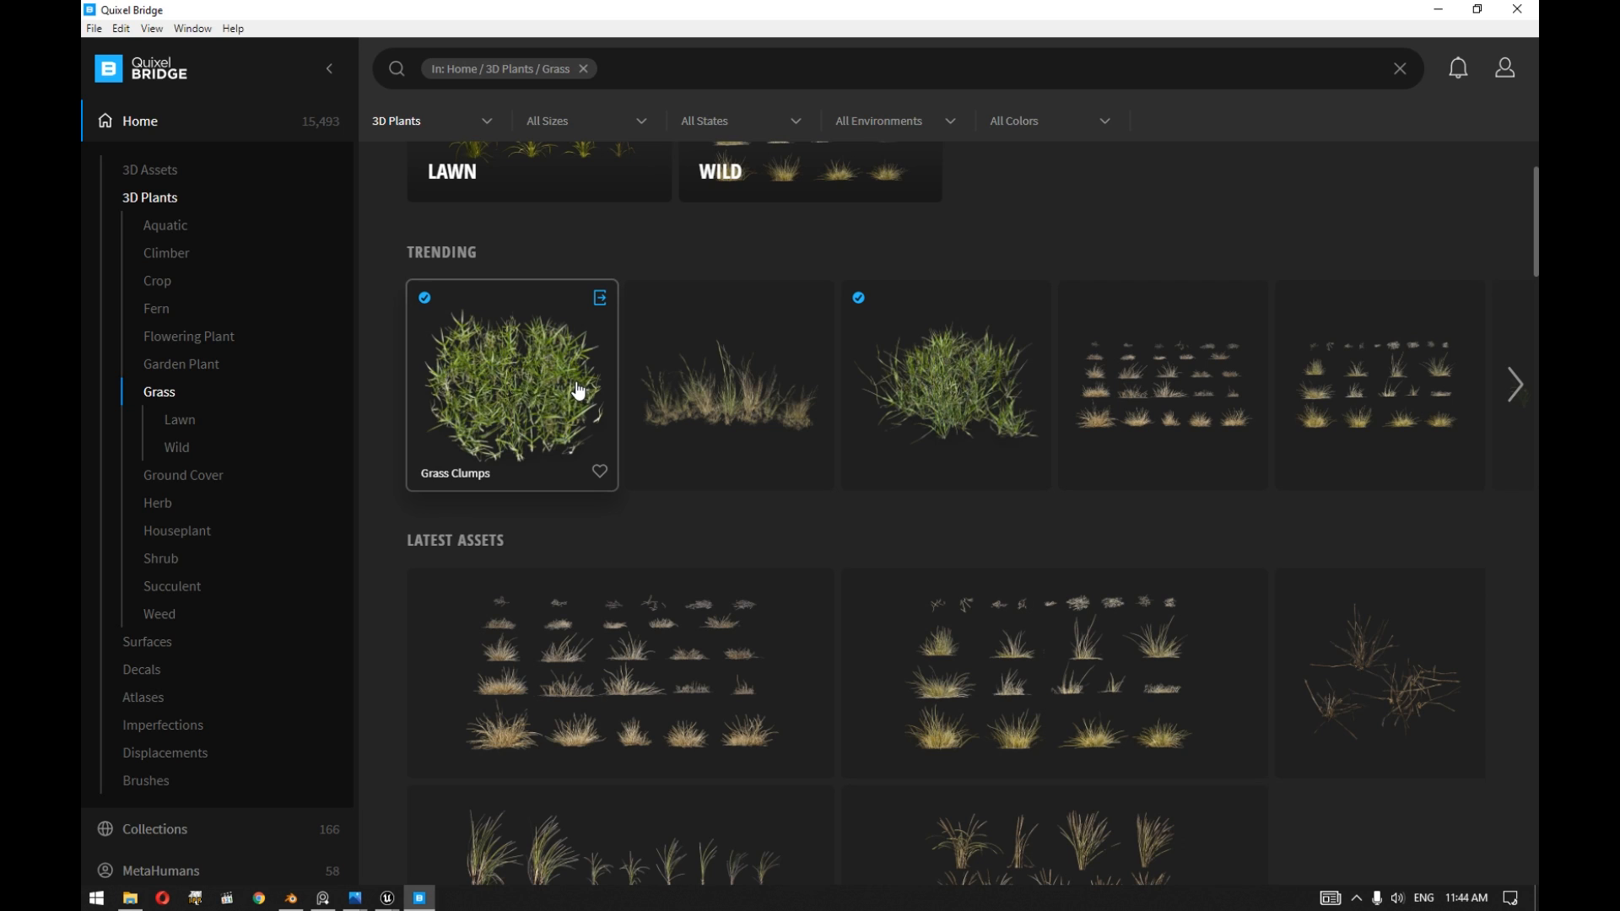
mouse_move(540, 344)
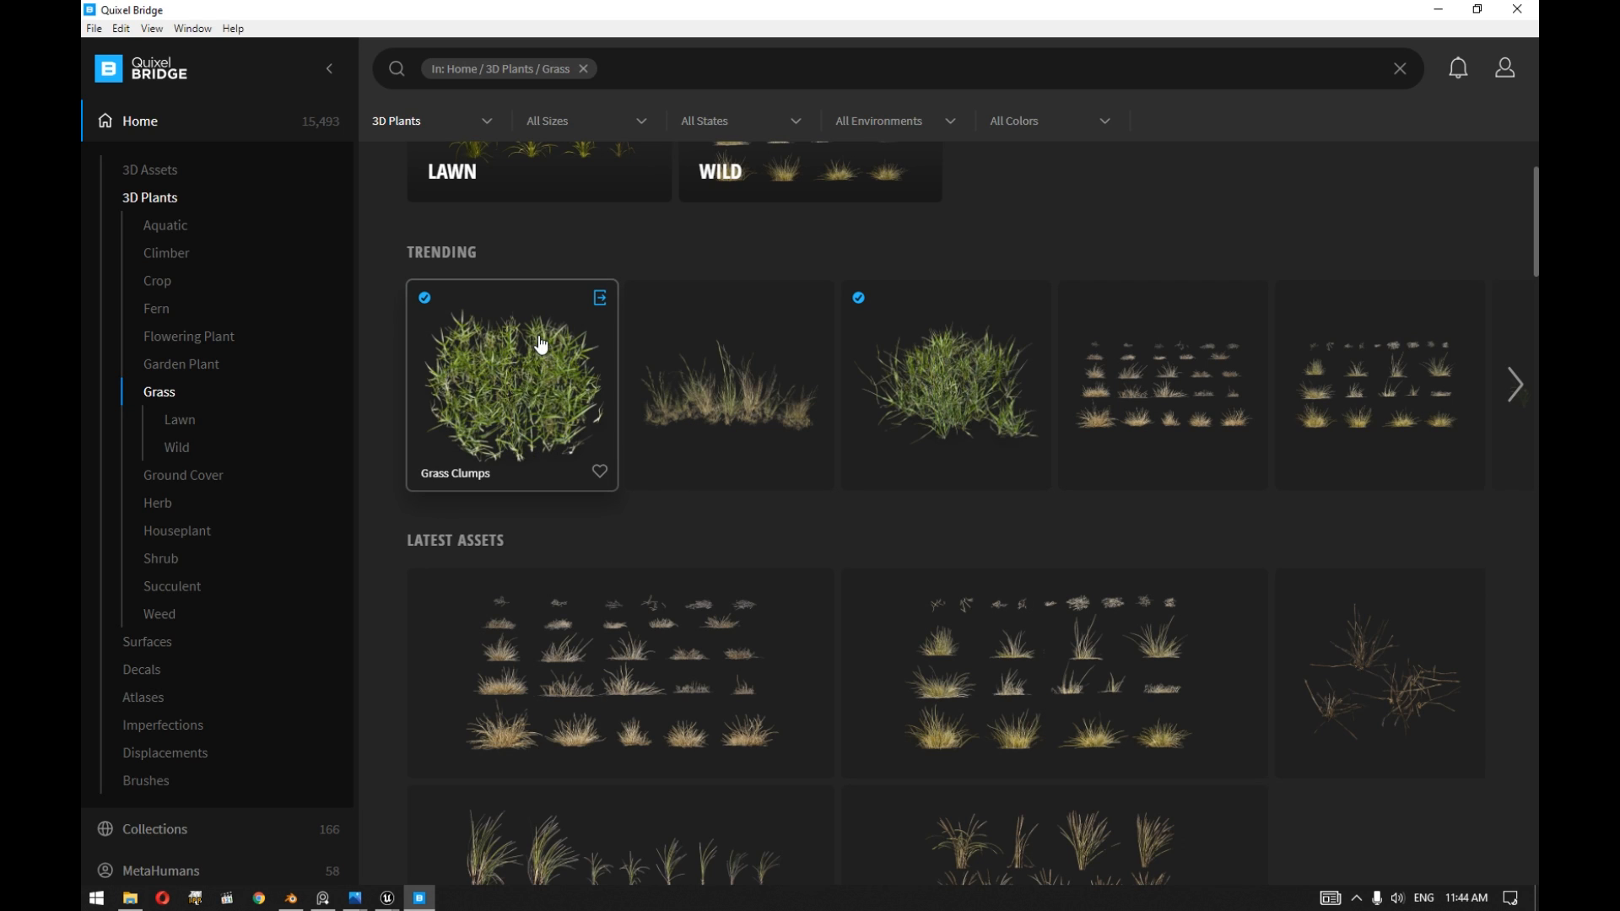
mouse_move(561, 379)
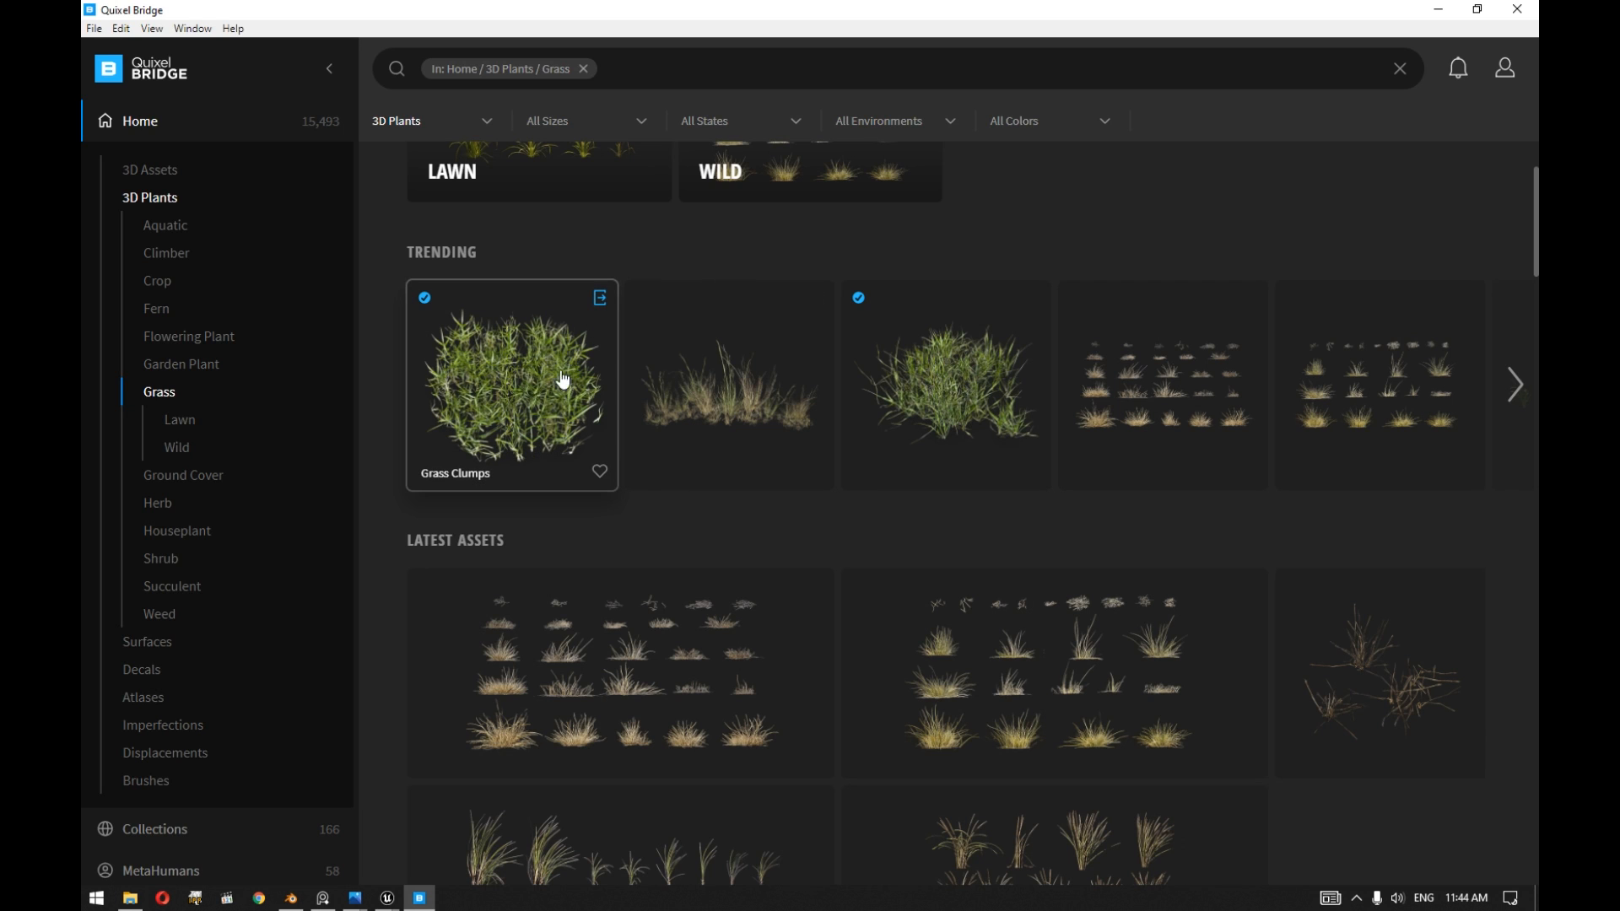
mouse_move(599, 472)
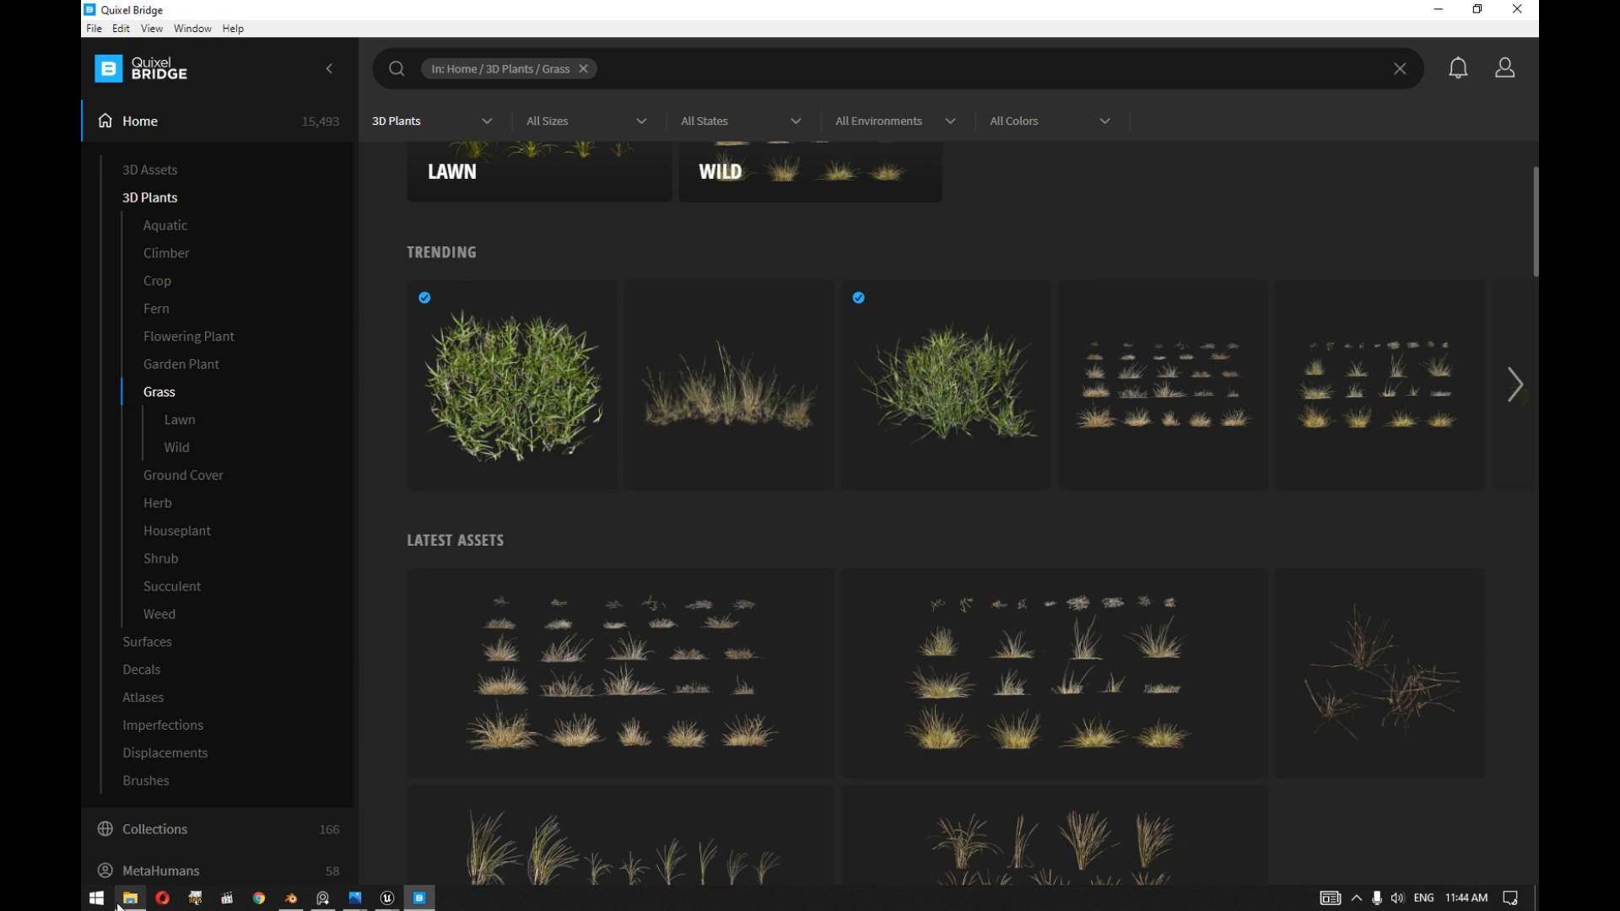
mouse_move(130, 898)
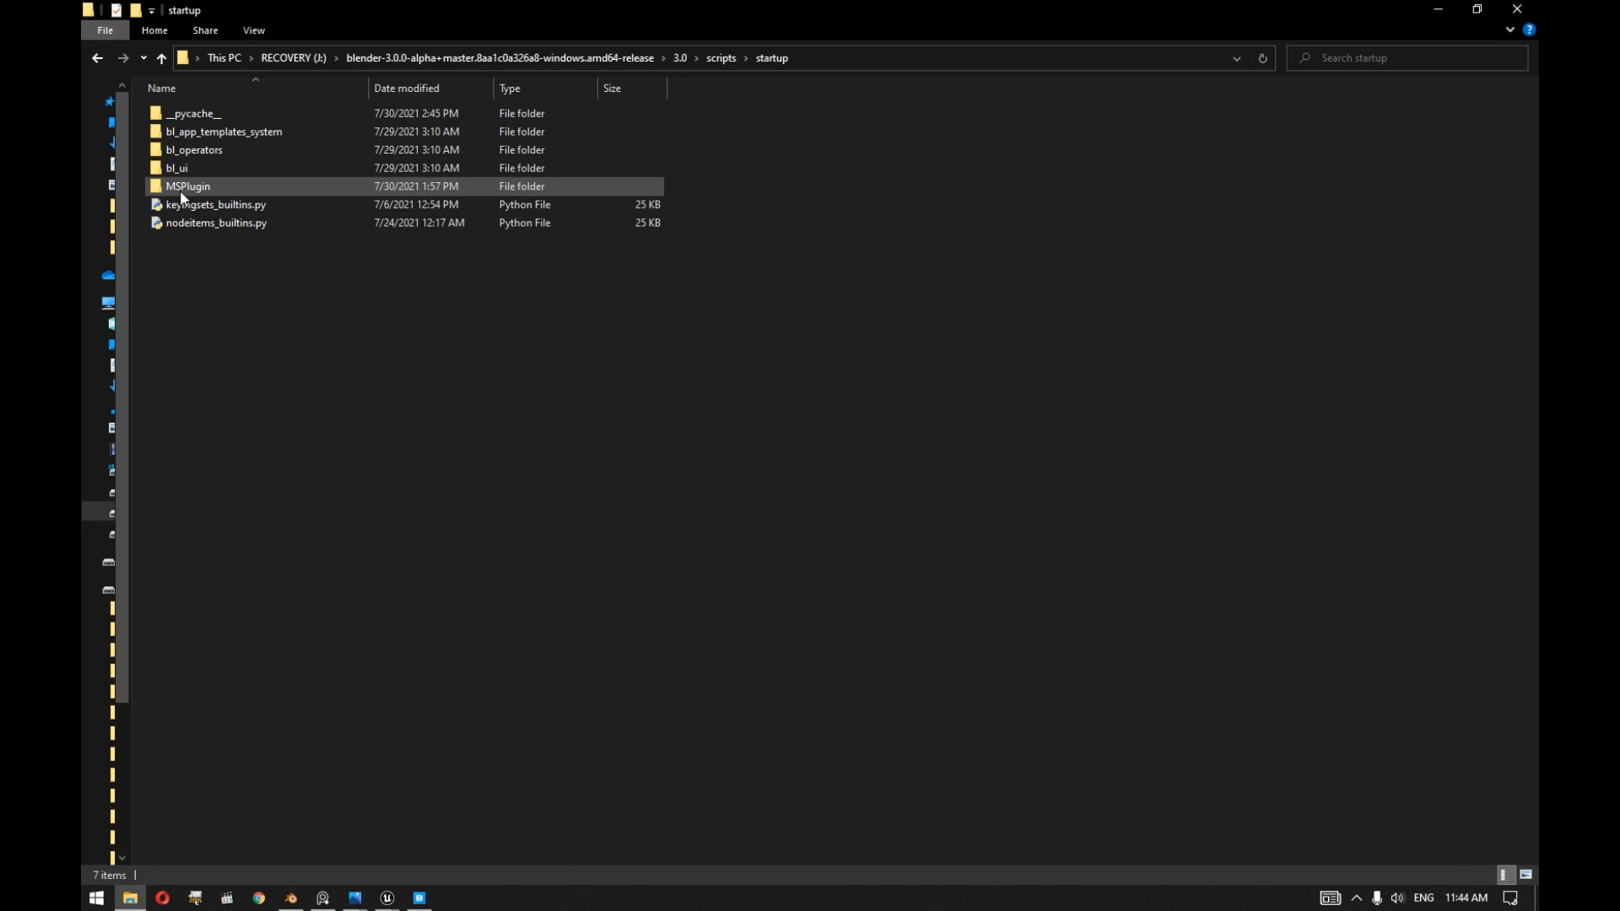
Confirm MSPlugin sits in Blender 3.0 scripts\startup, then minimize Explorer back to Bridge.
click(187, 186)
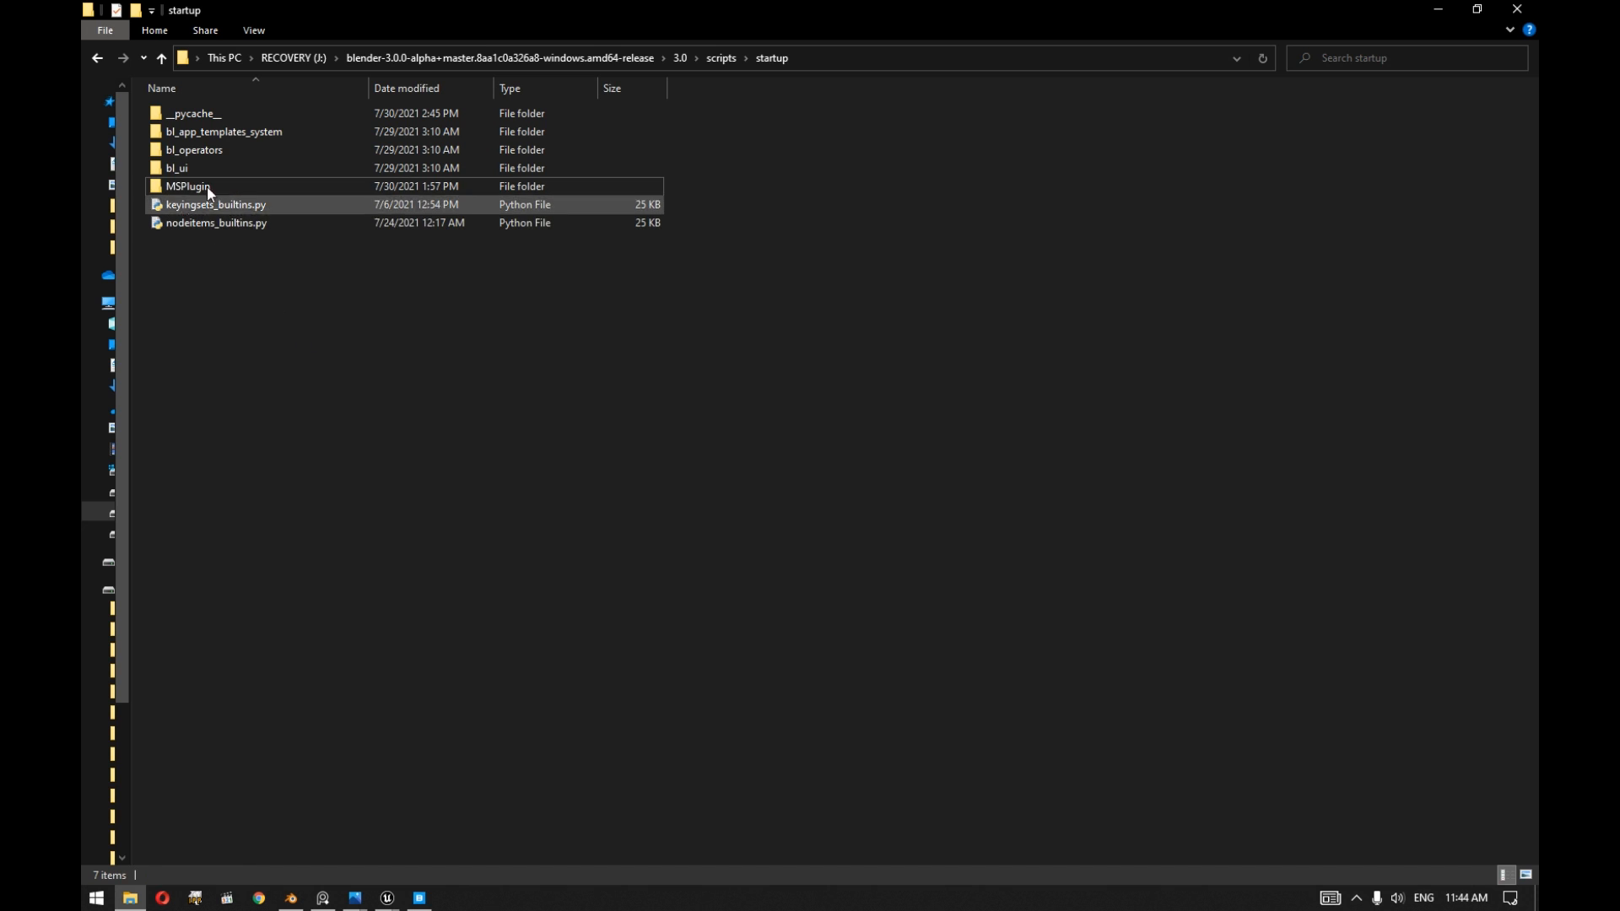
click(187, 186)
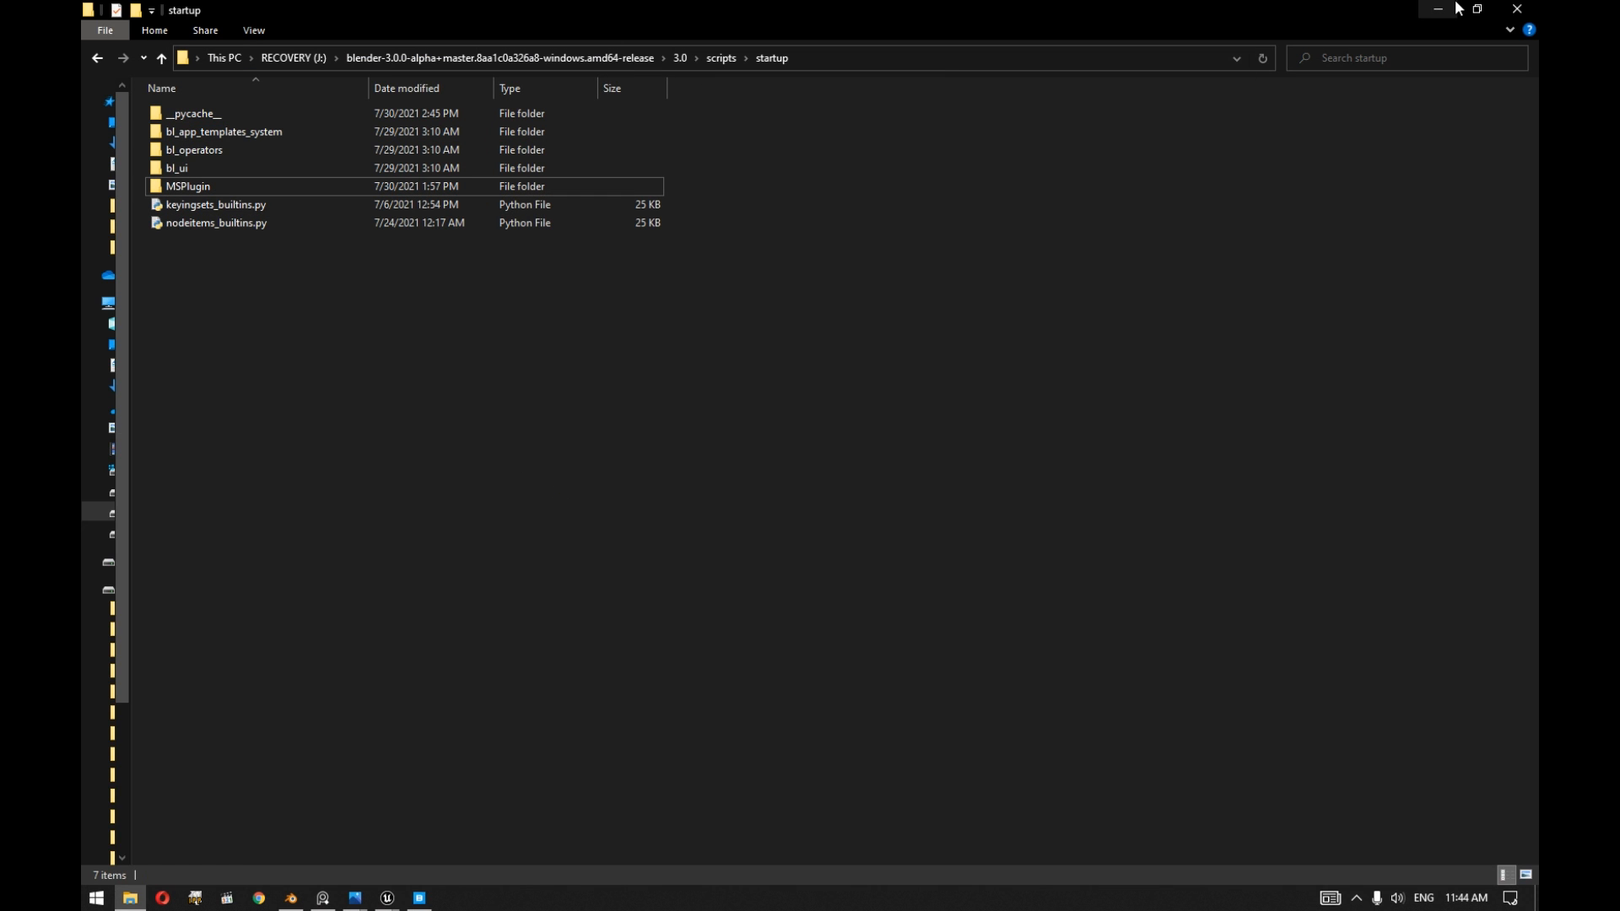
click(419, 903)
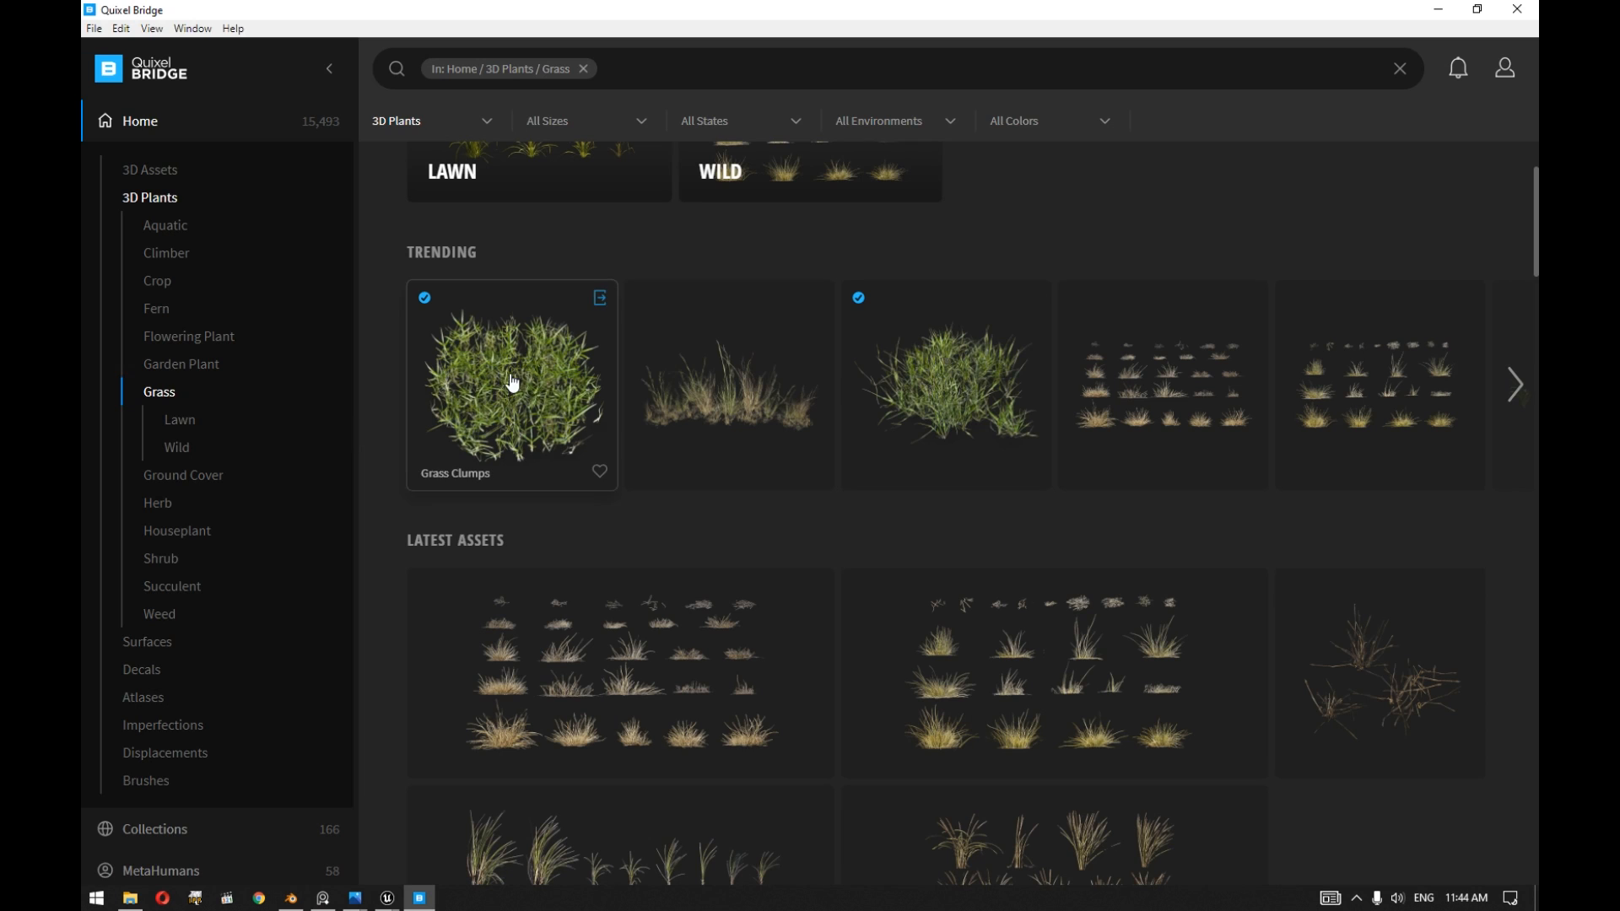
Export the Grass Clumps asset from Bridge so the rbxqr_Grass_Clumps mesh loads in Blender.
click(601, 301)
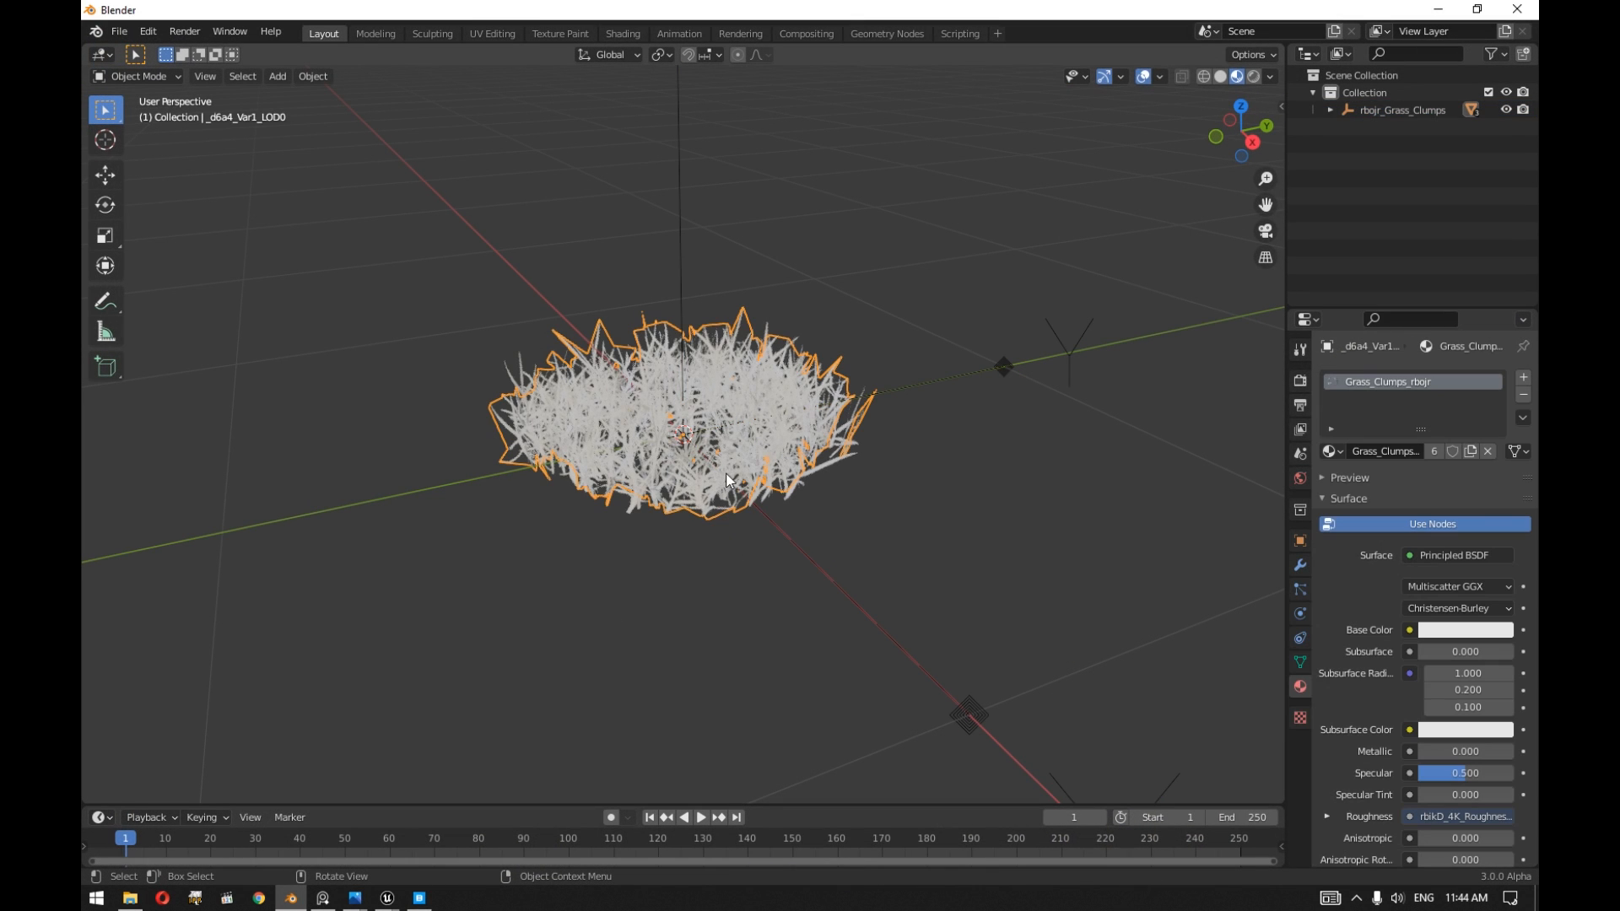
mouse_move(374, 32)
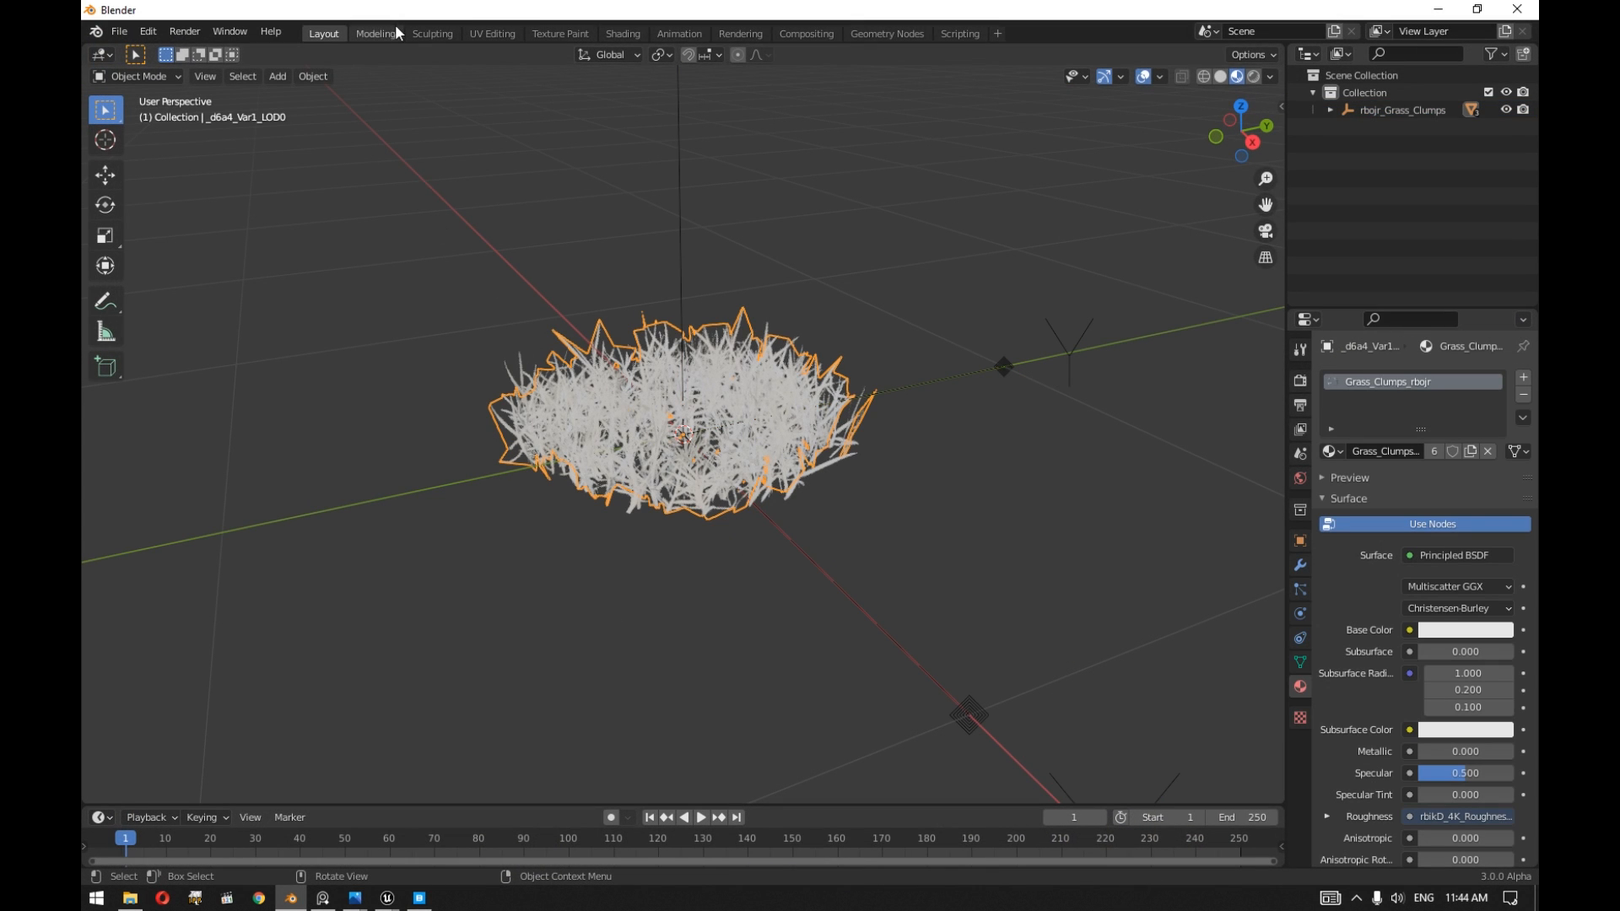
mouse_move(560, 34)
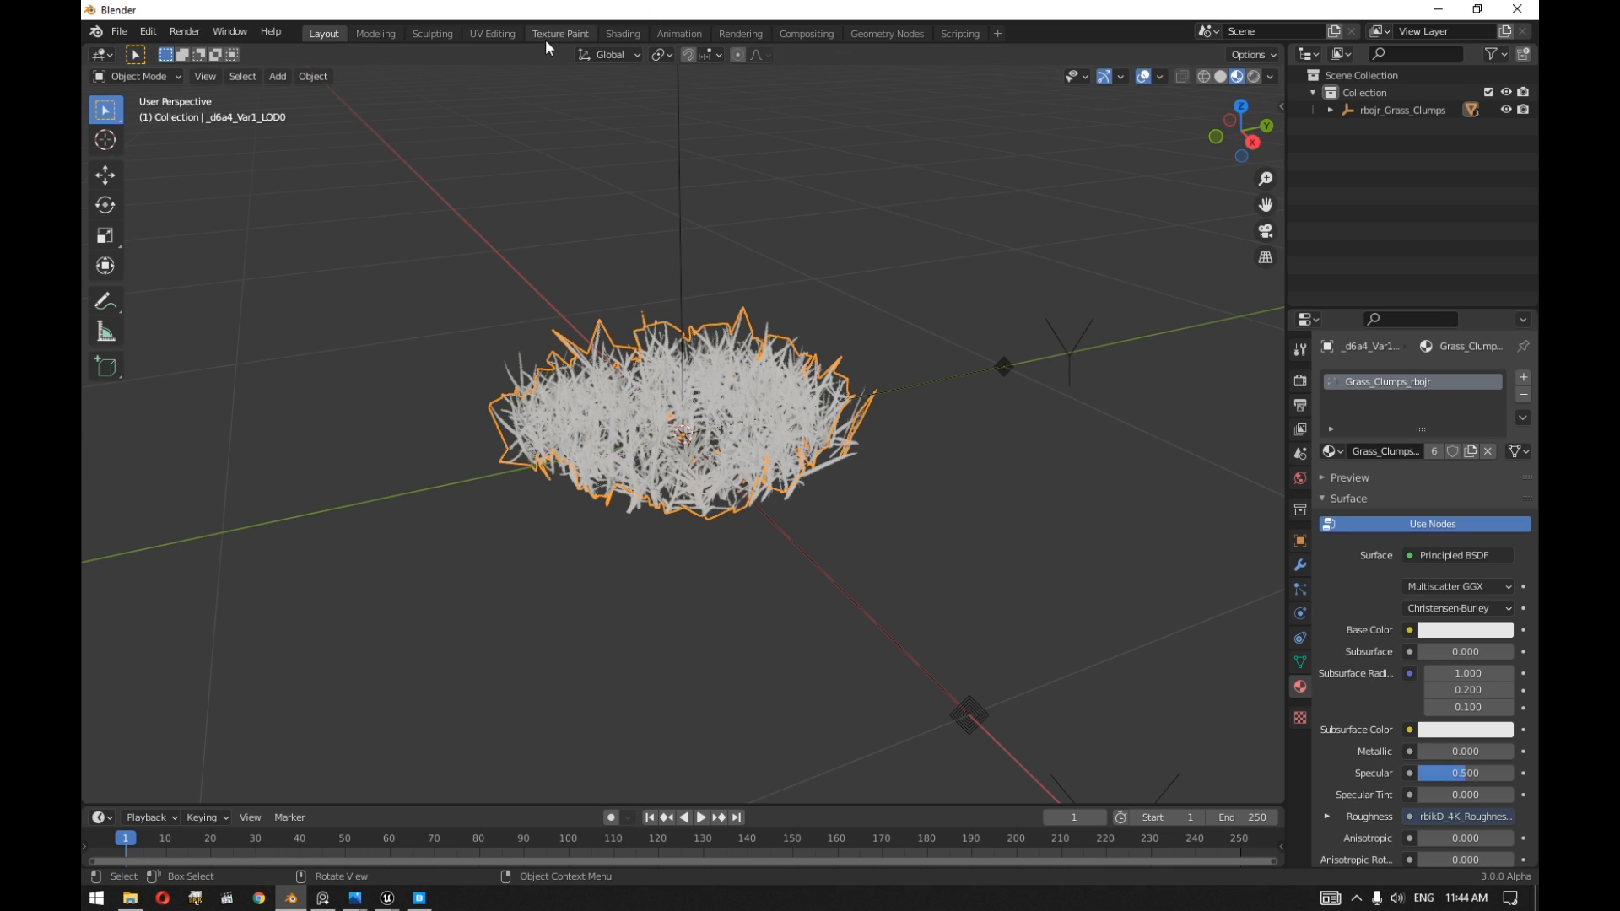
click(623, 33)
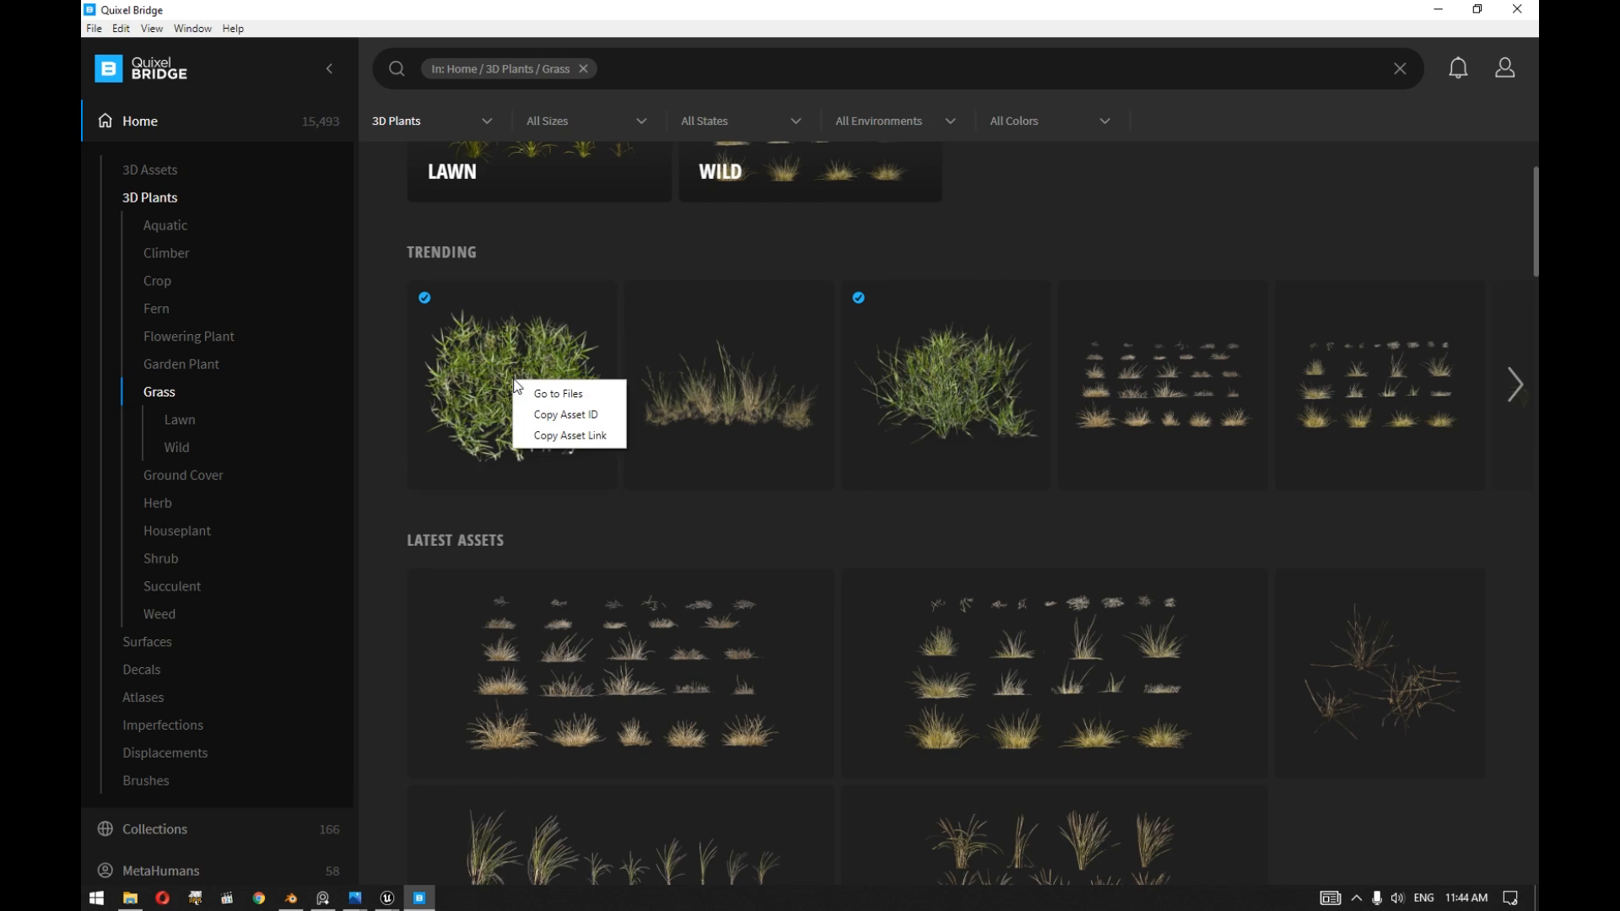
mouse_move(559, 399)
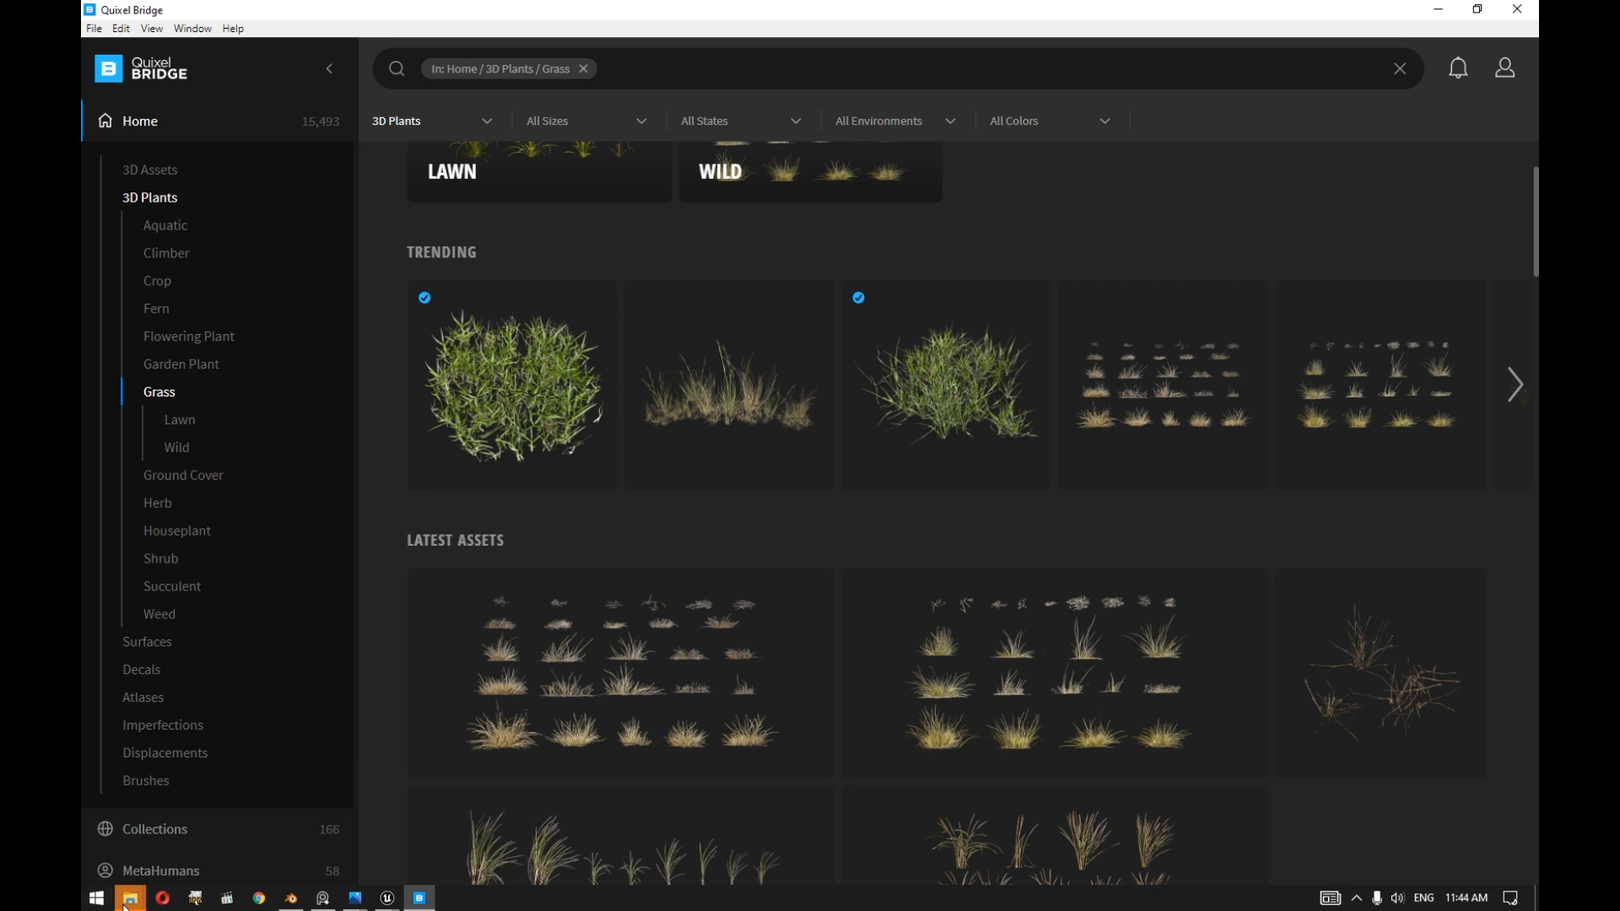
Export rbojr_Grass_Clumps to Blender and view its textured material in the Shading workspace.
click(128, 897)
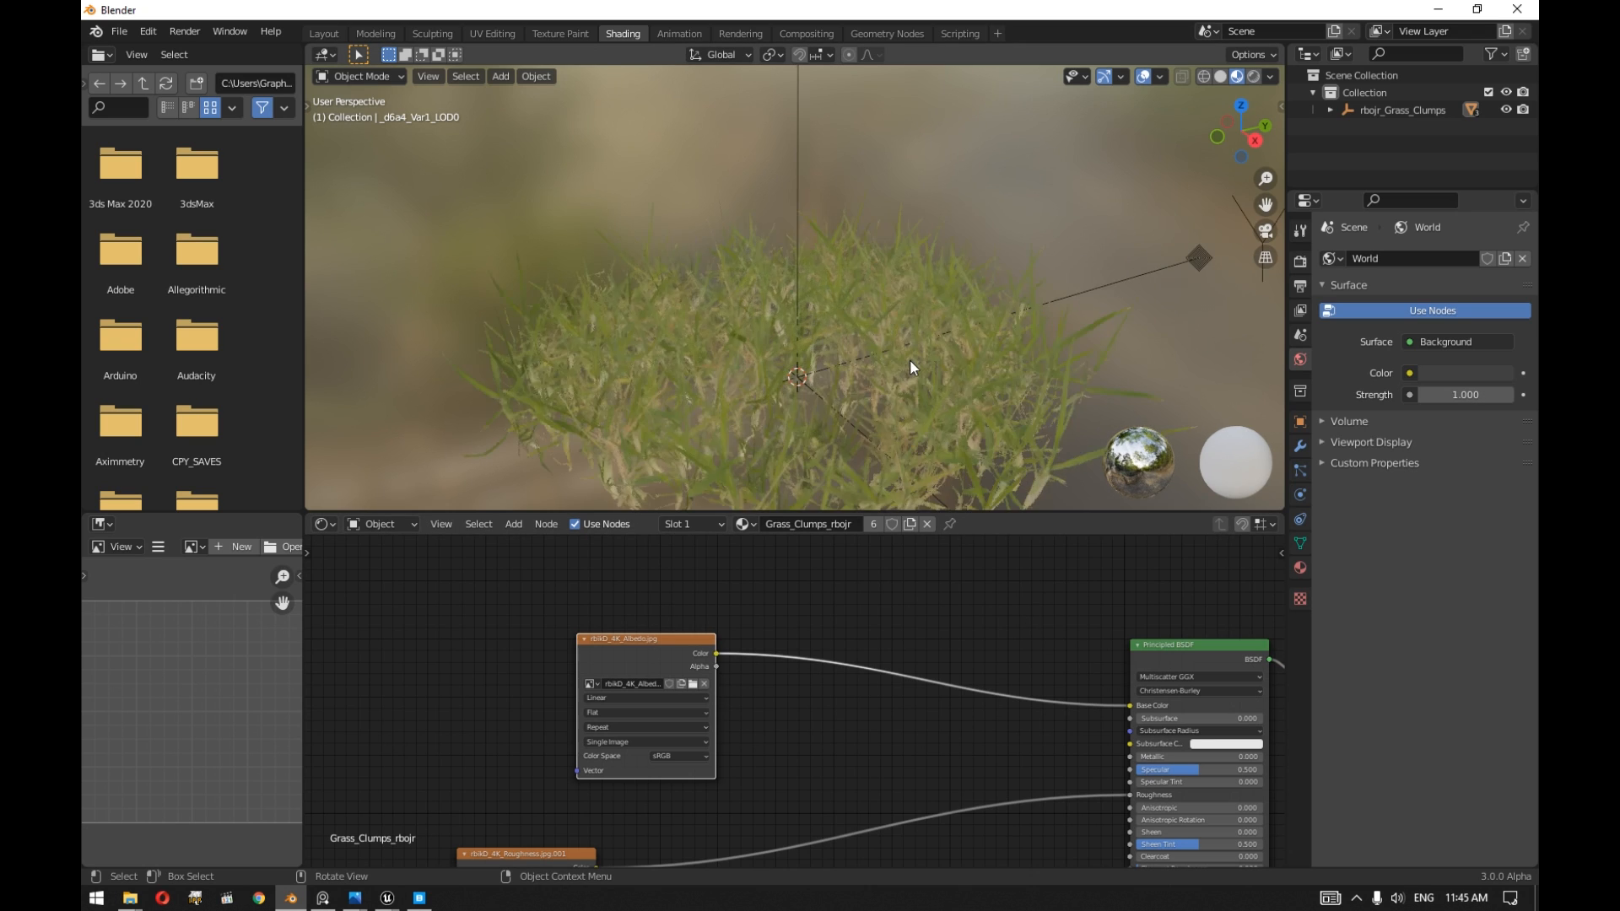
Edit the _9a4d_Var3_LOD0 clump and delete the selected blades' vertices.
click(322, 34)
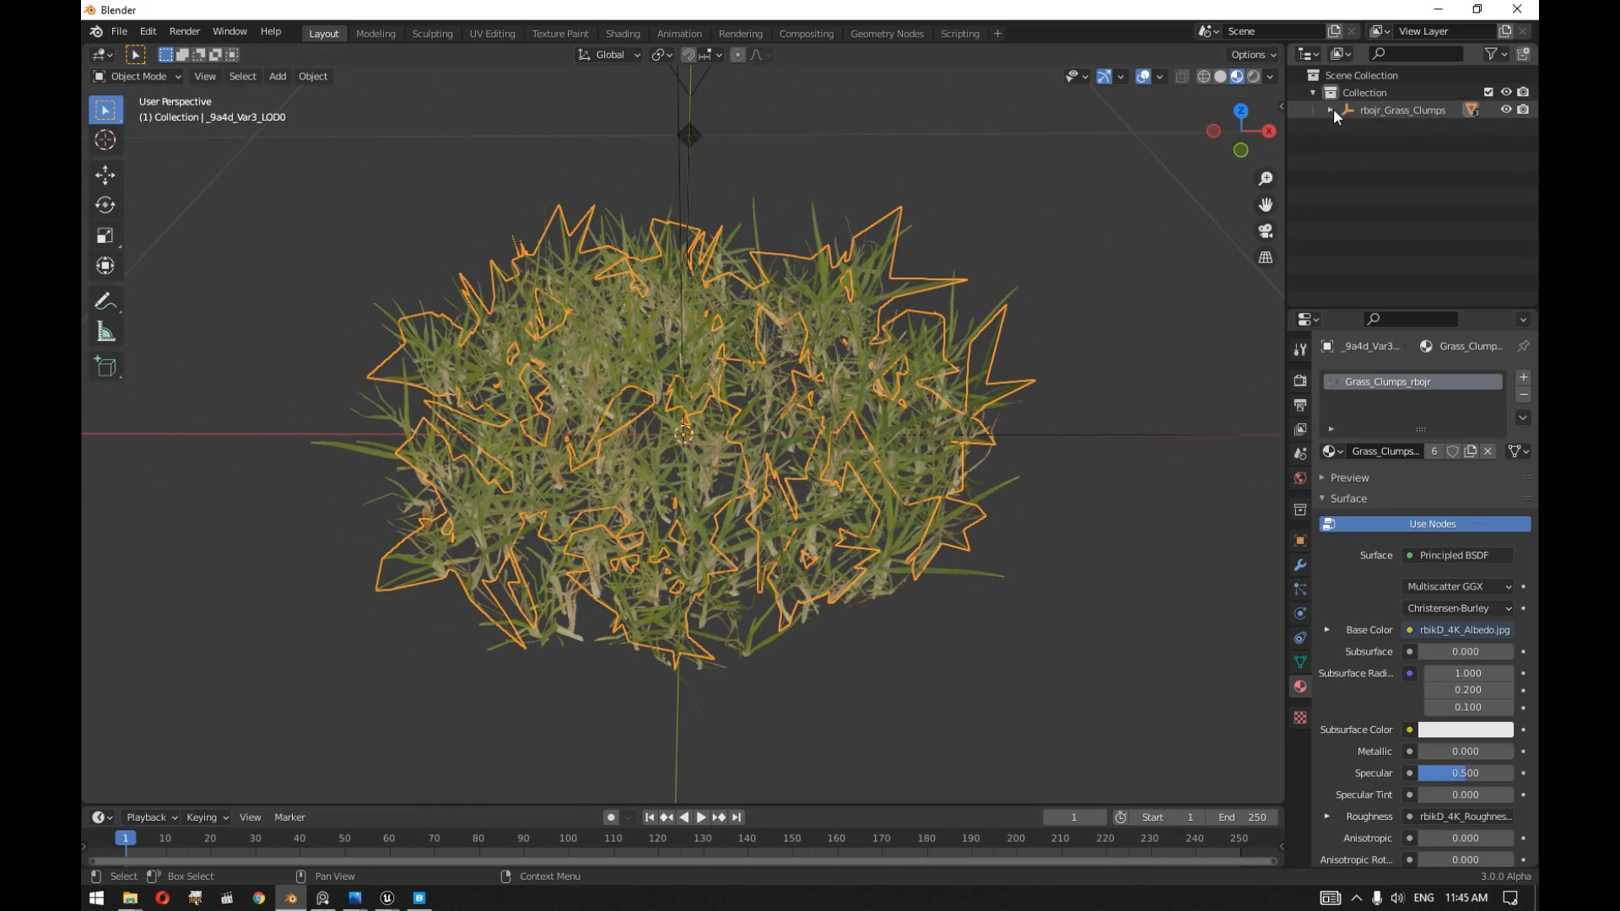
click(1333, 112)
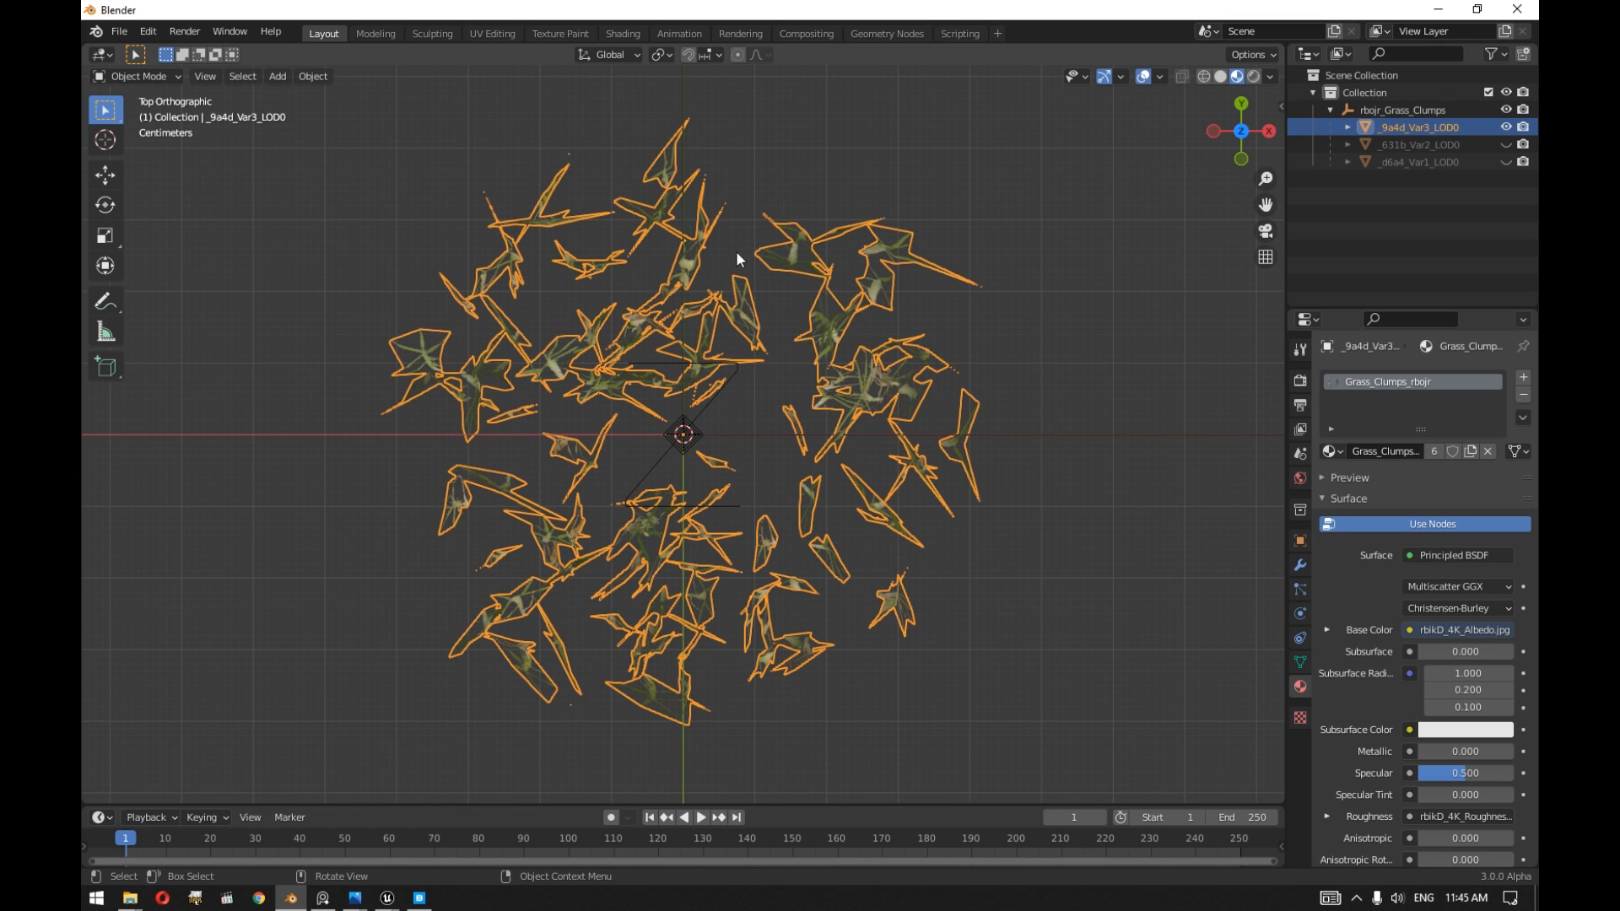
mouse_move(997, 244)
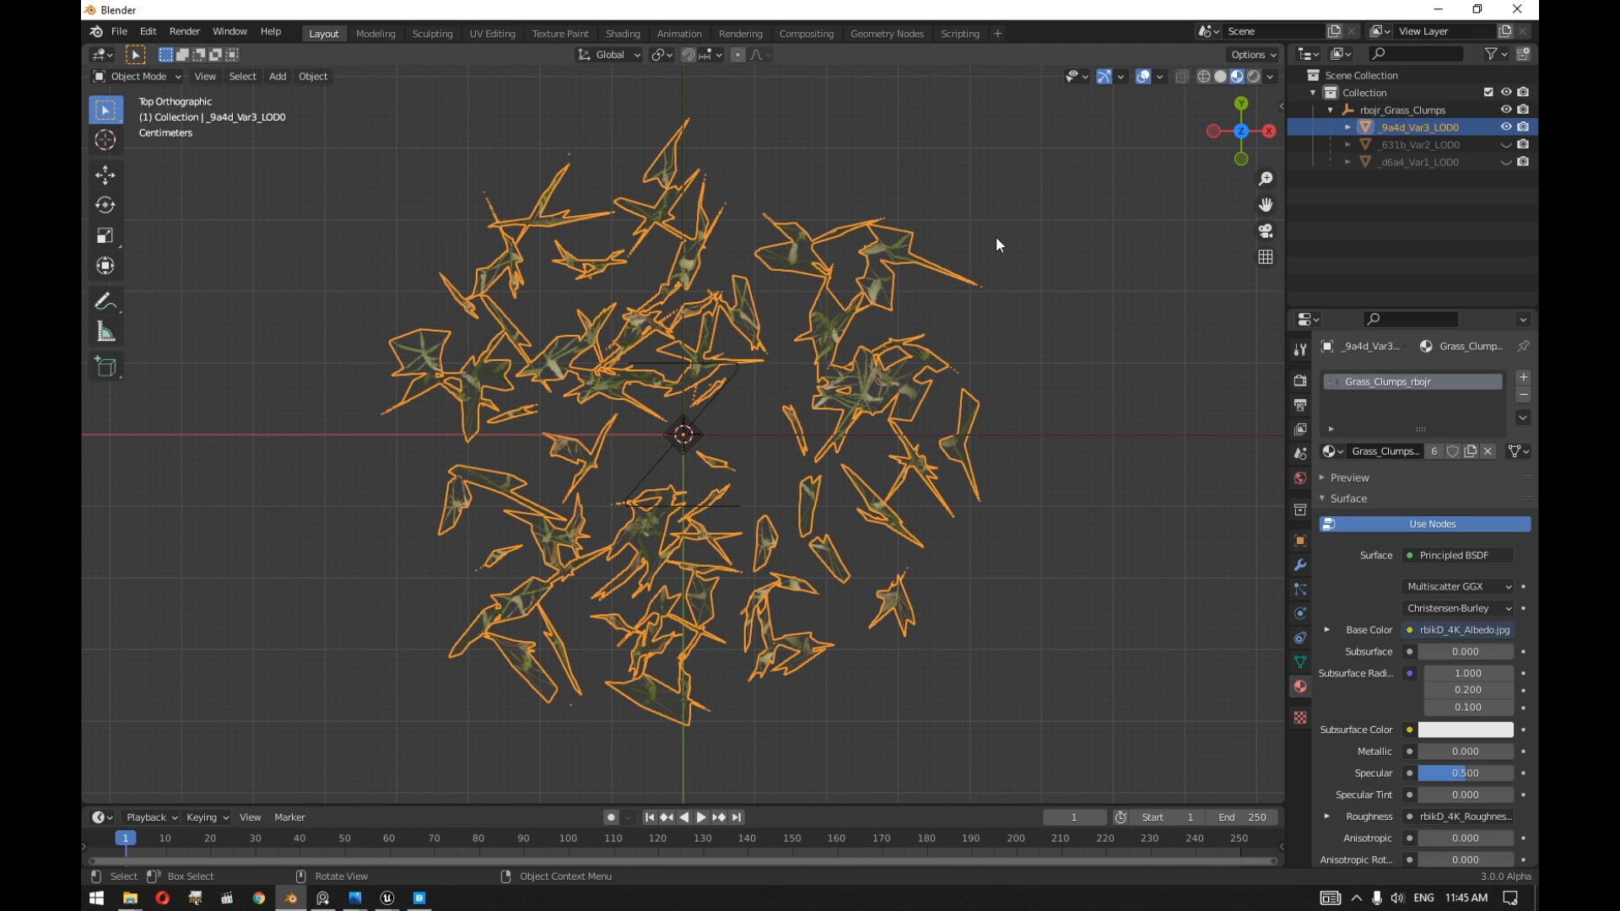
mouse_move(892, 265)
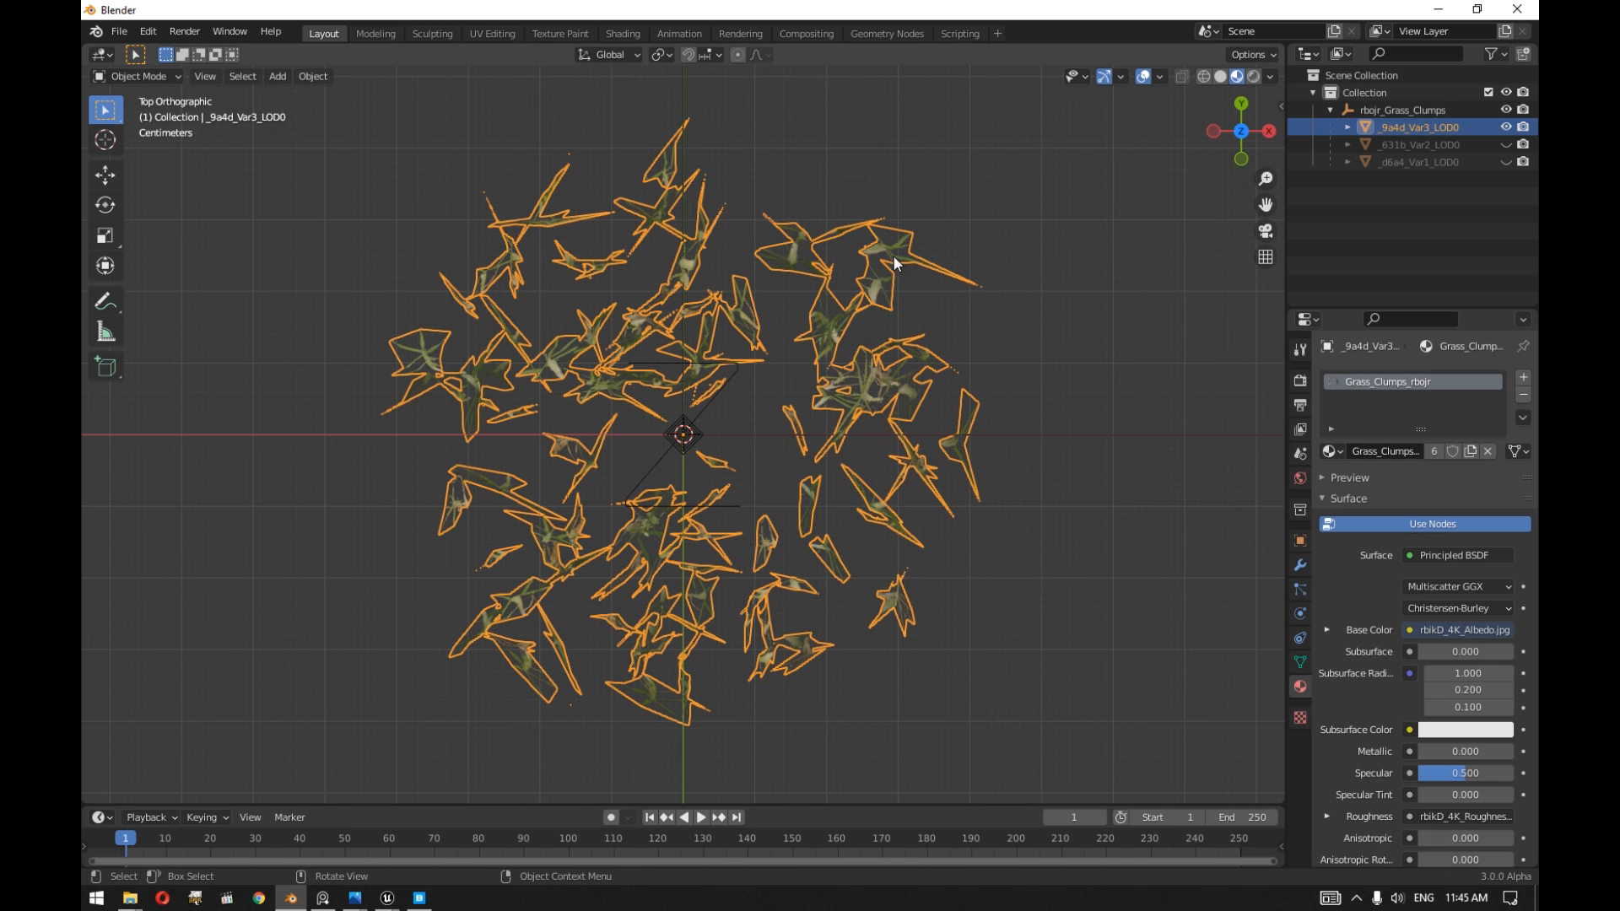
mouse_move(1129, 316)
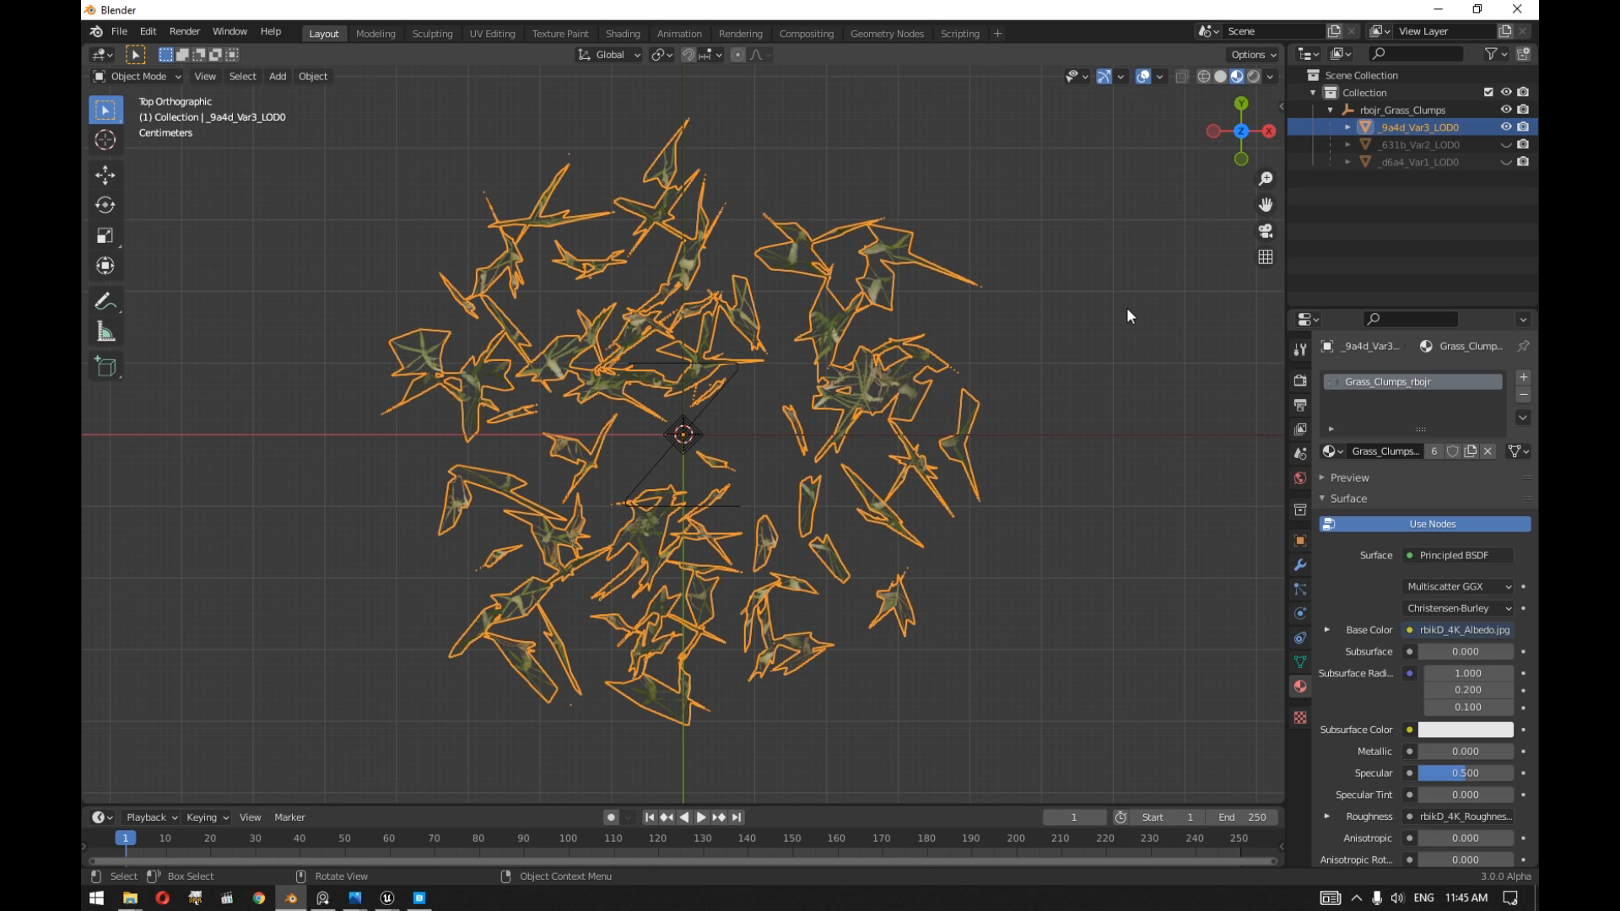
key(Tab)
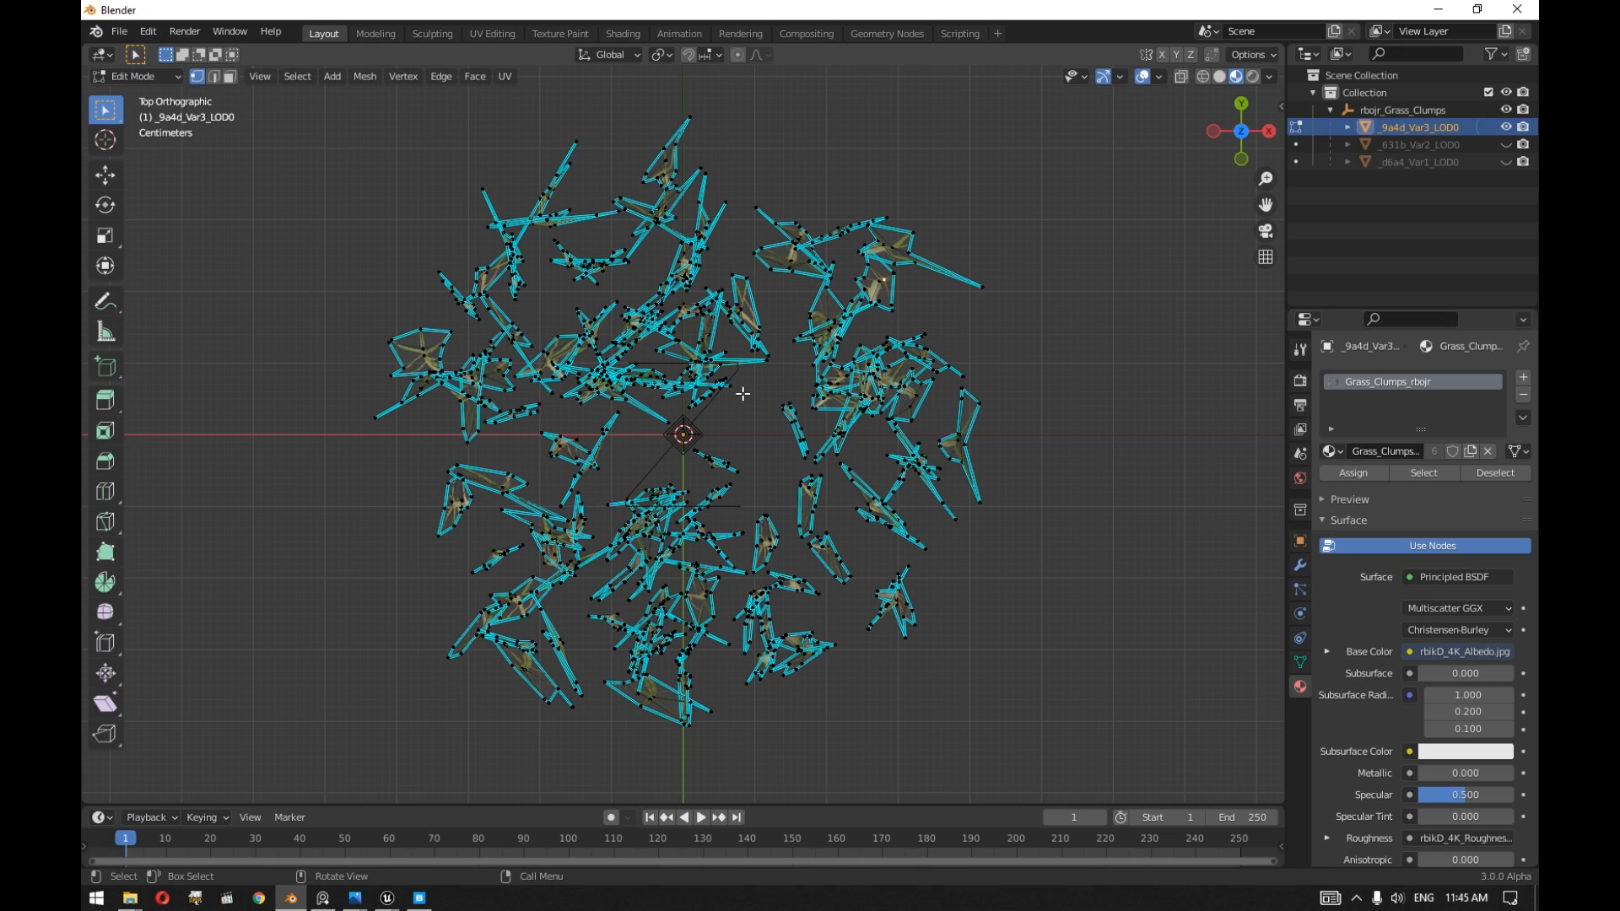
mouse_move(1041, 130)
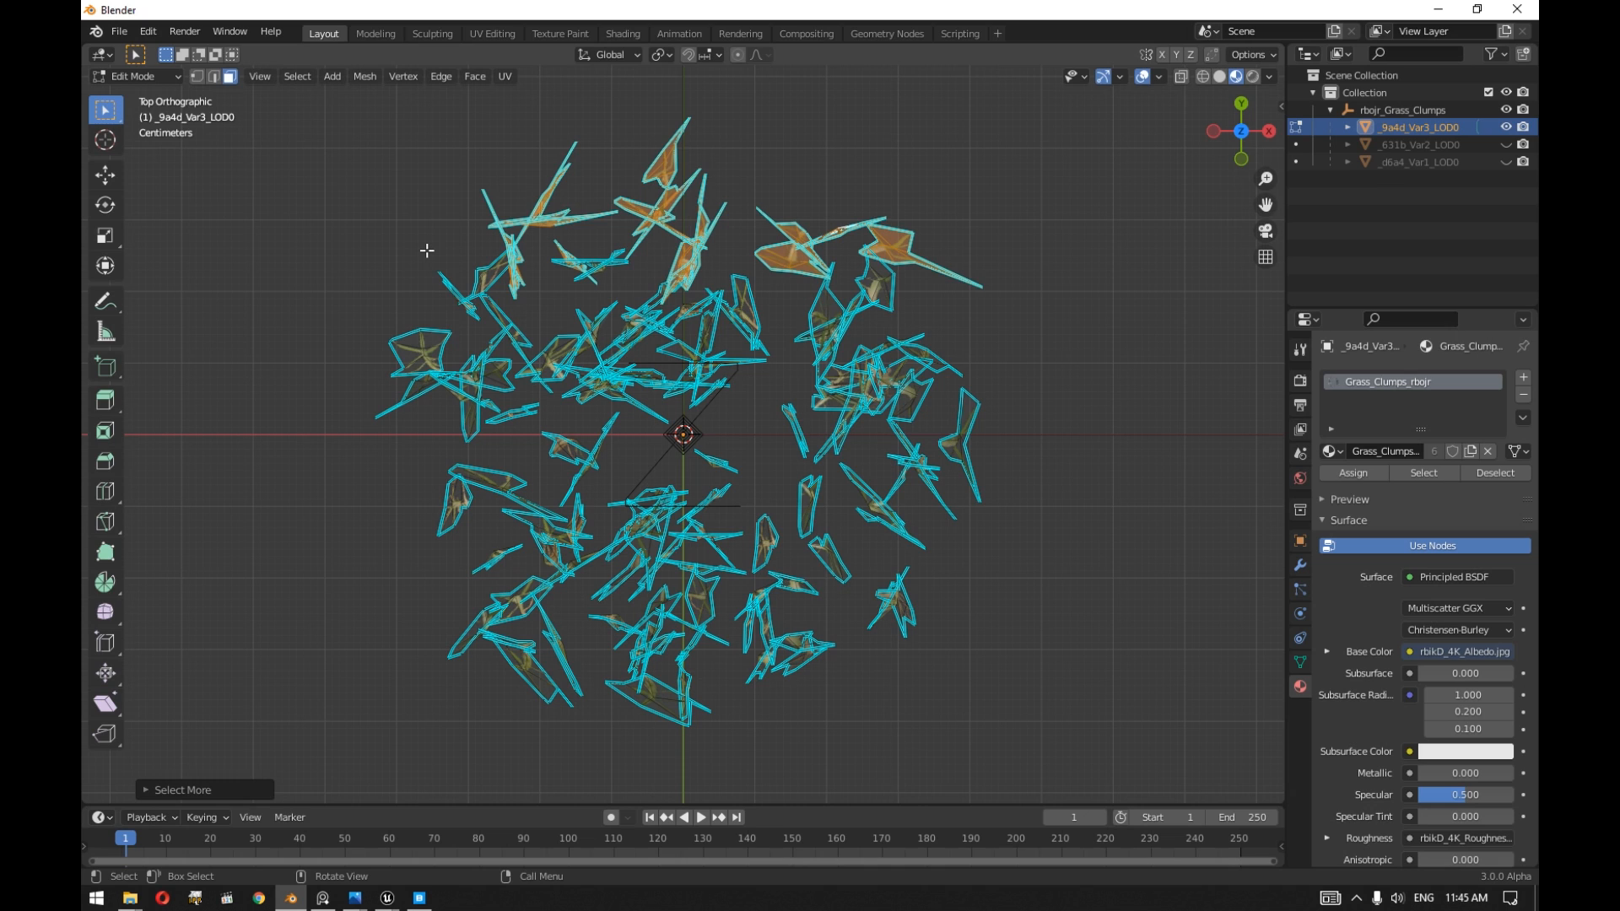
key(x)
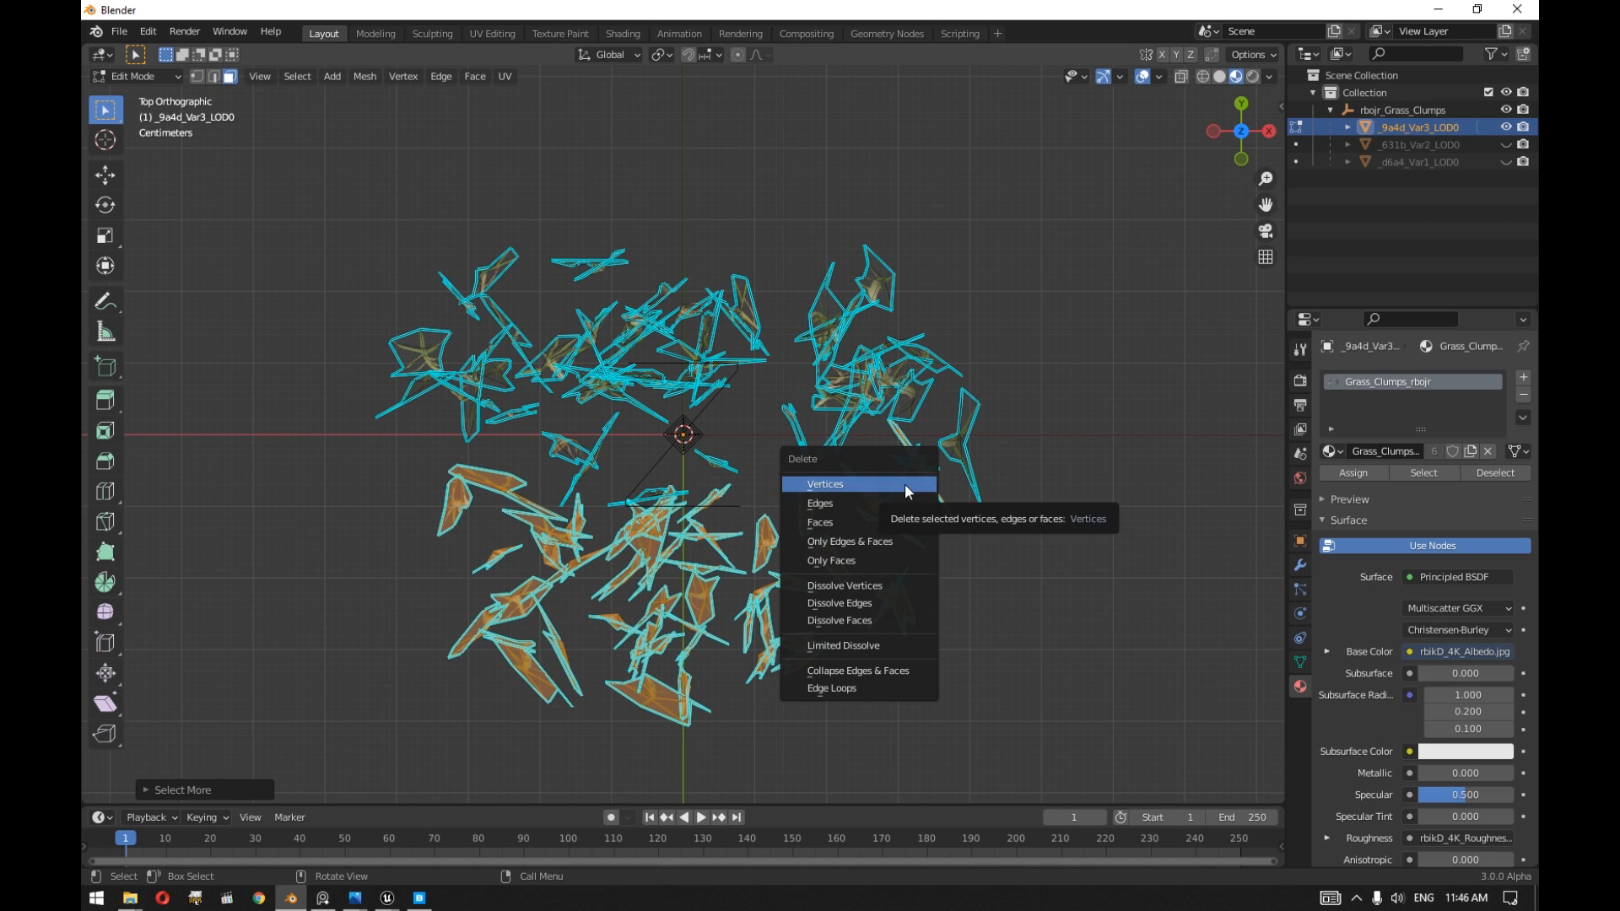
click(824, 484)
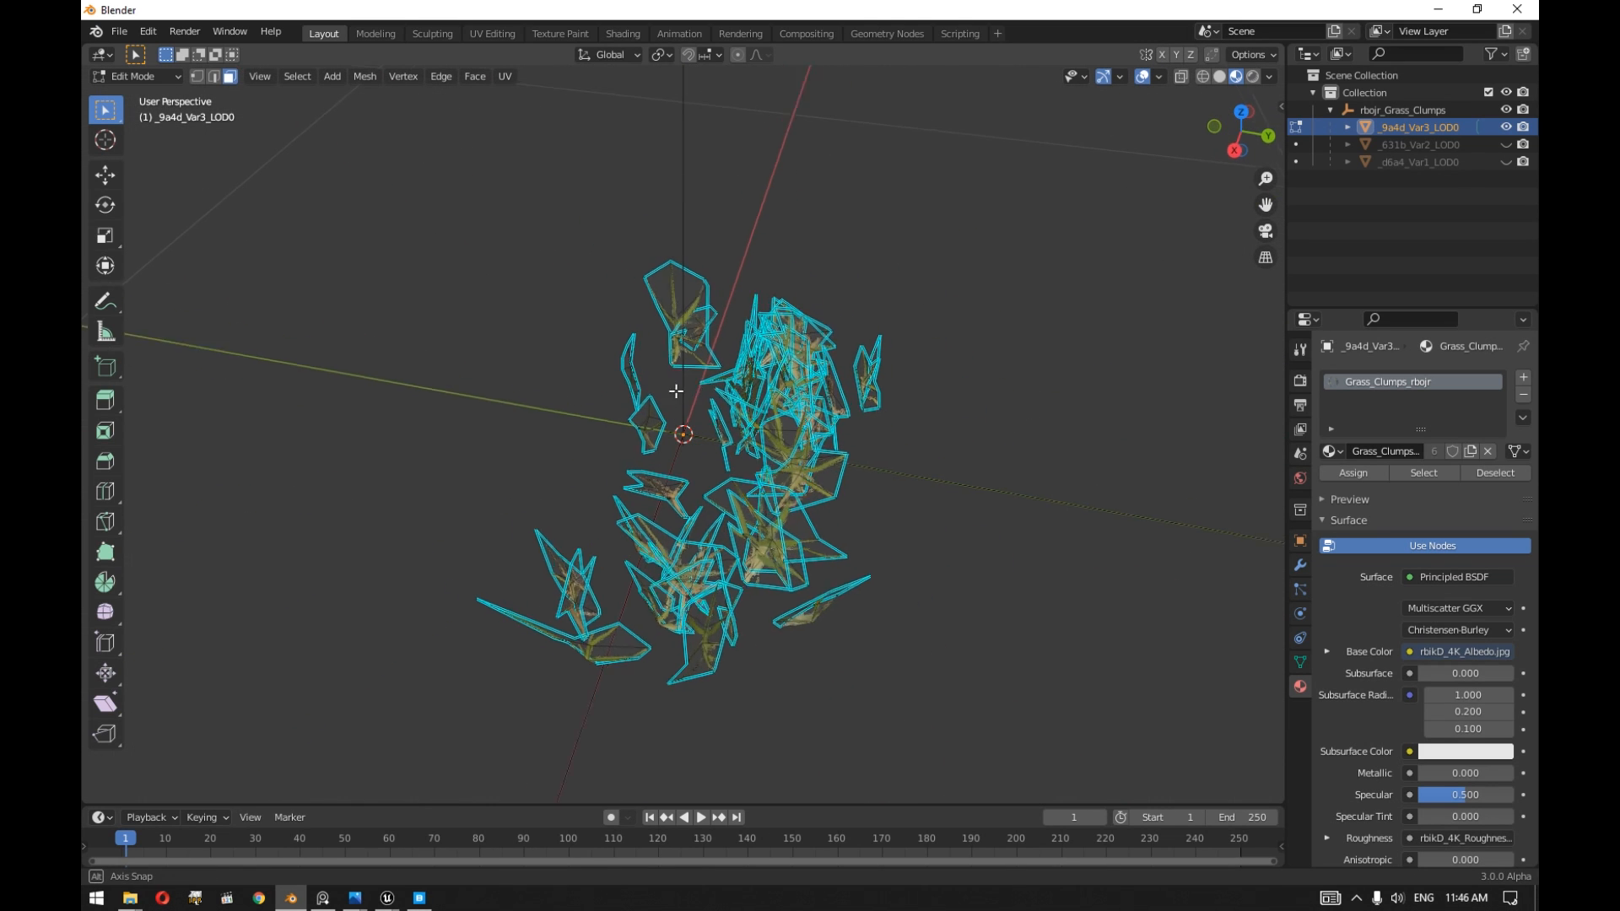
Return to object mode with the two remaining tufts and deselect the clump.
drag(675, 389, 550, 183)
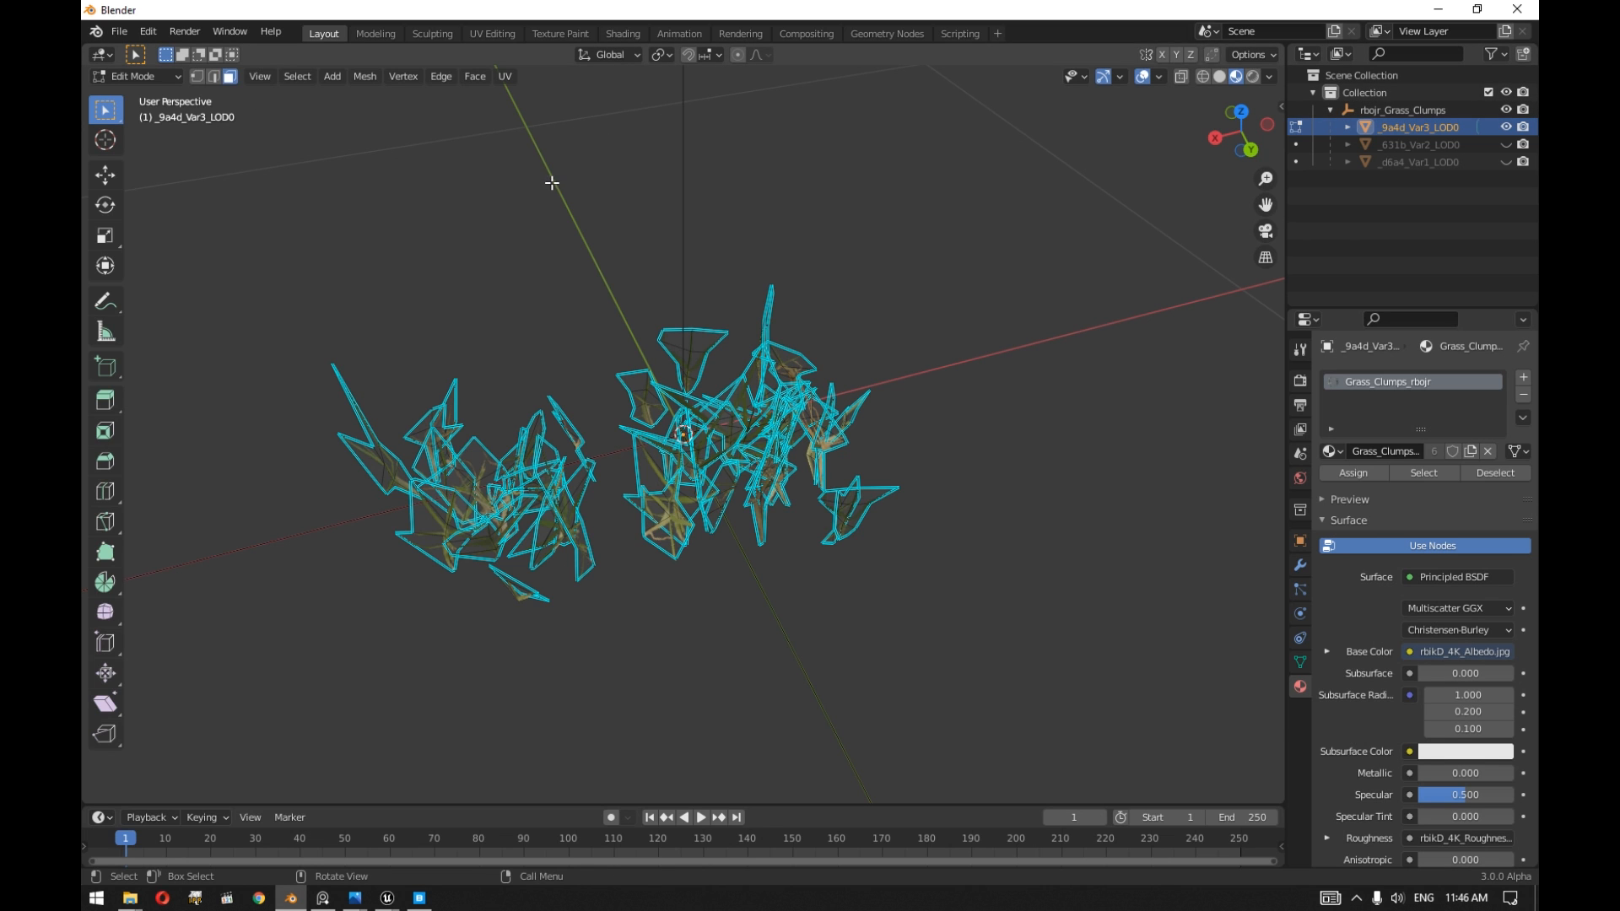
key(Tab)
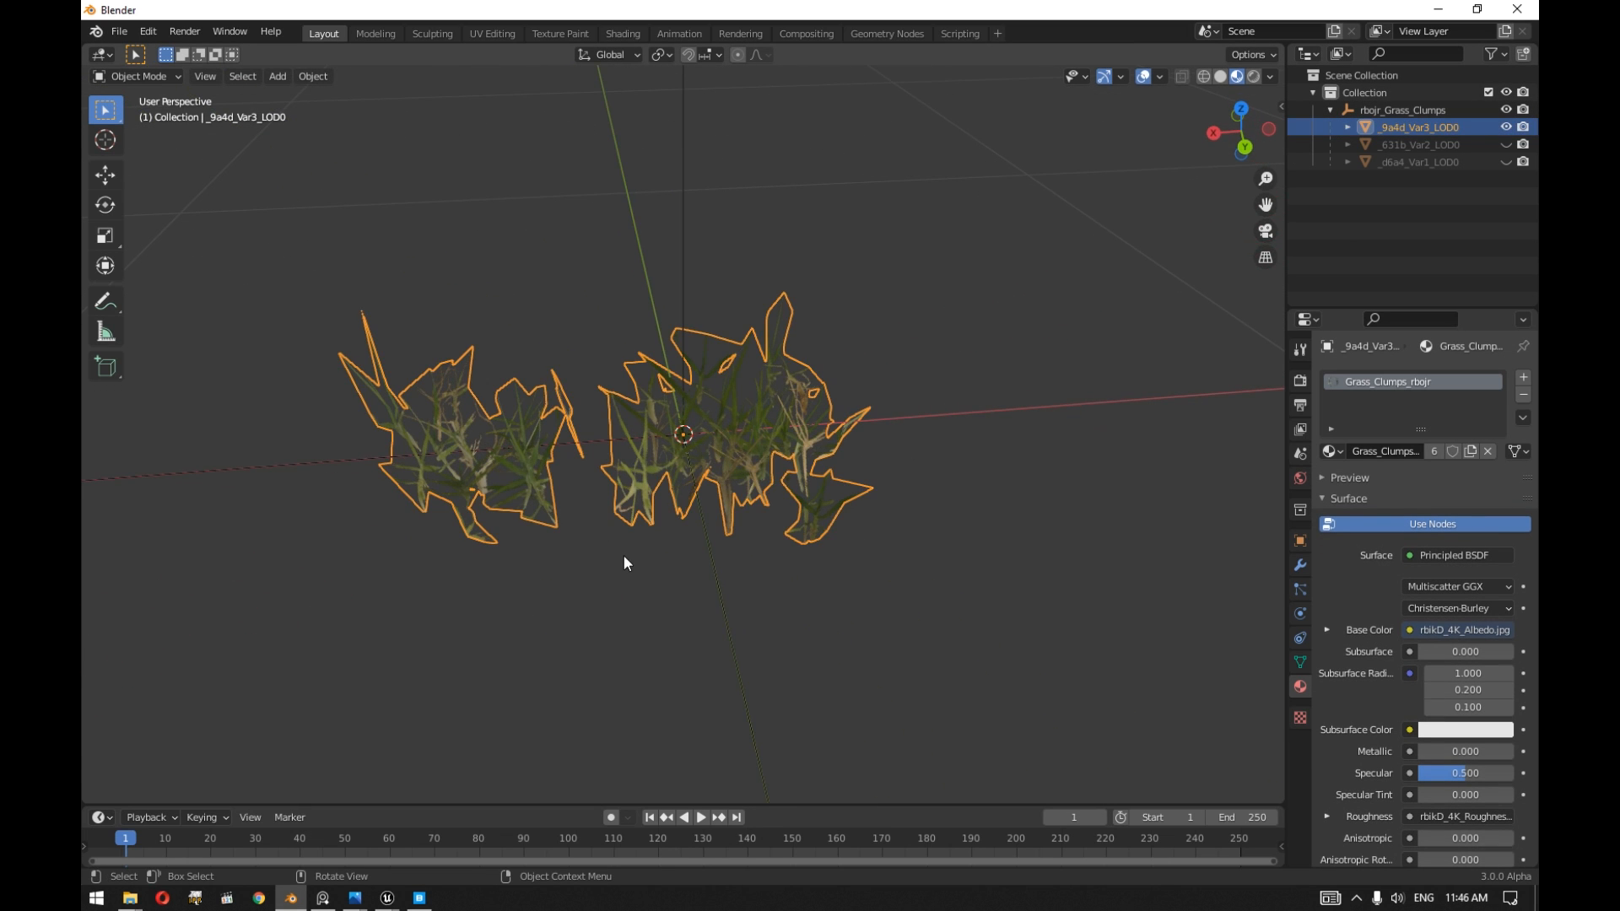
mouse_move(523, 717)
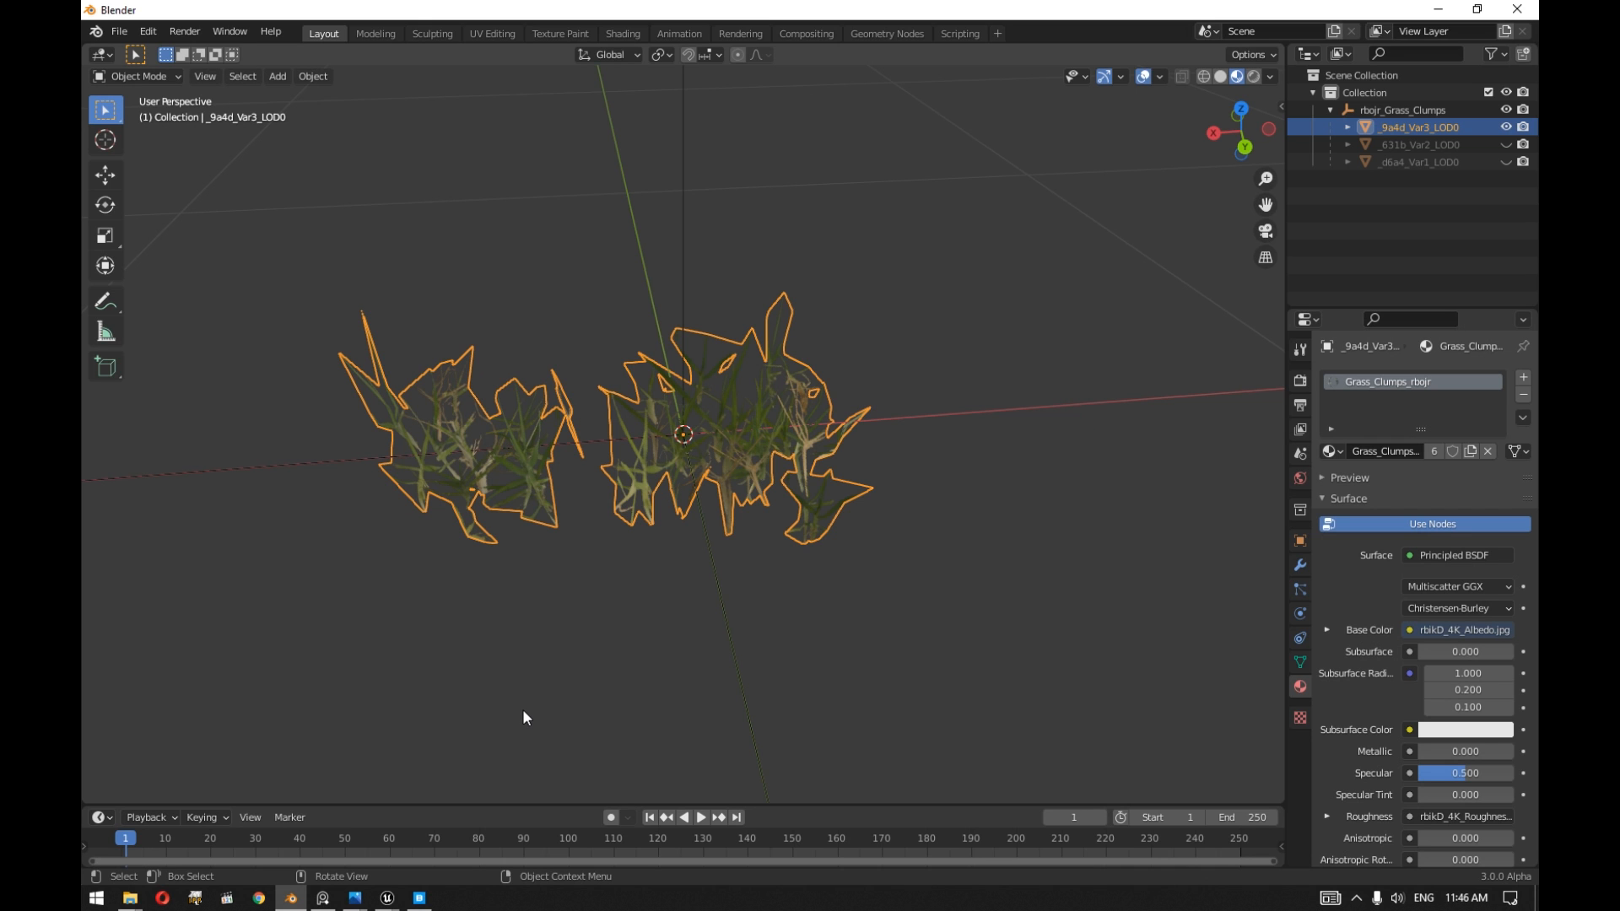
click(457, 743)
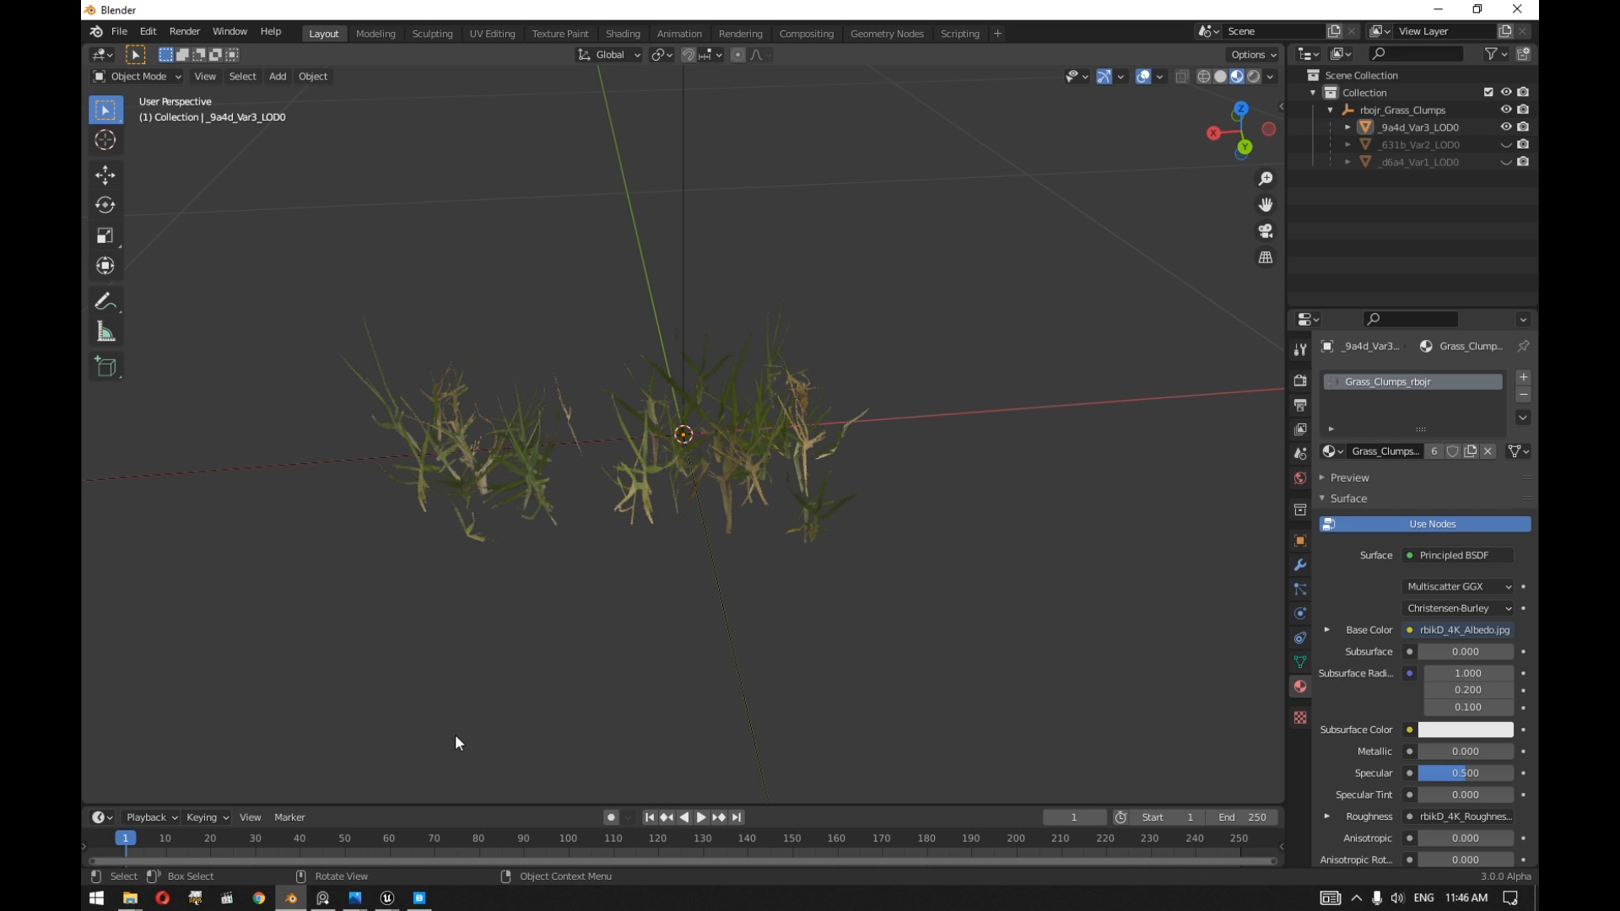
Add the grass mesh from the Grass folder as a foliage type and show its settings.
click(385, 896)
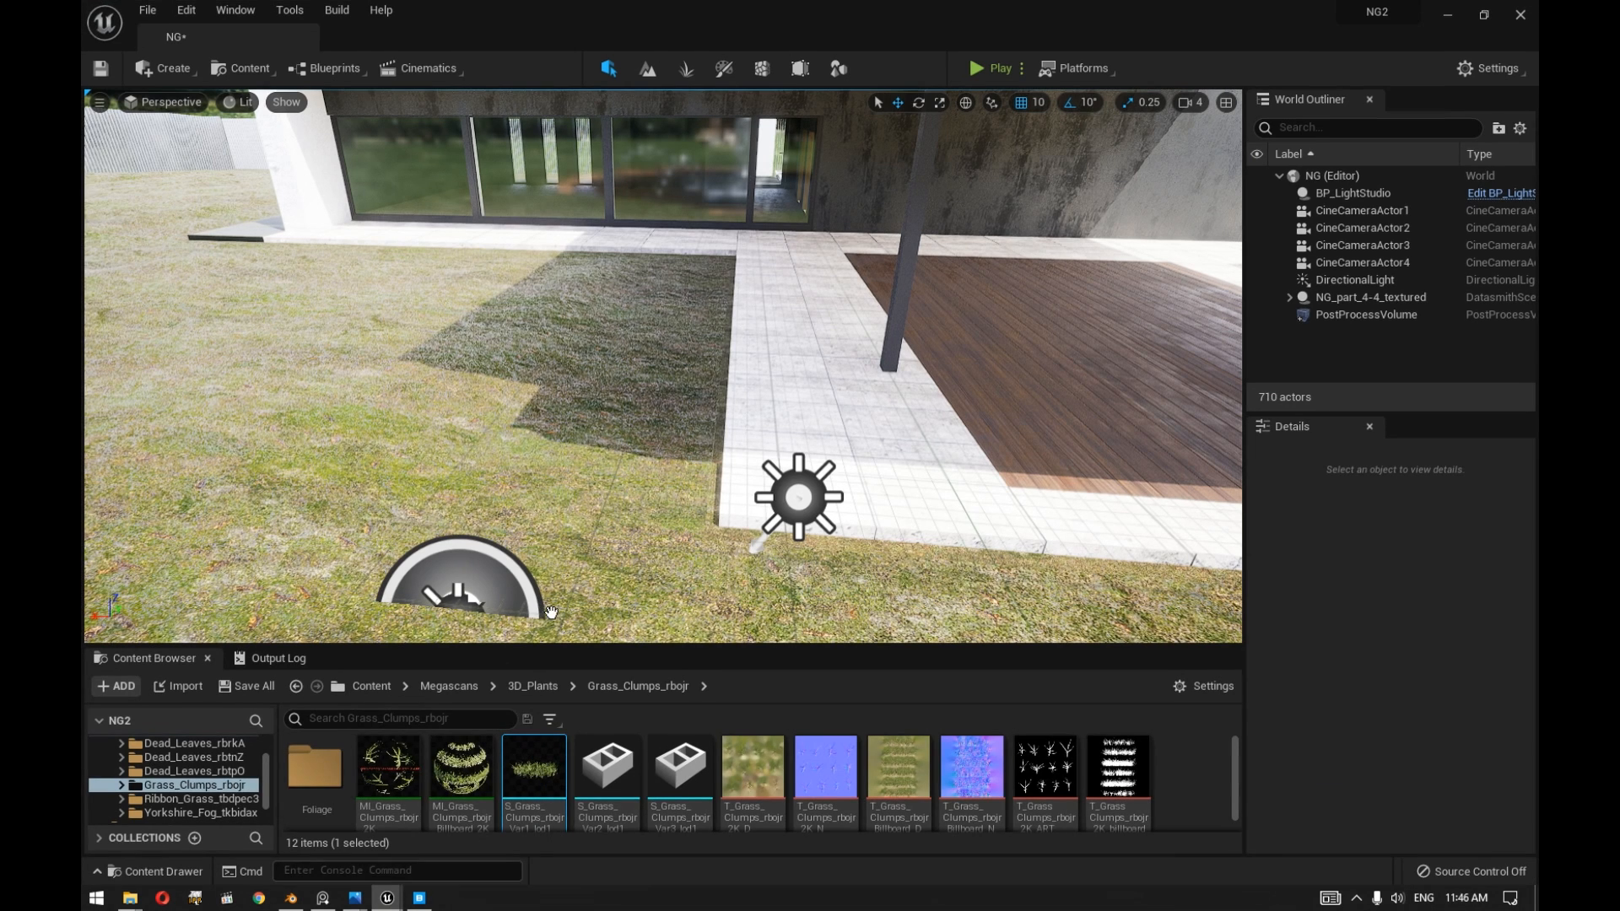
click(372, 687)
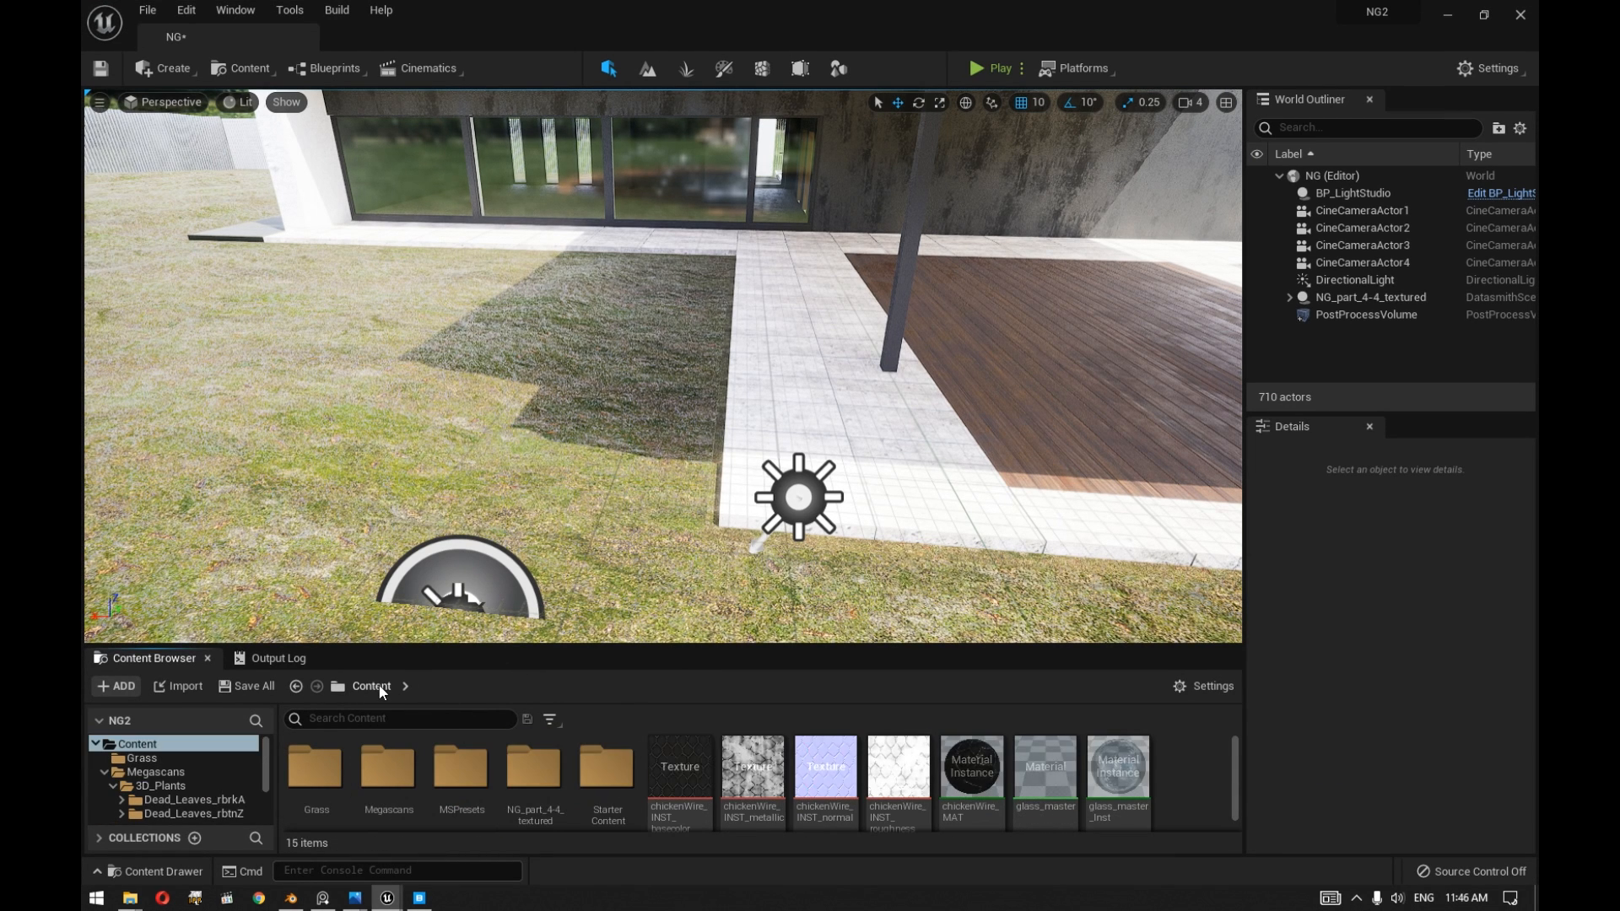
click(142, 758)
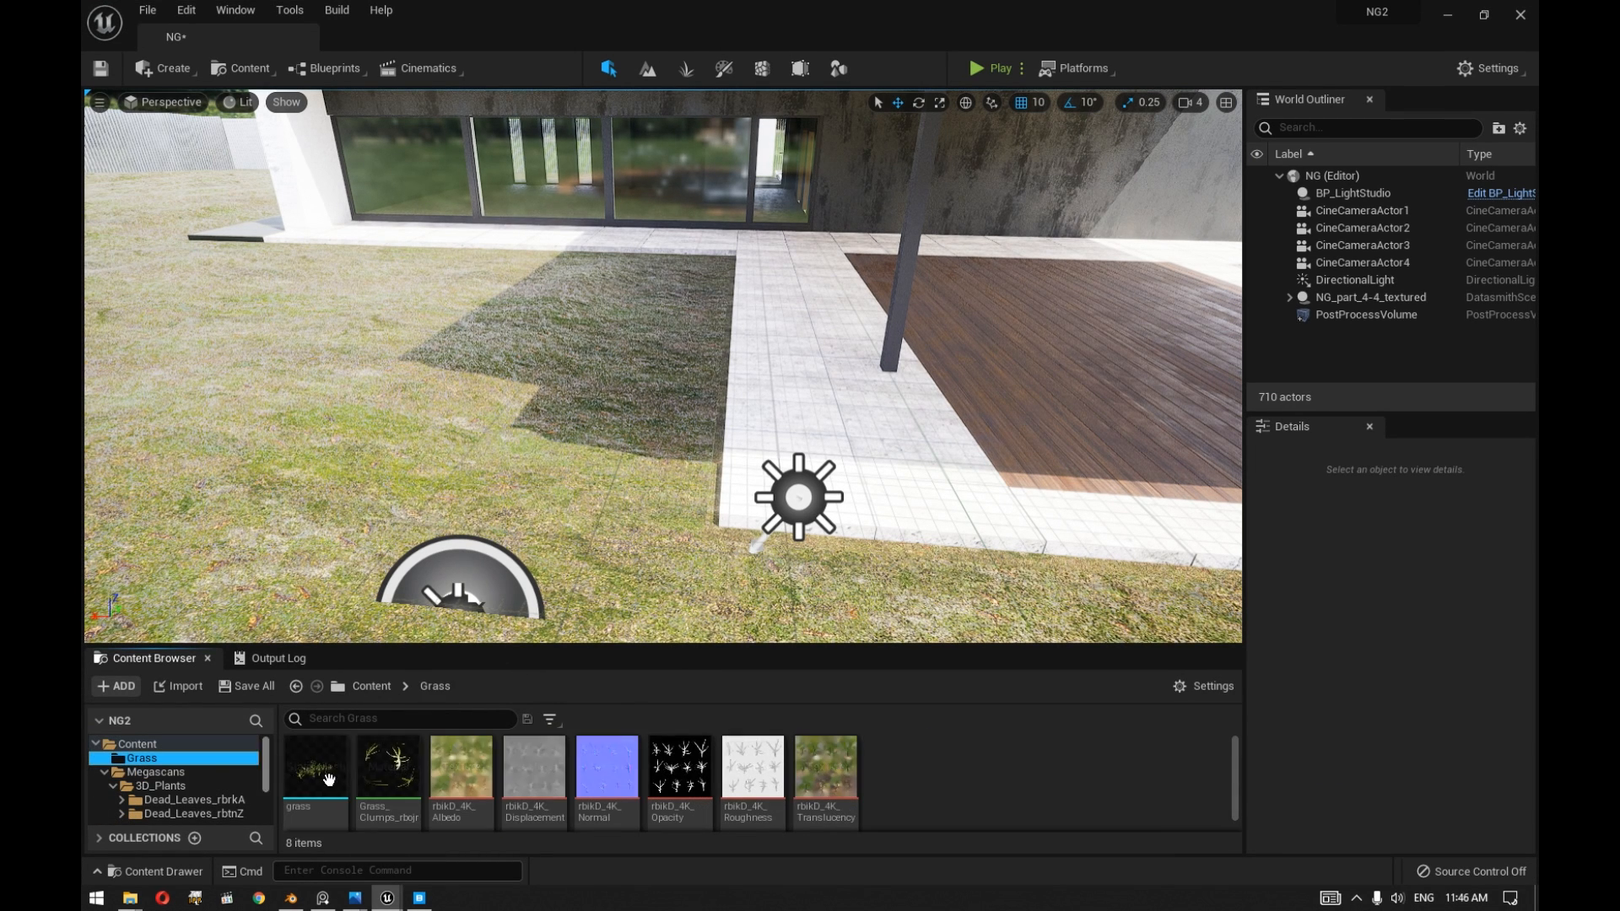
click(314, 768)
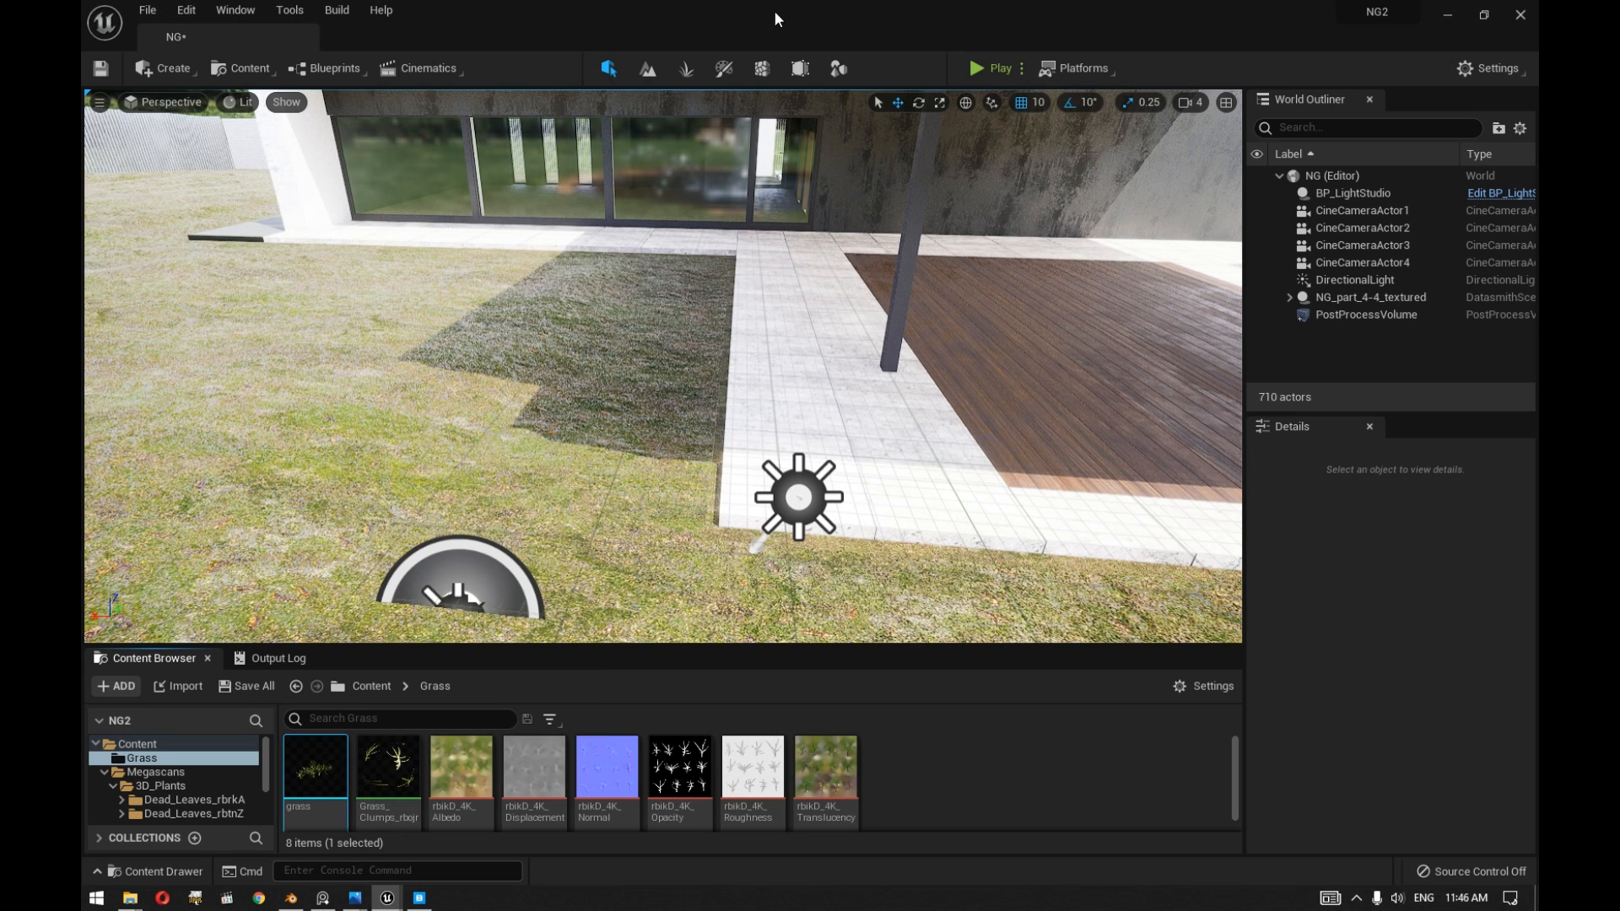
click(685, 68)
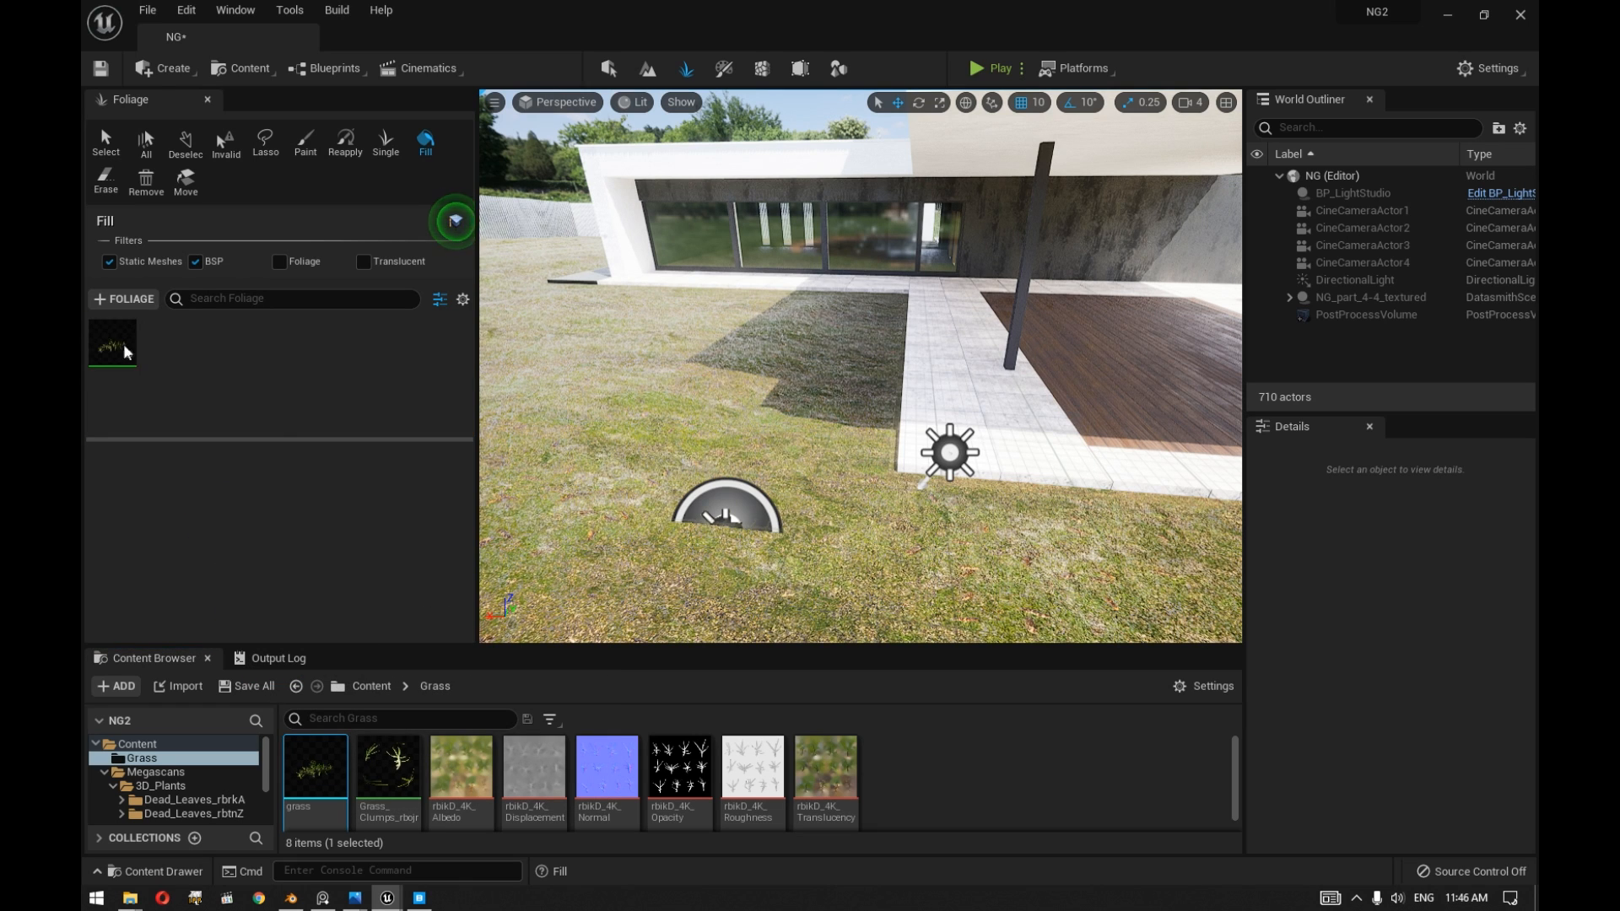
click(112, 343)
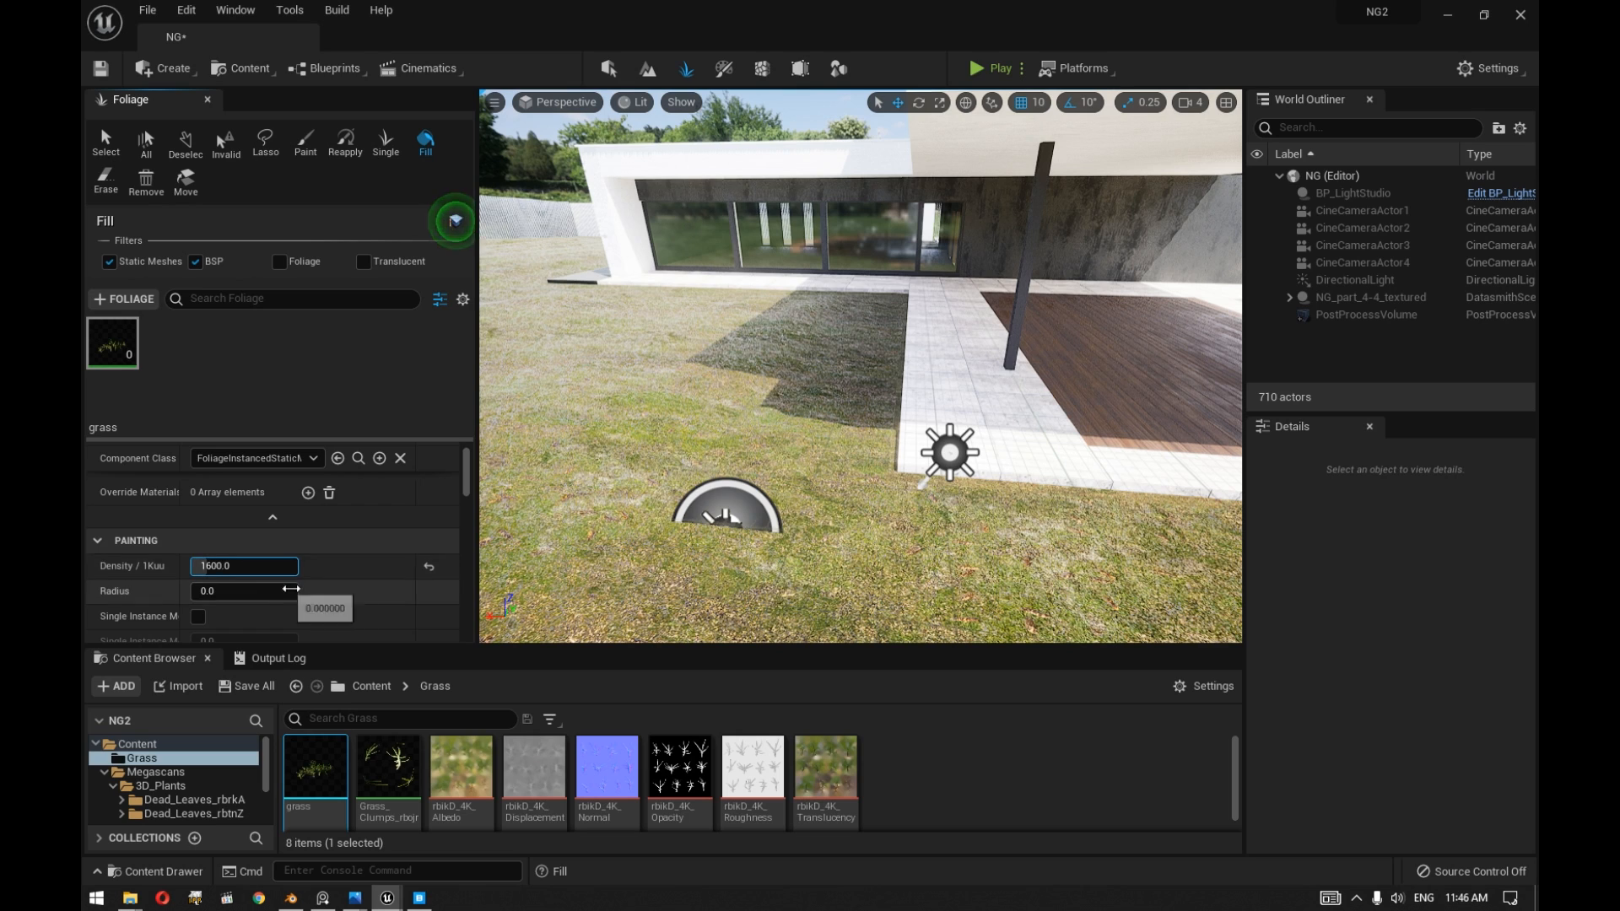
mouse_move(701, 444)
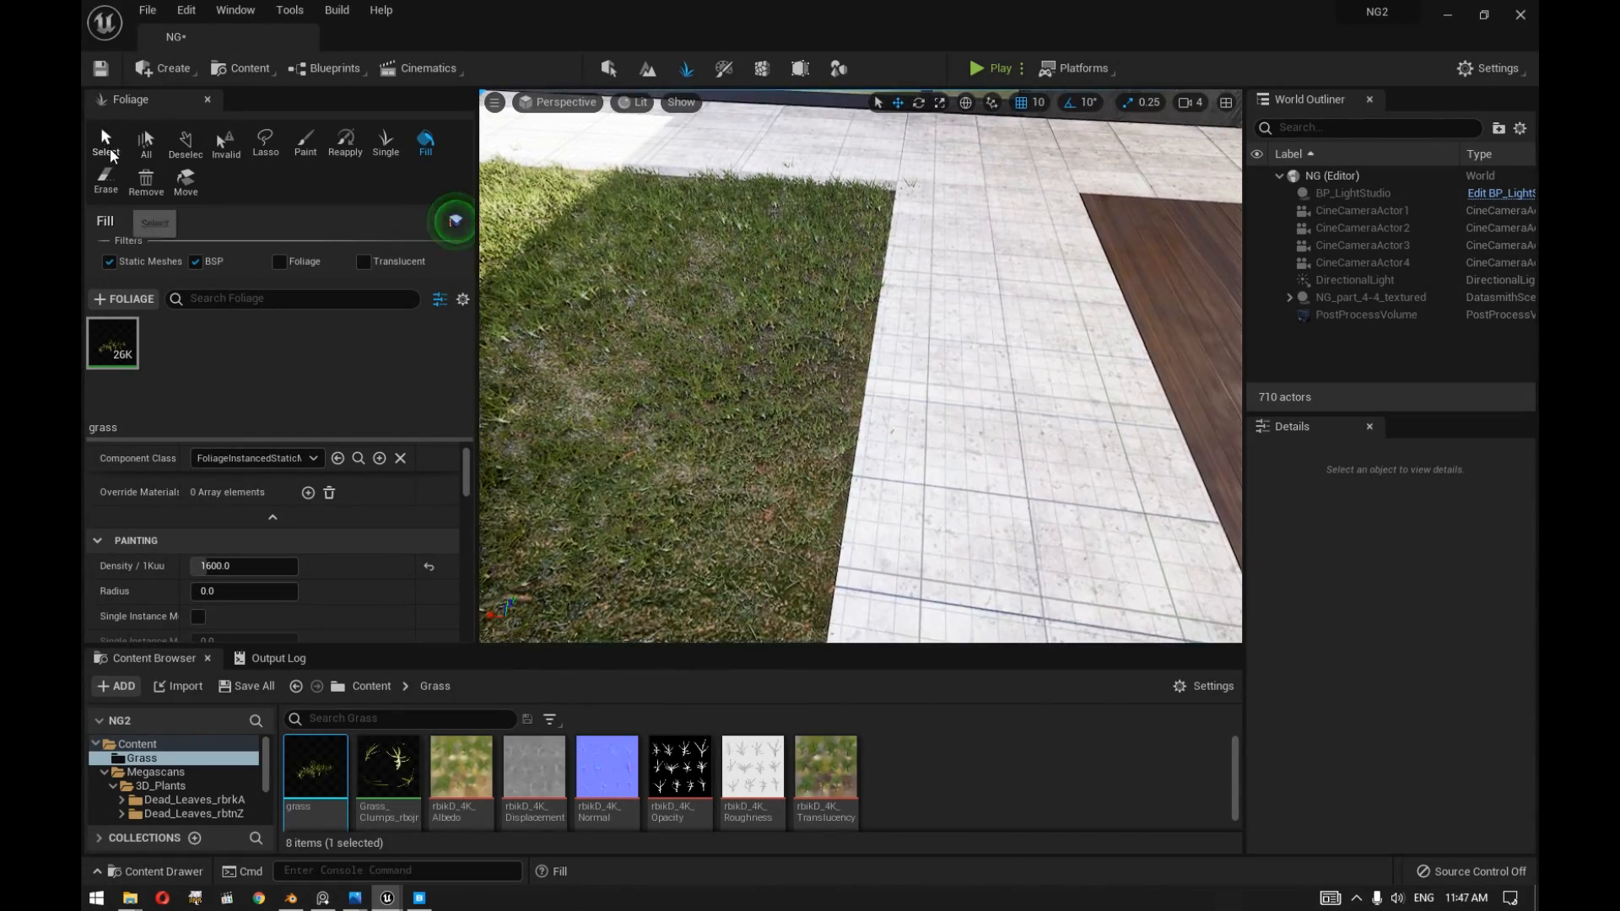
Switch foliage editing to Select, pick lawn grass instances, and open Grass_Clumps_rbojr.
click(103, 141)
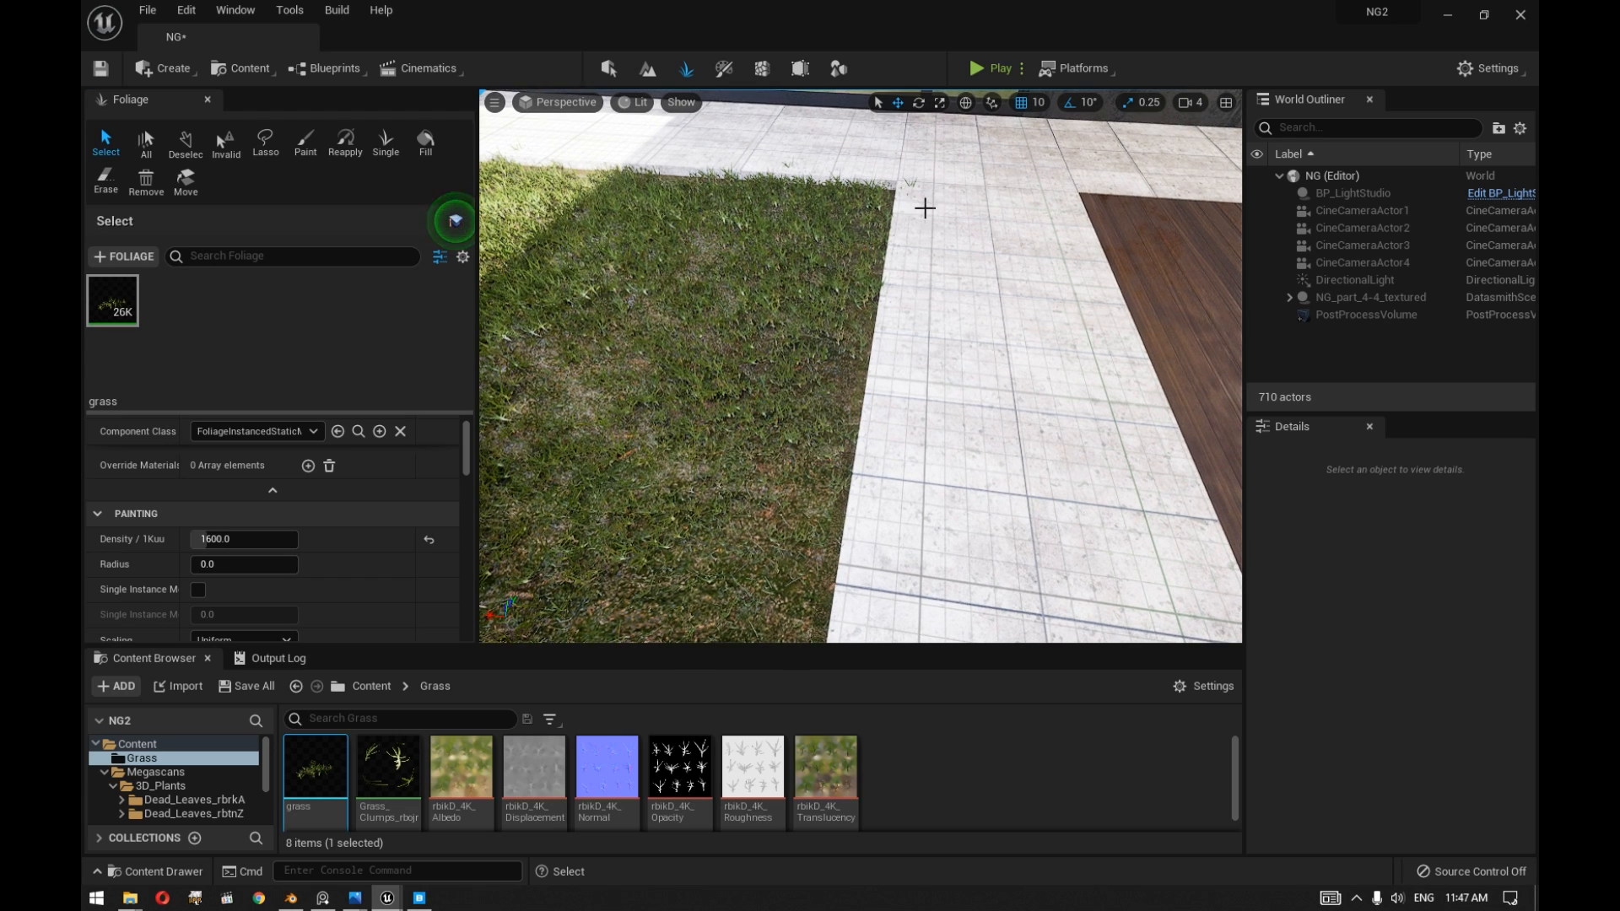
click(924, 208)
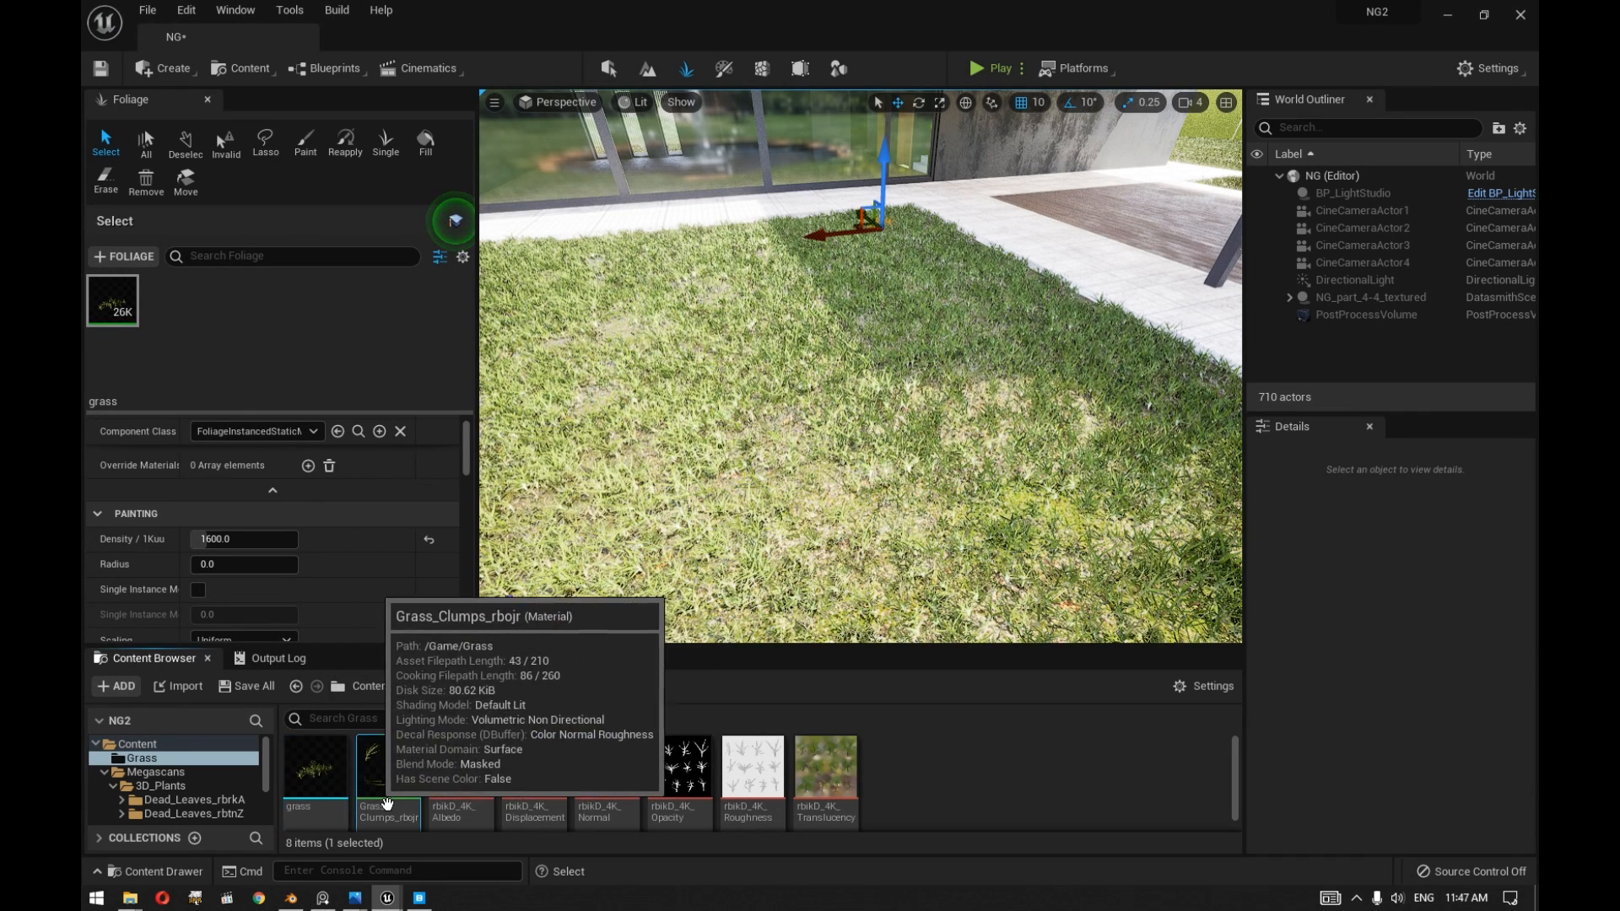
double_click(388, 767)
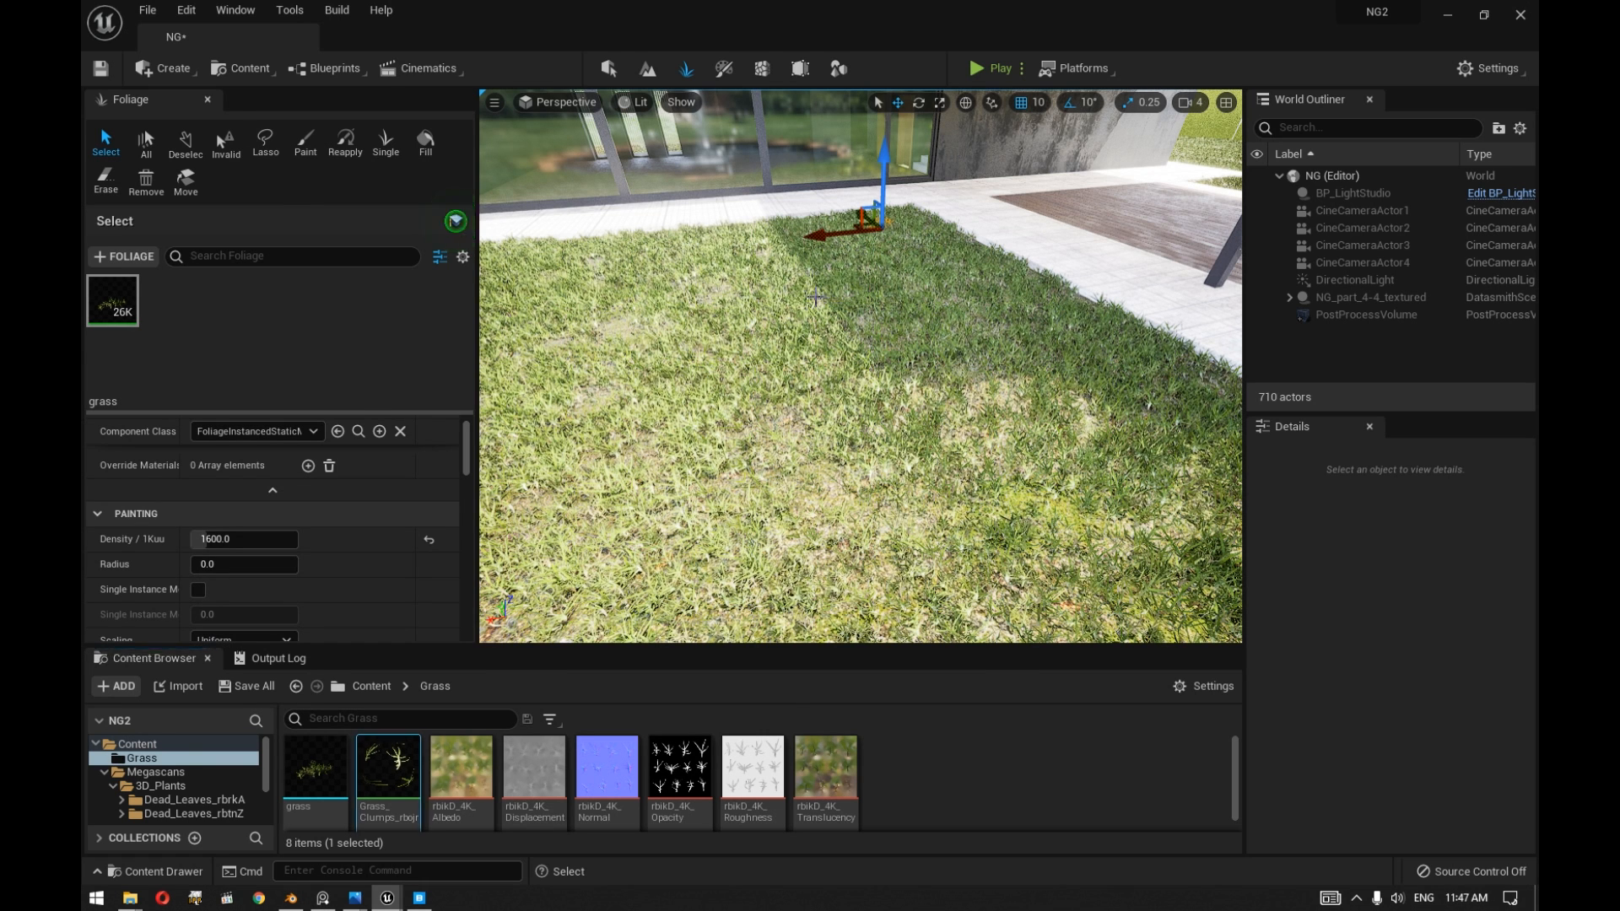
Inspect the Grass_Clumps_rbojr material settings, searching for 'speed'.
double_click(388, 764)
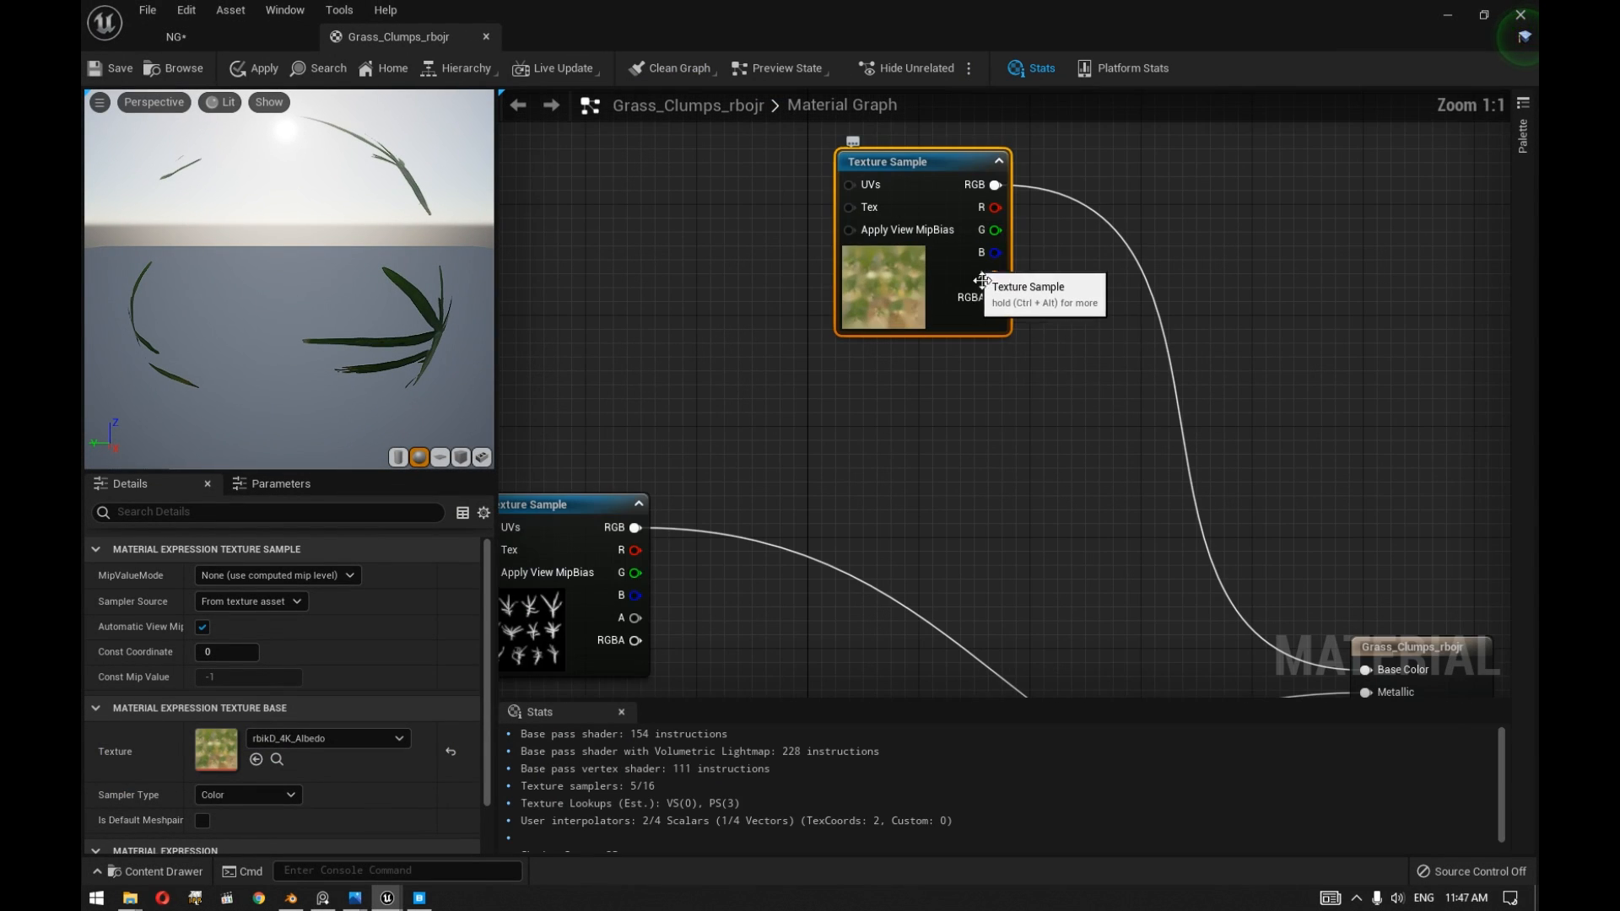
click(942, 459)
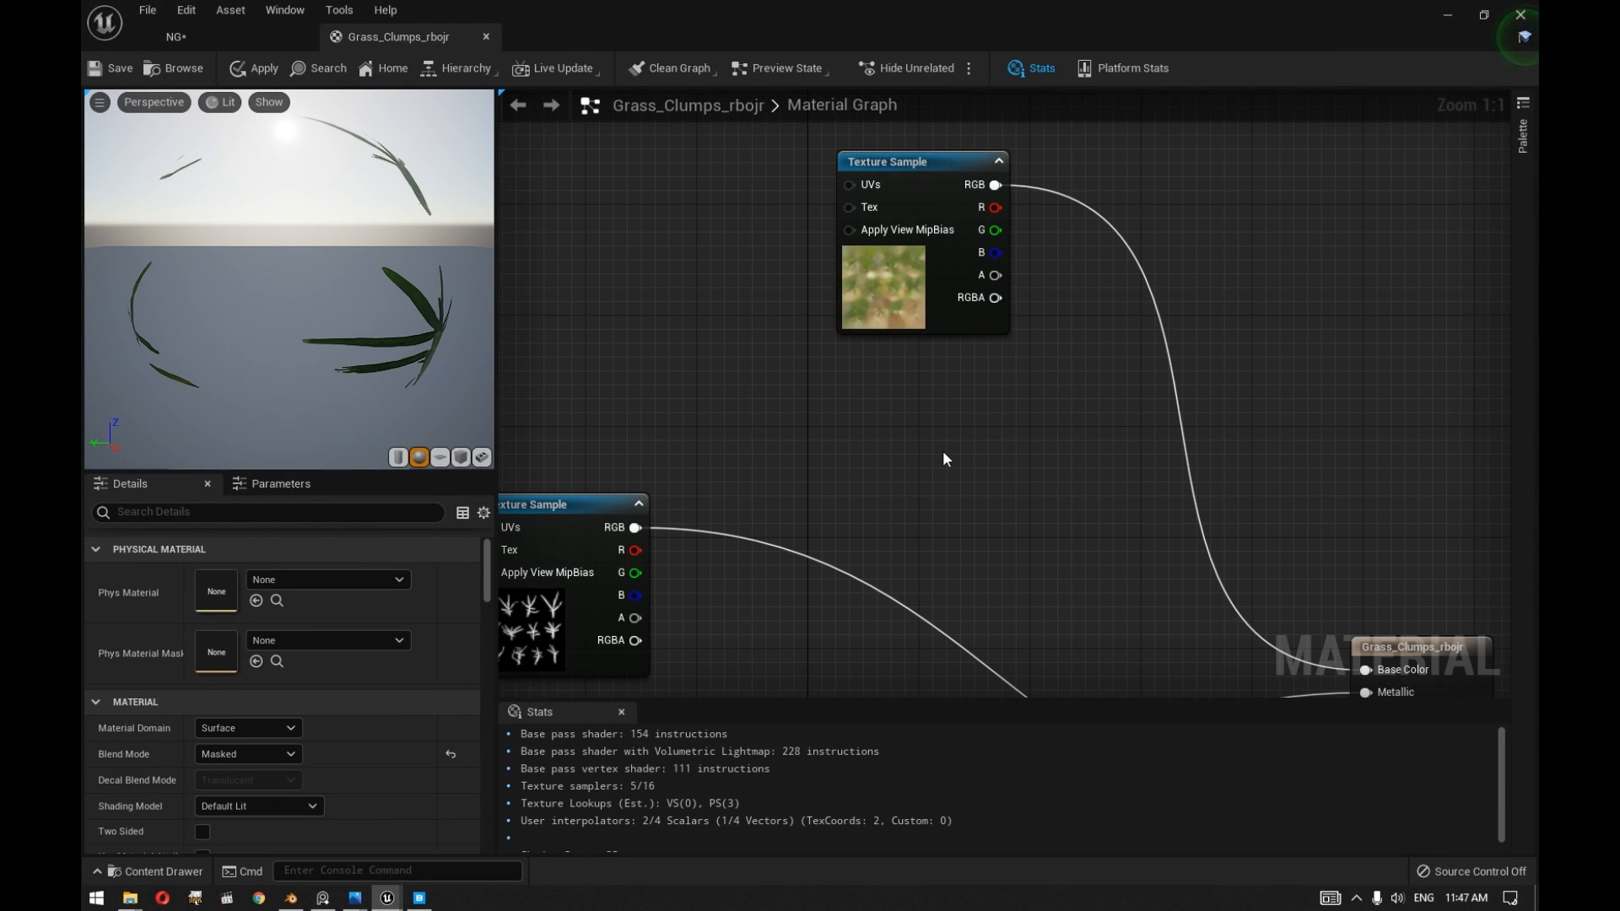
mouse_move(940, 442)
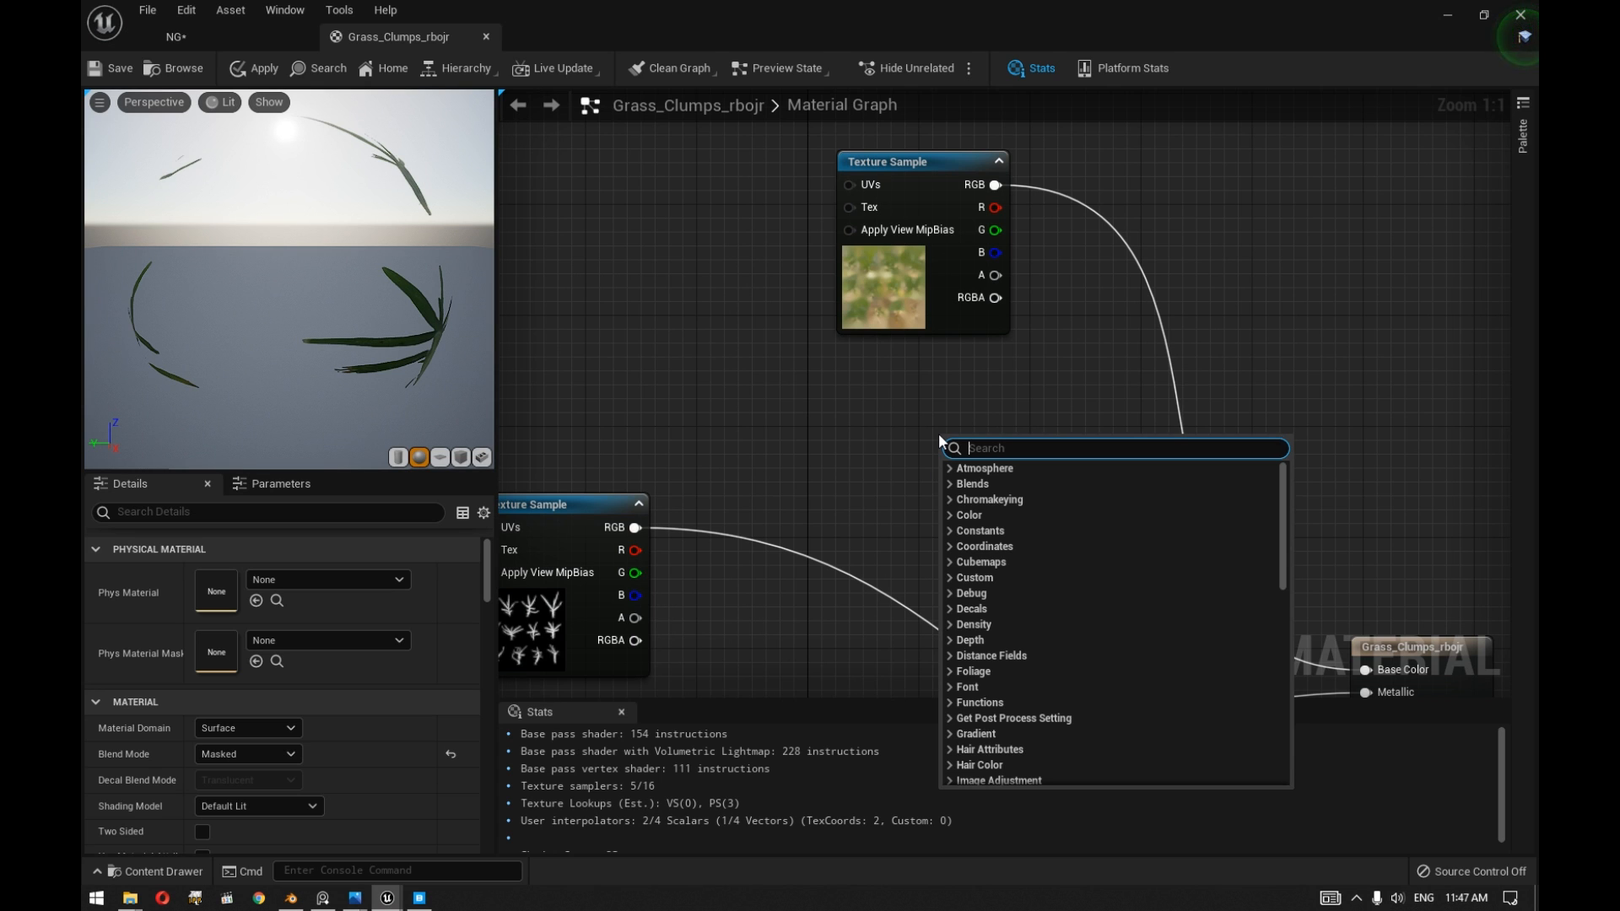
text(speed)
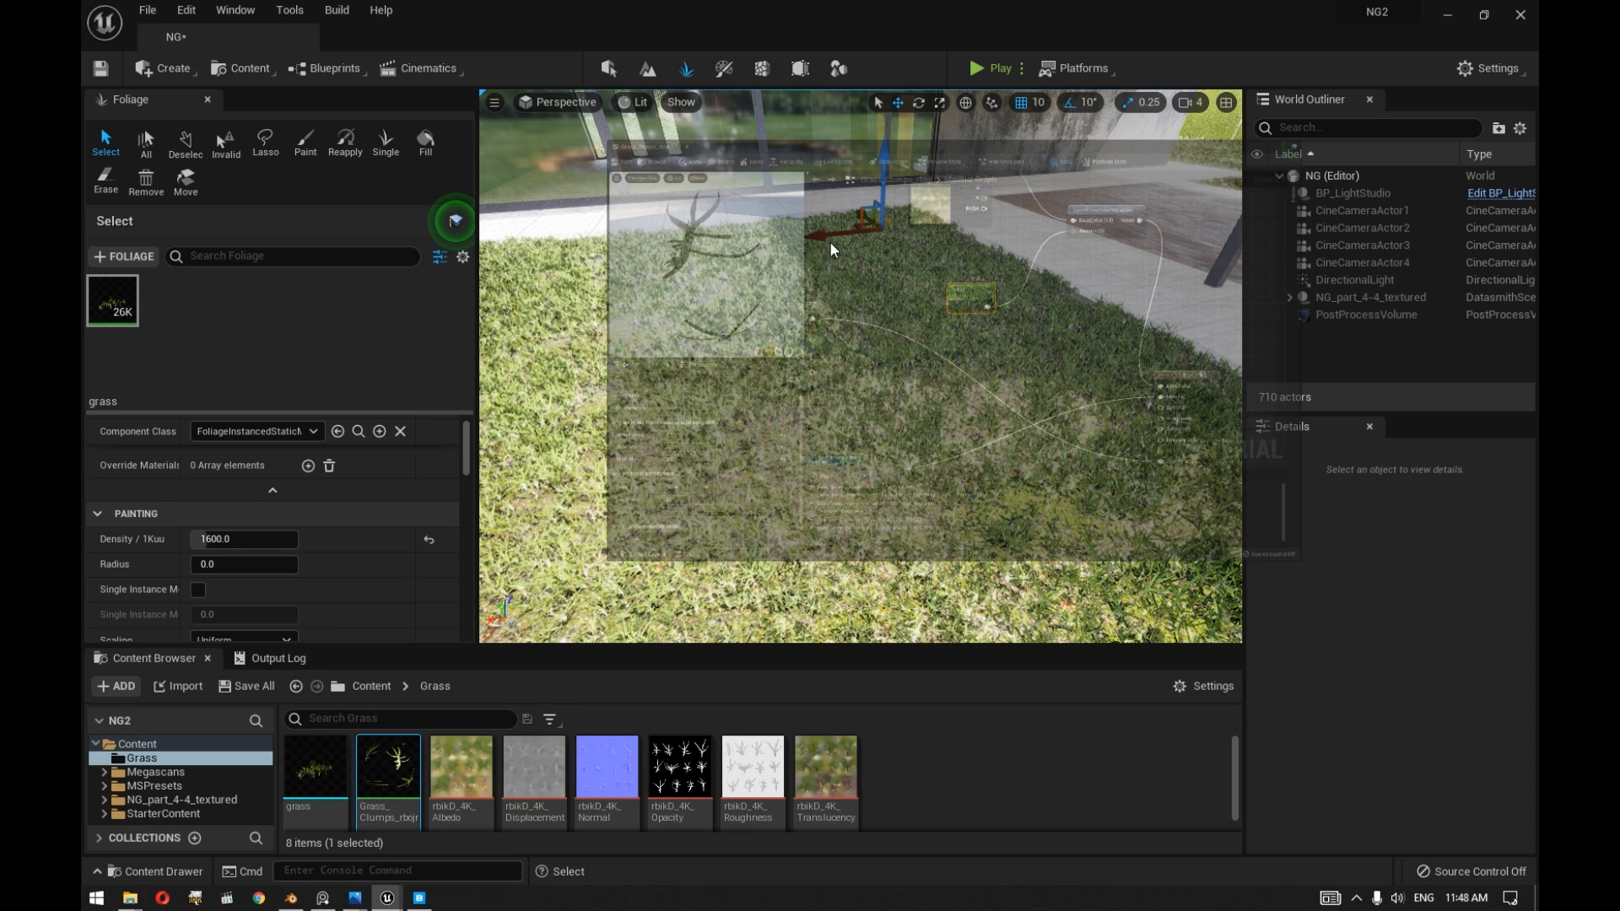
Set the Grass_Clumps material's color scalar parameter to 0 and apply it to the level.
double_click(388, 771)
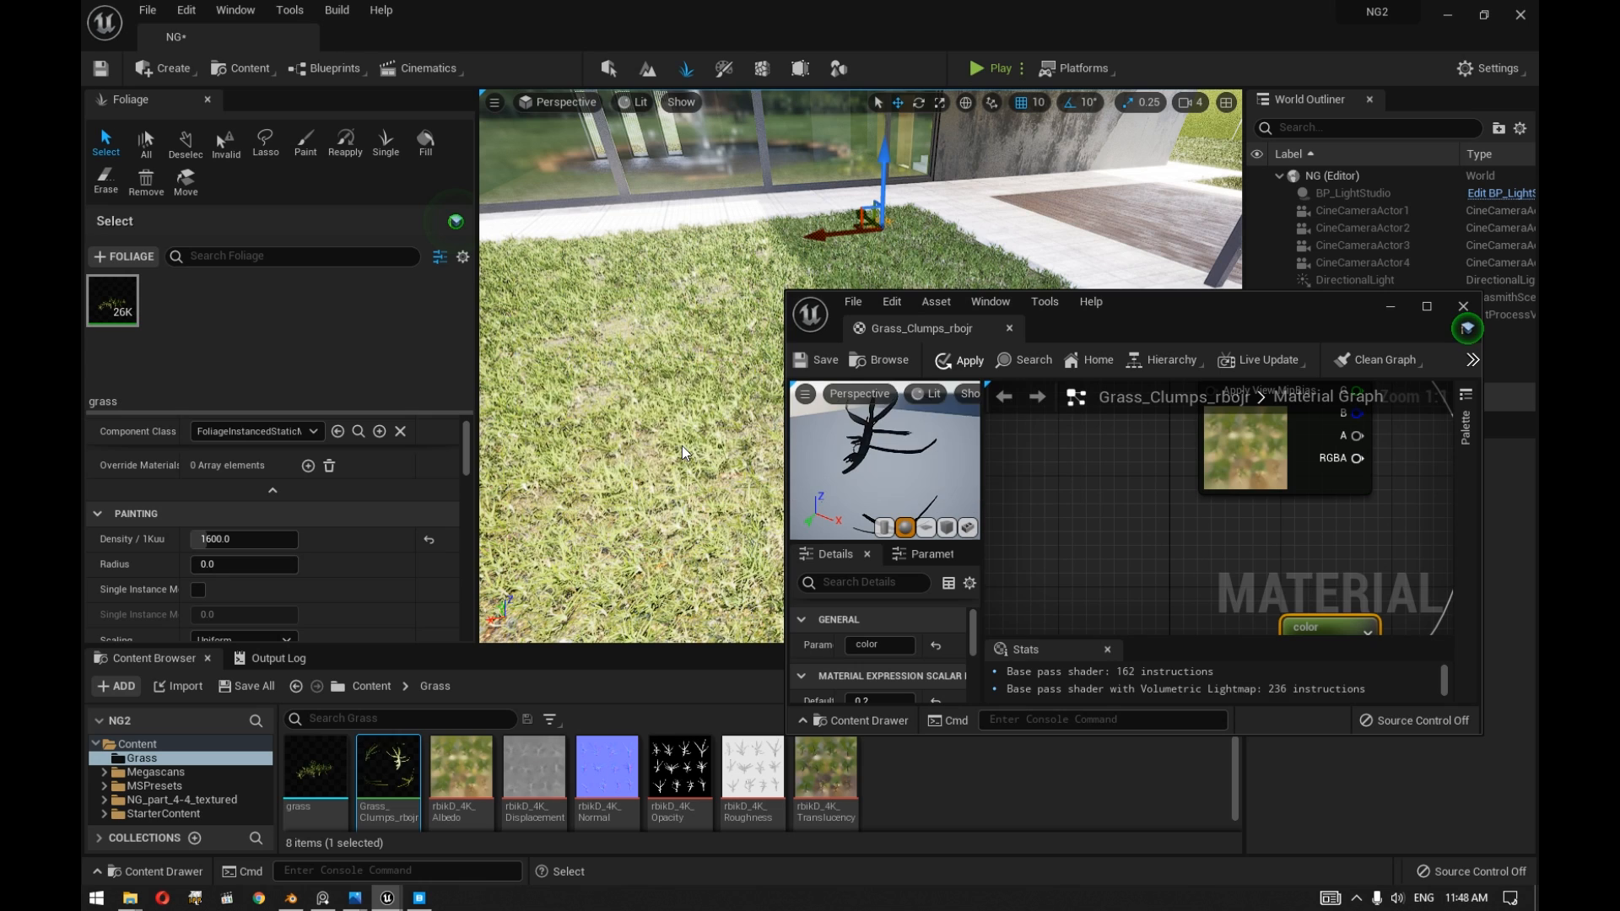
click(967, 360)
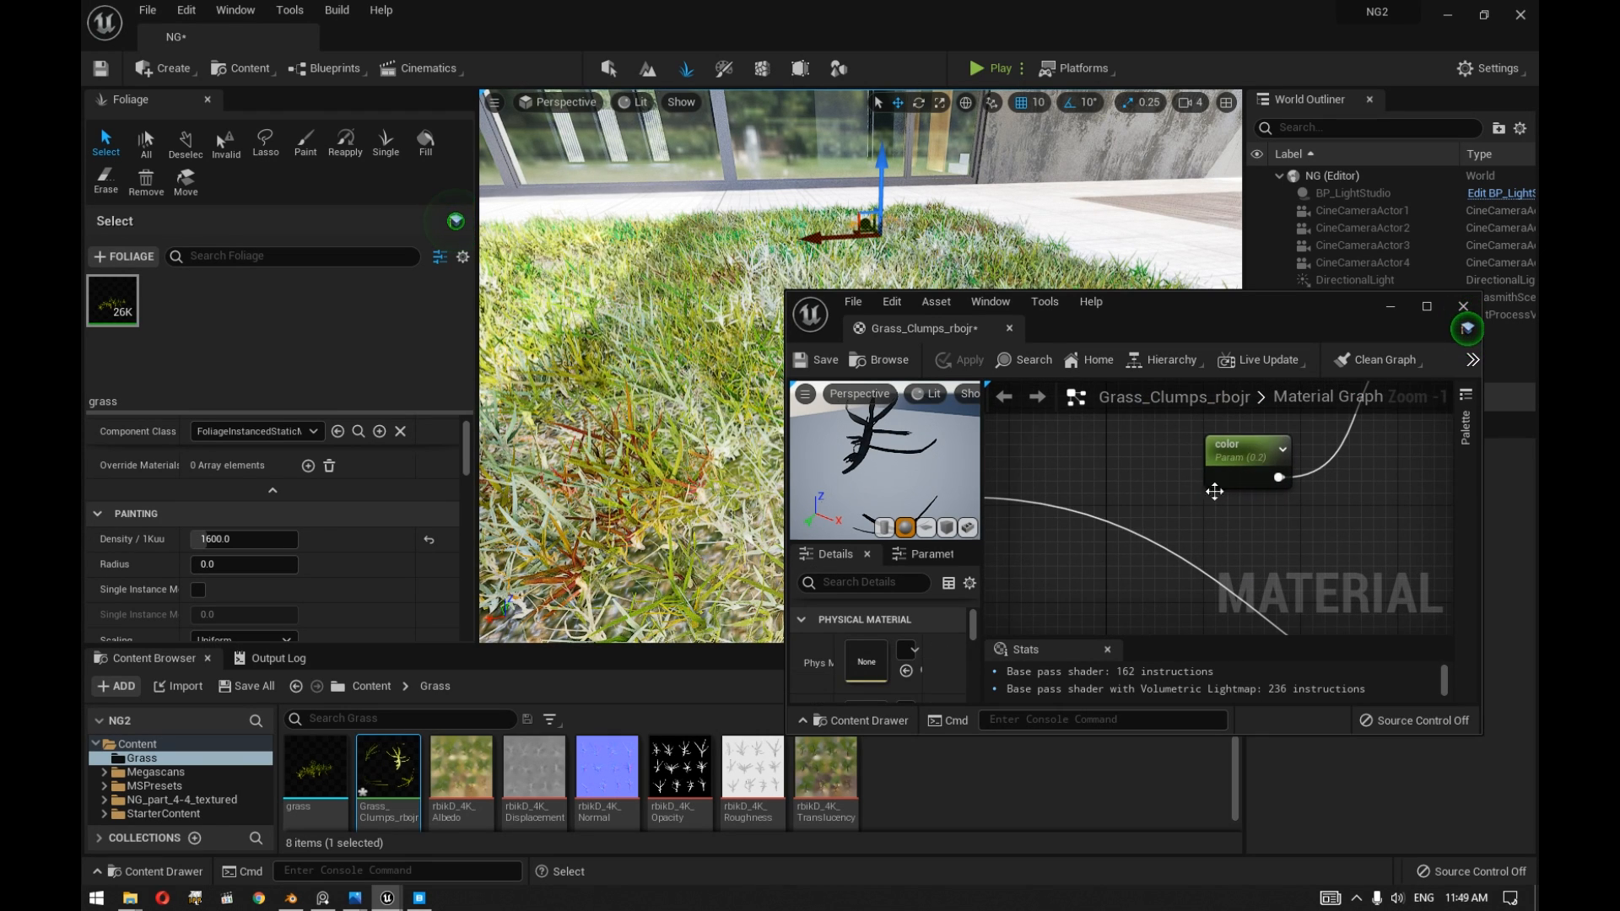
click(1247, 456)
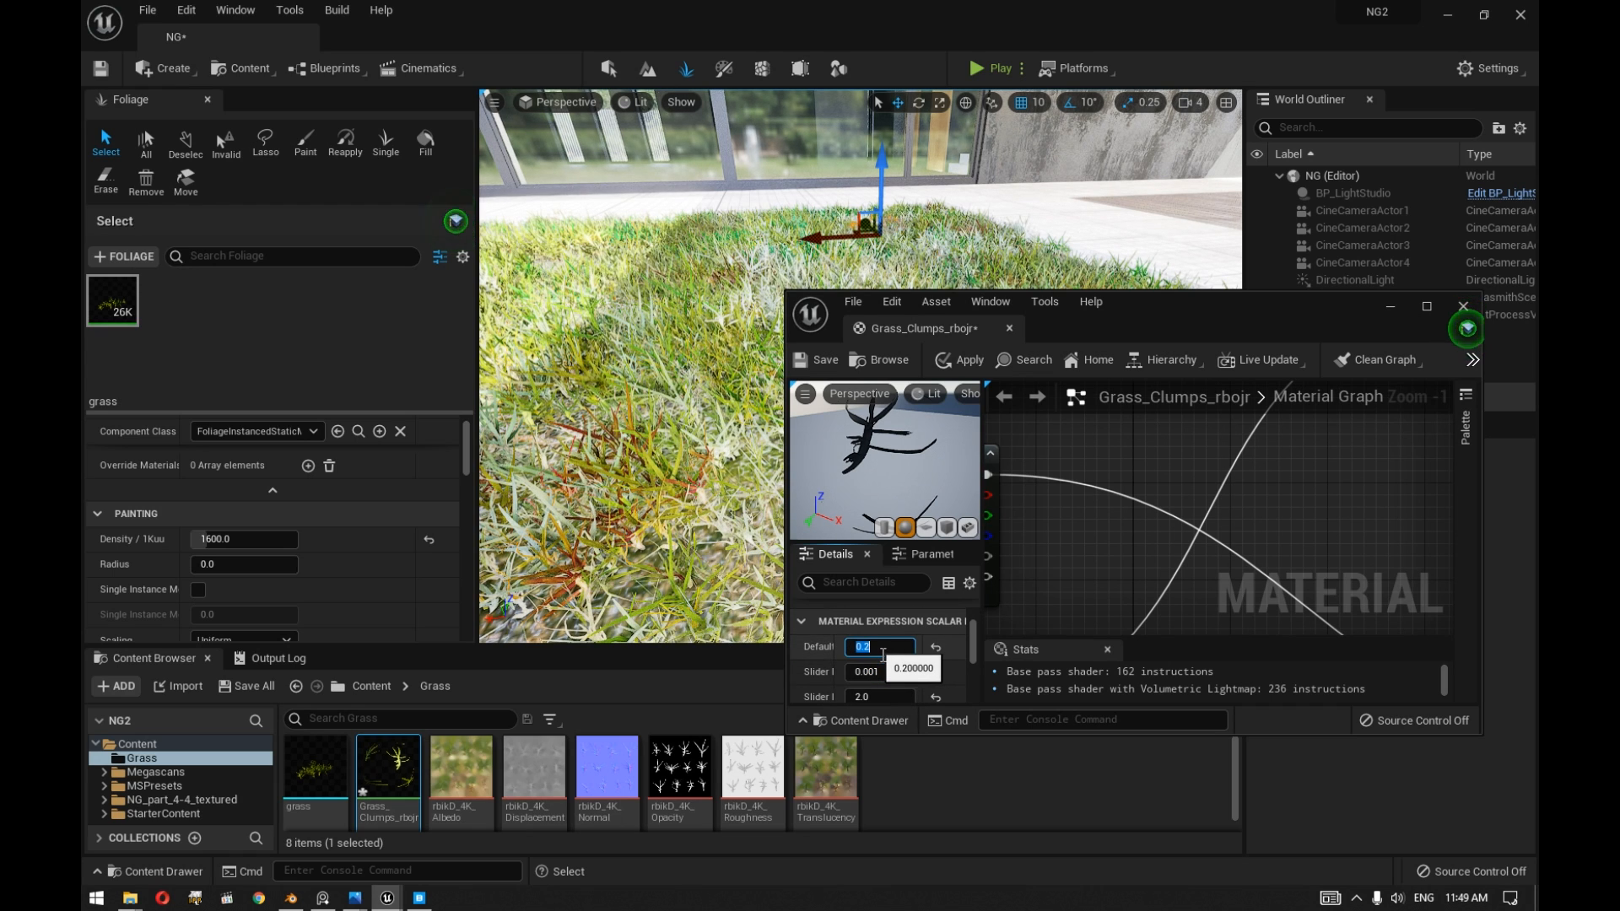
text(08)
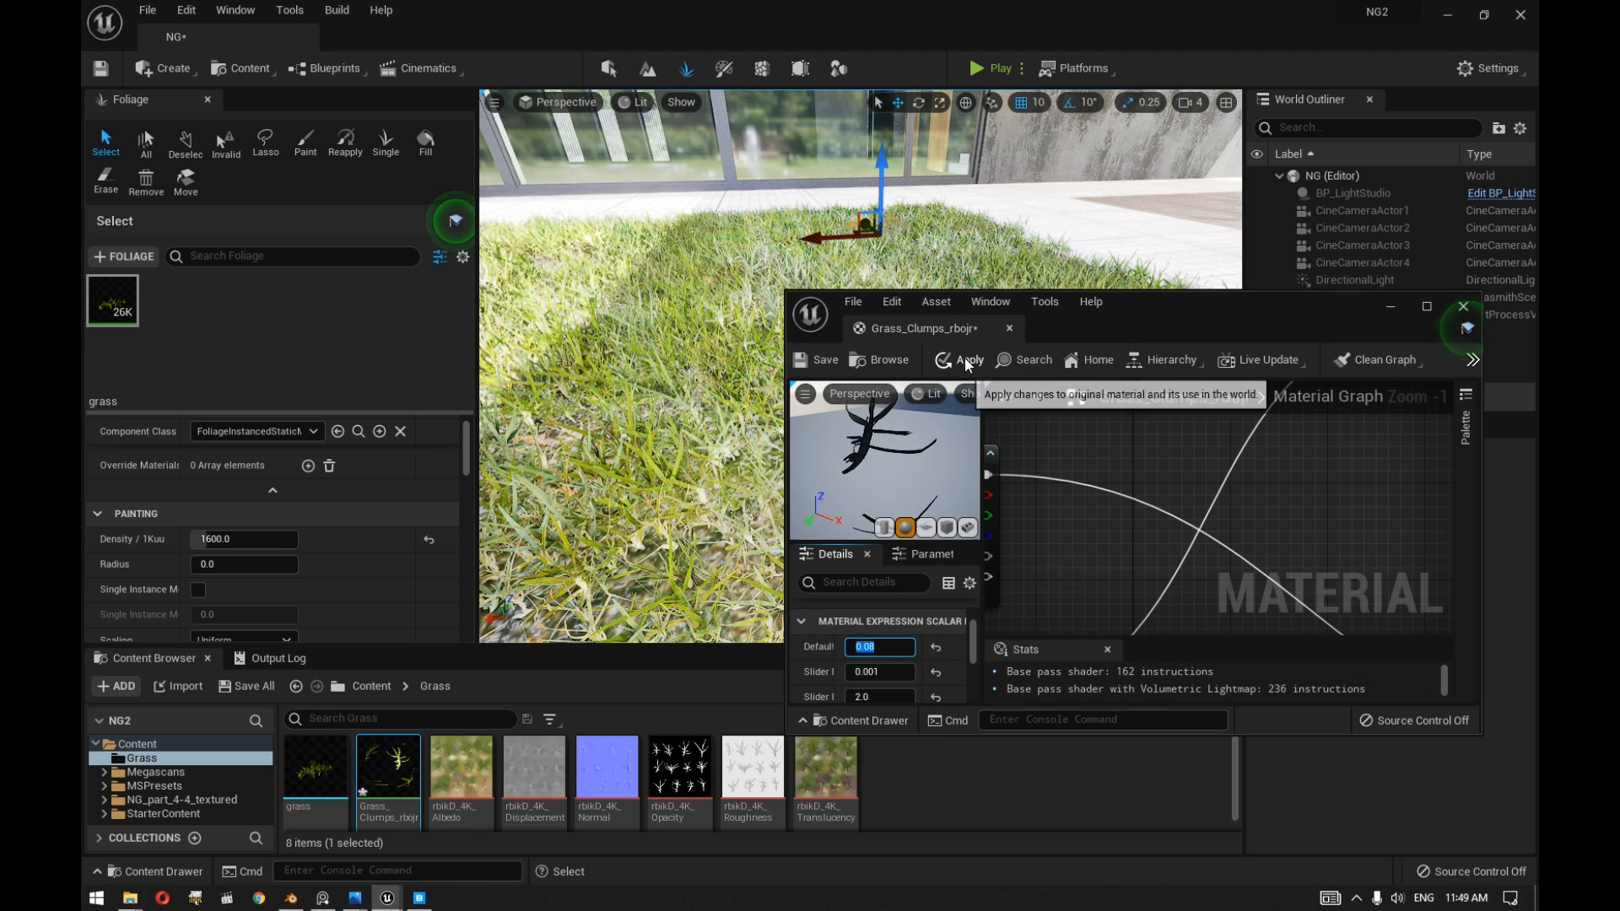
click(965, 360)
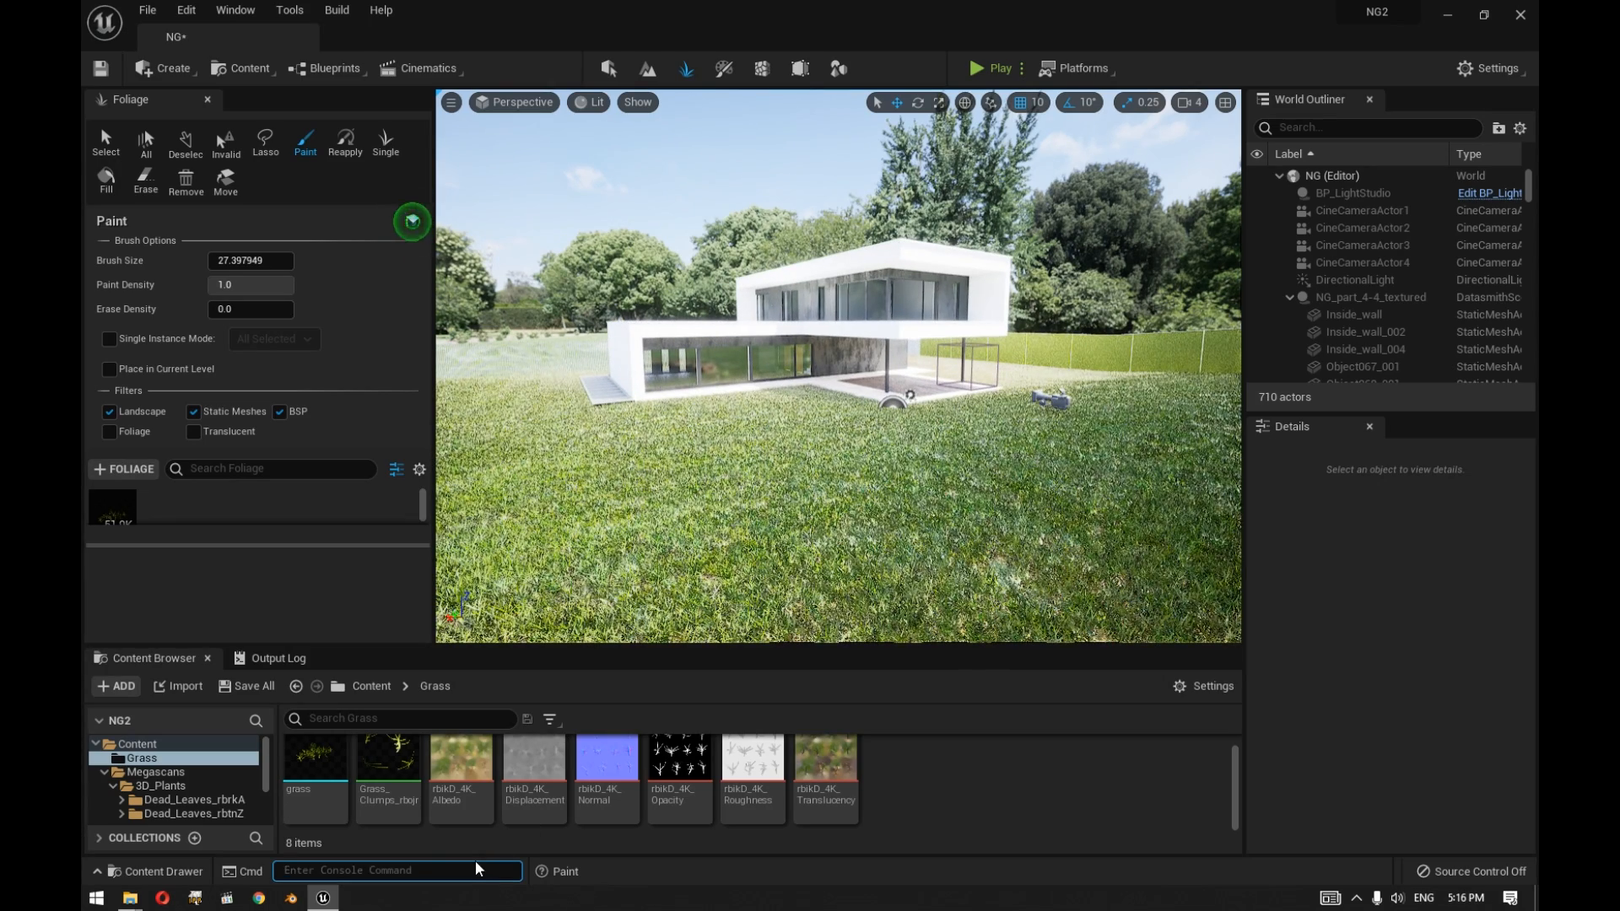
Run foliage.CullAll, then foliage.MaxTrianglesToRender with a large value in the console.
text(foliage.CullAll)
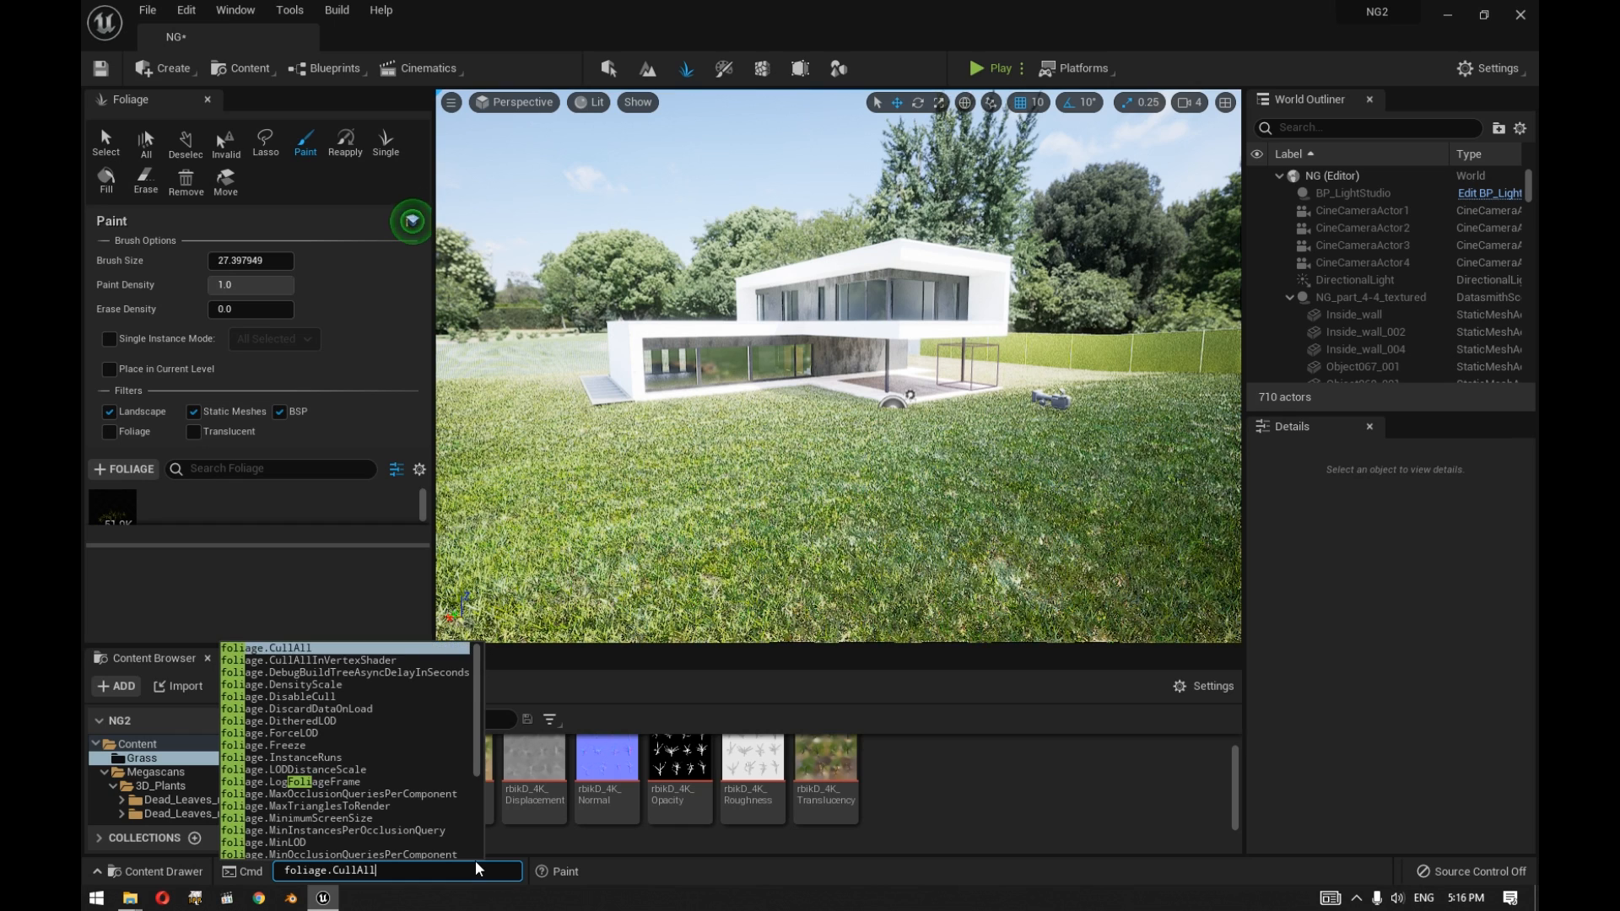
click(341, 808)
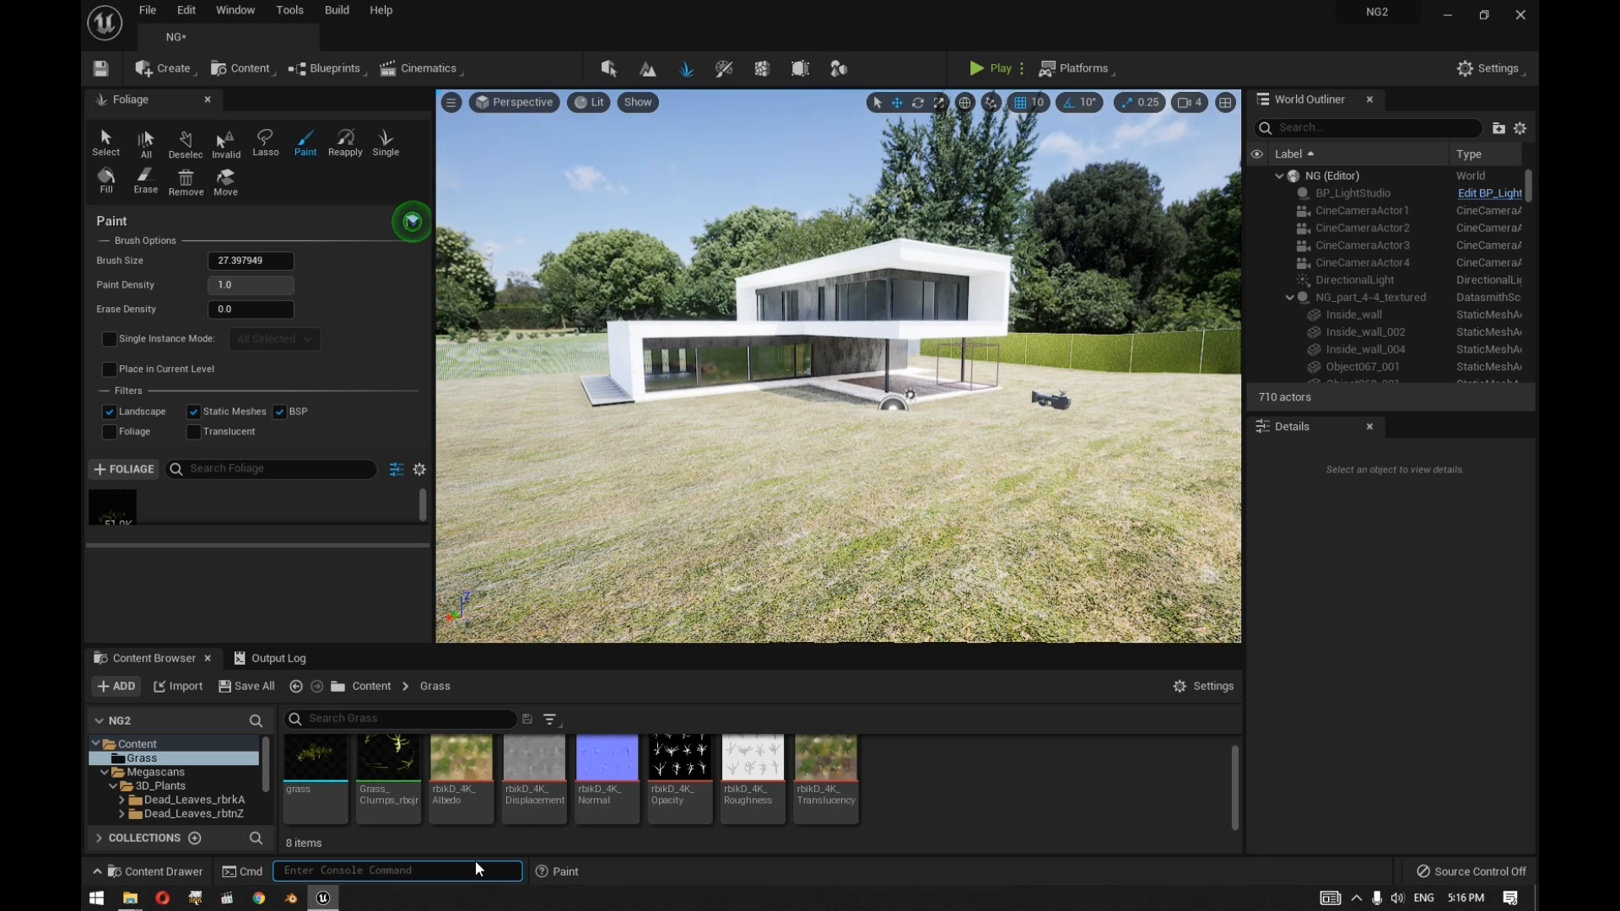
text(foliage.MaxTrianglesToRender 500)
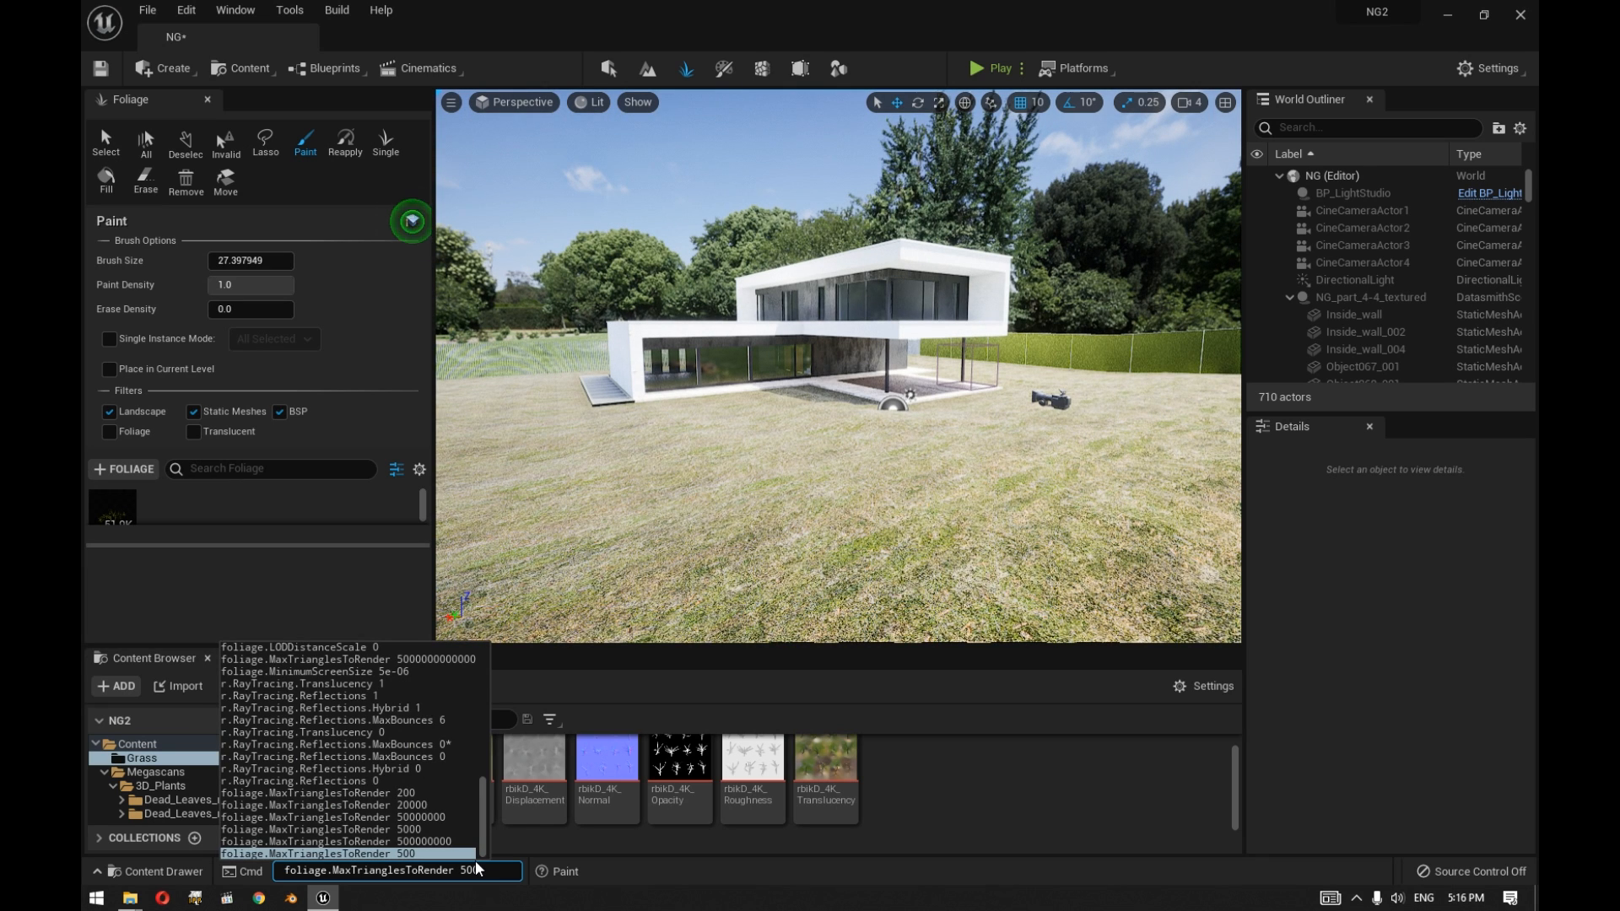
click(351, 840)
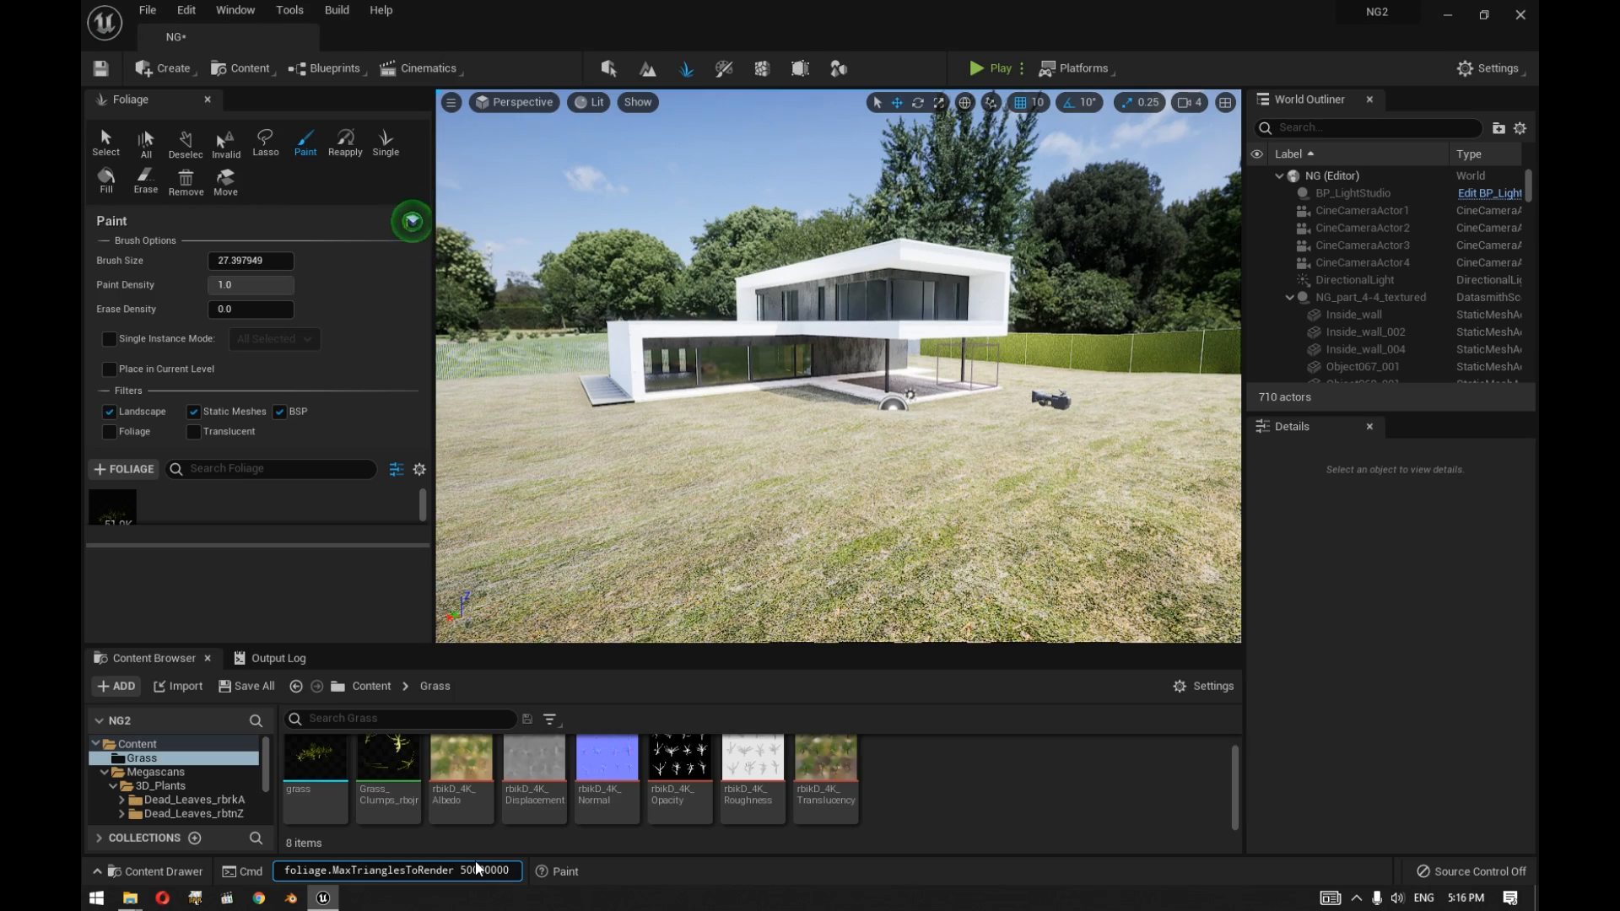
key(Return)
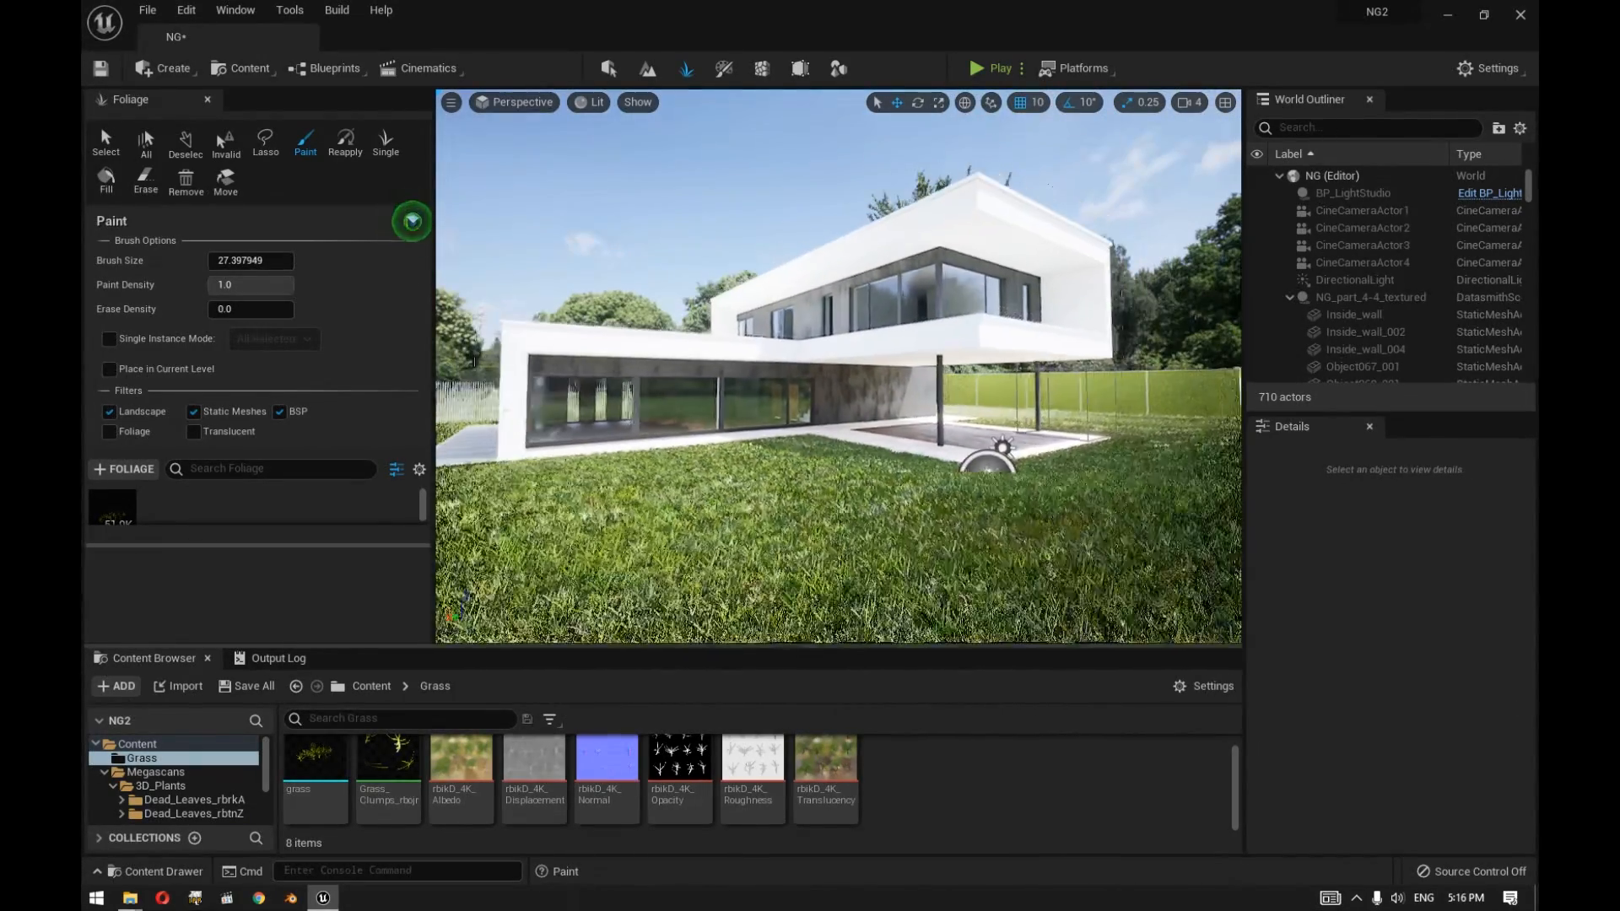
Add S_Dead_Leaves_rbtnZ_Var3_lod0 from Megascans as a foliage type and show its Painting settings.
click(371, 686)
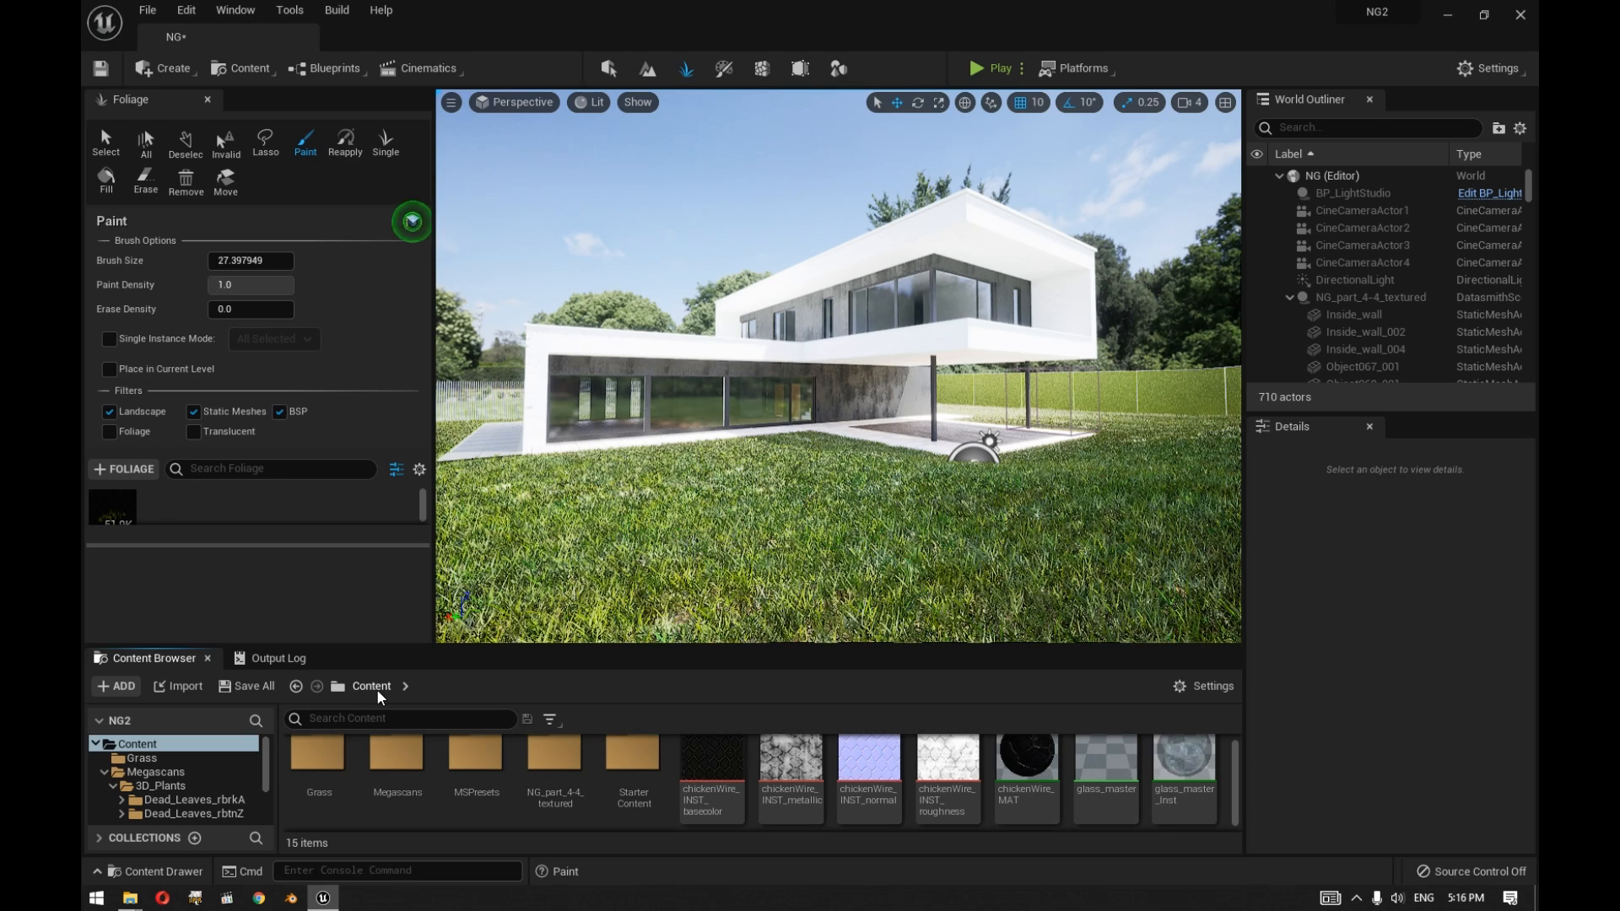
mouse_move(670, 468)
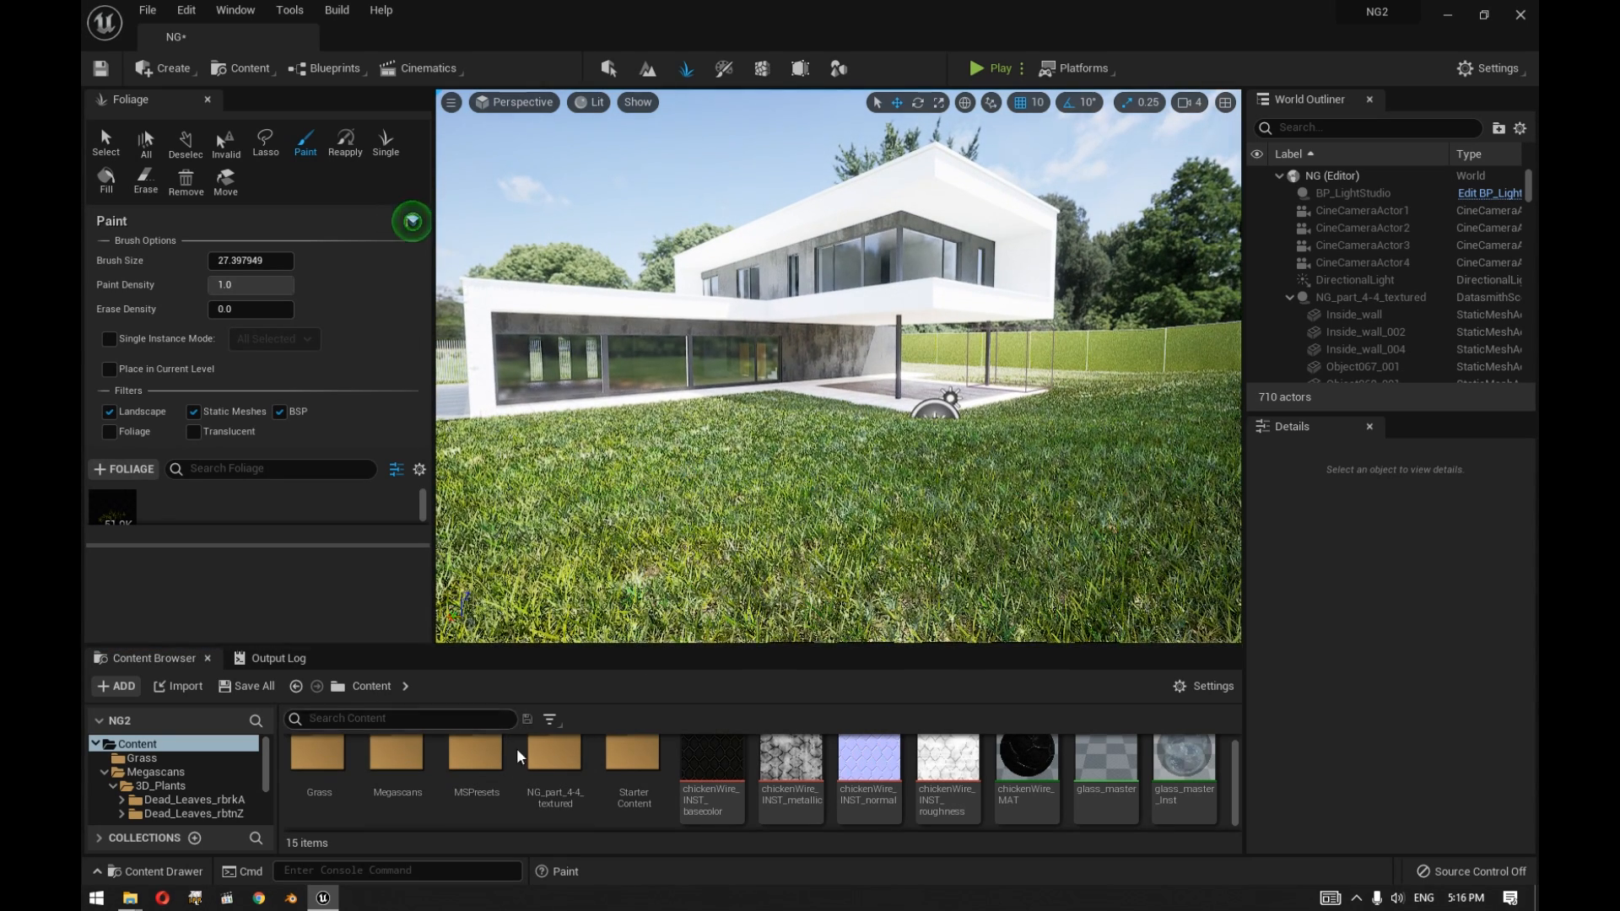
mouse_move(553, 779)
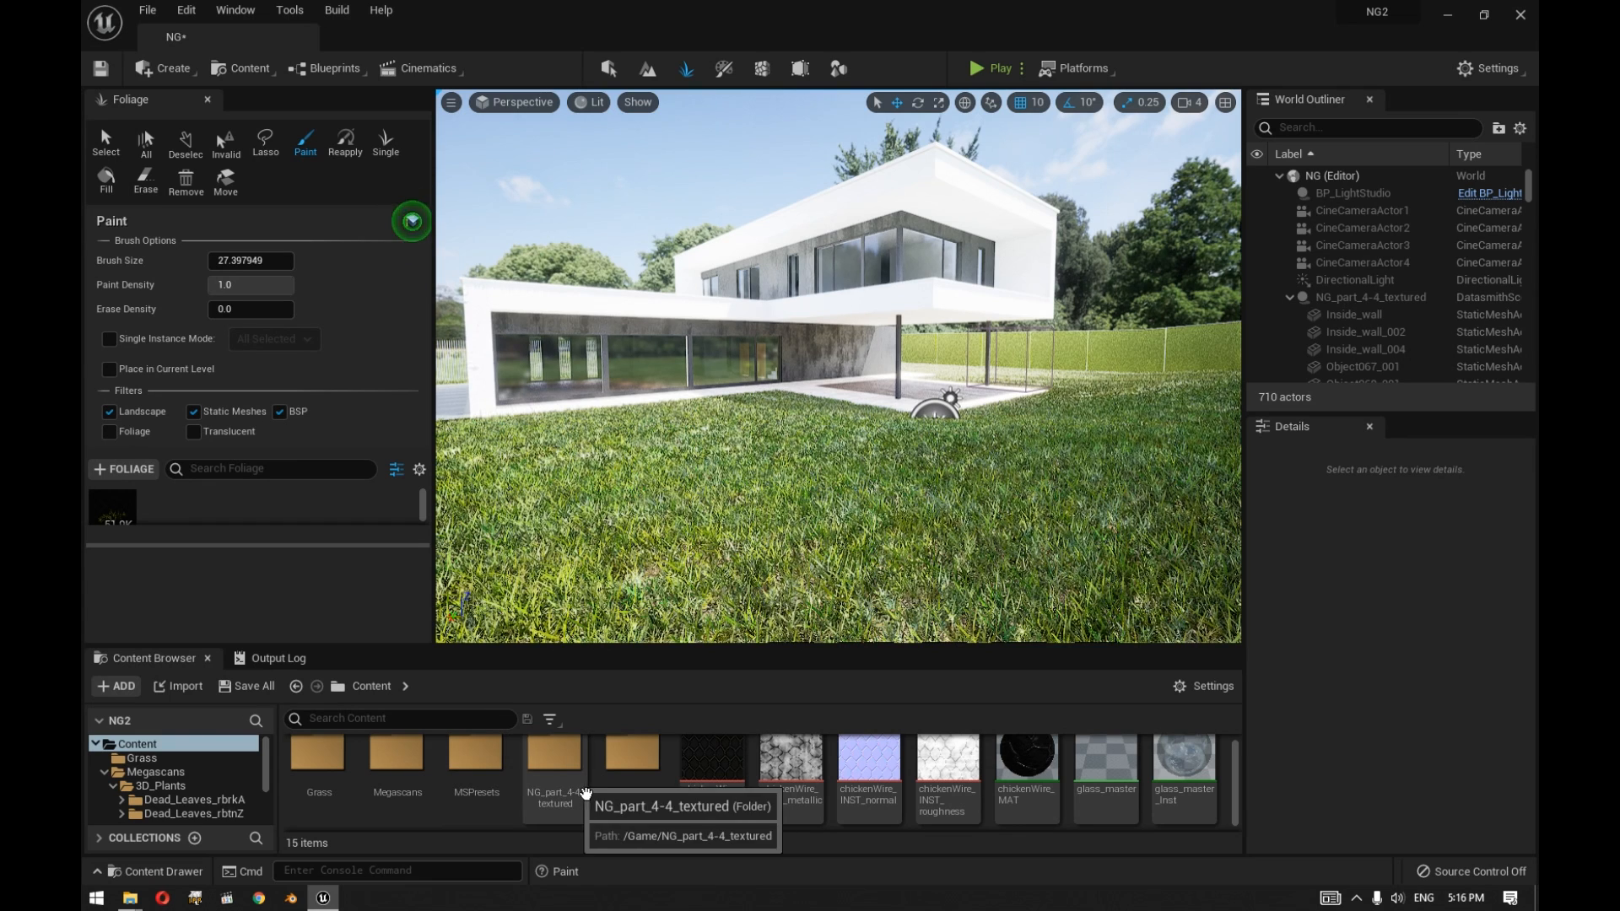
mouse_move(395, 776)
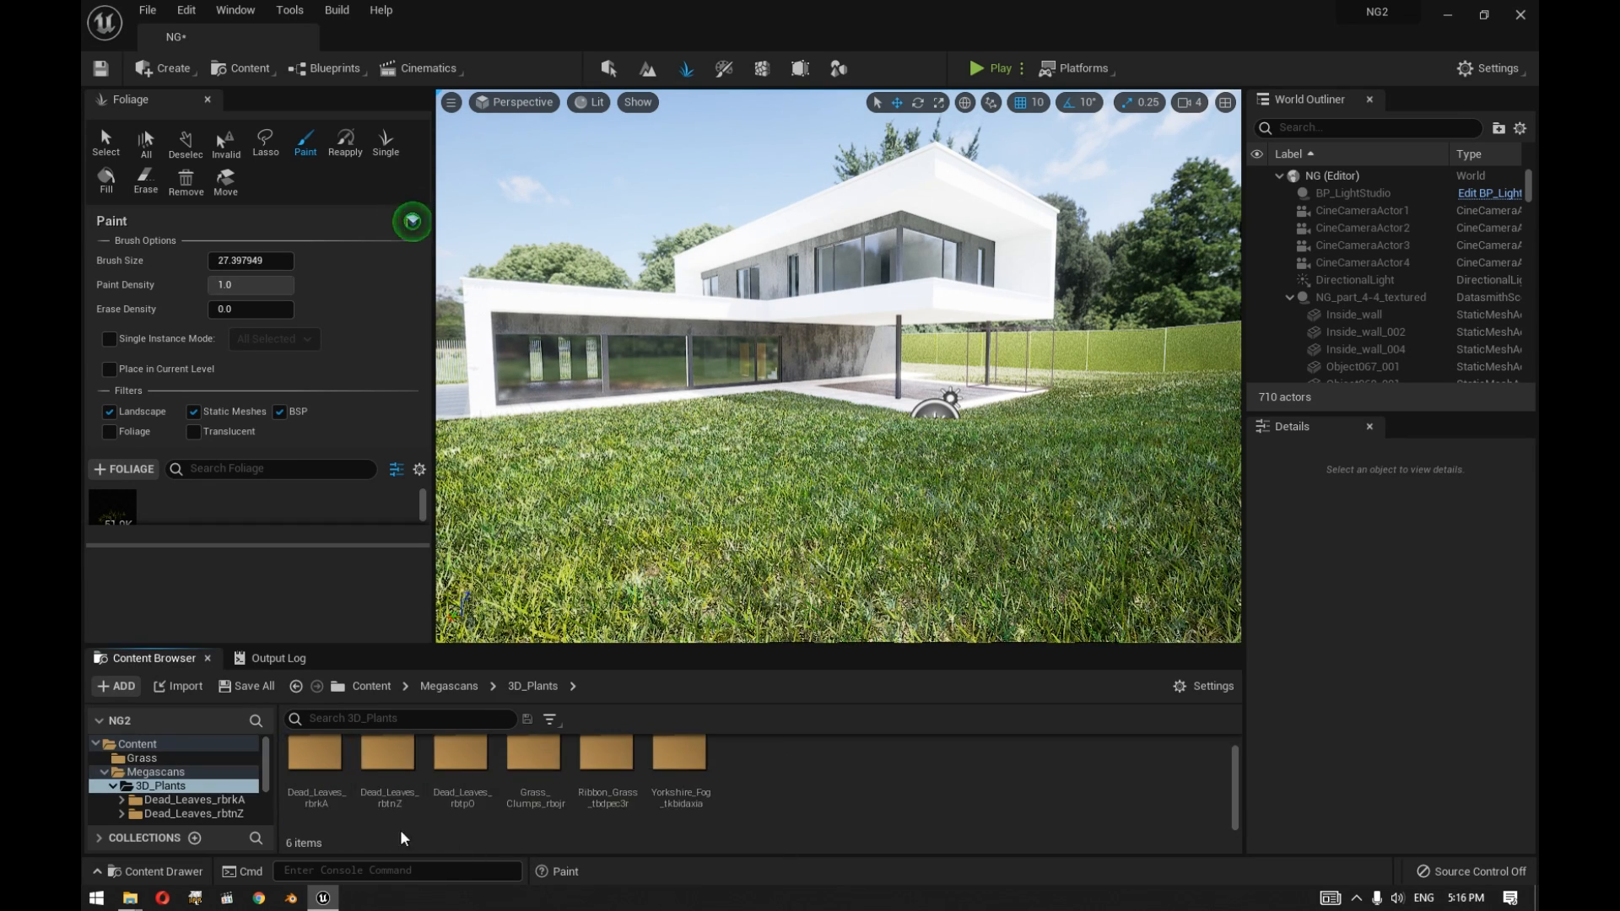
click(191, 814)
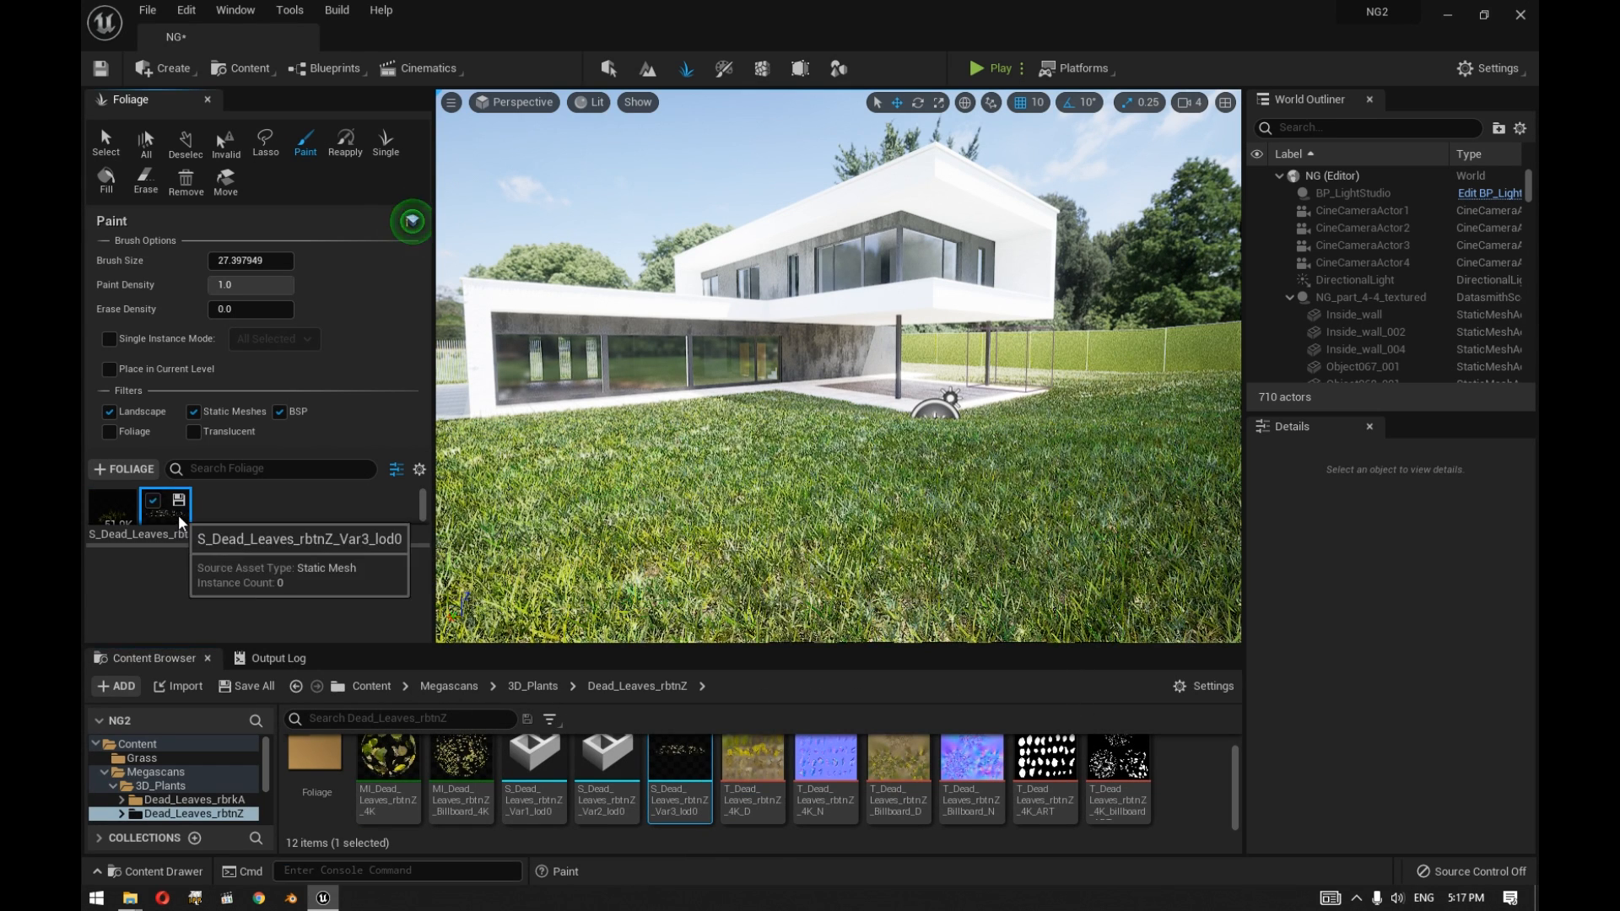
click(163, 508)
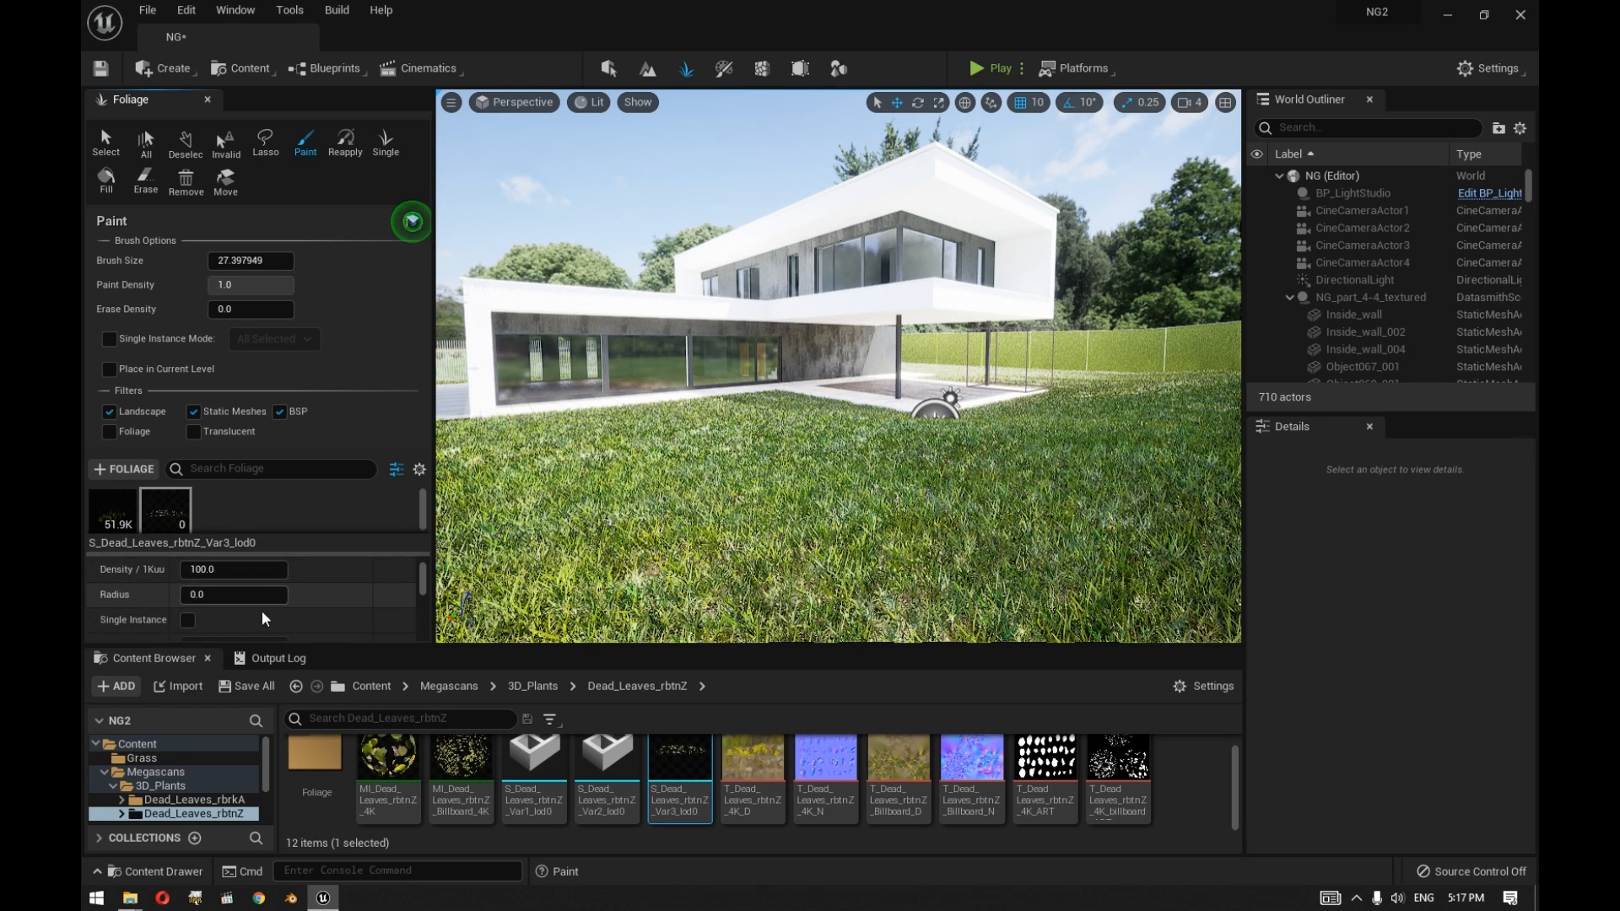
scroll(down, 3)
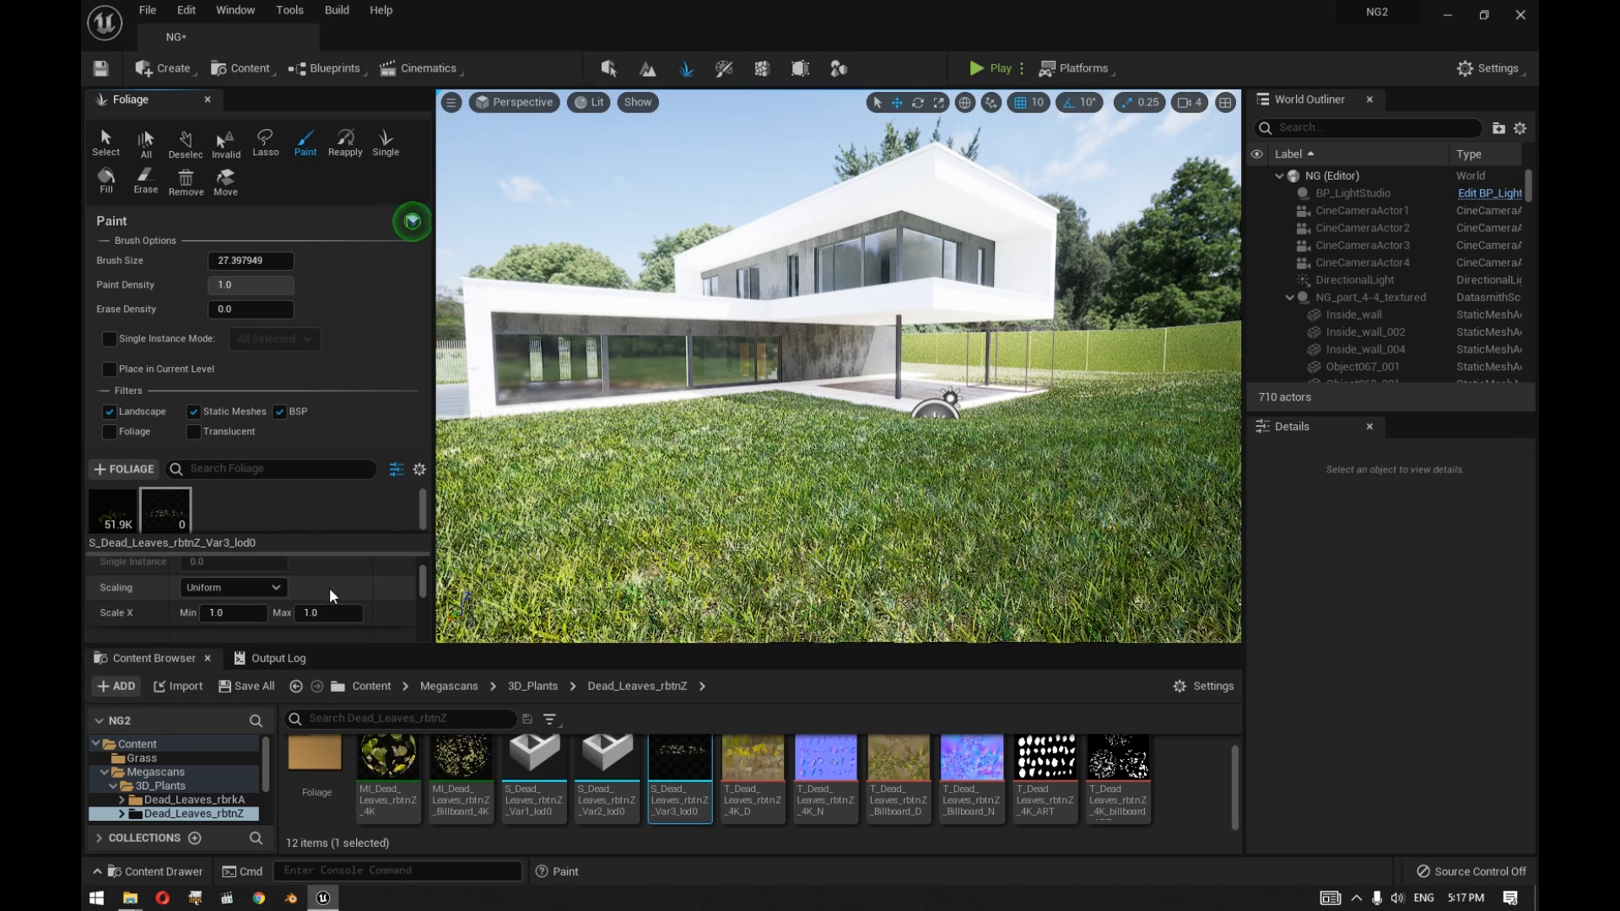
scroll(down, 3)
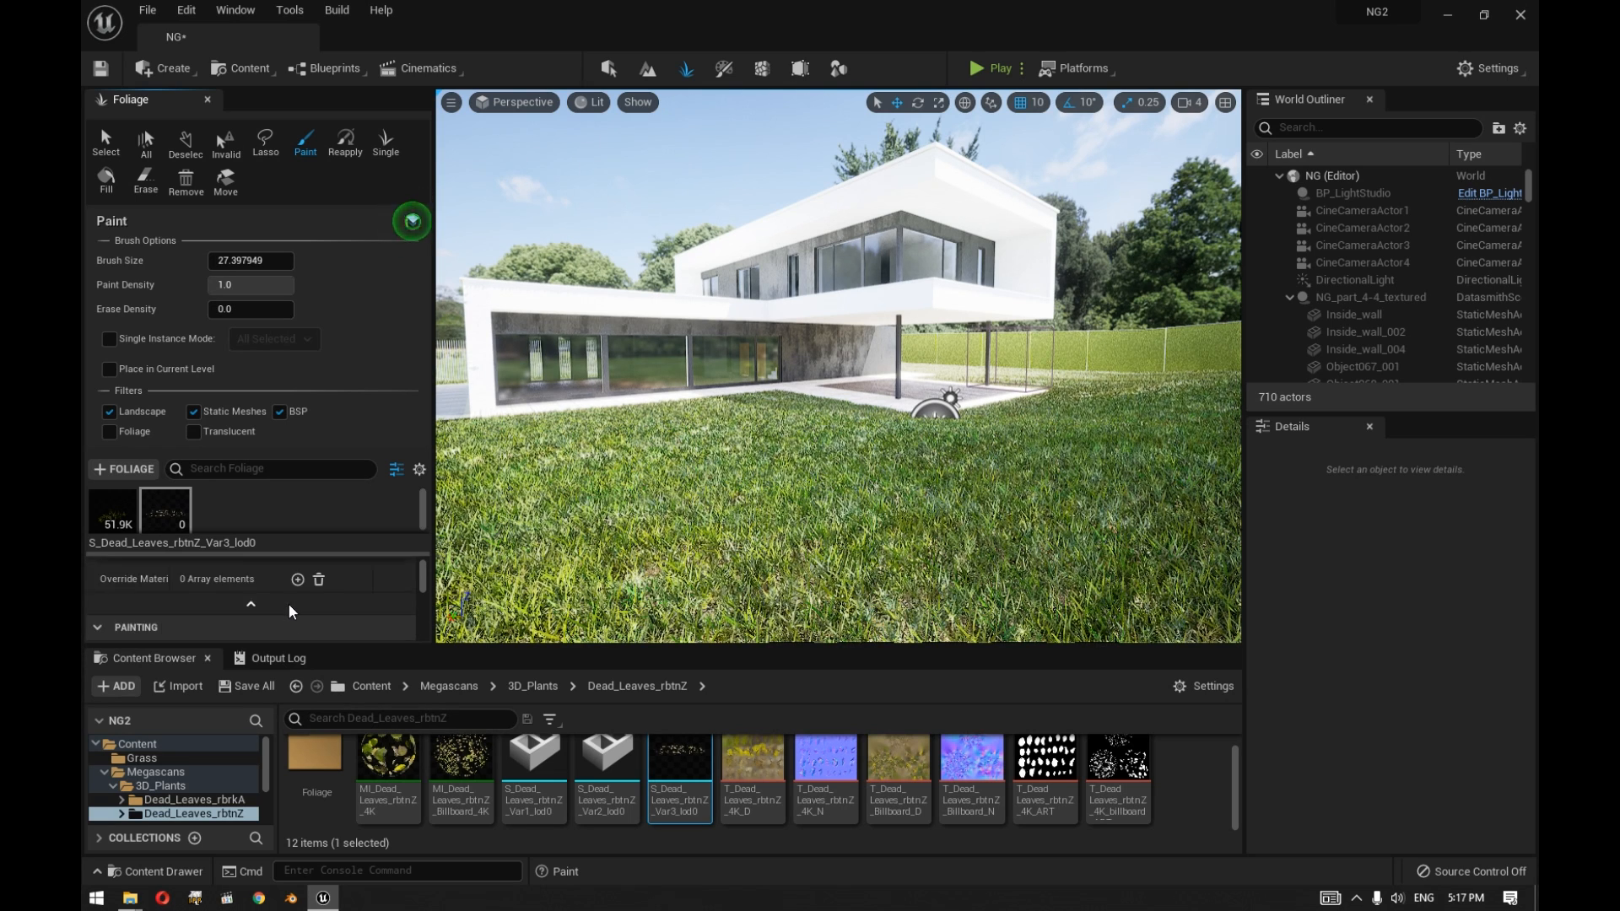
click(250, 604)
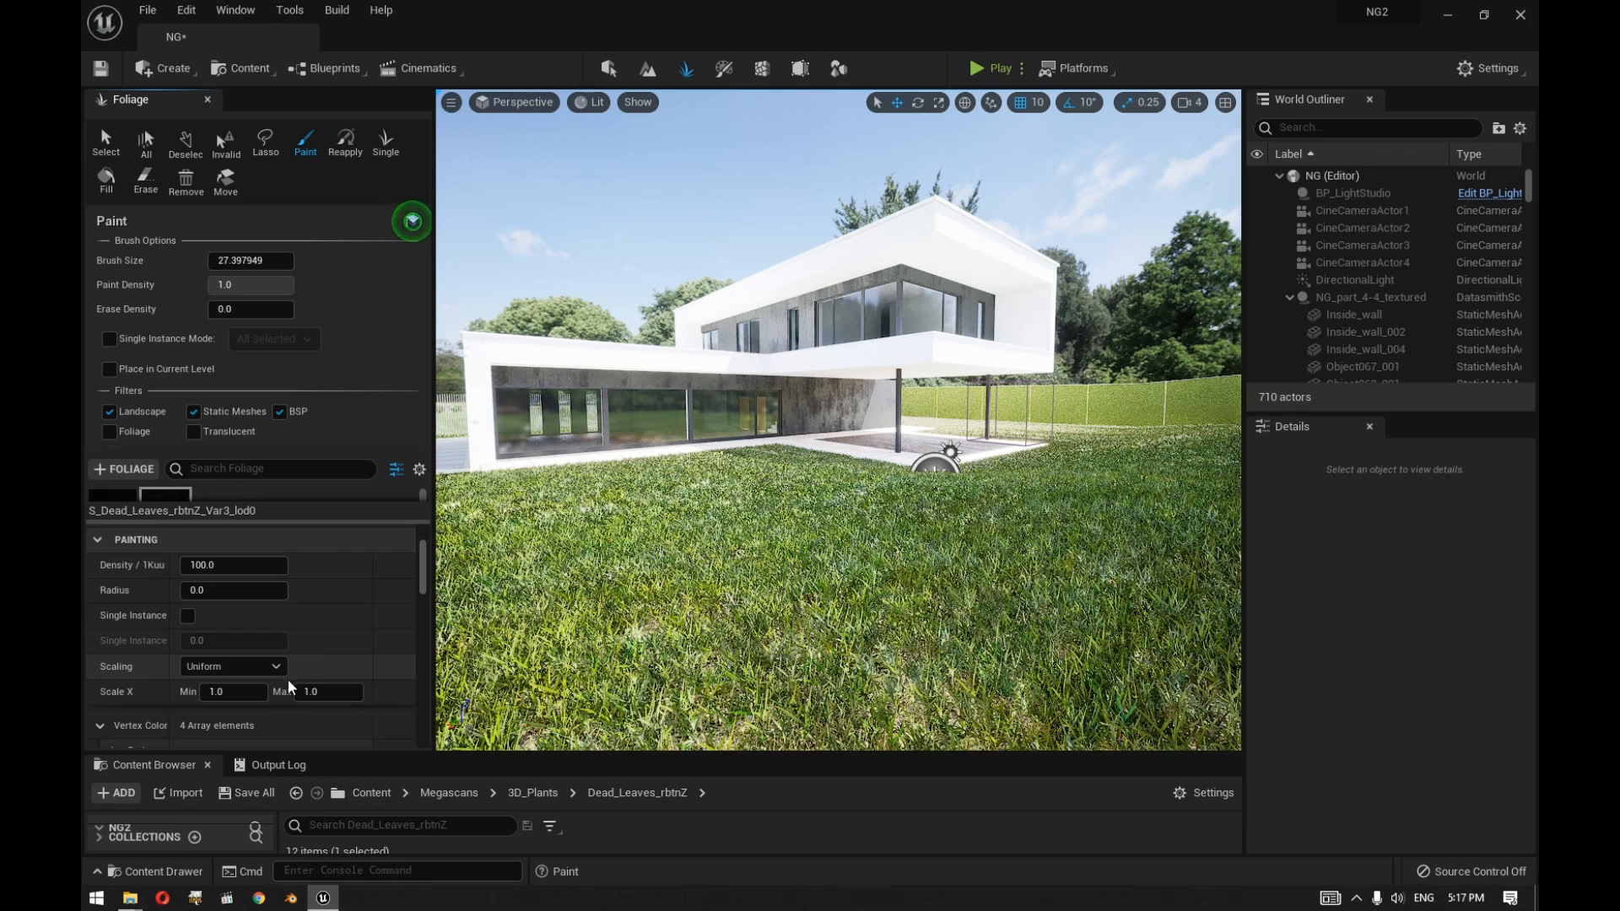
Set the dead leaves' Z Offset Min placement value to 7.0.
scroll(down, 3)
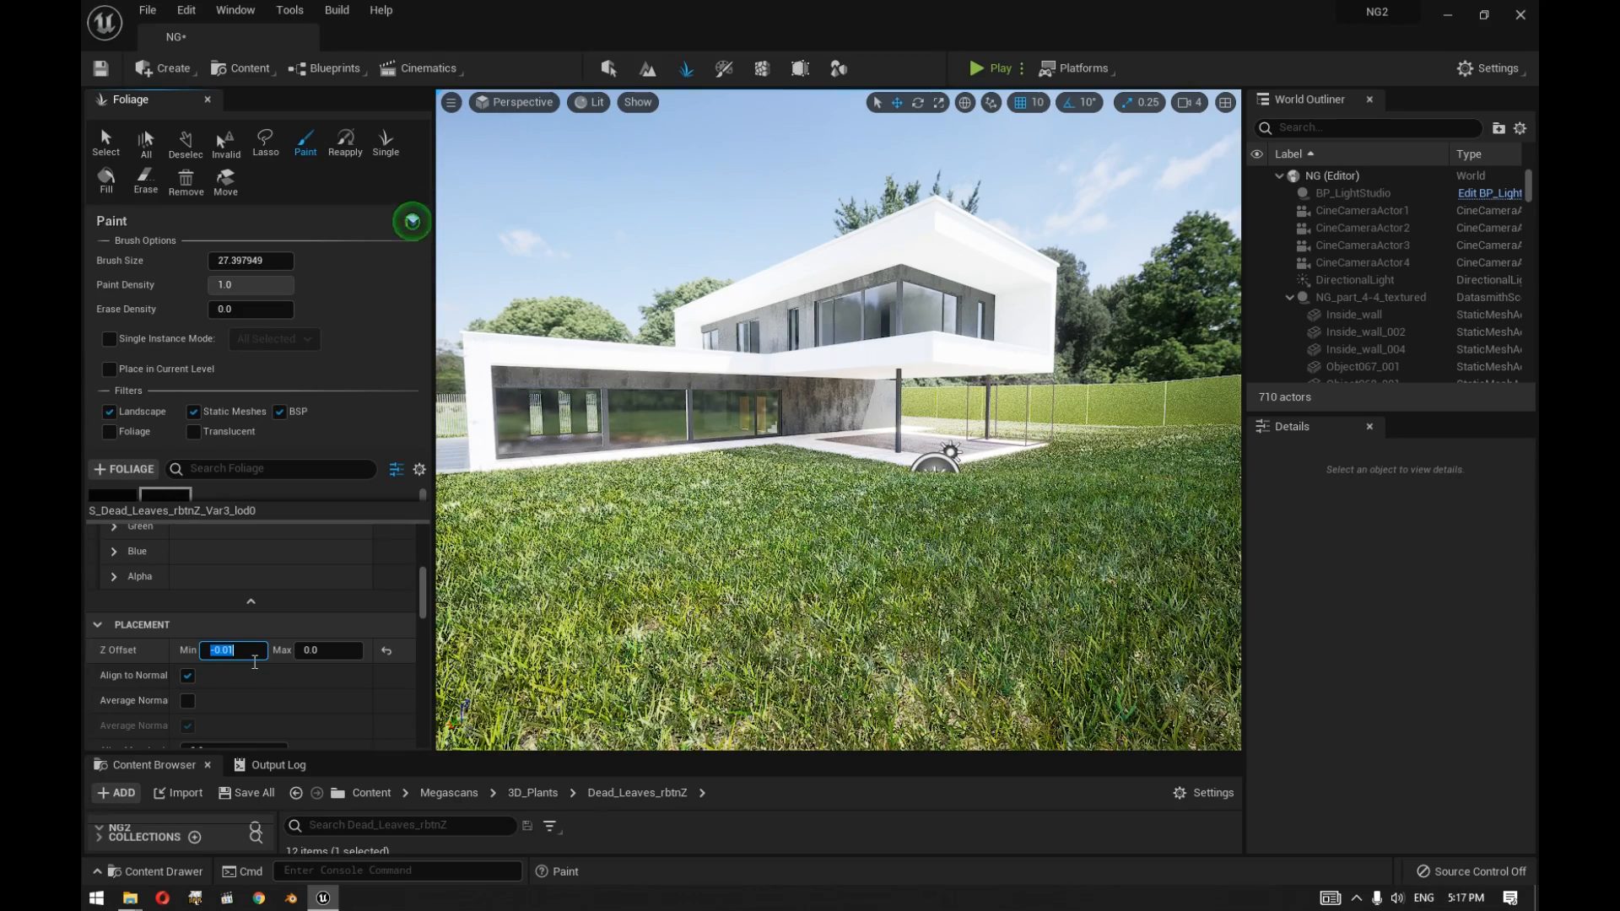
text(7.0)
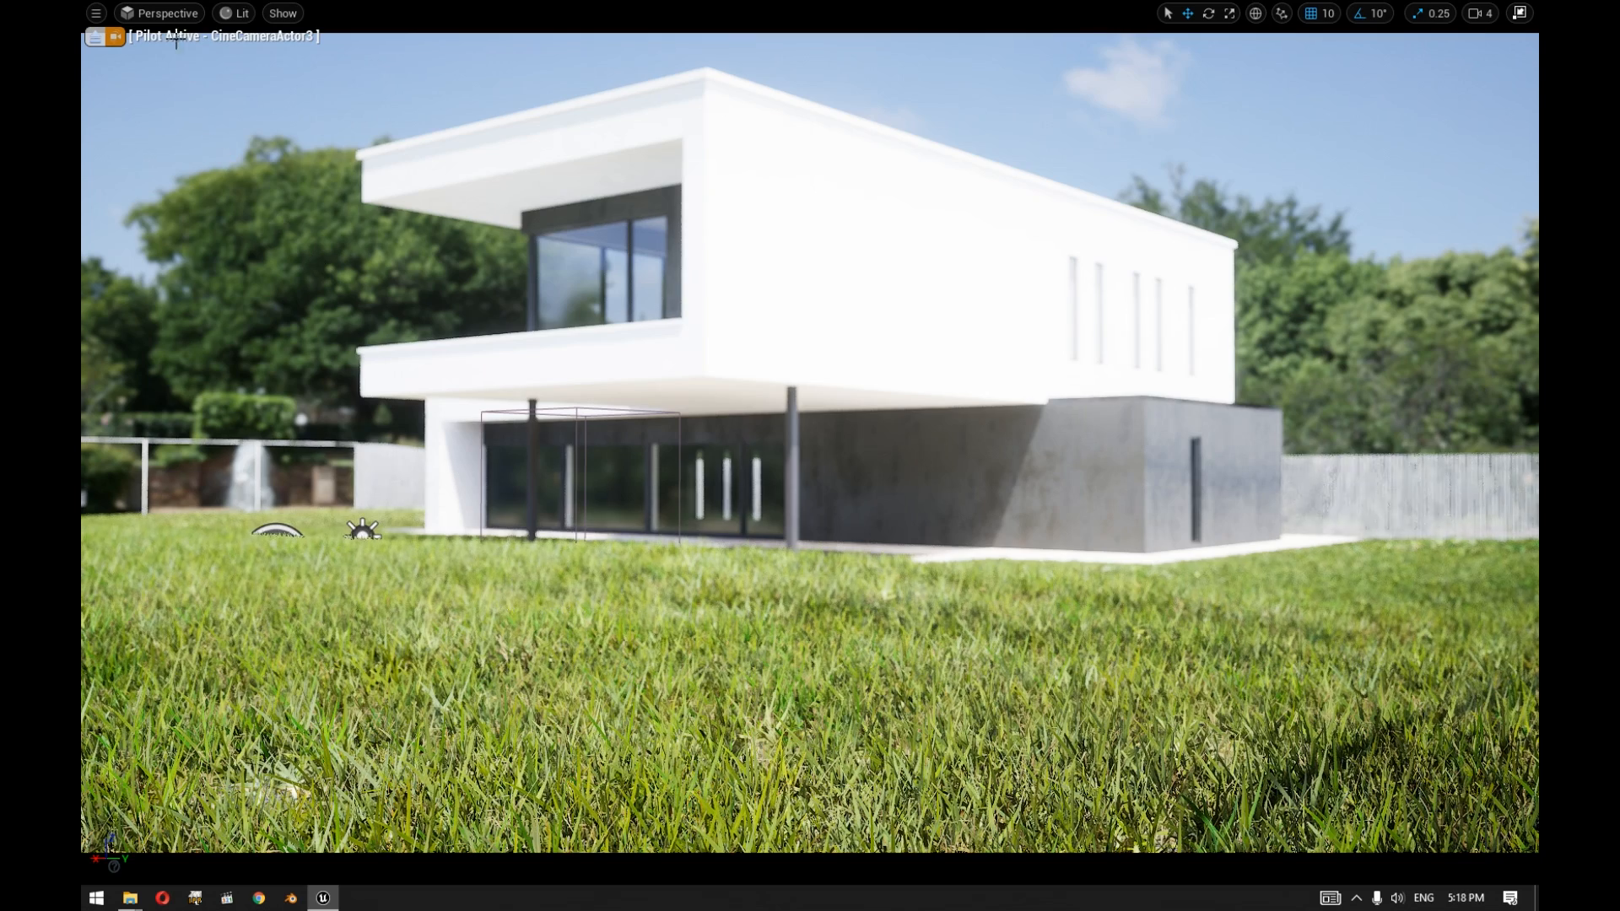
Look through CineCameraActor1 from the viewport's Placed Cameras list.
click(163, 12)
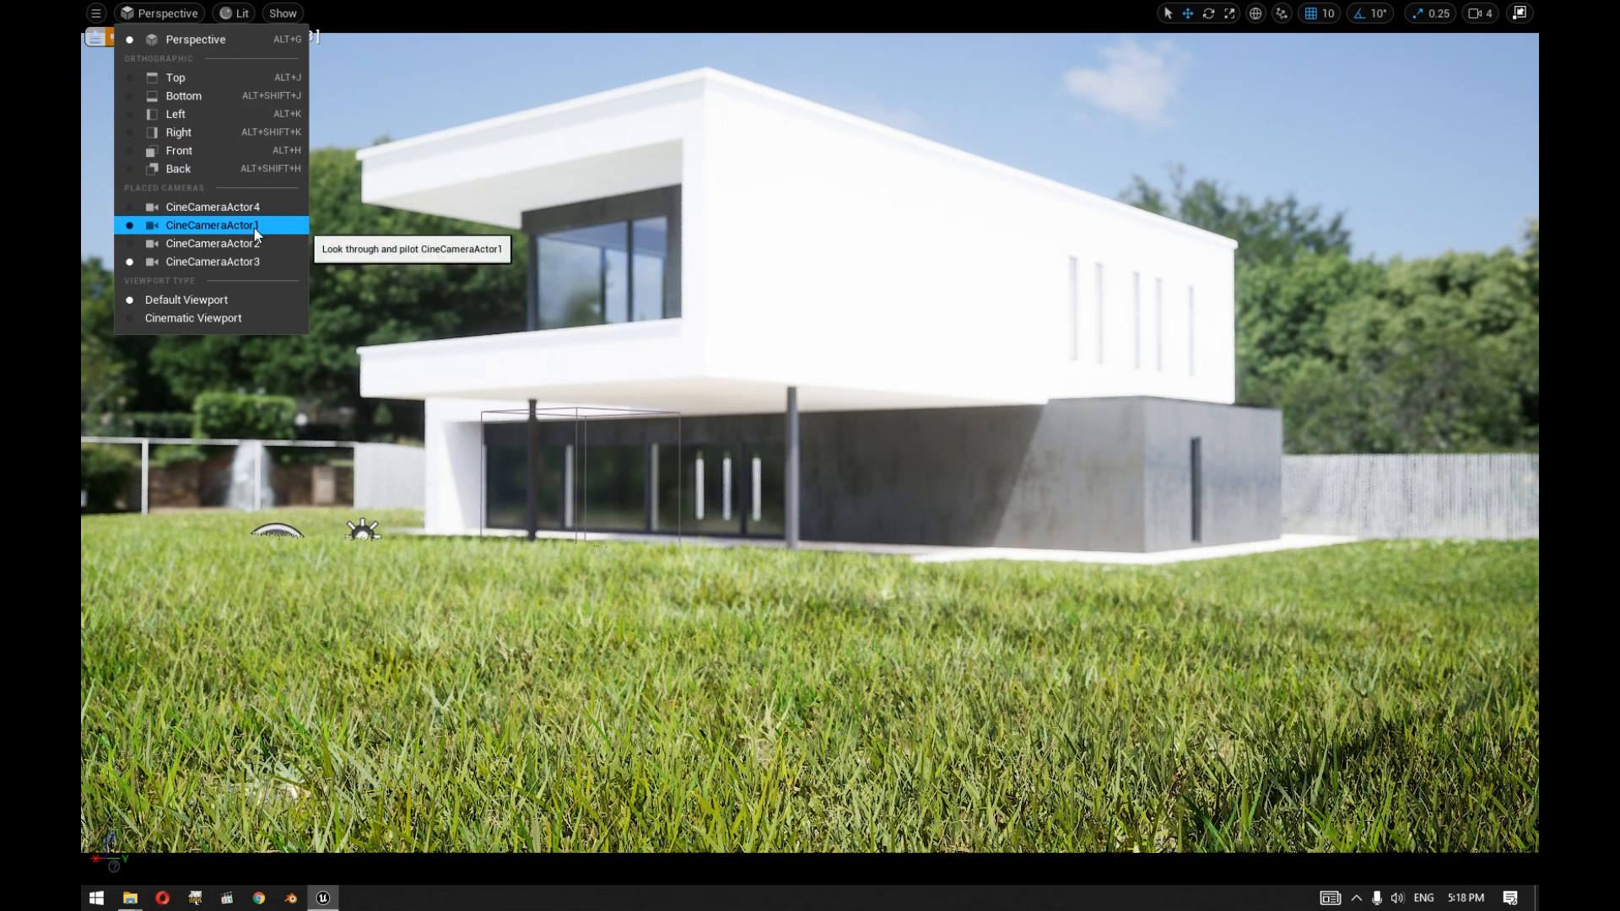
click(212, 224)
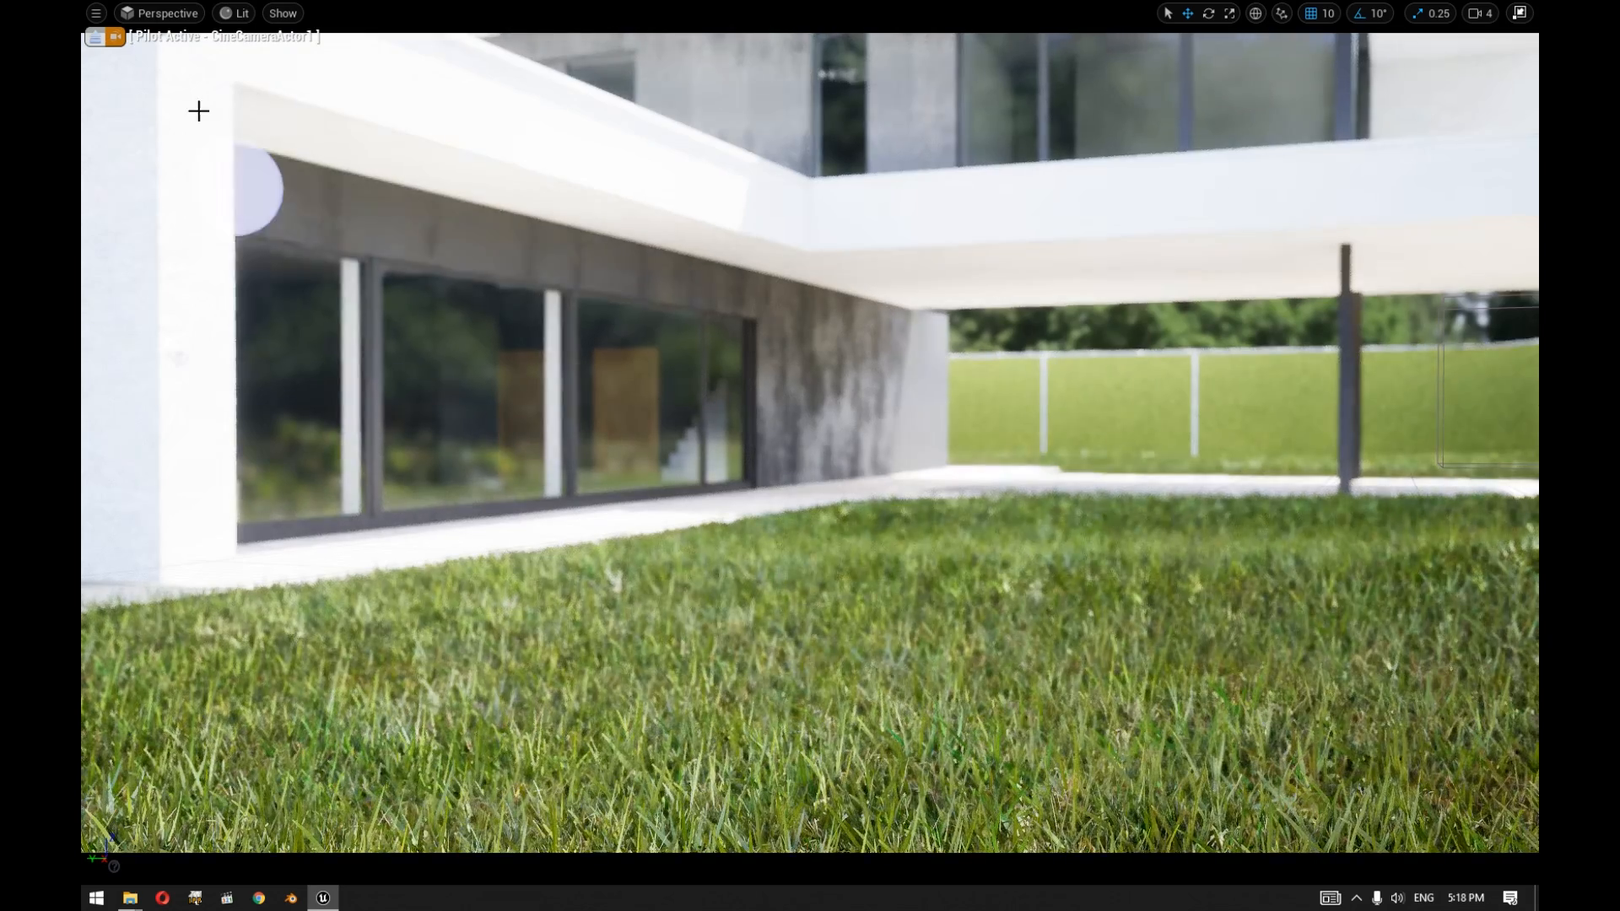